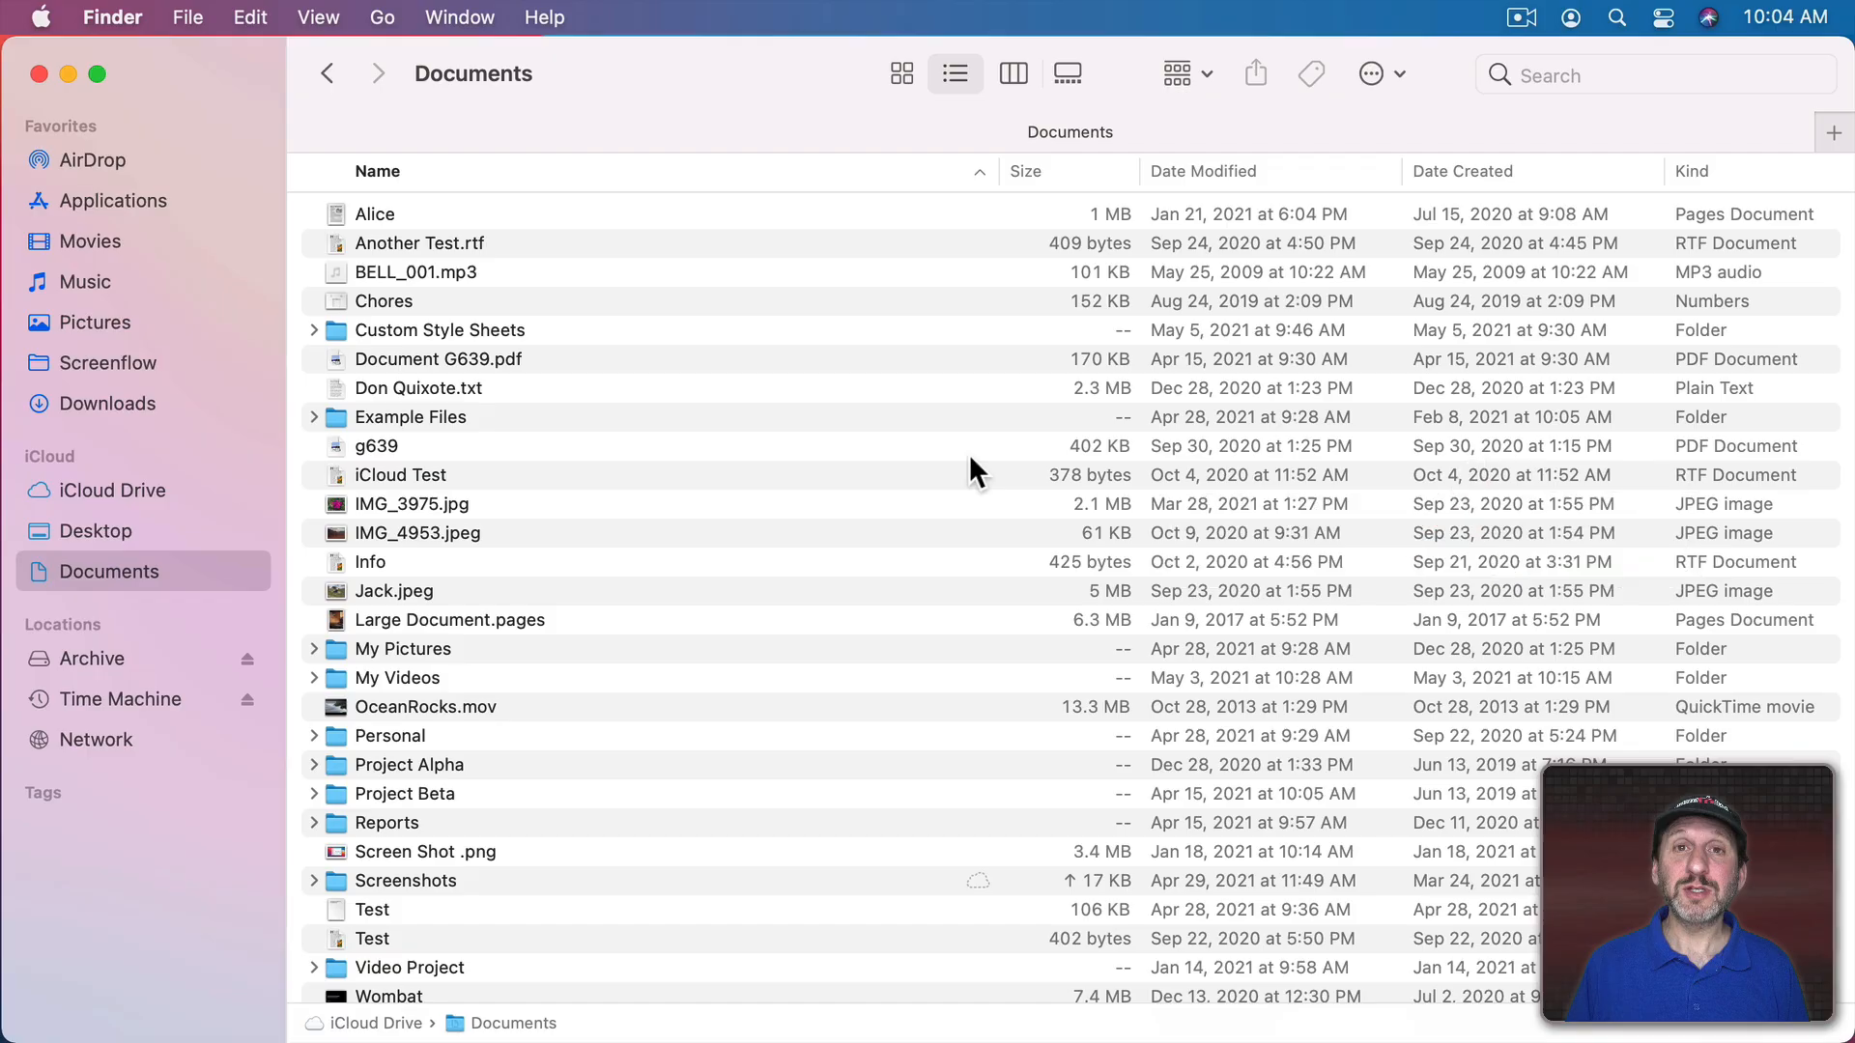
{"action": "mouse_move", "coordinate": [1015, 292]}
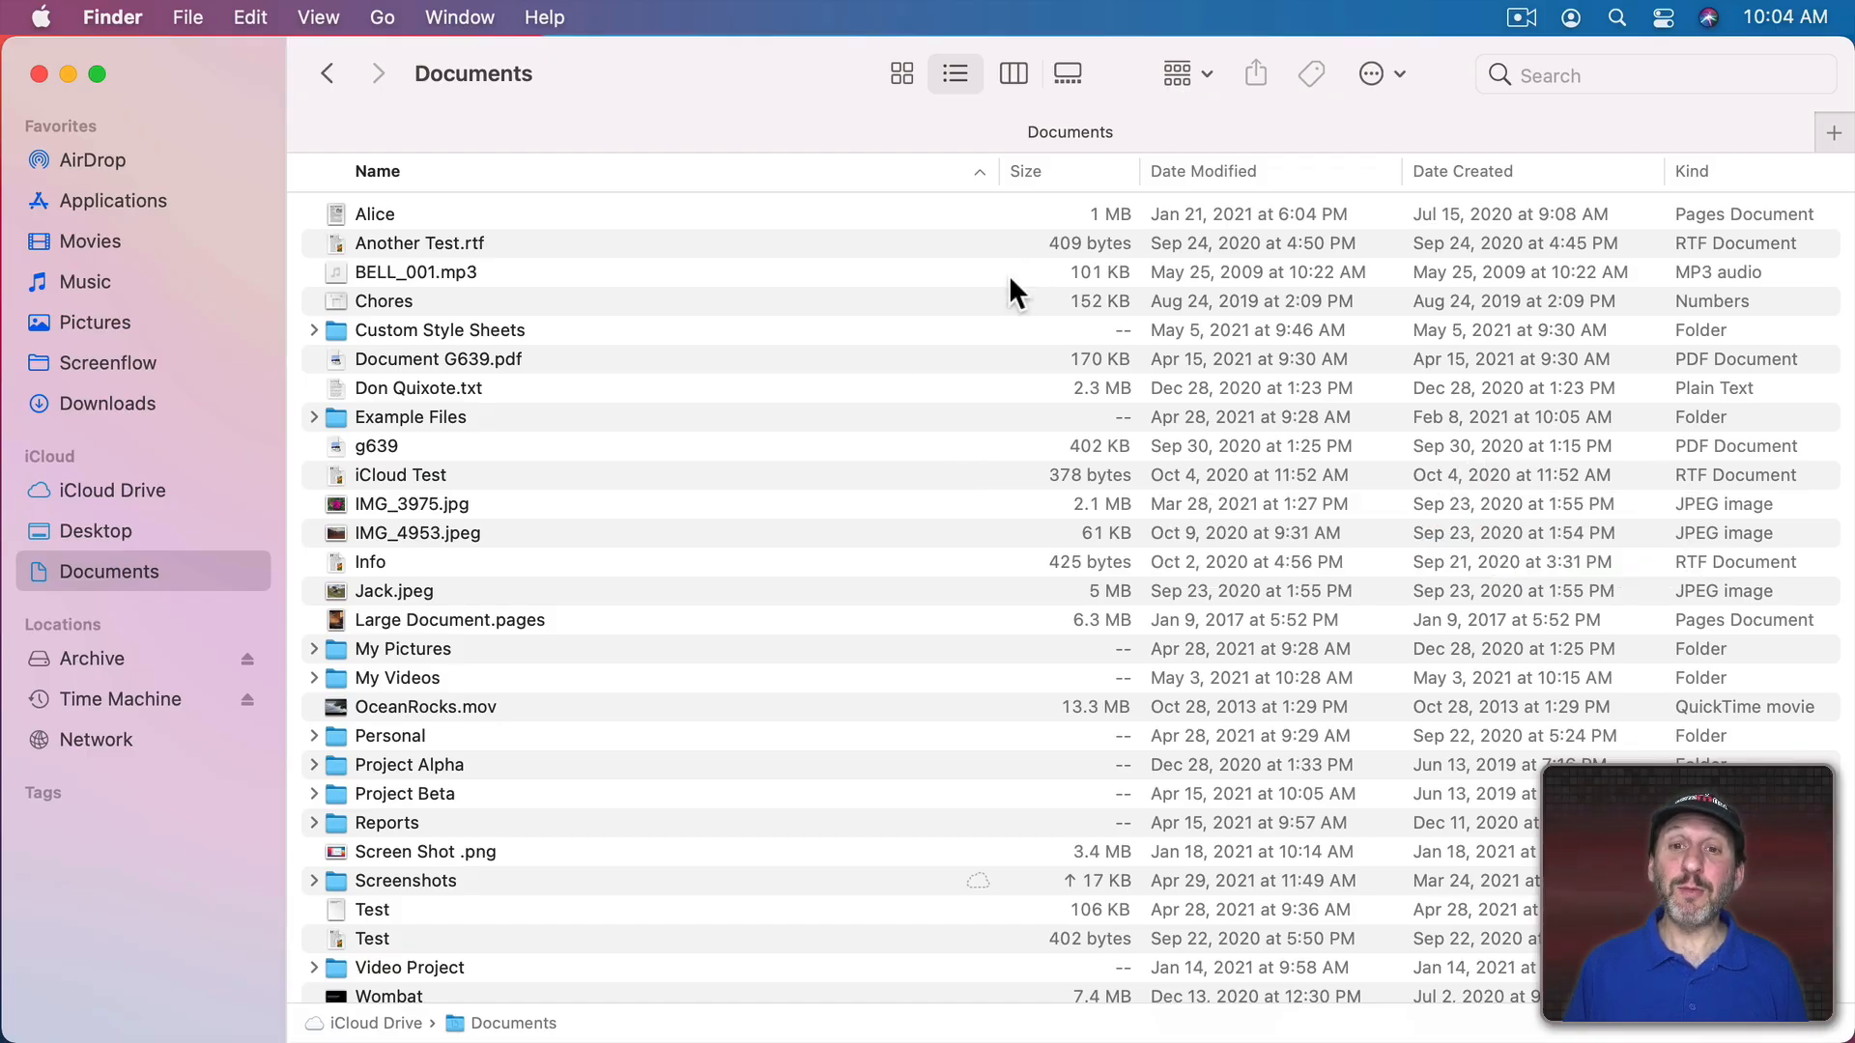
{"action": "mouse_move", "coordinate": [690, 175]}
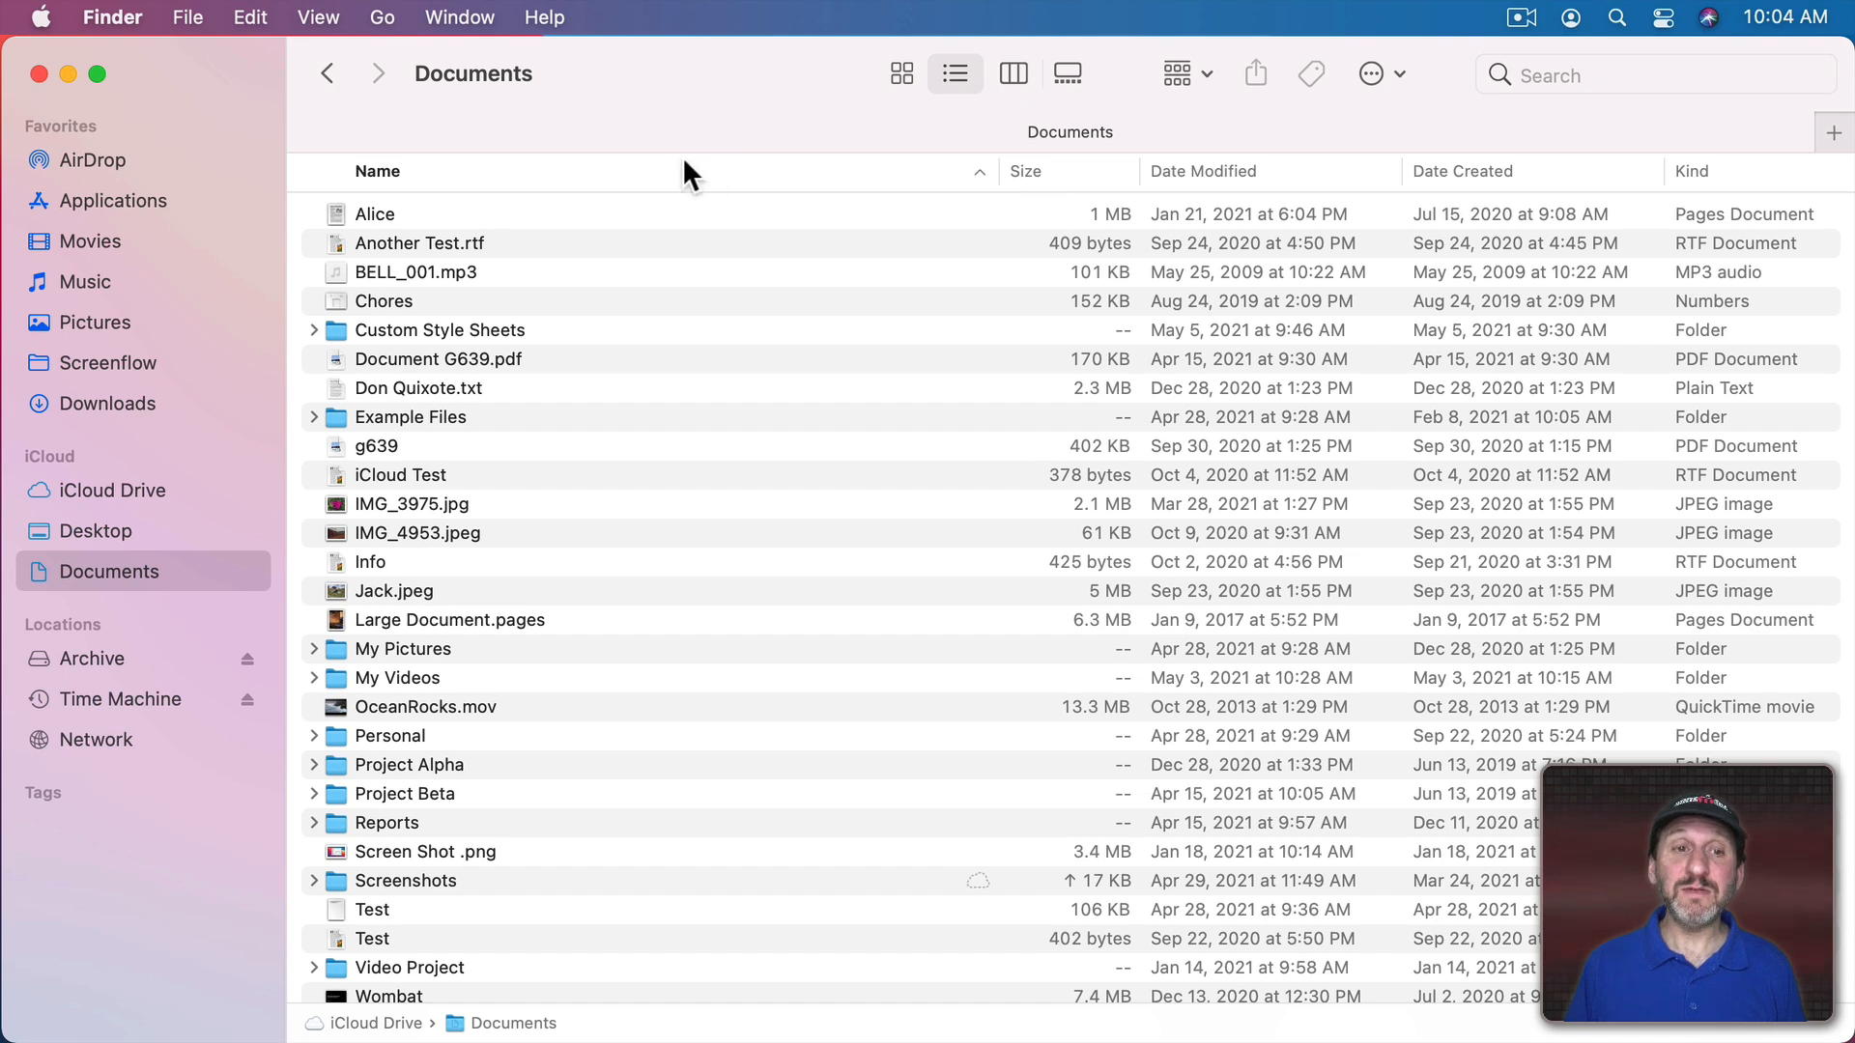
{"action": "mouse_move", "coordinate": [753, 195]}
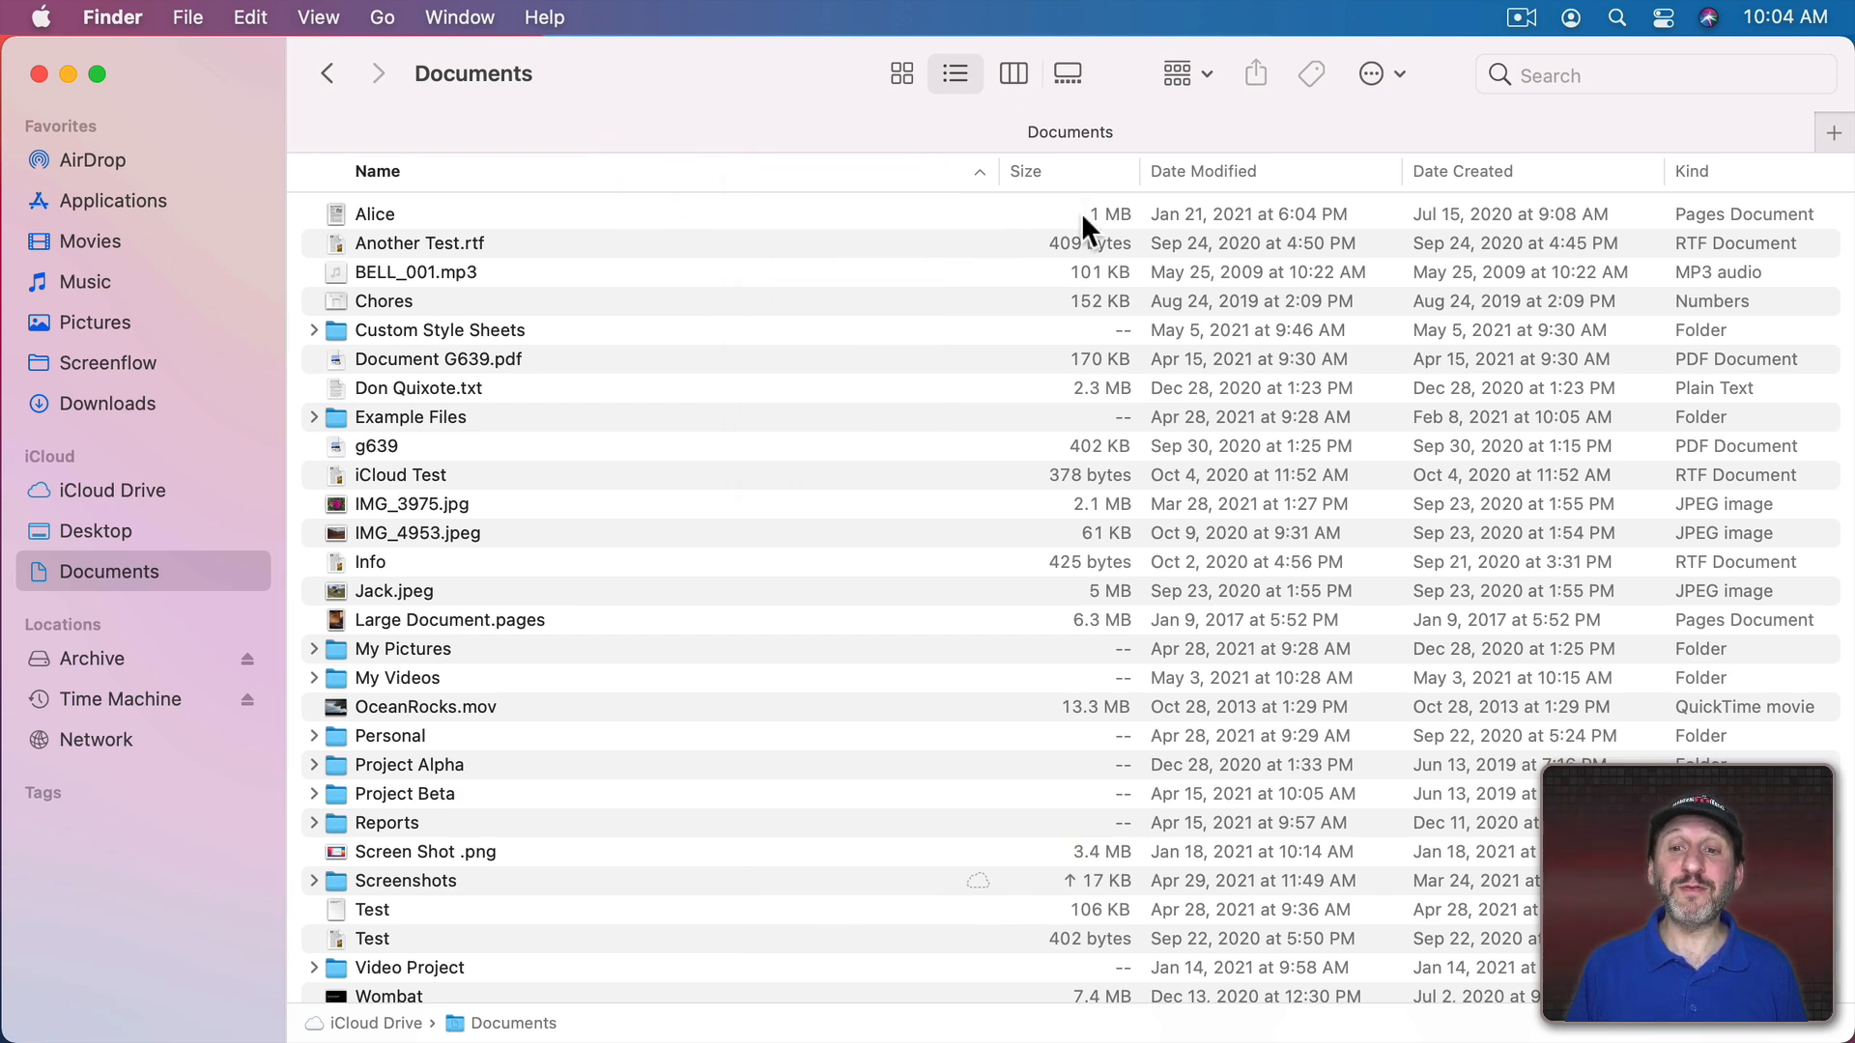
{"action": "mouse_move", "coordinate": [407, 342]}
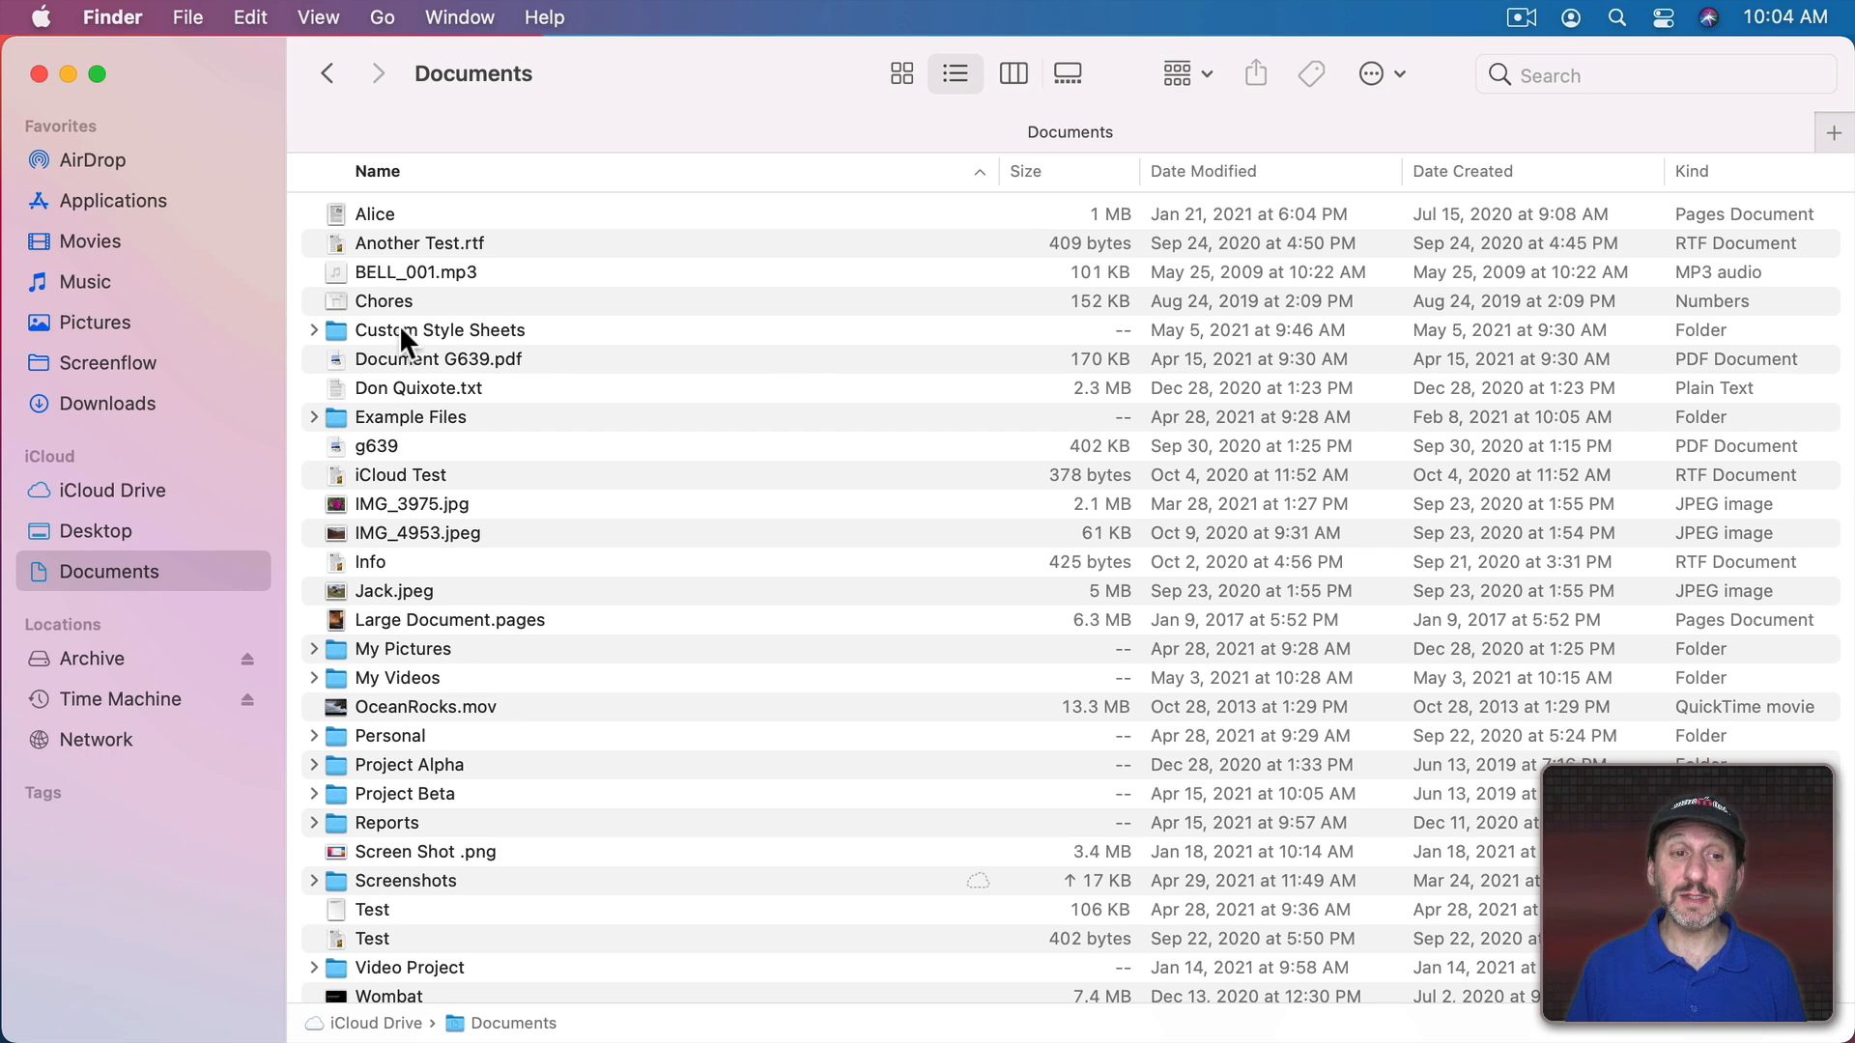
Step: Check the Custom Style Sheets folder's info, then close the info window
{"action": "left_click", "coordinate": [410, 417]}
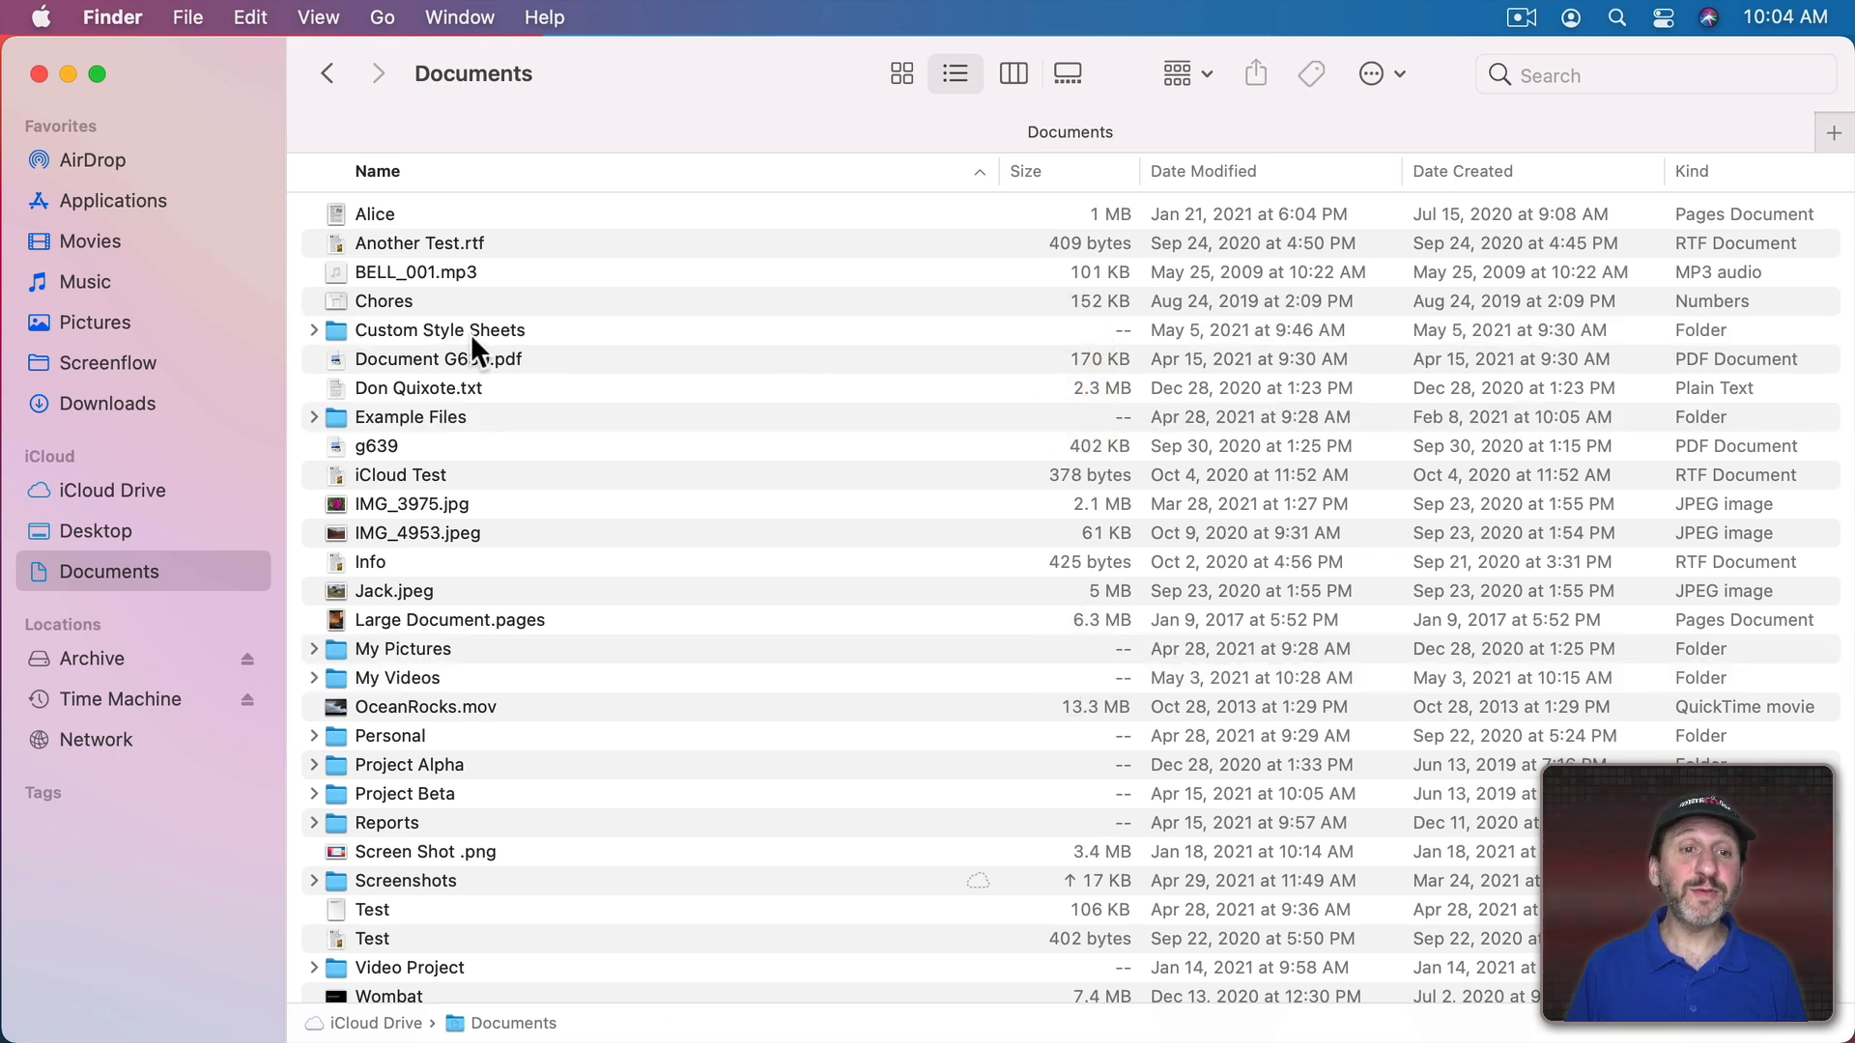
{"action": "left_click", "coordinate": [186, 17]}
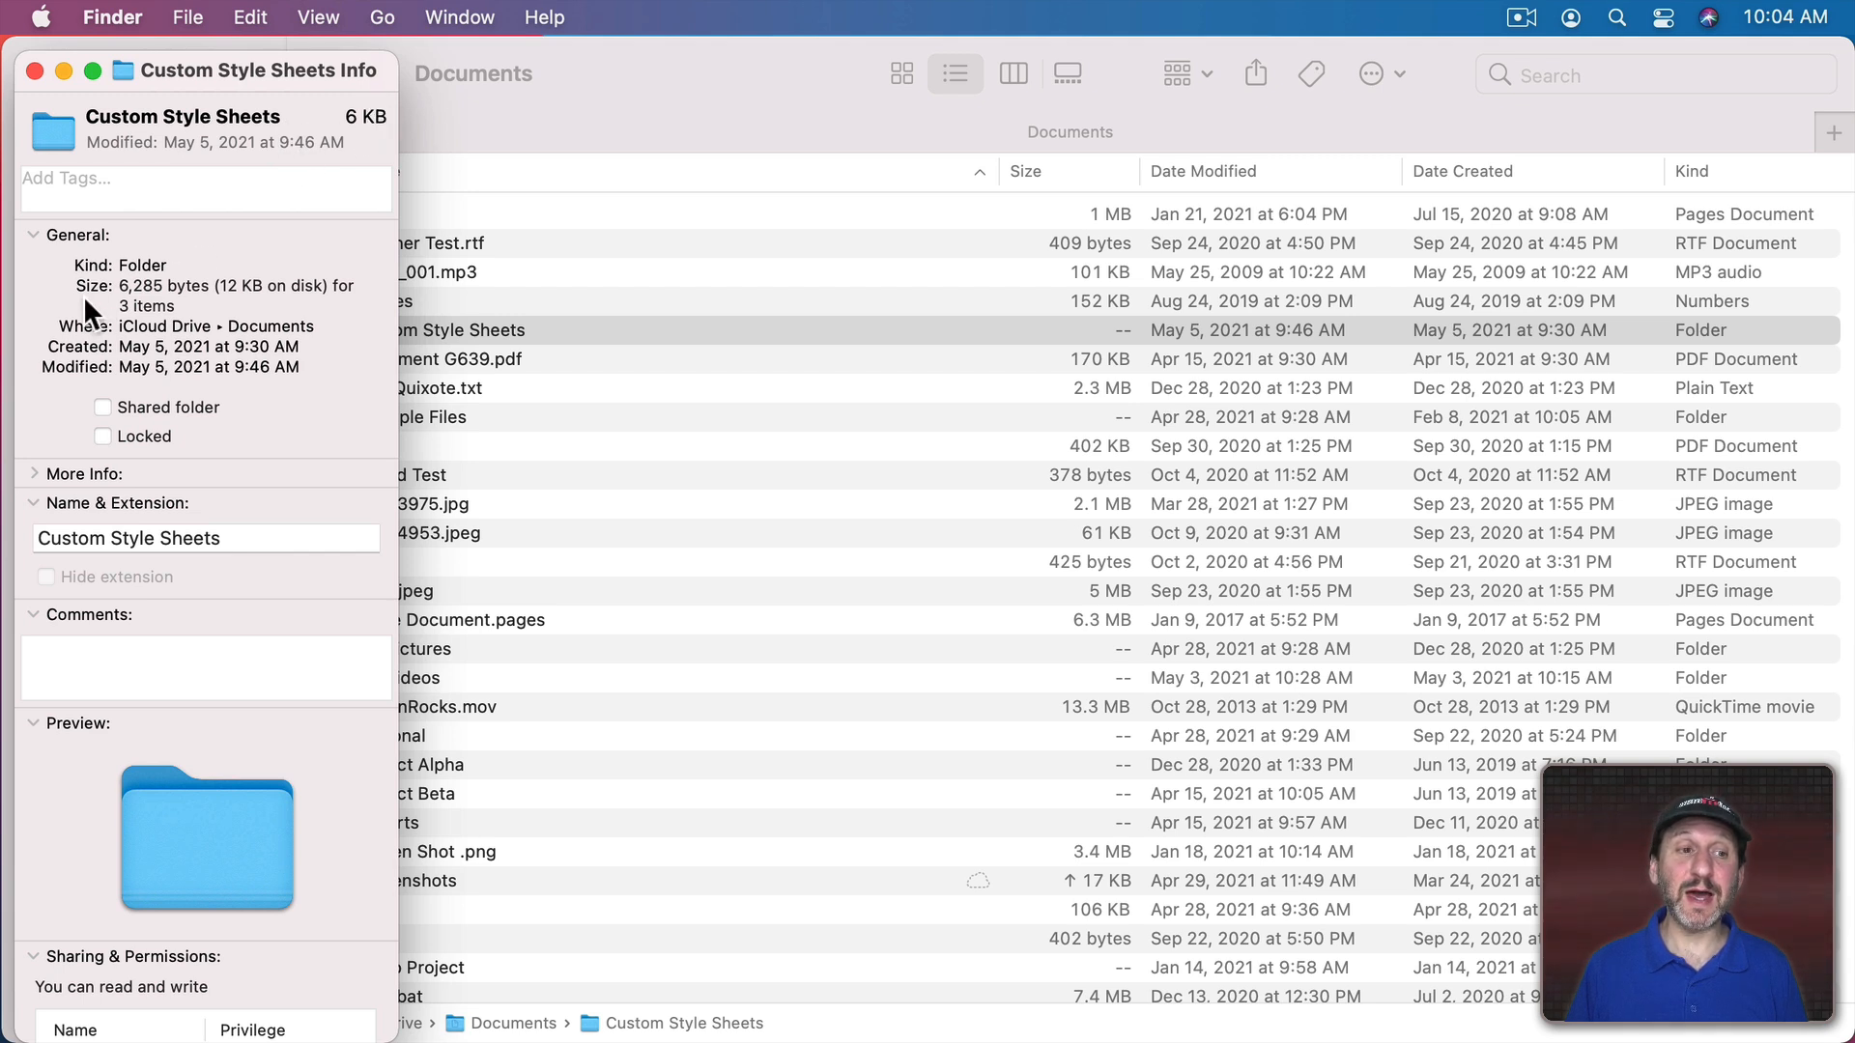
{"action": "mouse_move", "coordinate": [213, 294]}
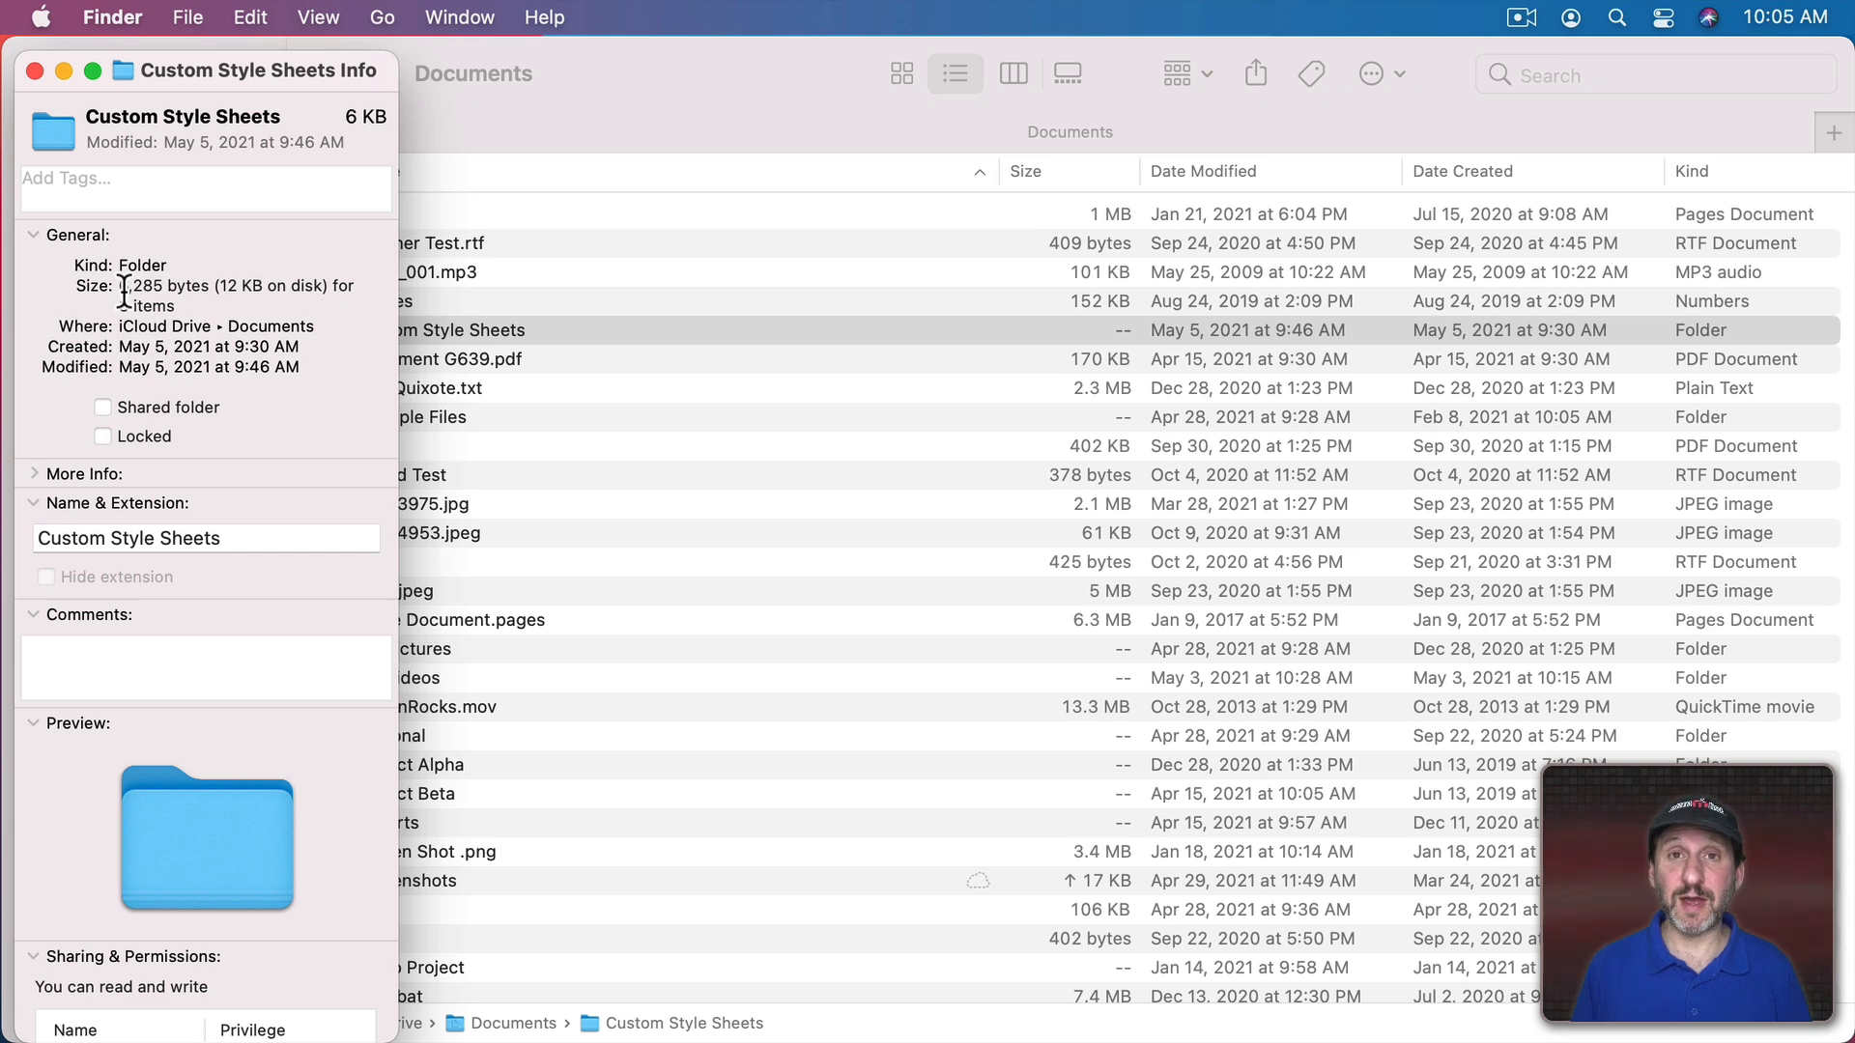
{"action": "left_click", "coordinate": [35, 71]}
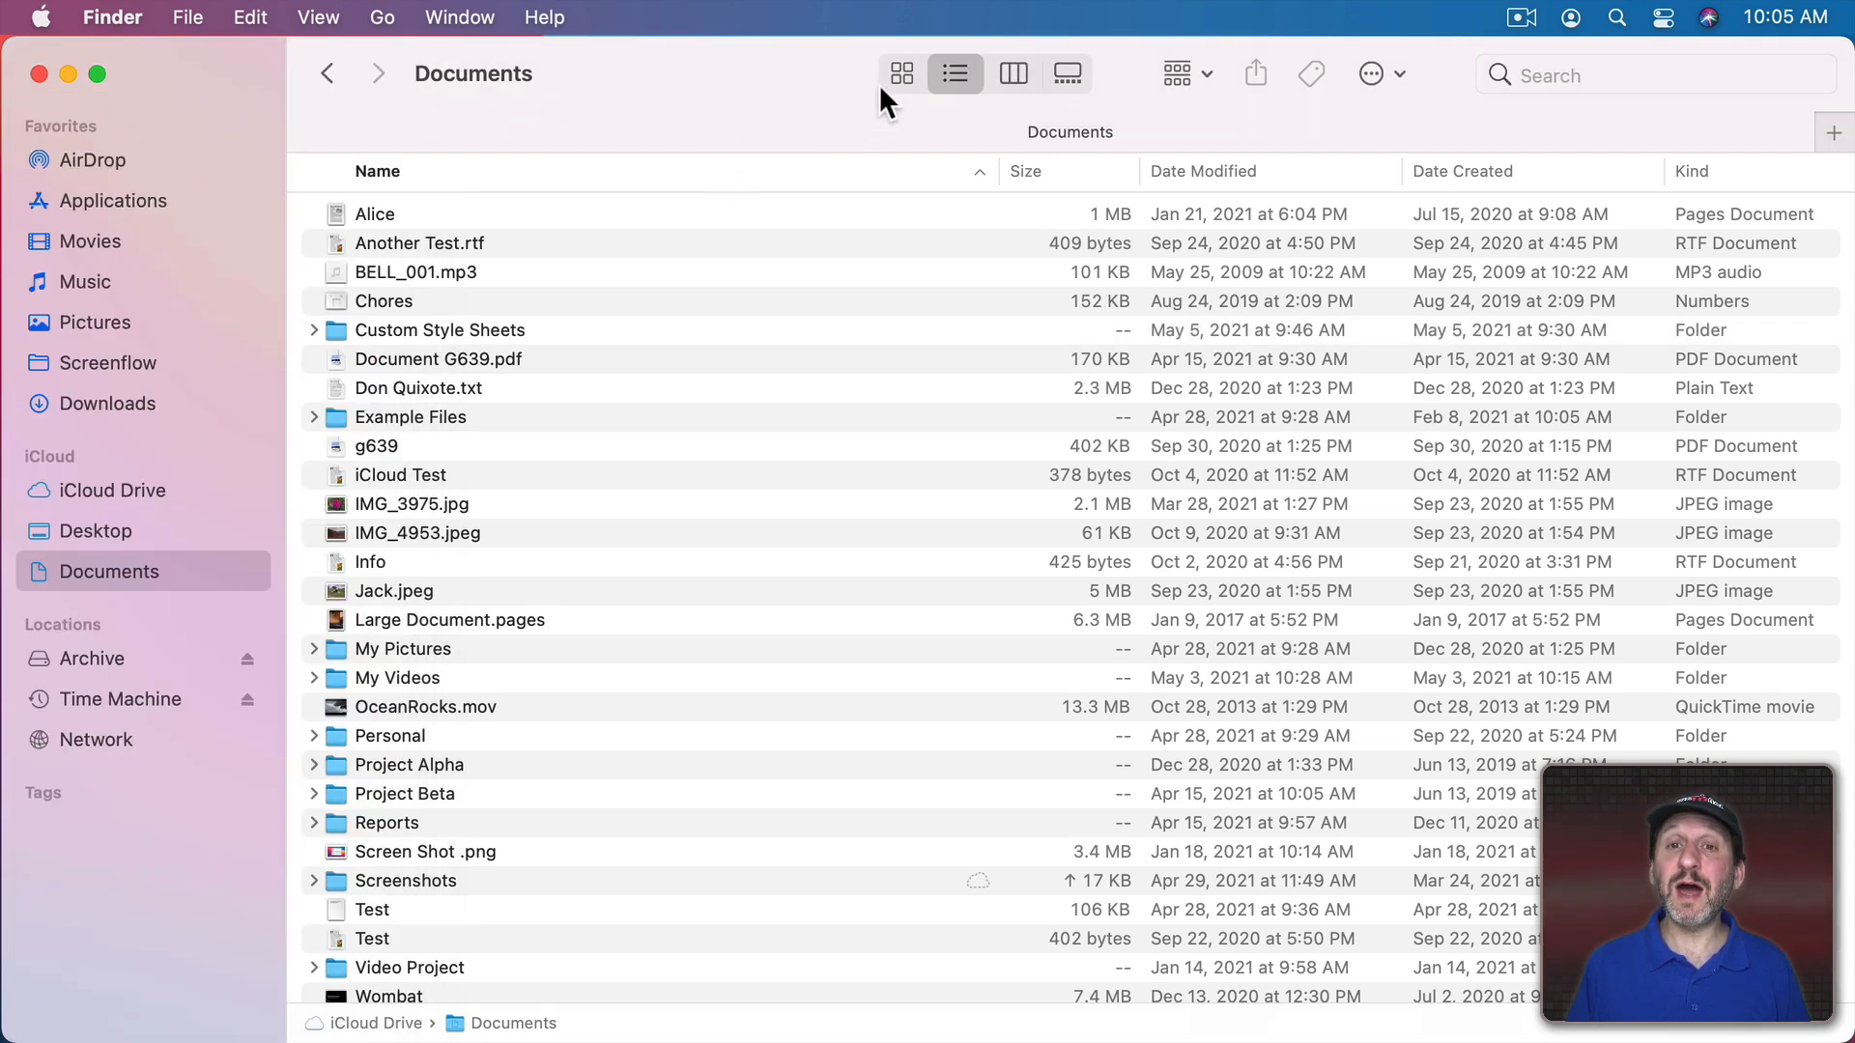
Step: Show Documents as icons, get info on Alice, and show the preview for Custom Style Sheets
{"action": "left_click", "coordinate": [901, 74]}
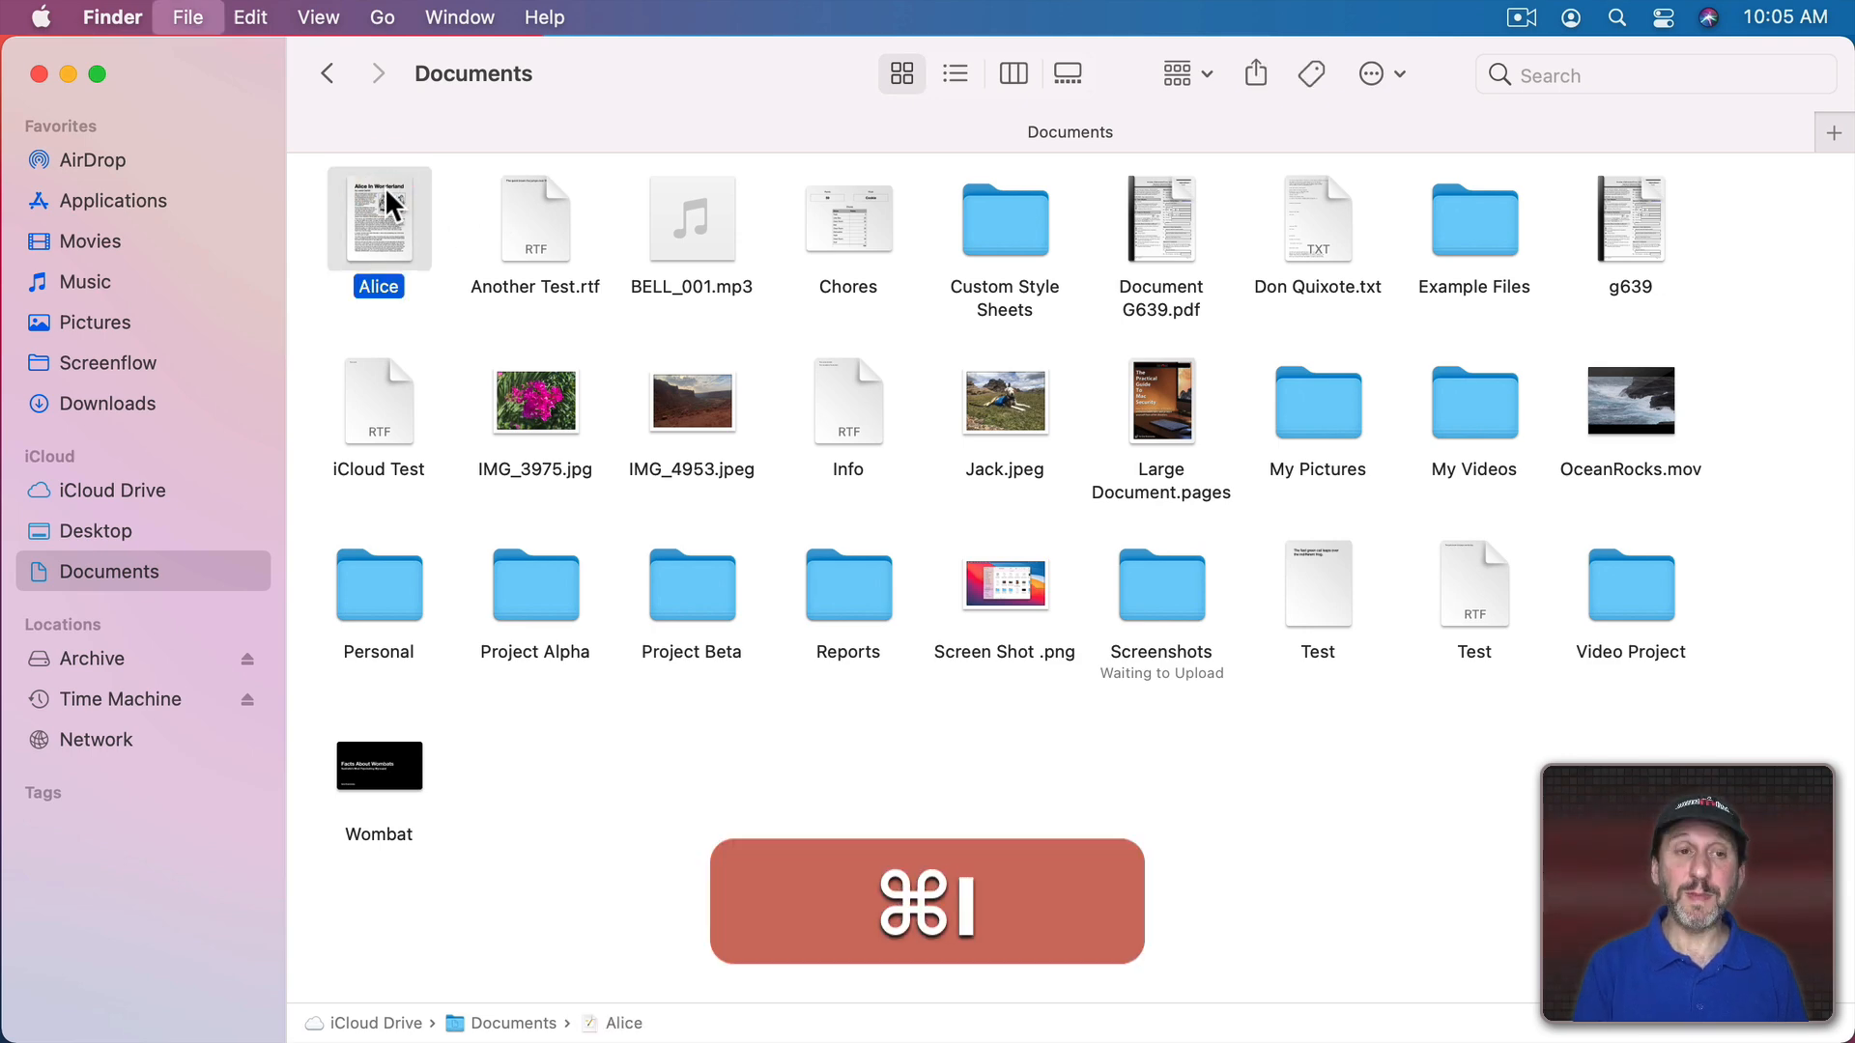
{"action": "key", "text": "cmd+i"}
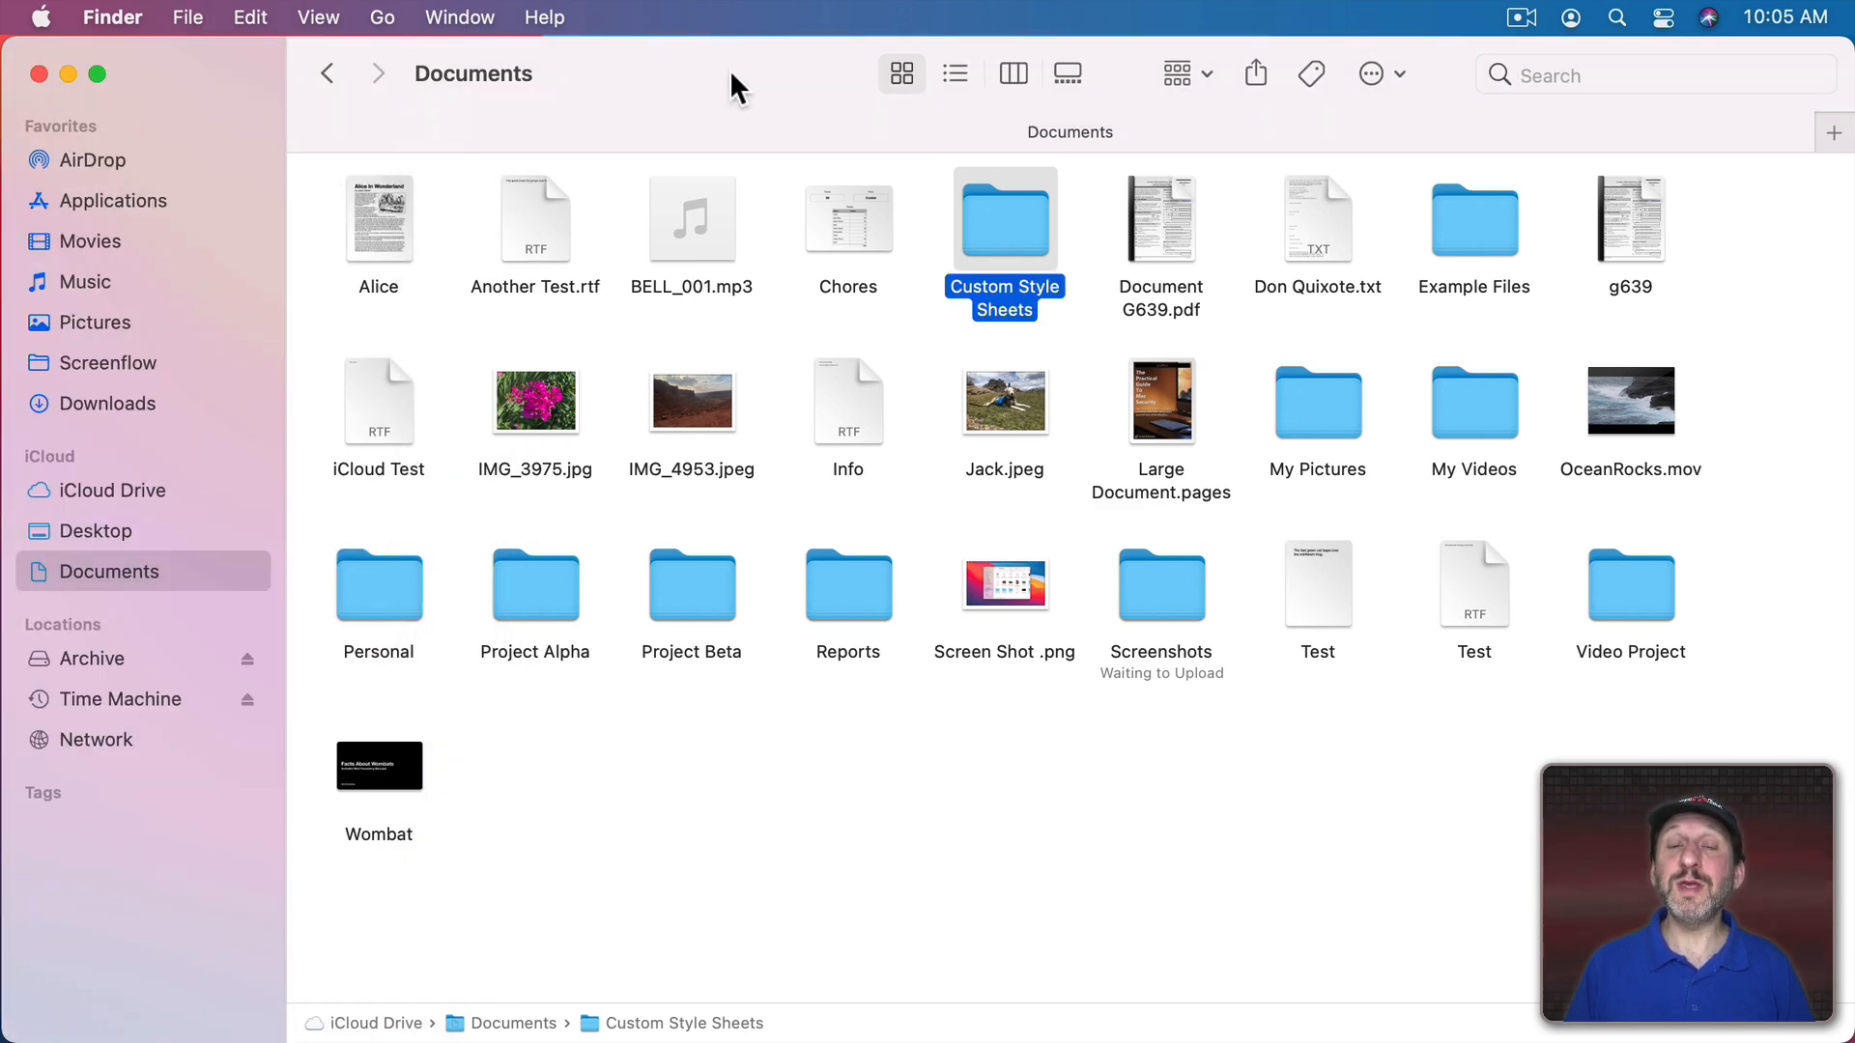
{"action": "left_click", "coordinate": [318, 17]}
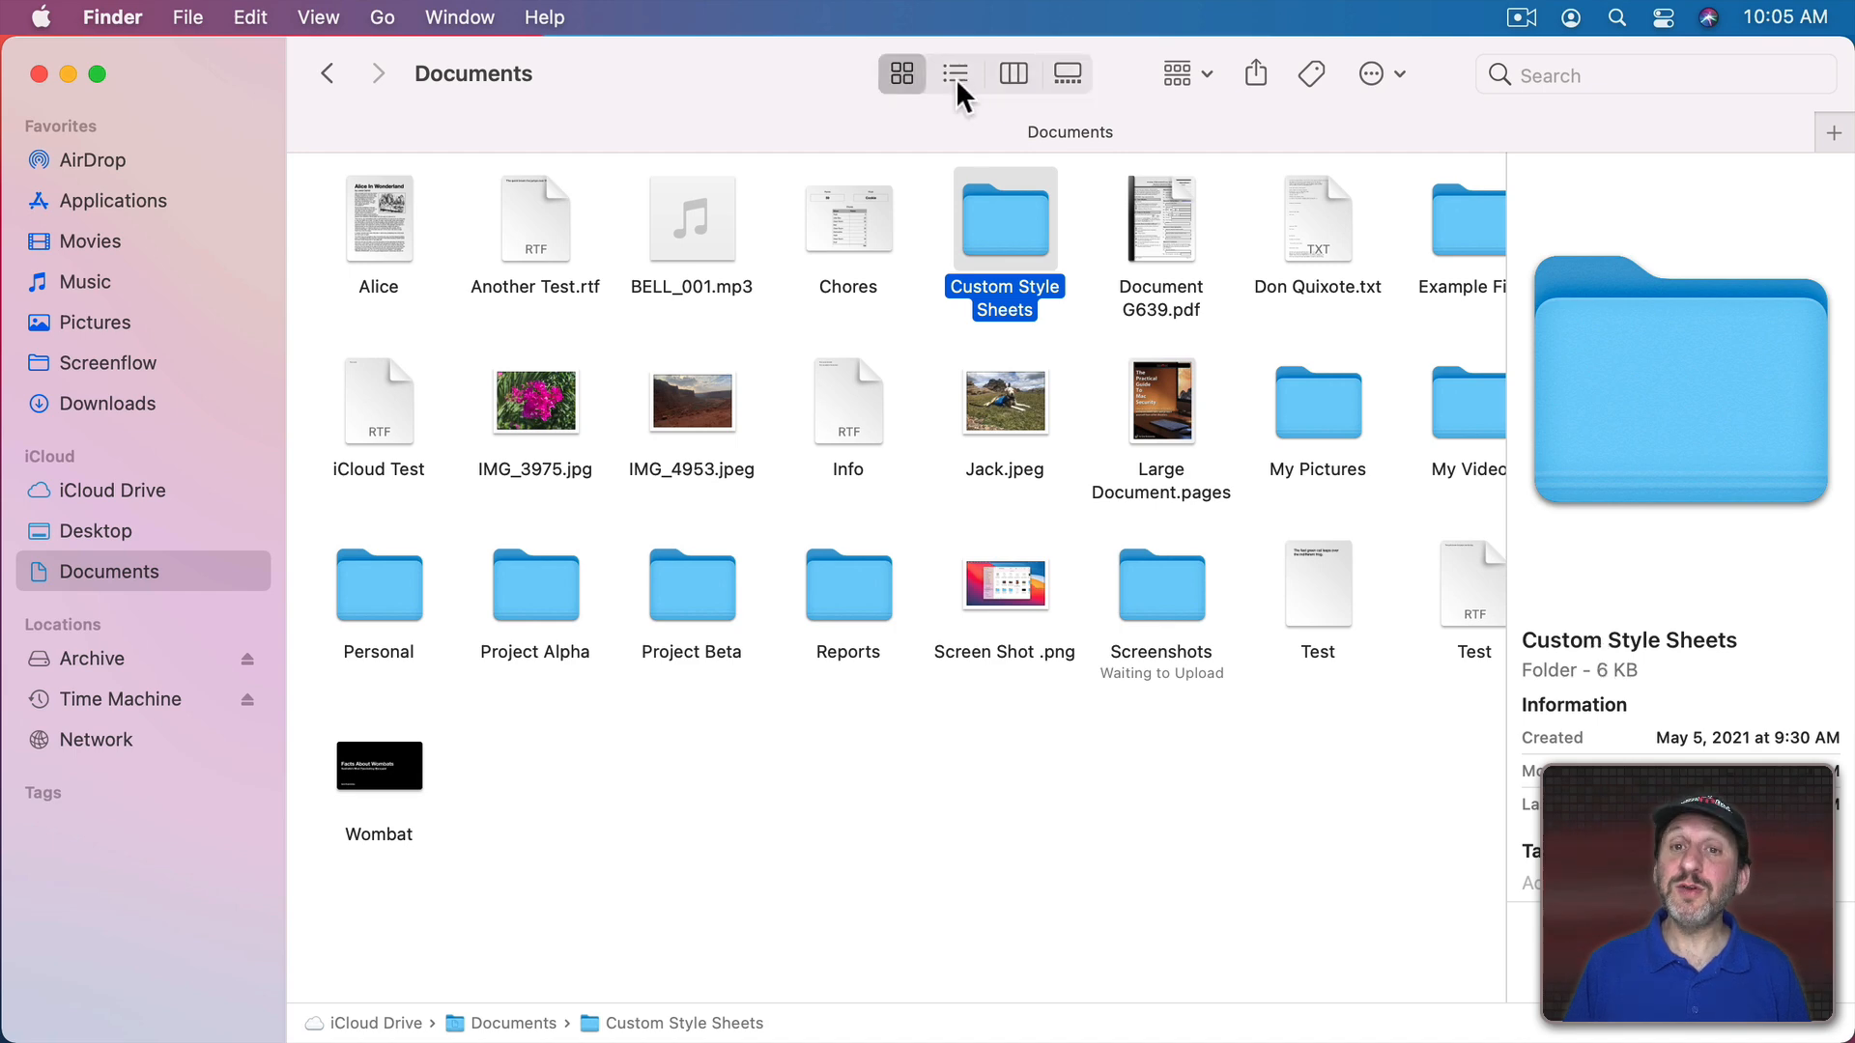
Step: Switch Documents back to list view and deselect everything to blank the preview
{"action": "left_click", "coordinate": [953, 73]}
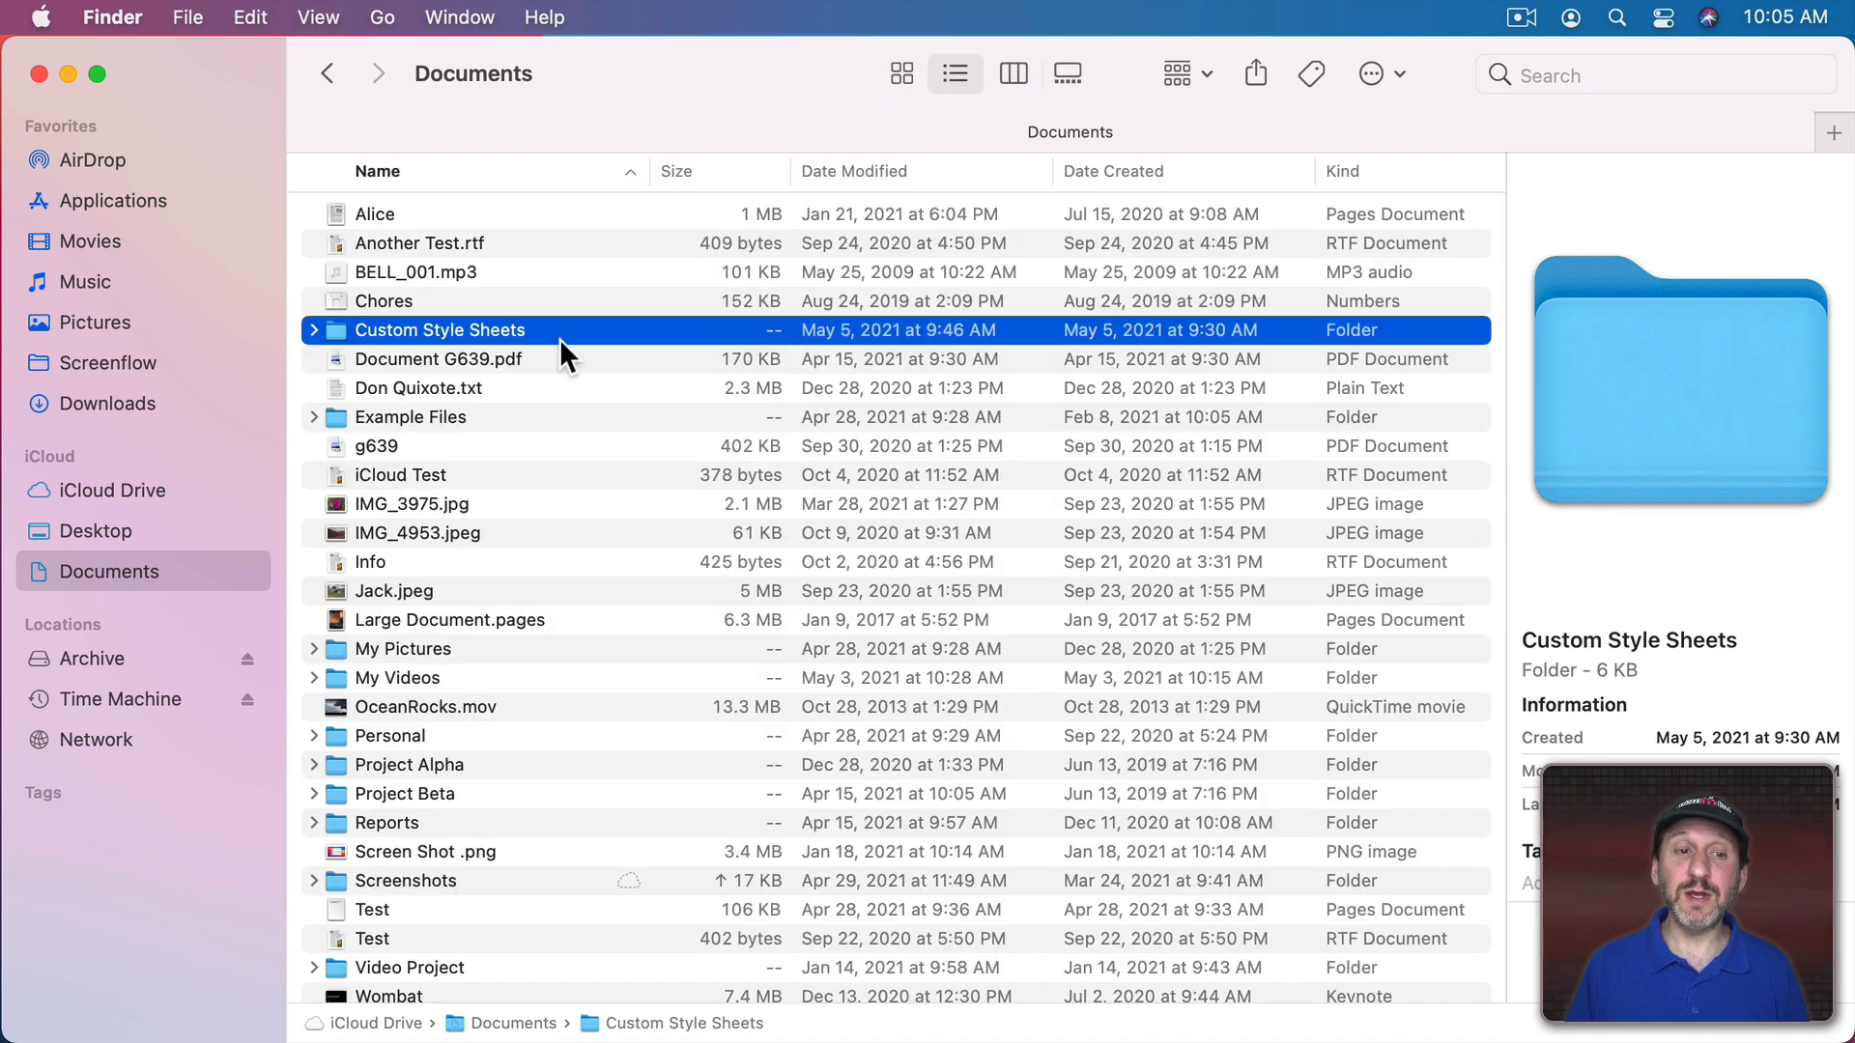
{"action": "mouse_move", "coordinate": [438, 501]}
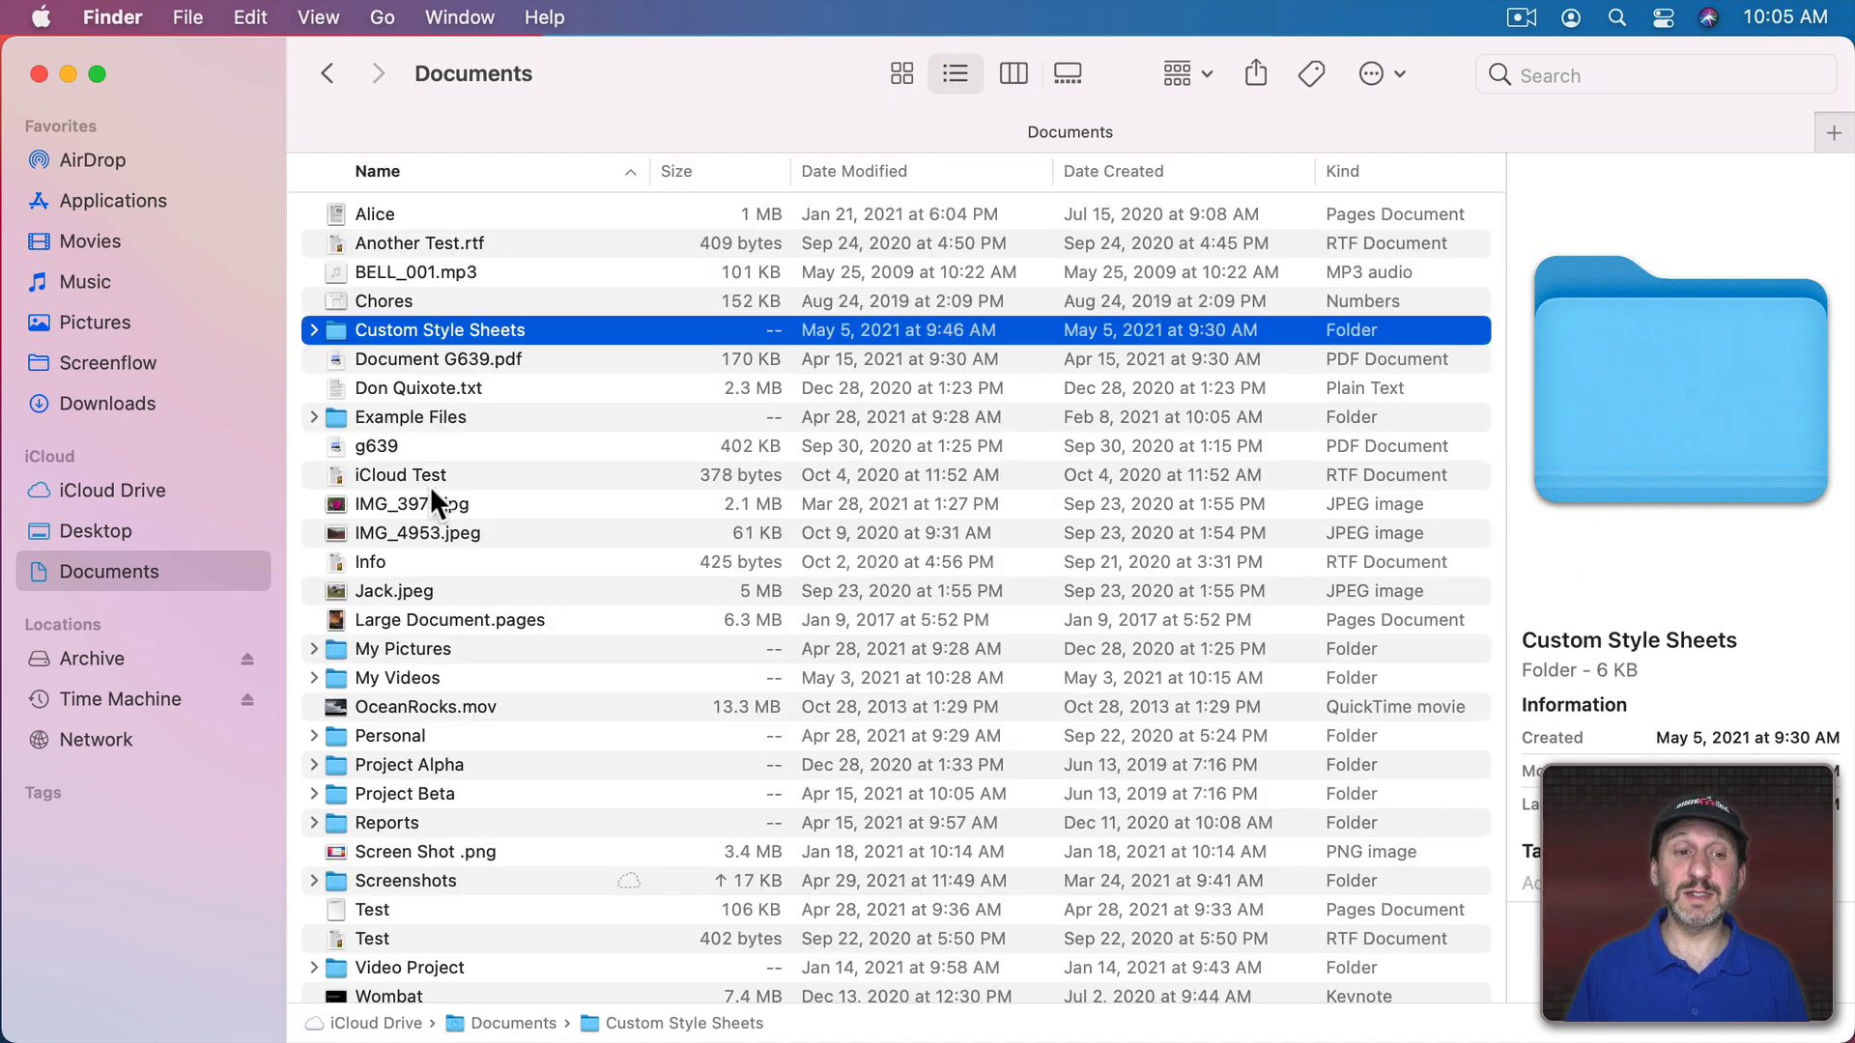
{"action": "left_click", "coordinate": [410, 416]}
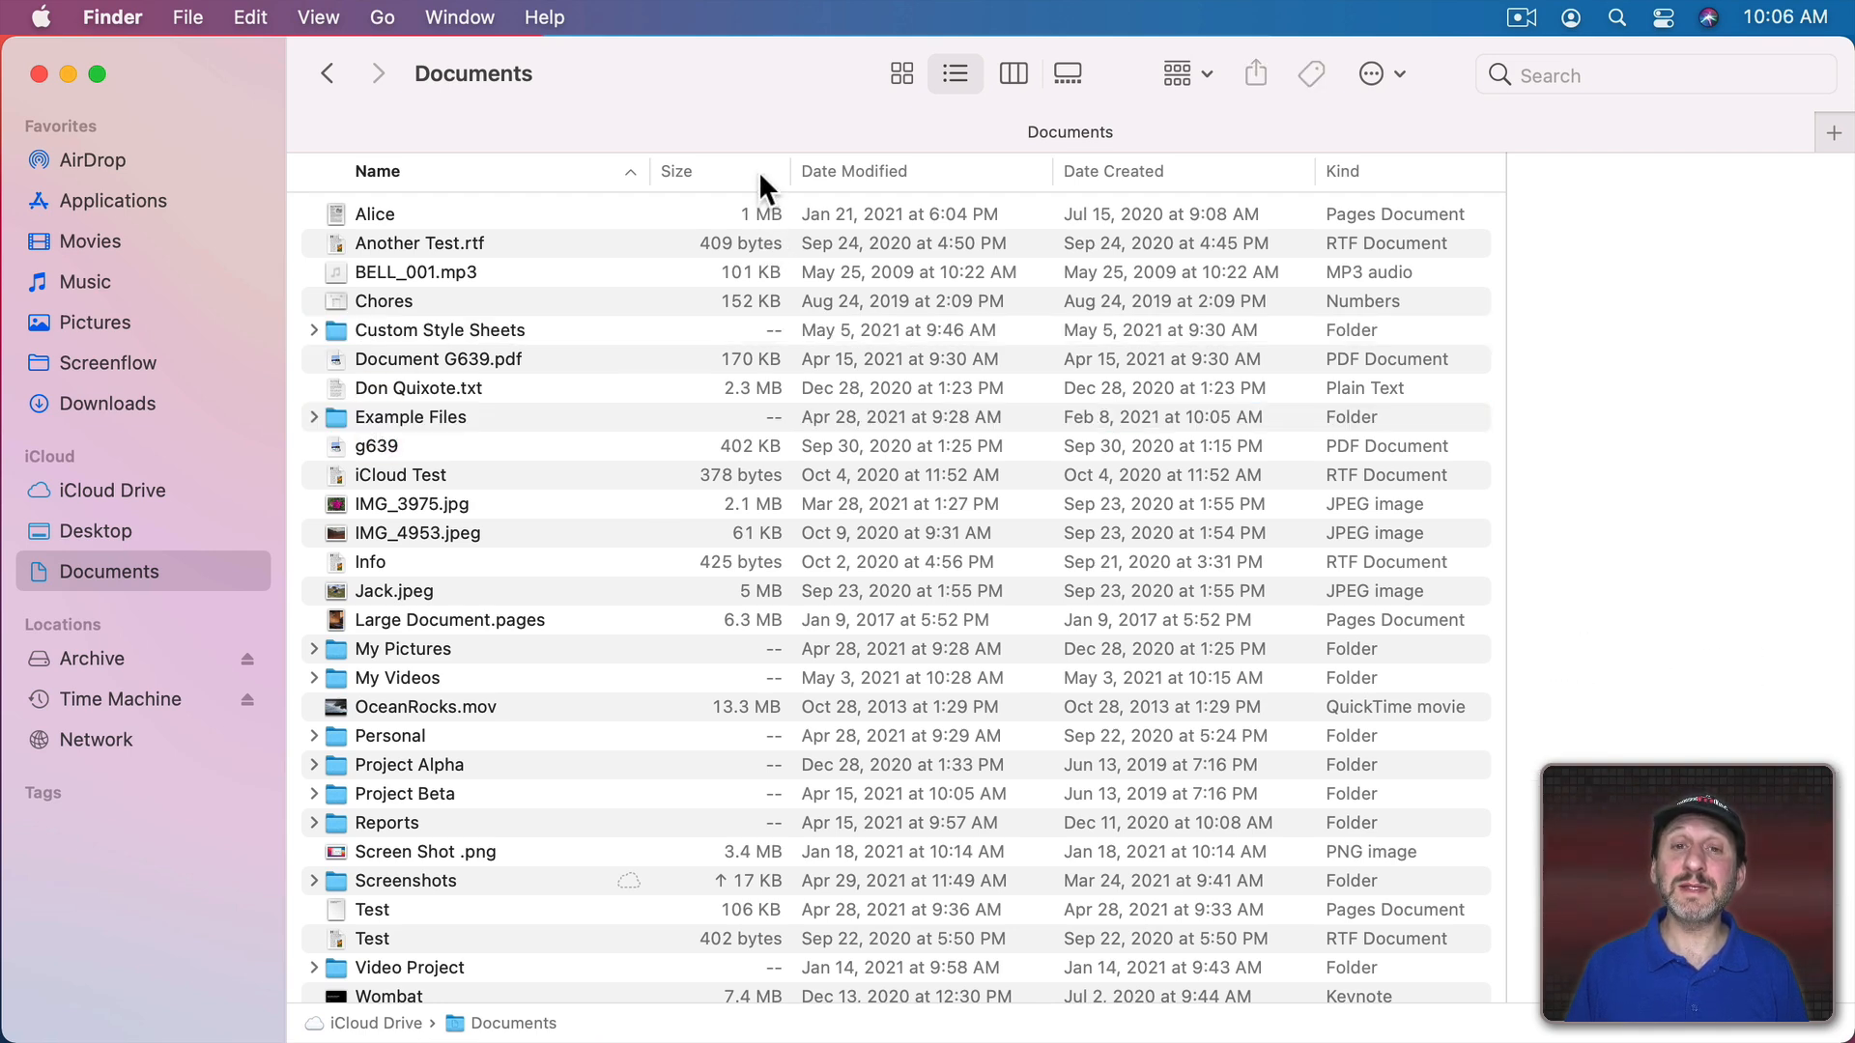
{"action": "mouse_move", "coordinate": [739, 358]}
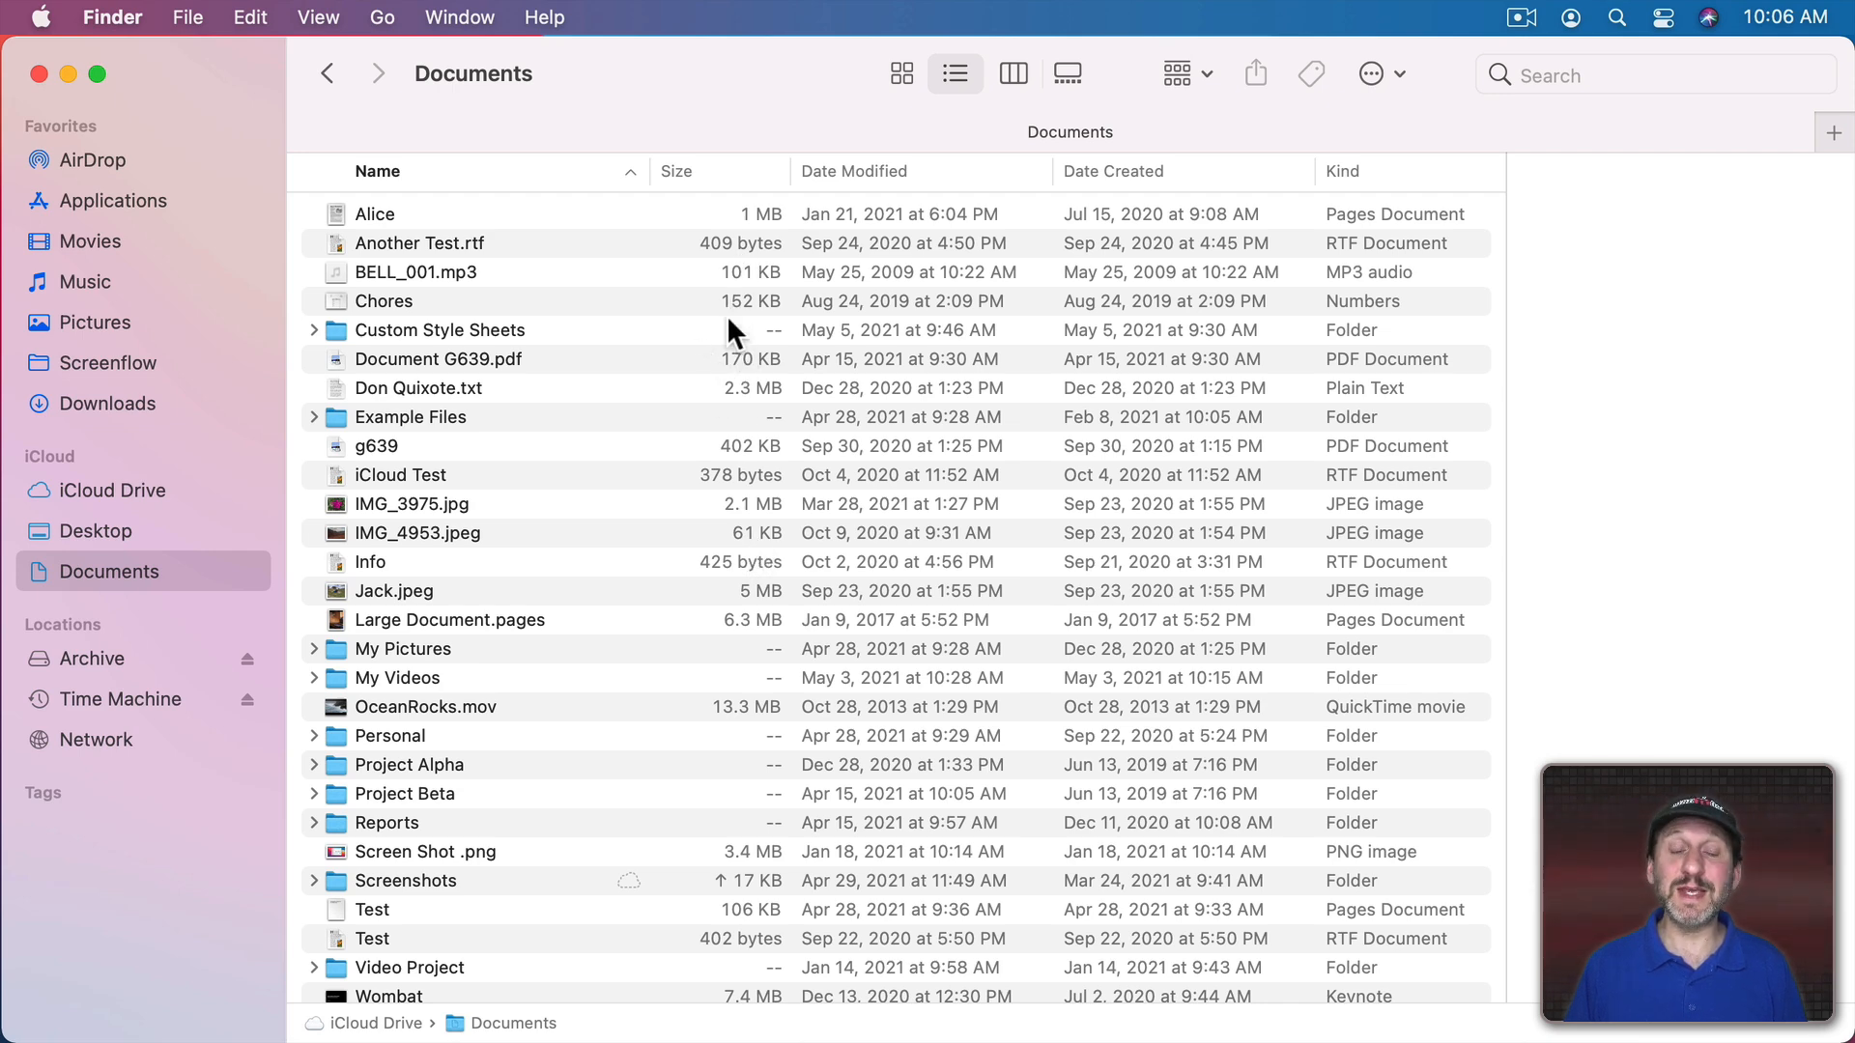
{"action": "mouse_move", "coordinate": [746, 432]}
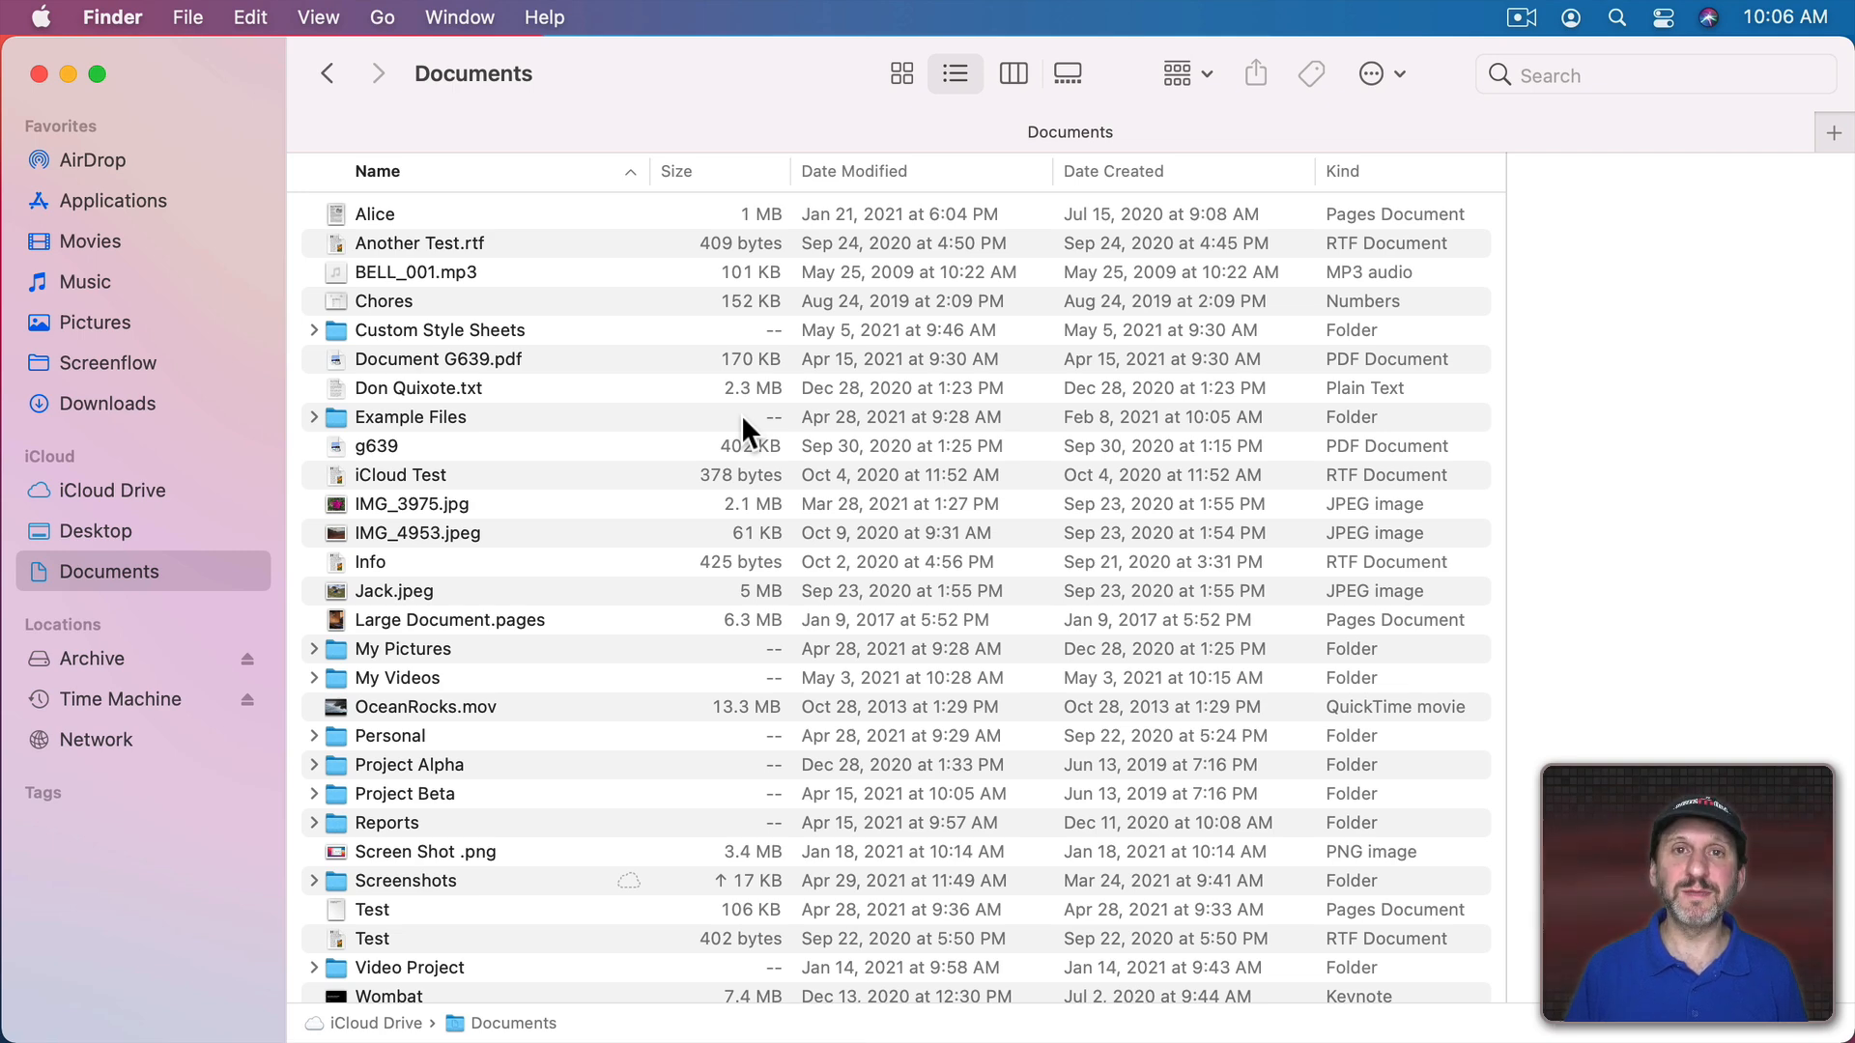
{"action": "mouse_move", "coordinate": [317, 18]}
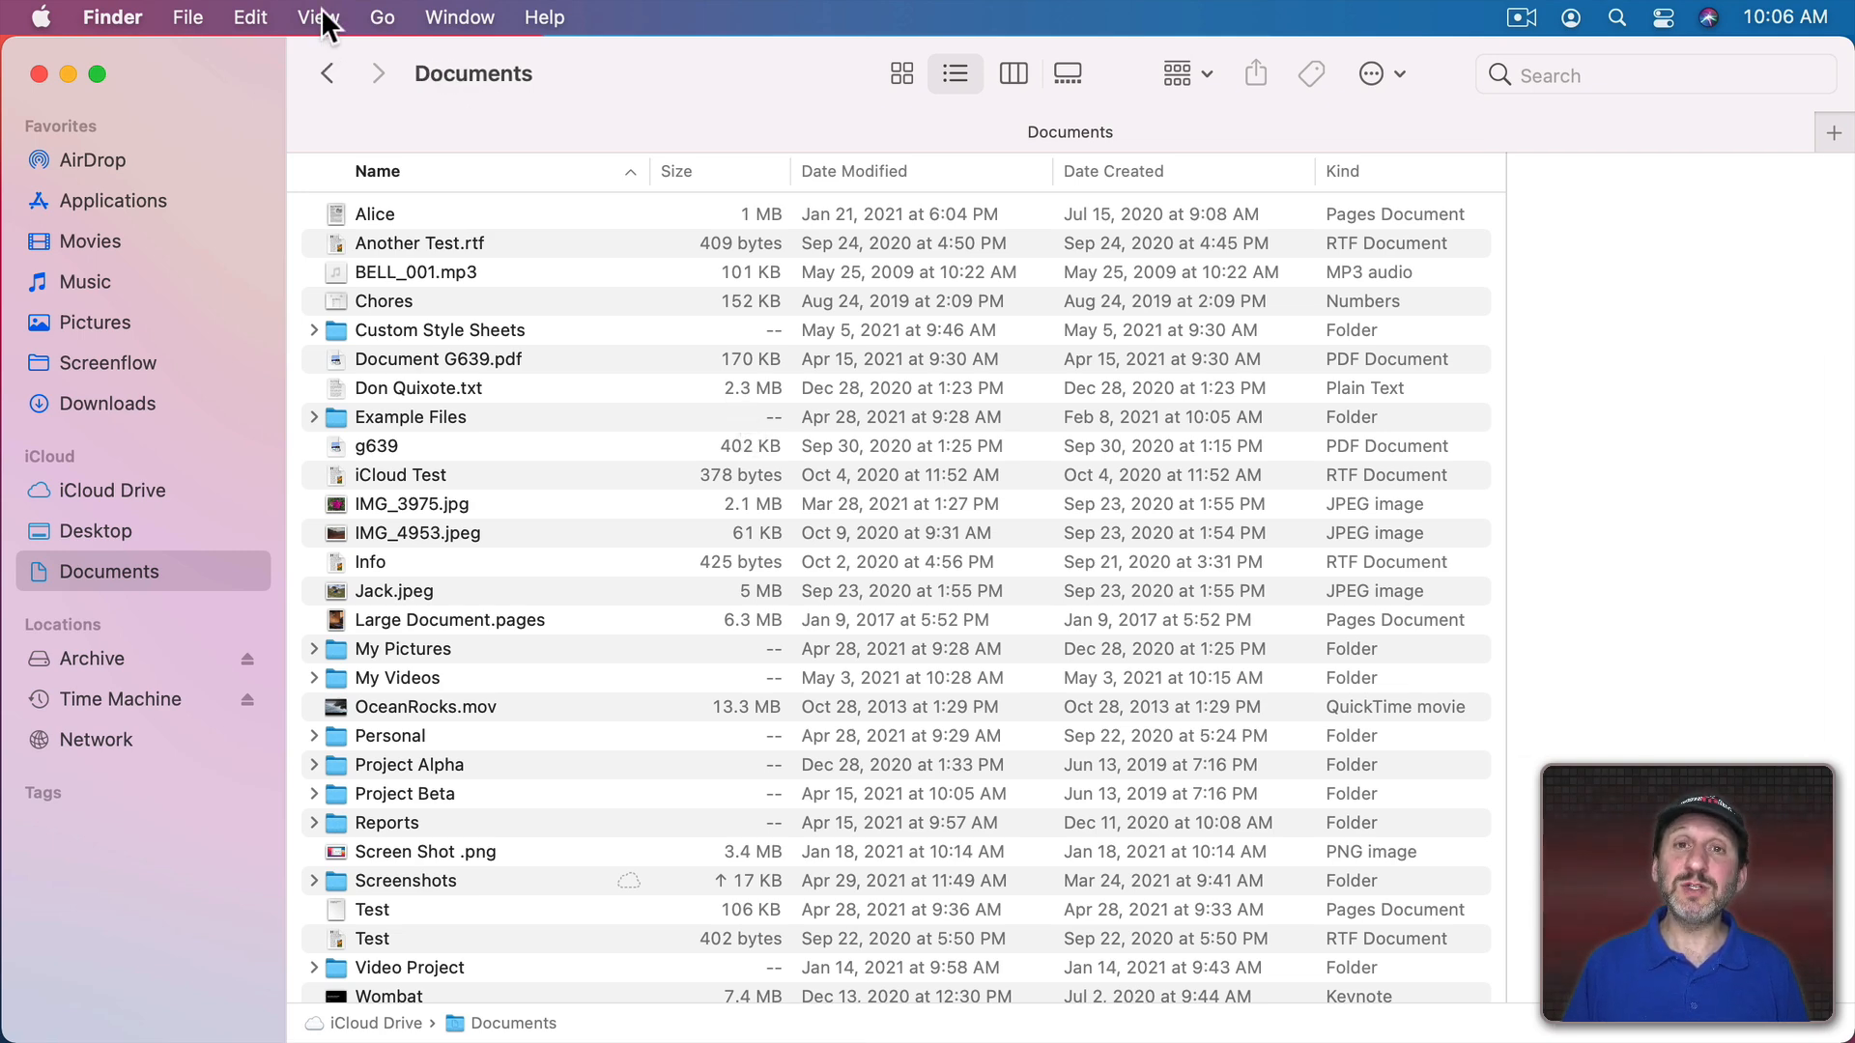
Step: Turn on Calculate all sizes in the Documents View Options
{"action": "left_click", "coordinate": [317, 16]}
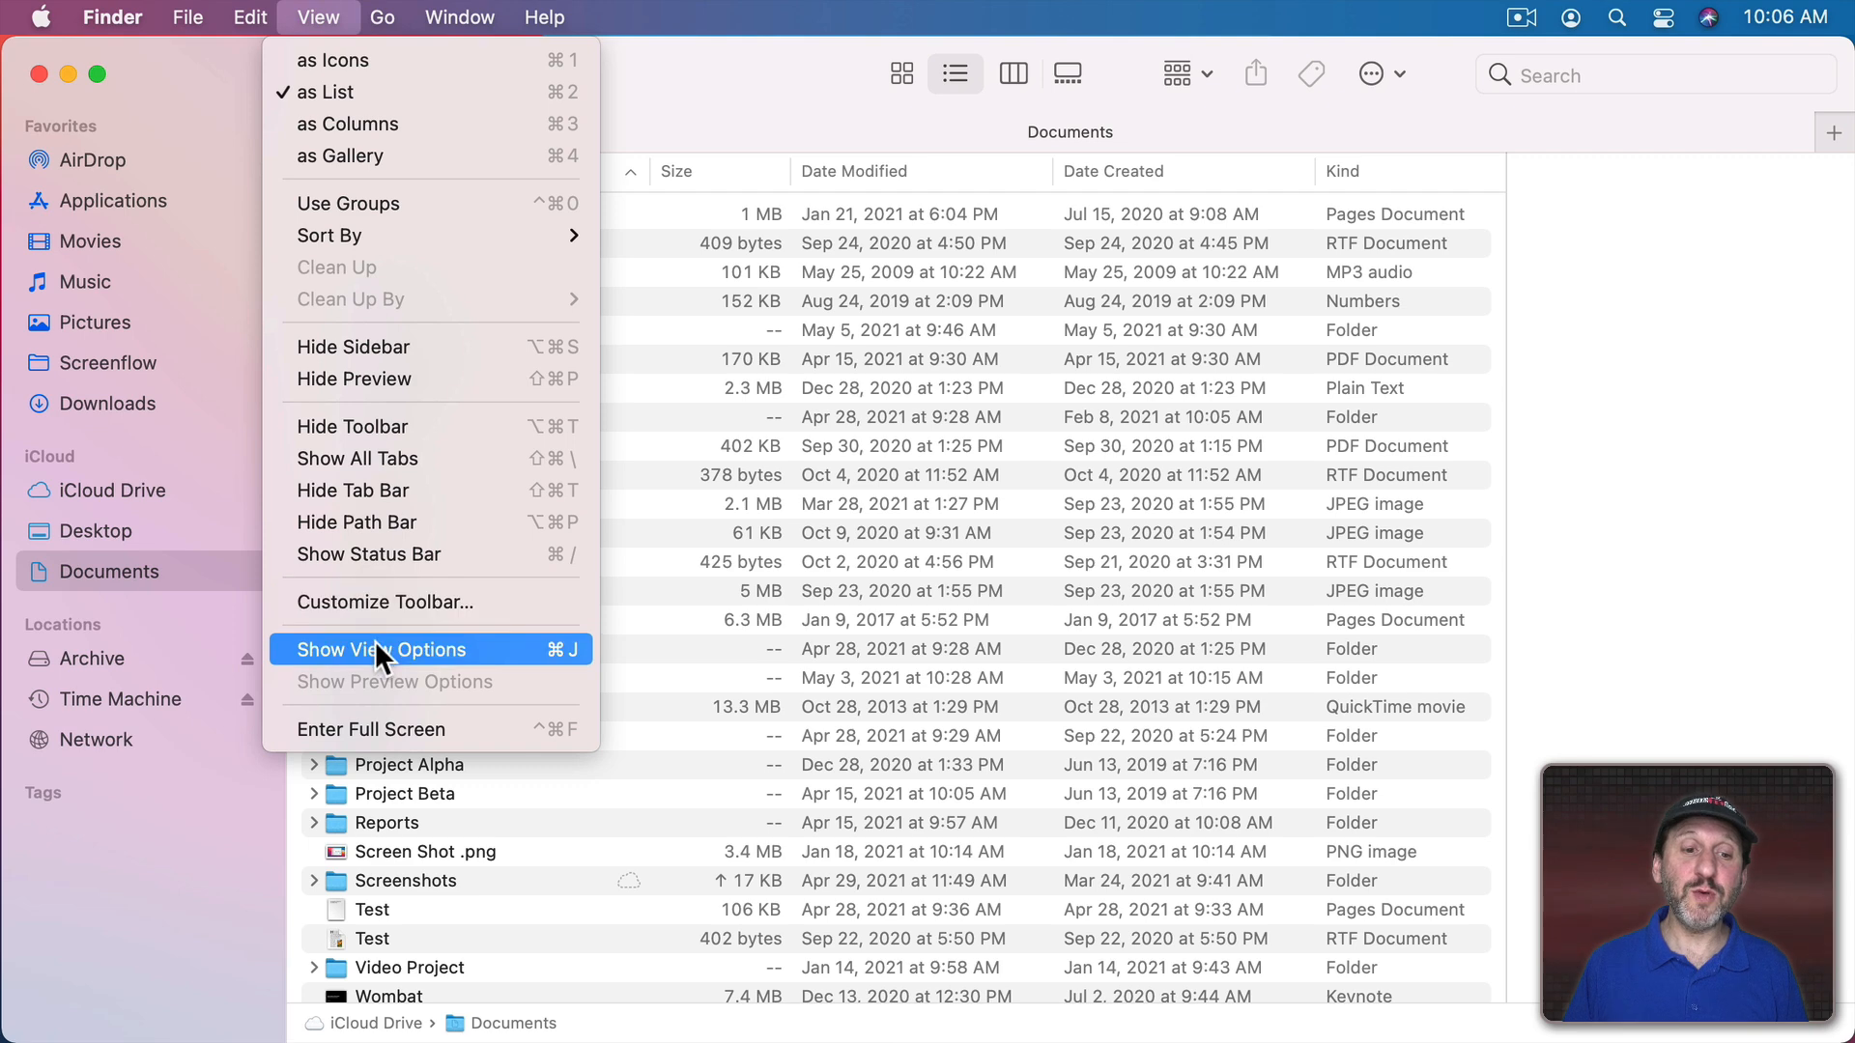
{"action": "left_click", "coordinate": [381, 649]}
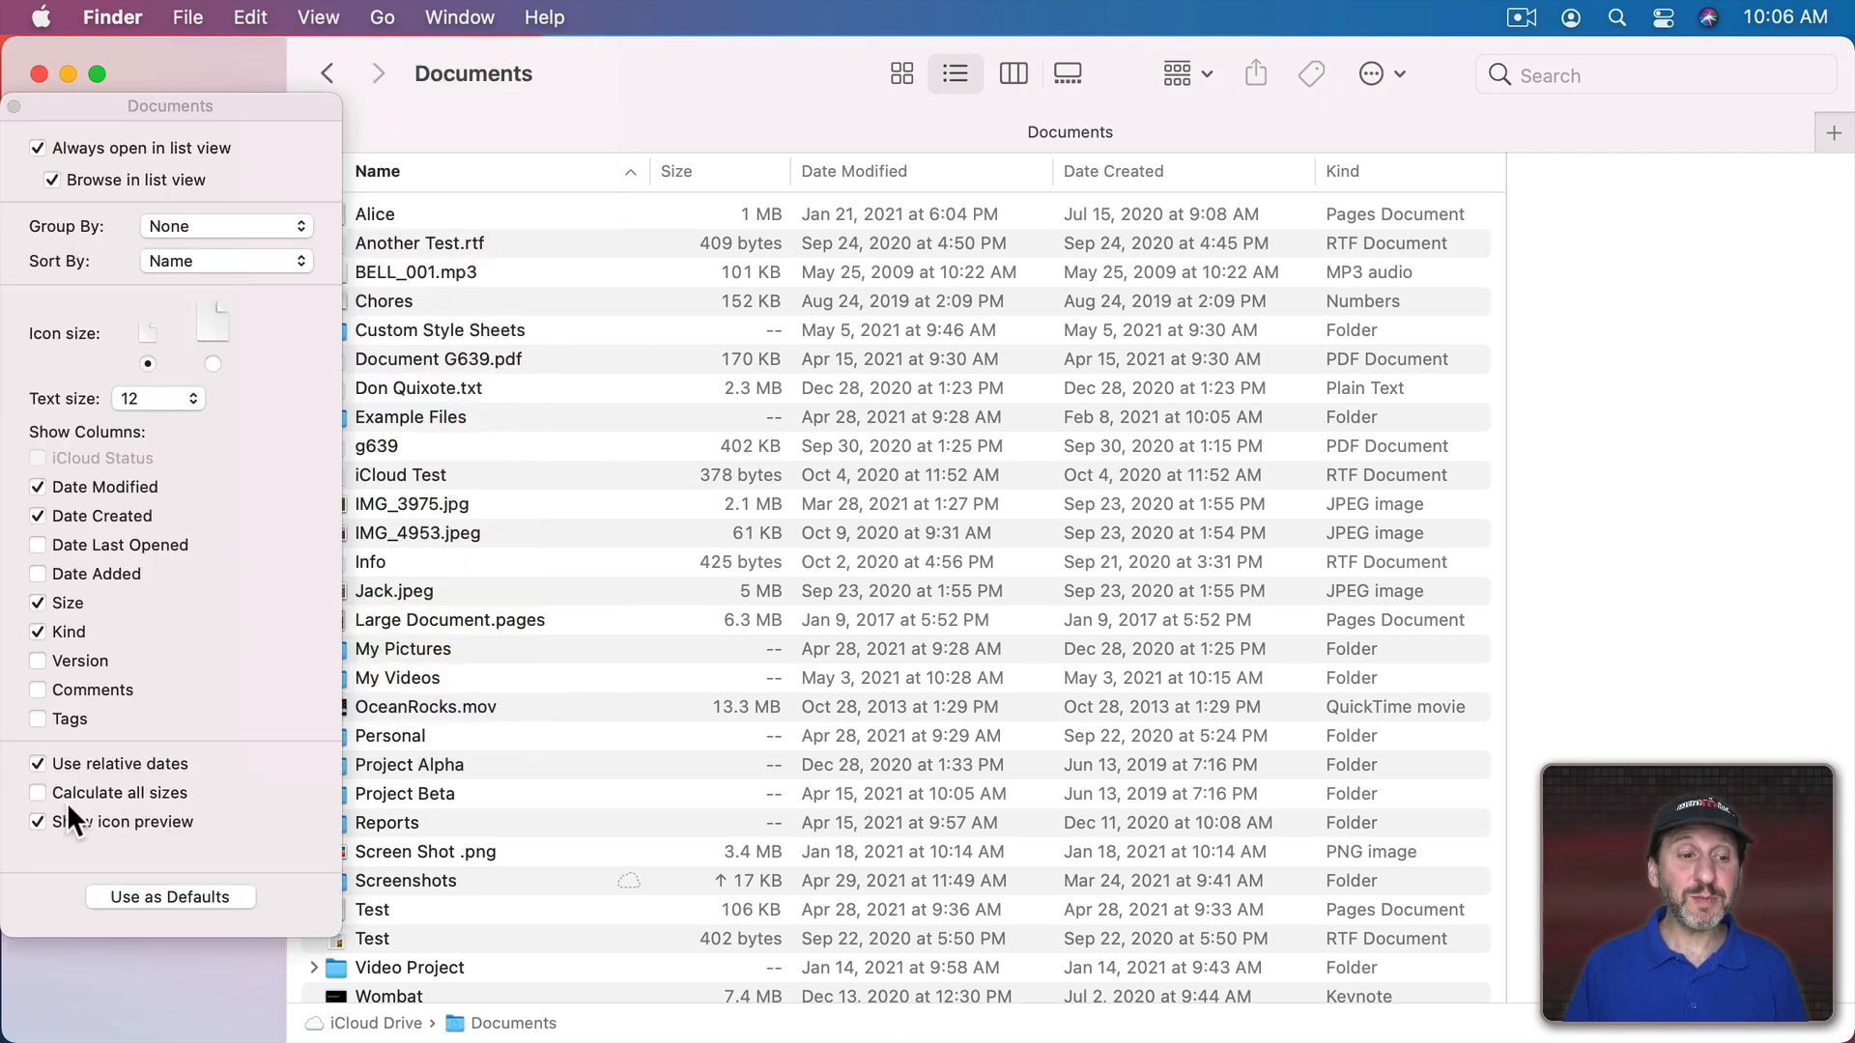
{"action": "left_click", "coordinate": [38, 792]}
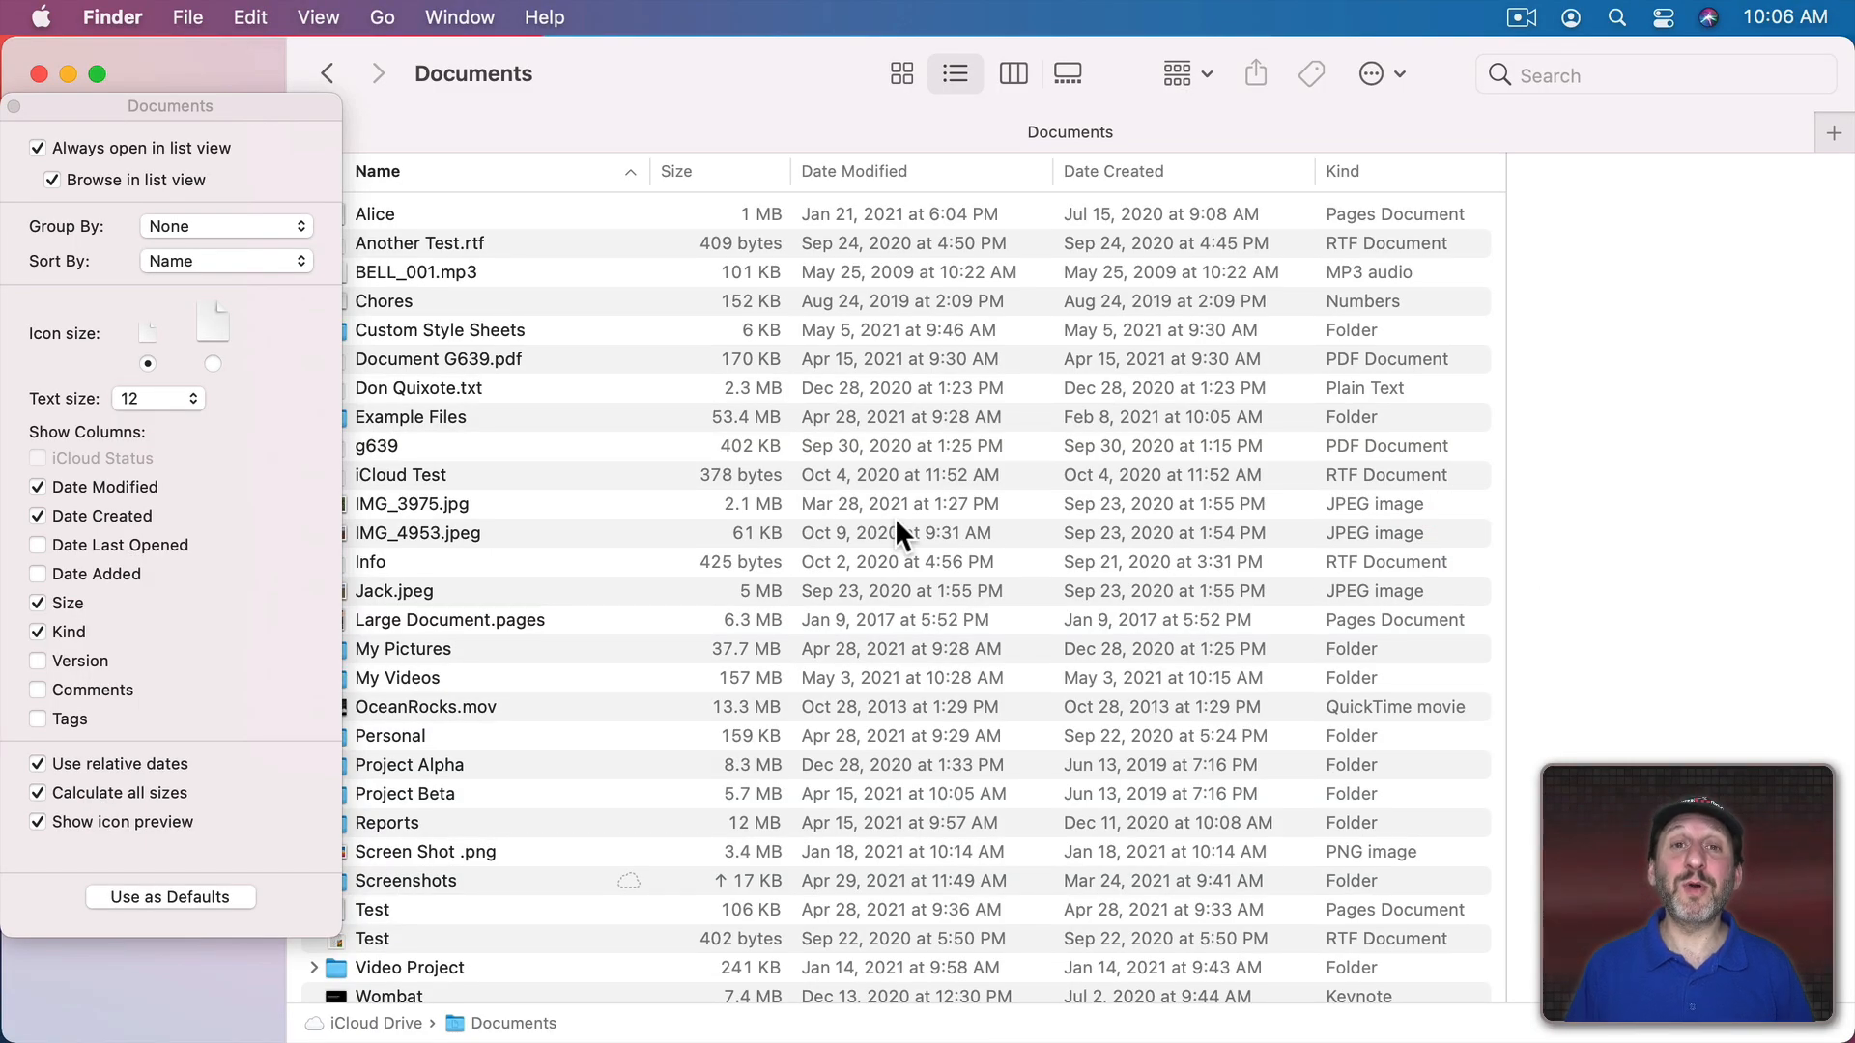
{"action": "mouse_move", "coordinate": [758, 319]}
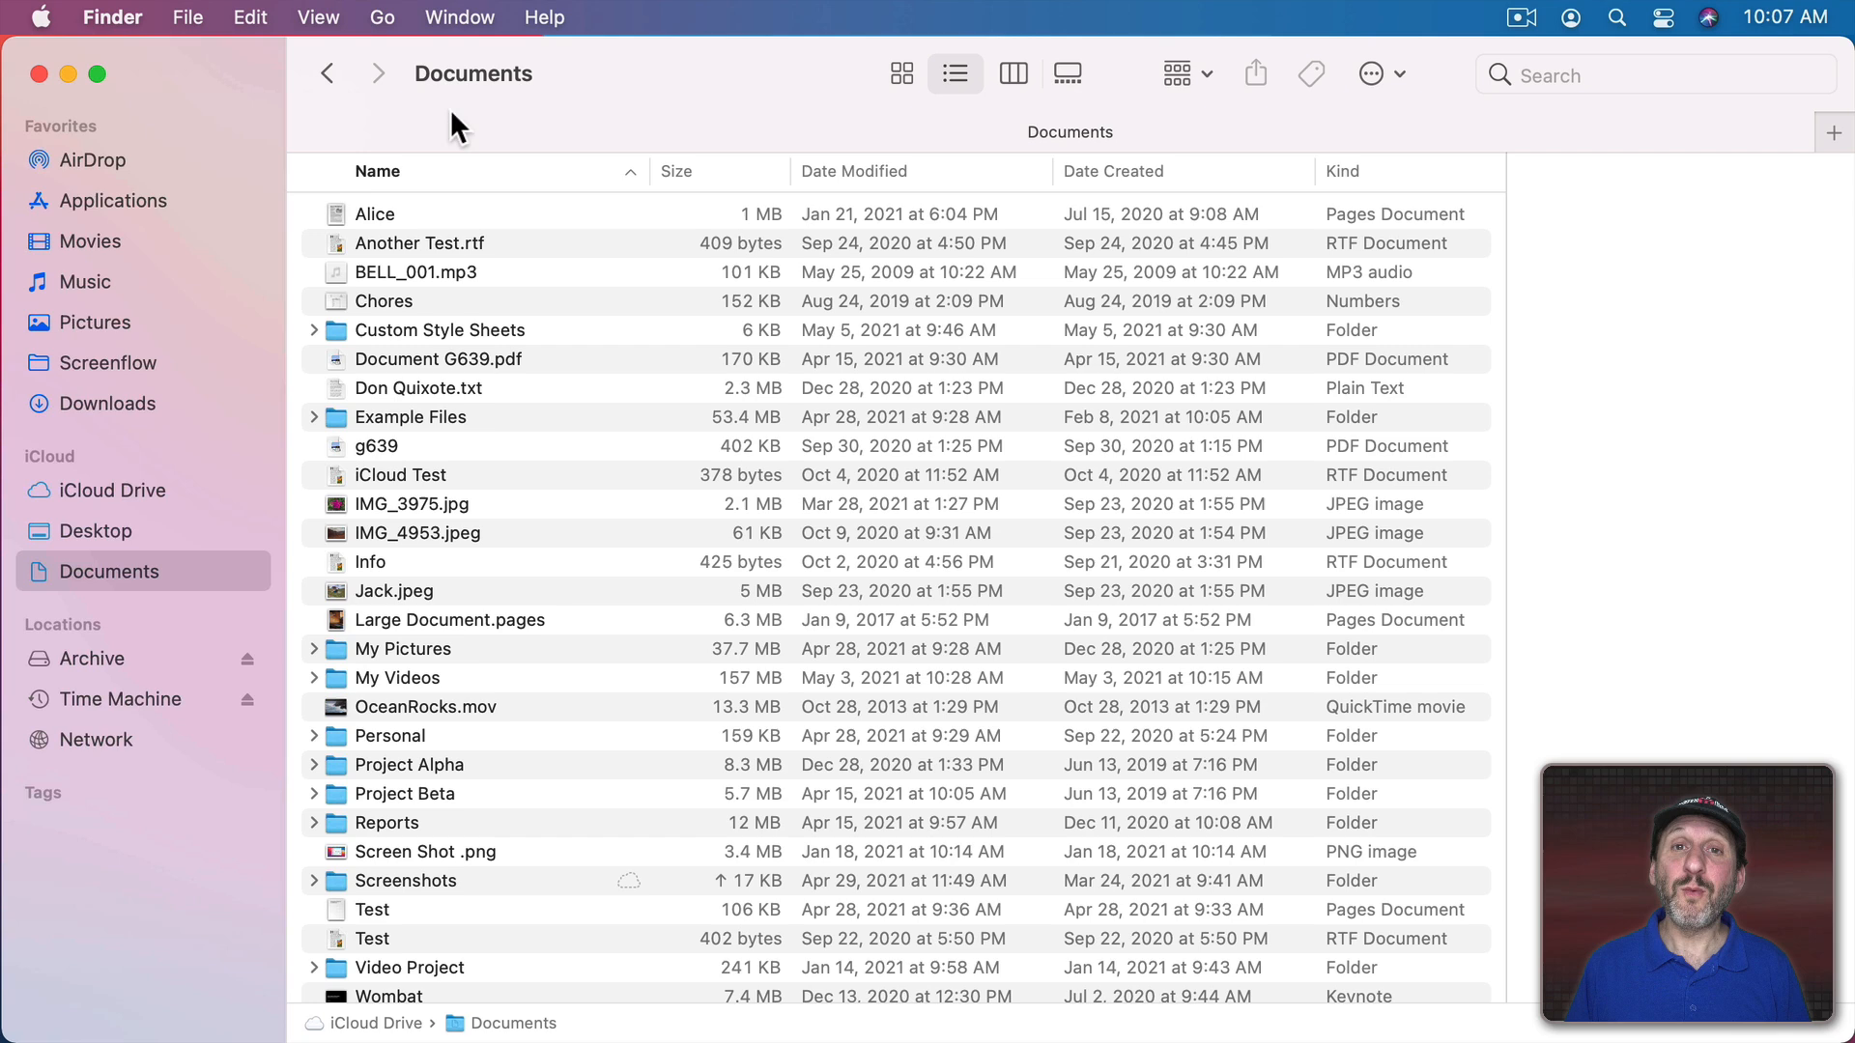
{"action": "mouse_move", "coordinate": [326, 432]}
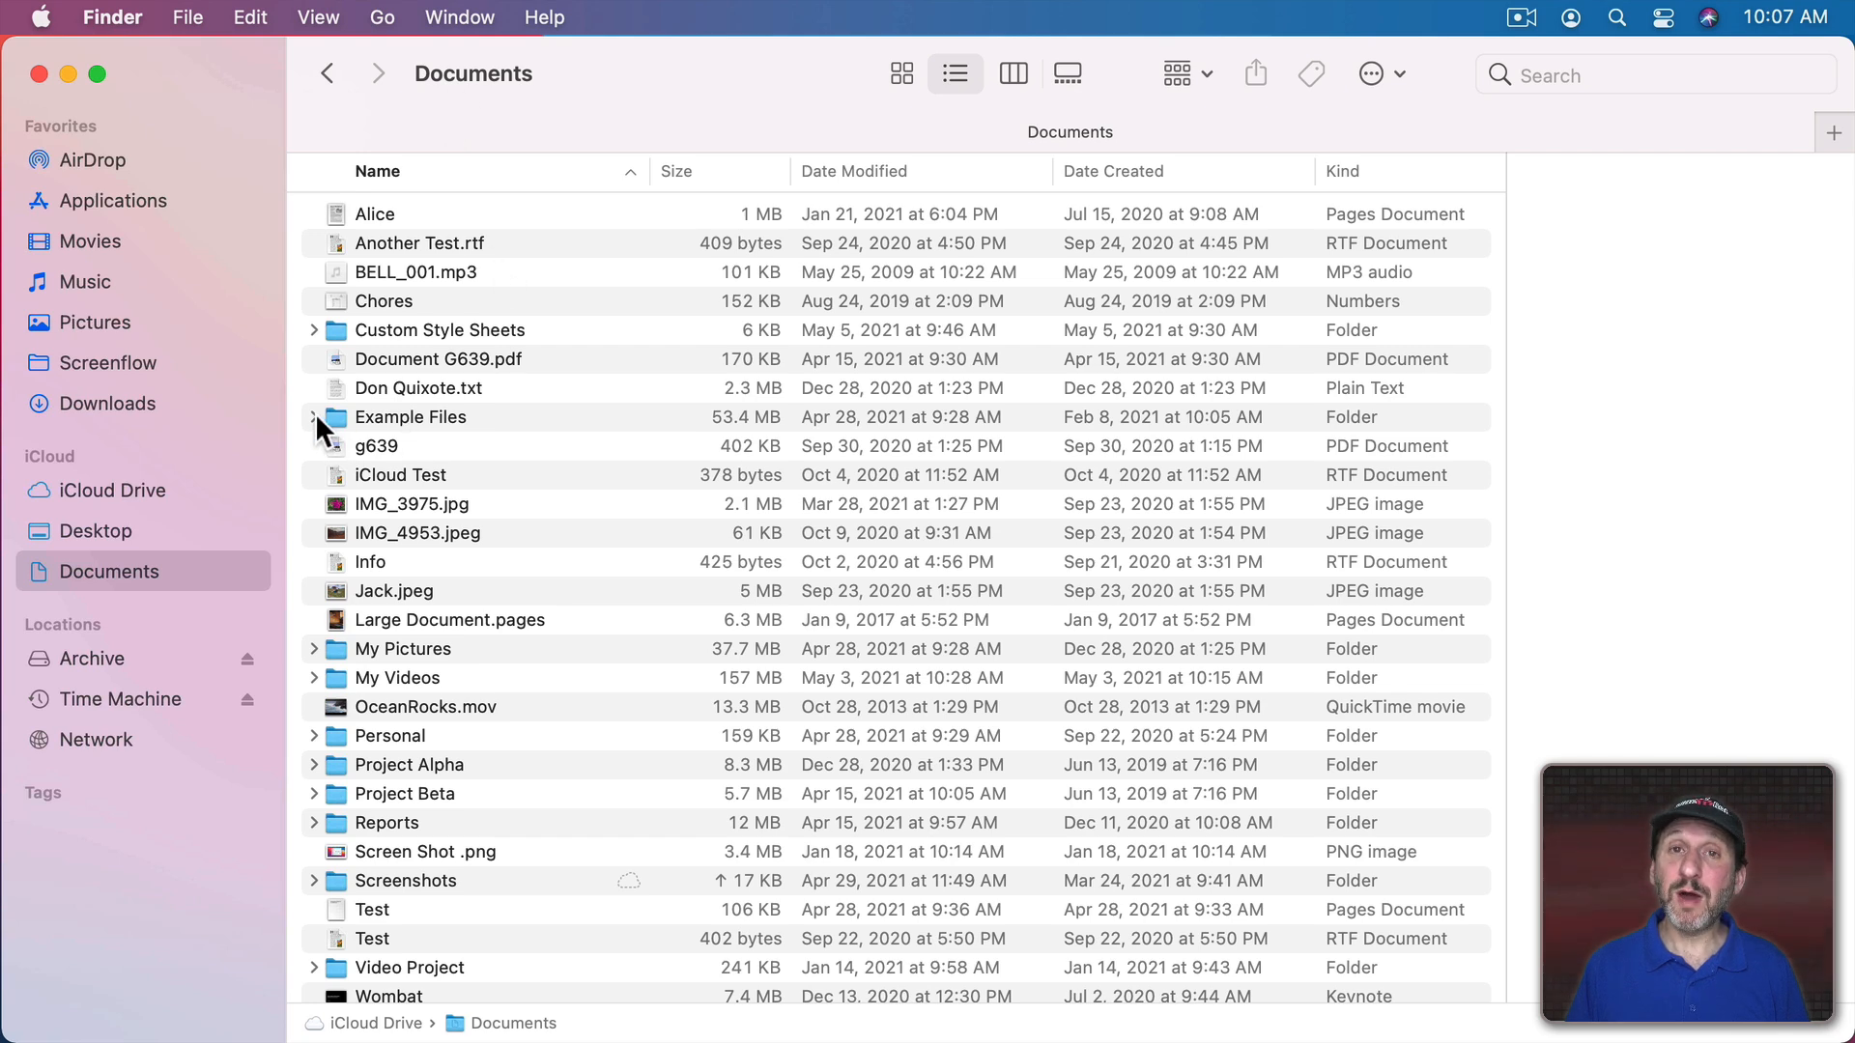
Step: Expand Example Files, select Some Files, then switch Documents to column view
{"action": "left_click", "coordinate": [315, 416]}
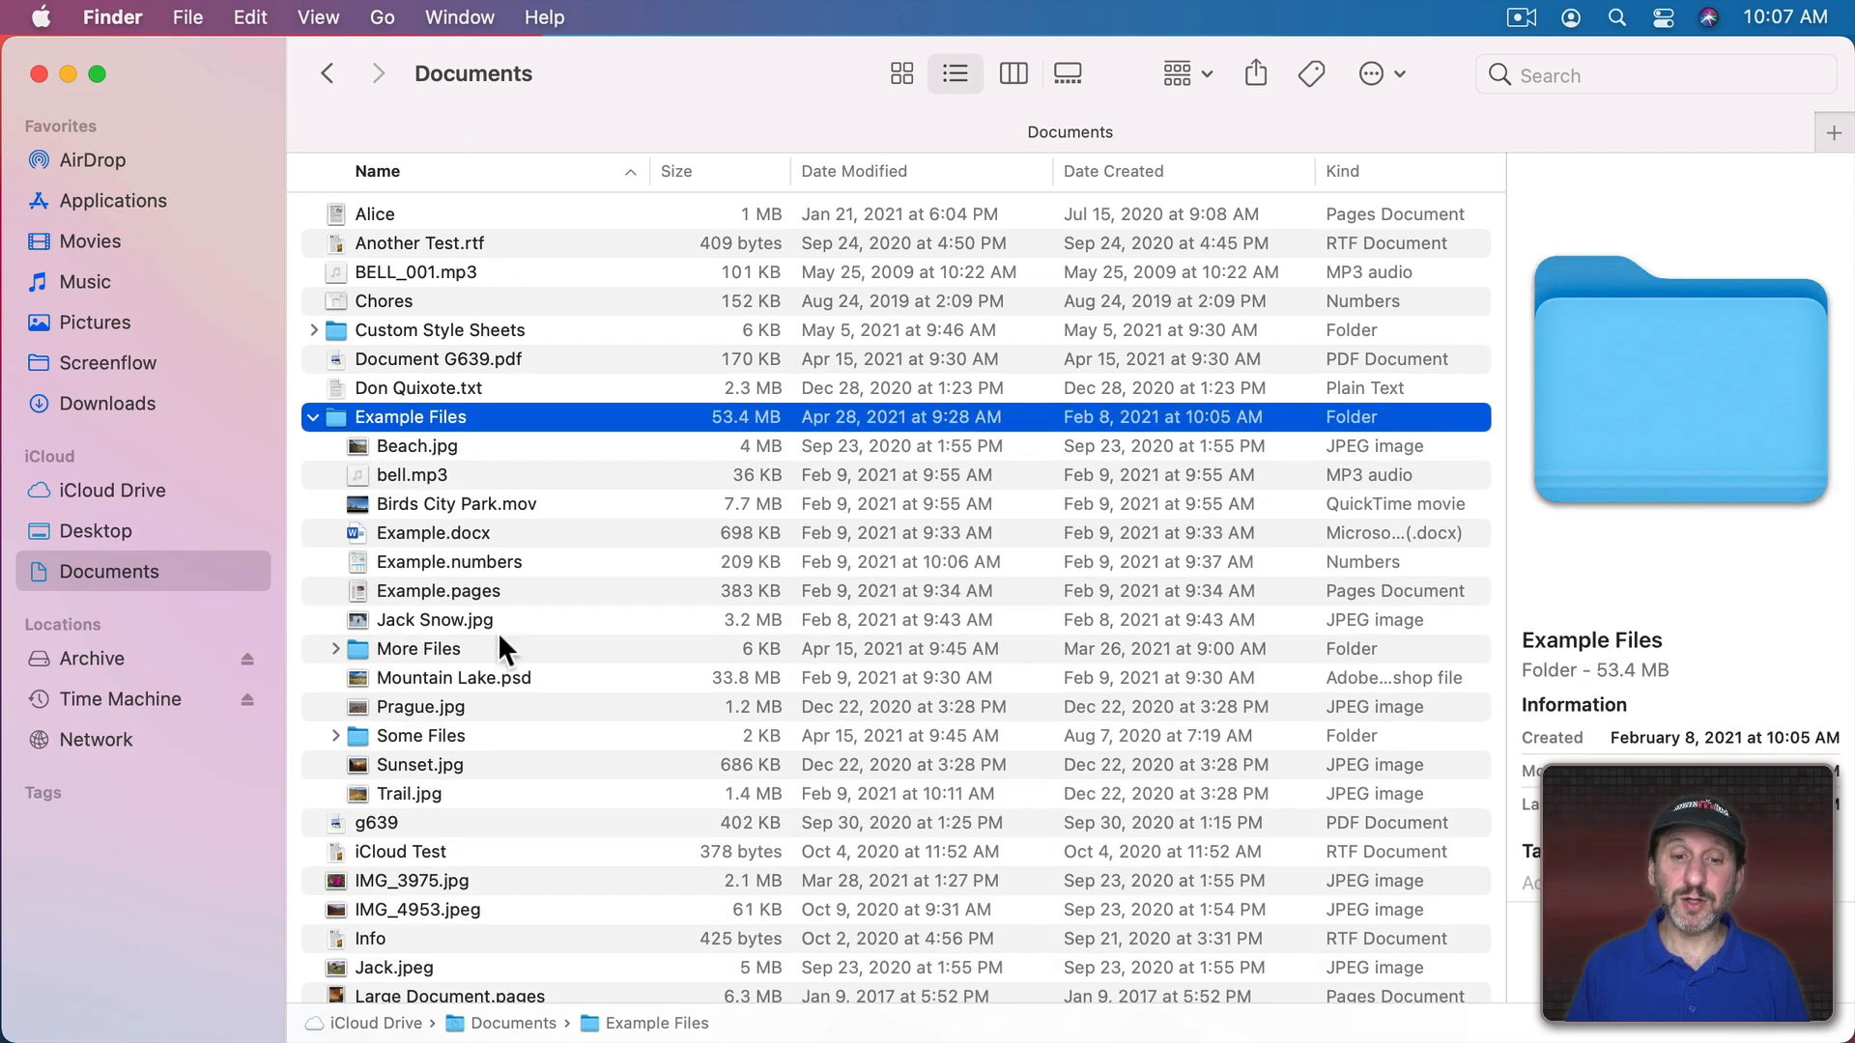
{"action": "left_click", "coordinate": [420, 737]}
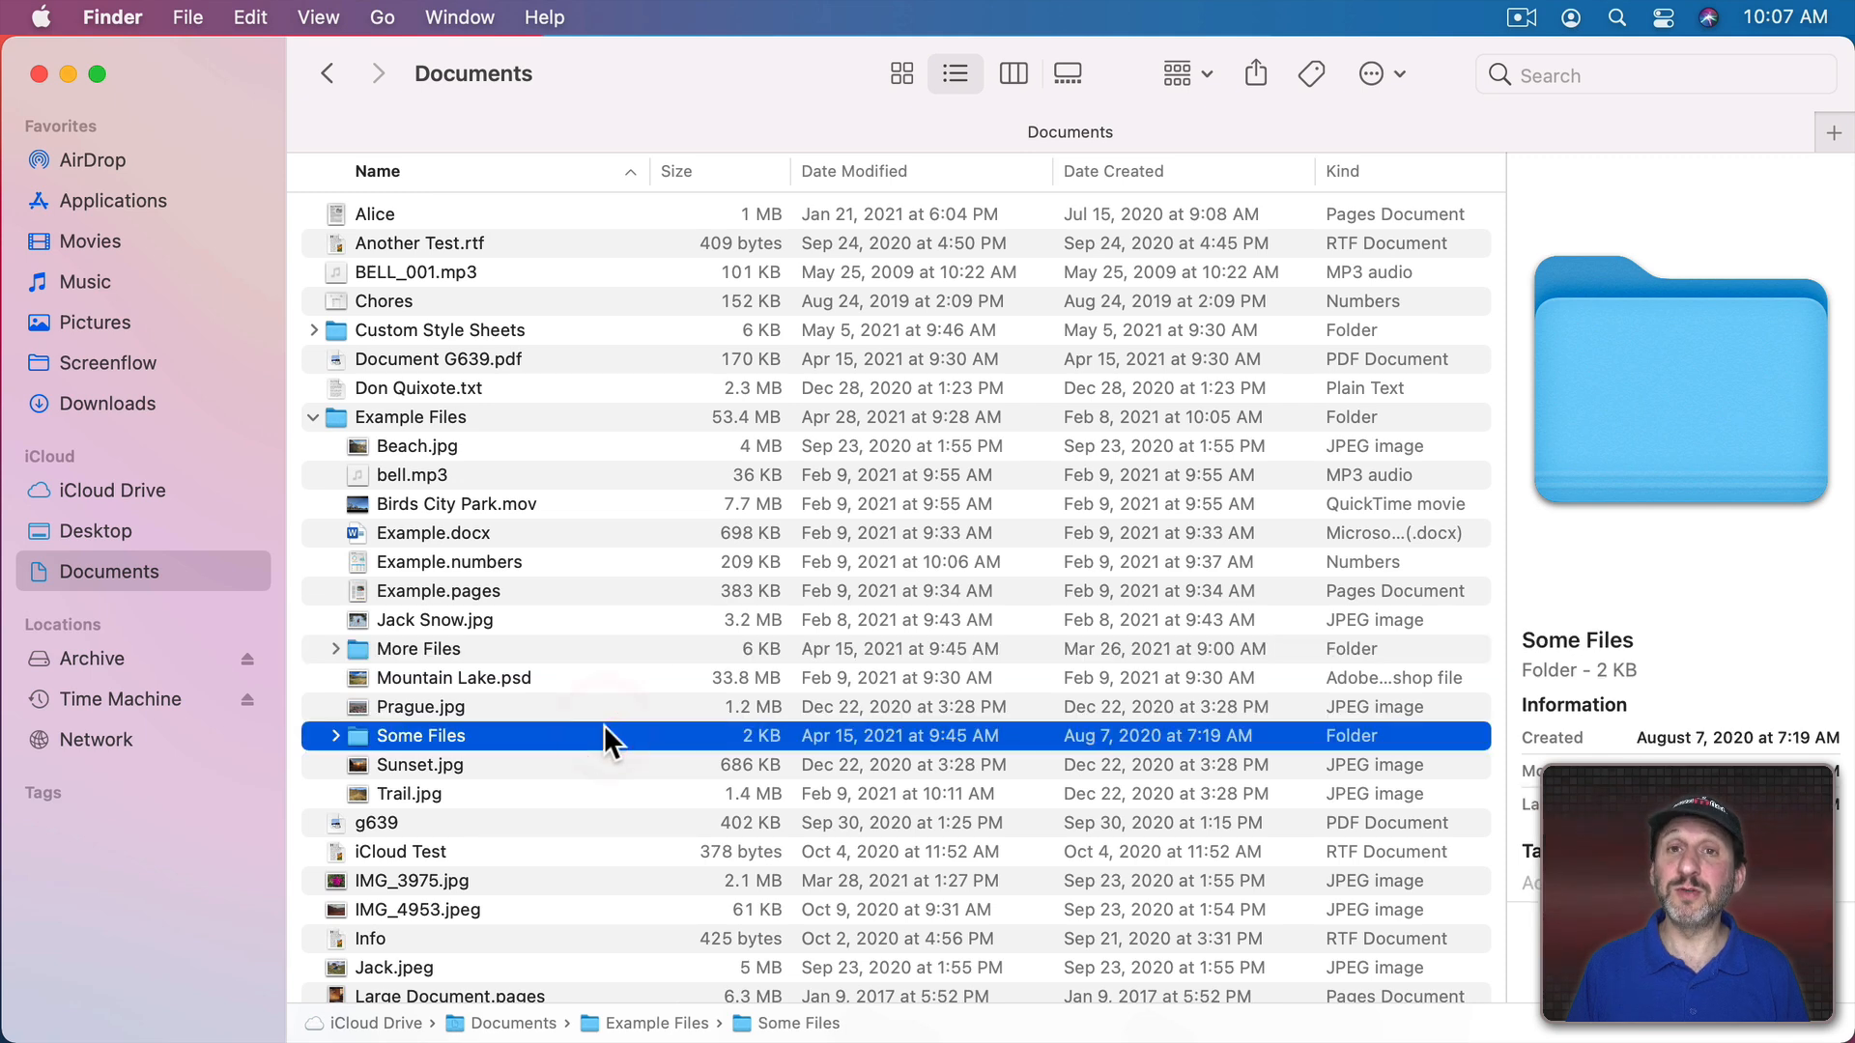
{"action": "mouse_move", "coordinate": [532, 379]}
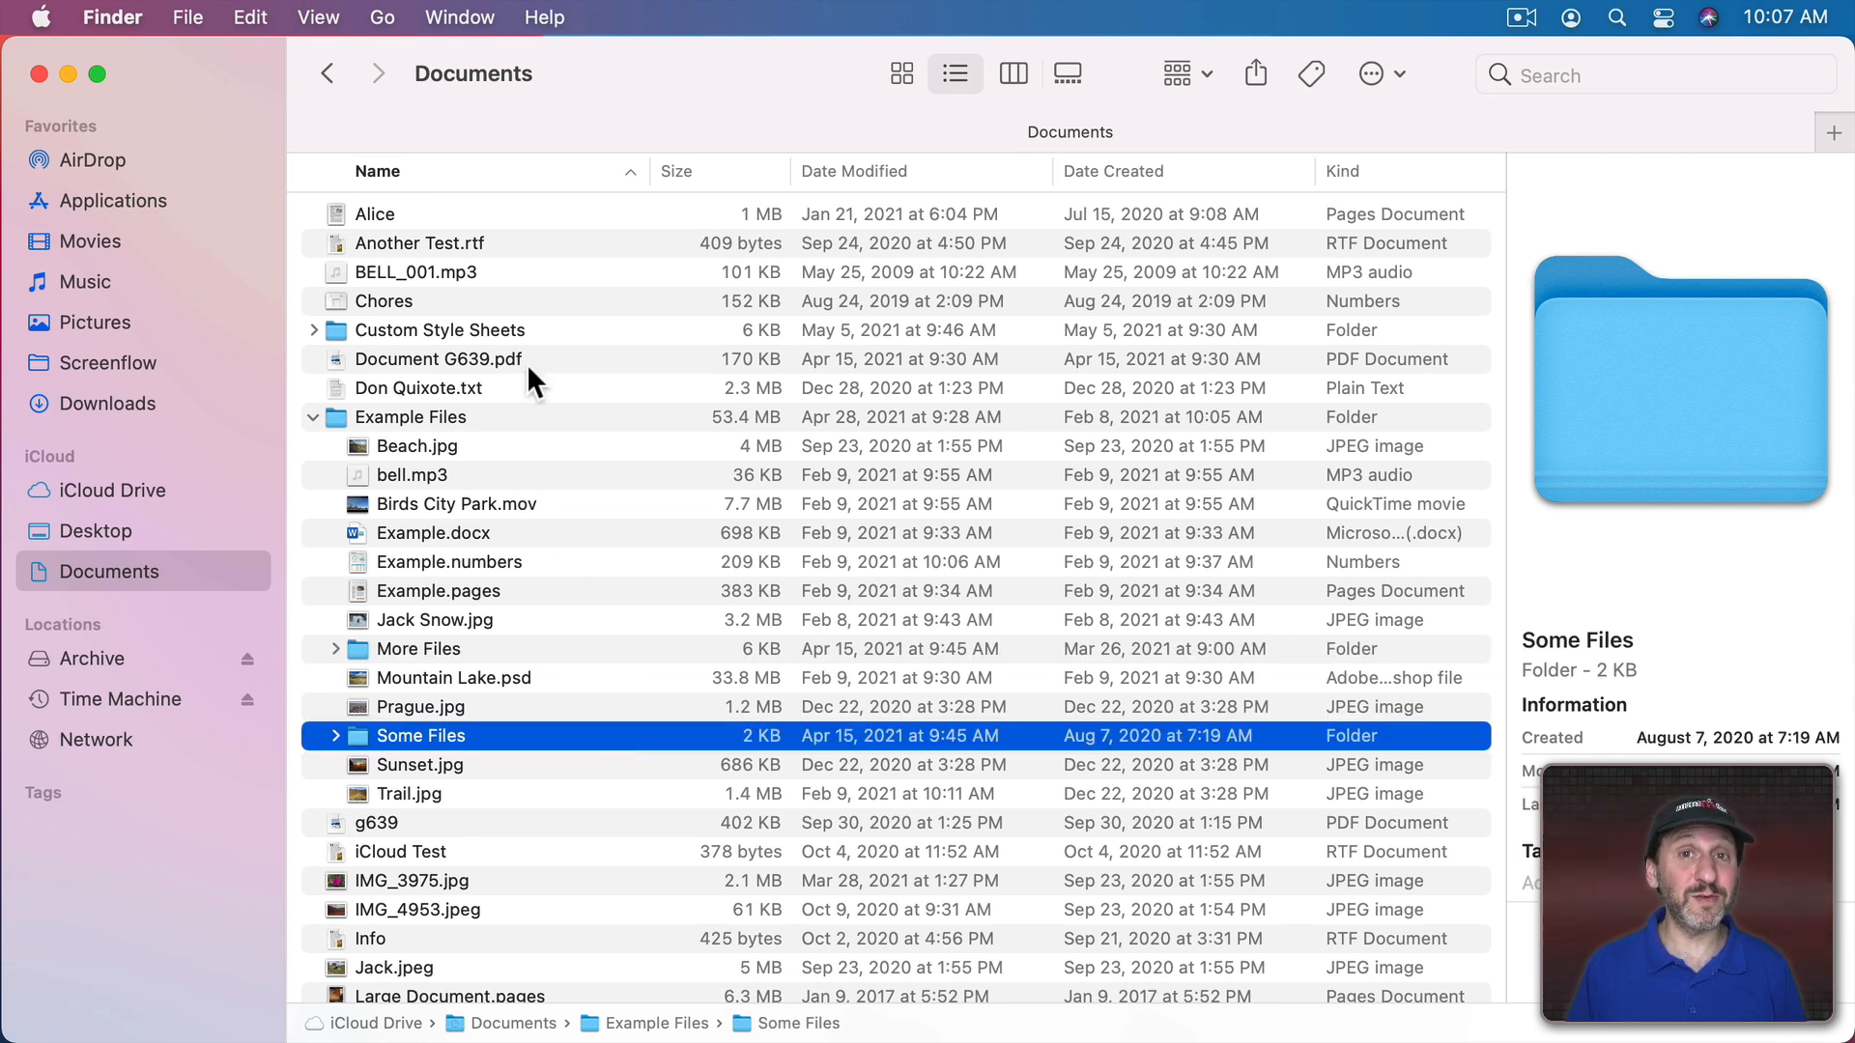
{"action": "left_click", "coordinate": [1011, 74]}
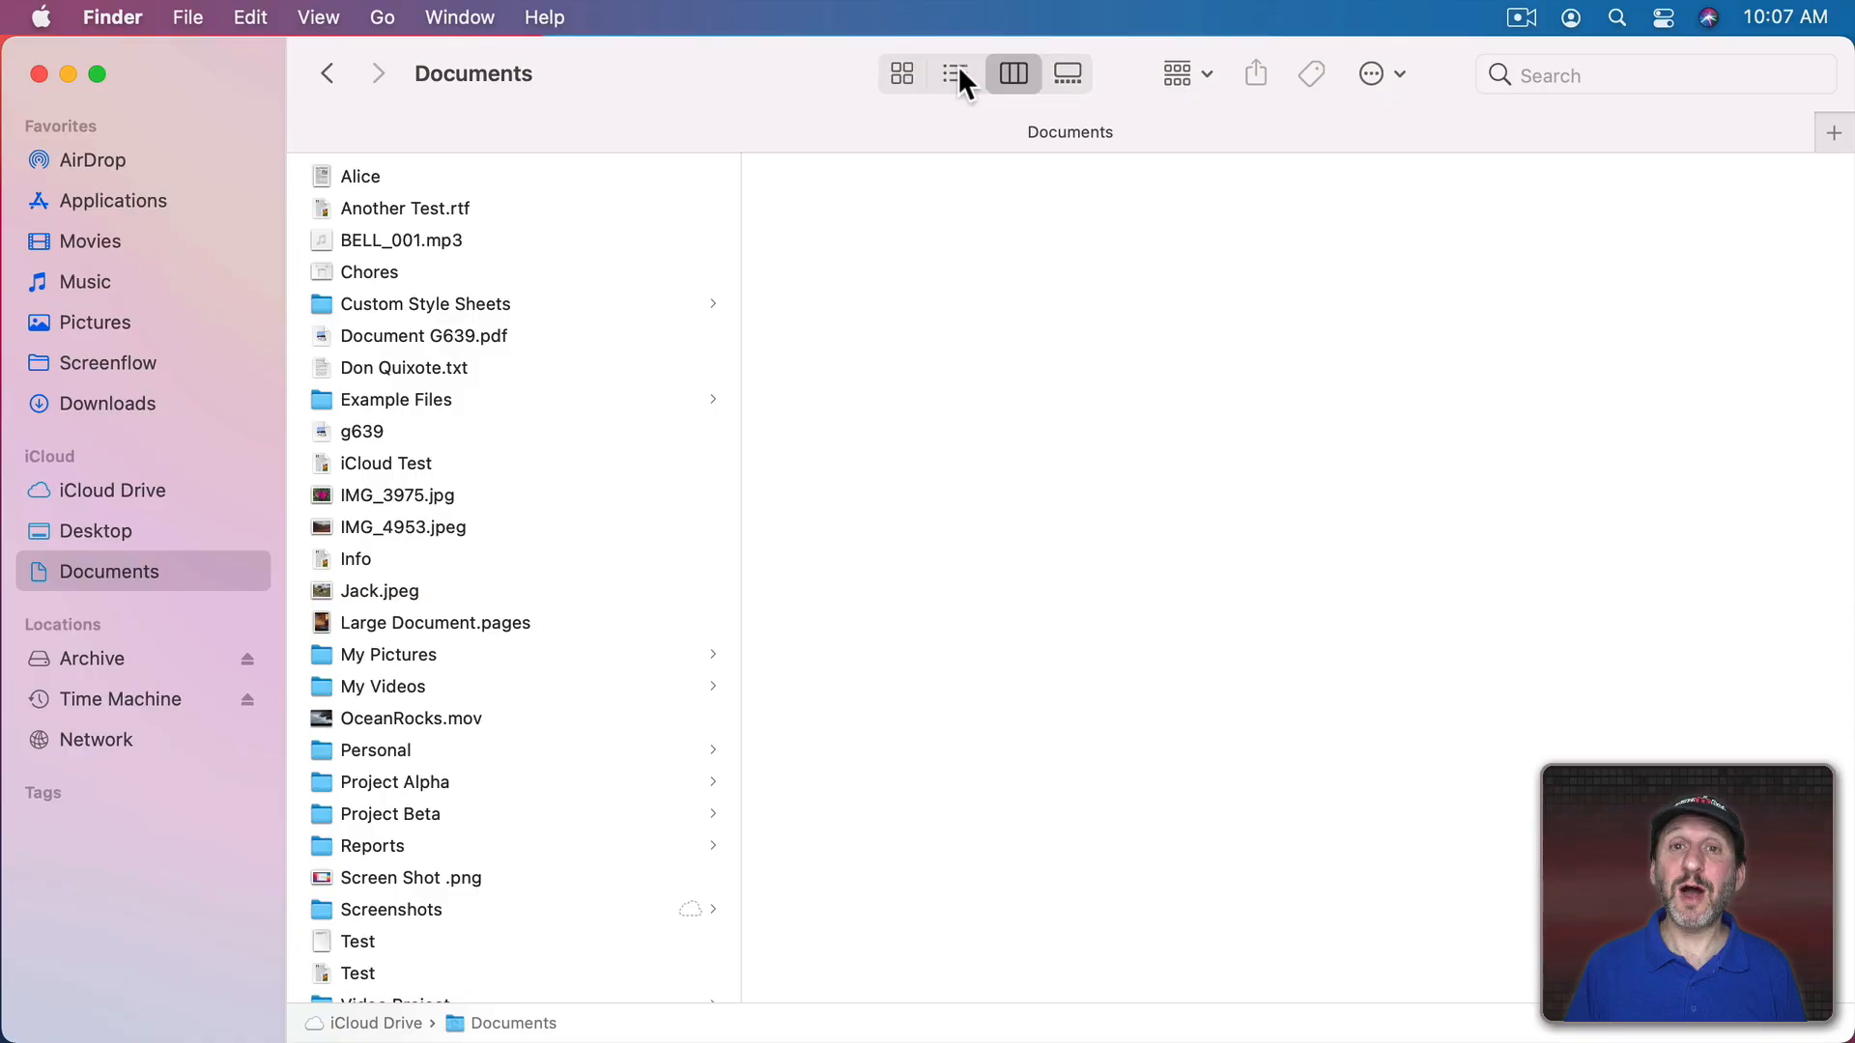
Step: Preview Alice, then open Custom Style Sheets and its wikipedia.org subfolder in columns
{"action": "left_click", "coordinate": [358, 175]}
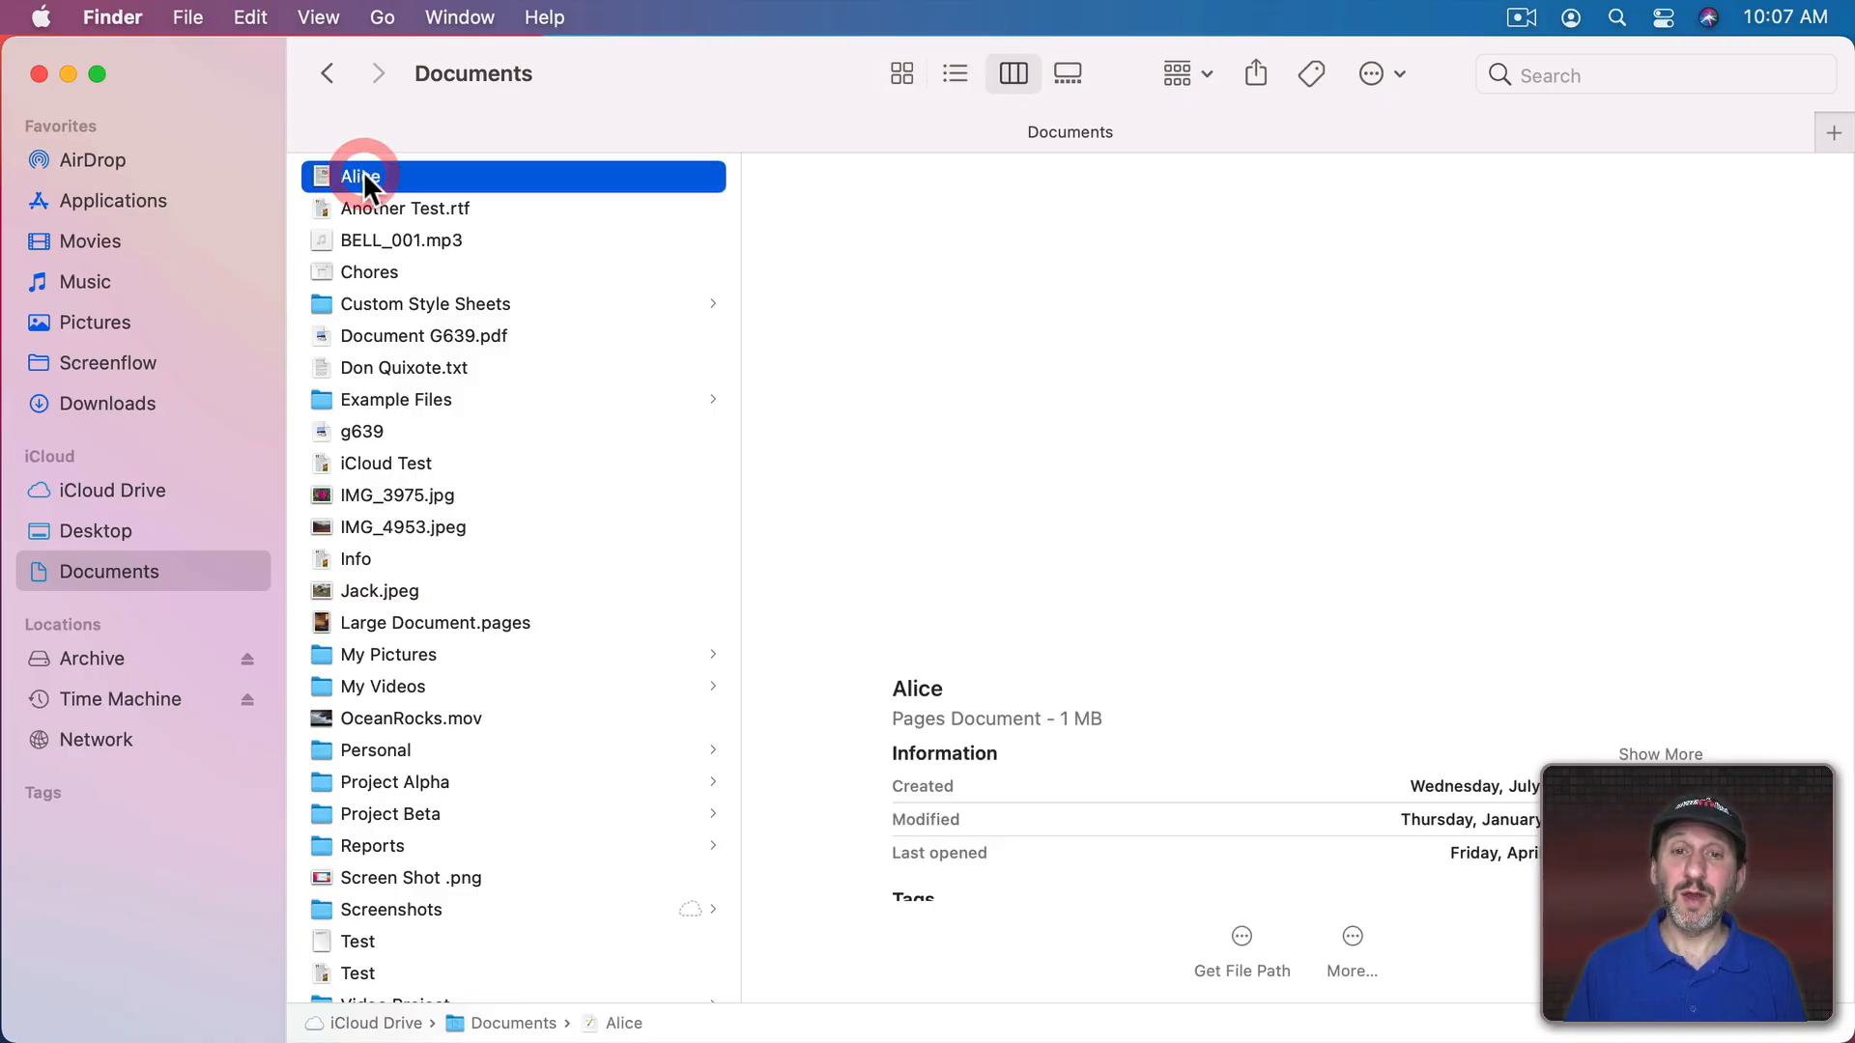
{"action": "left_click", "coordinate": [358, 174]}
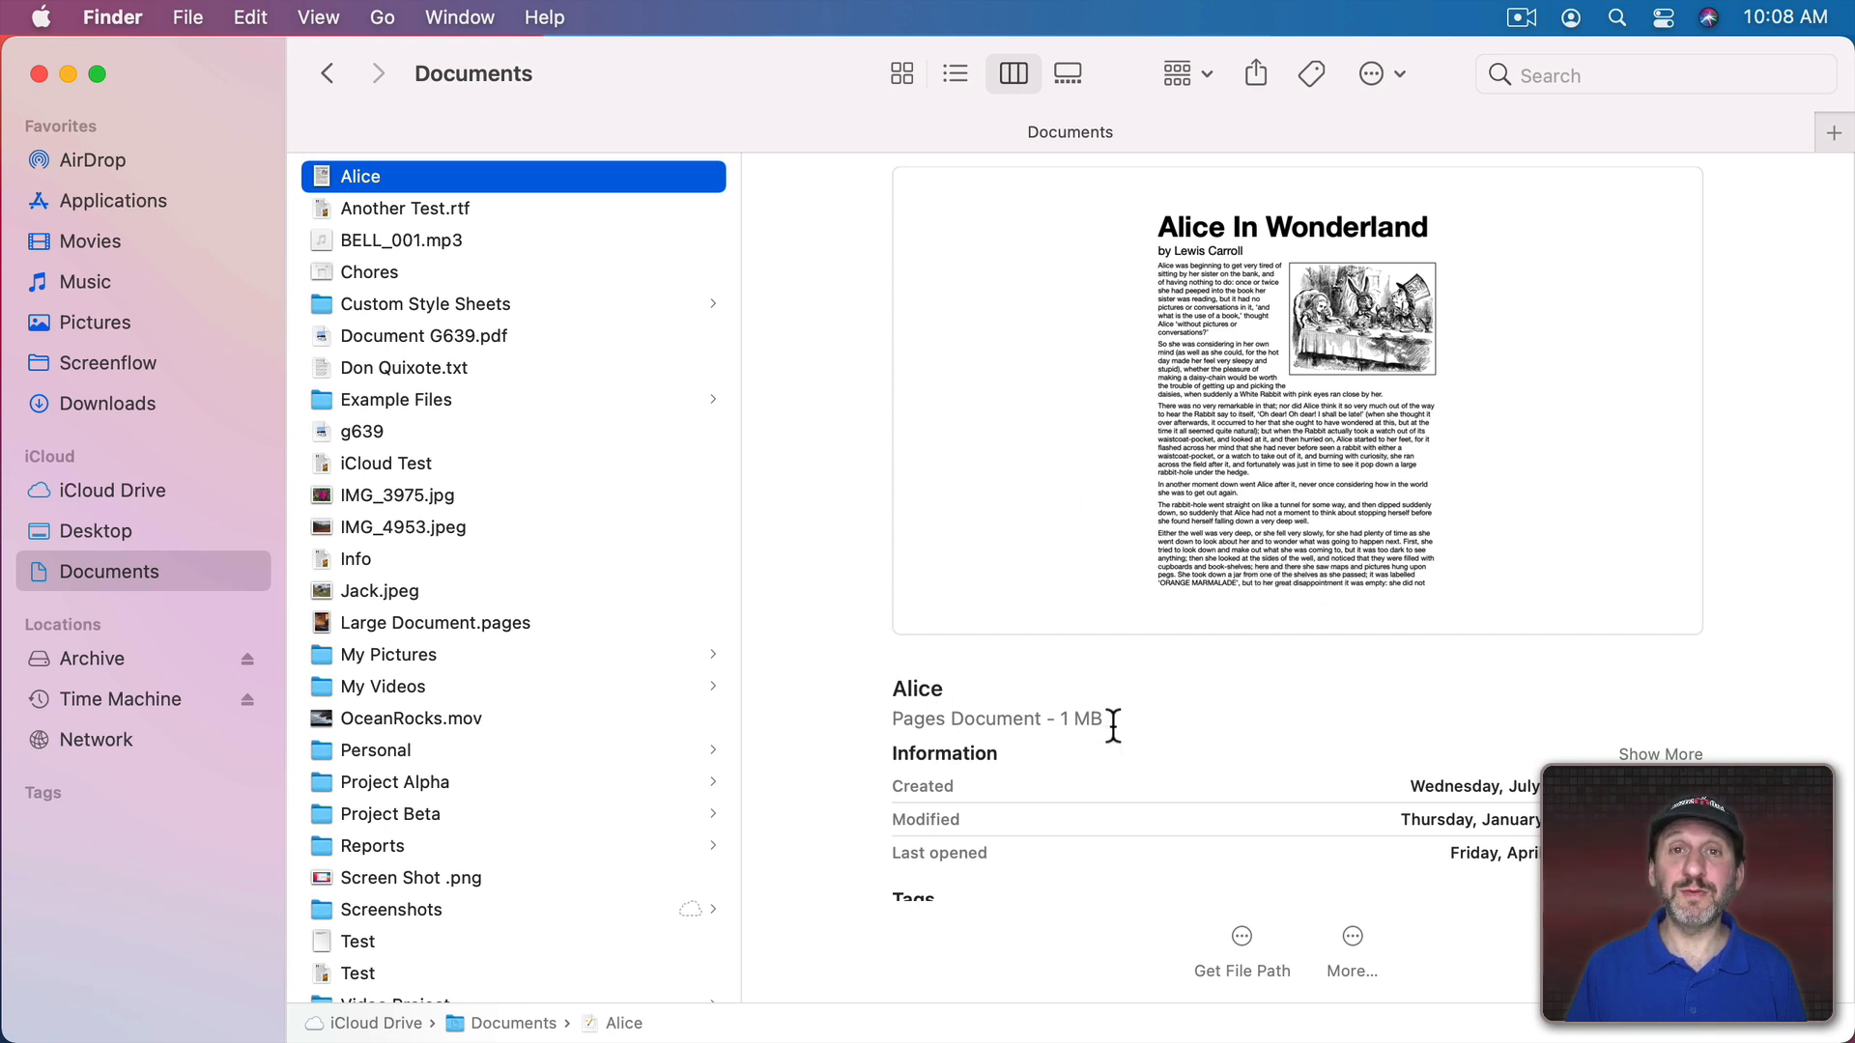
{"action": "left_click", "coordinate": [425, 302]}
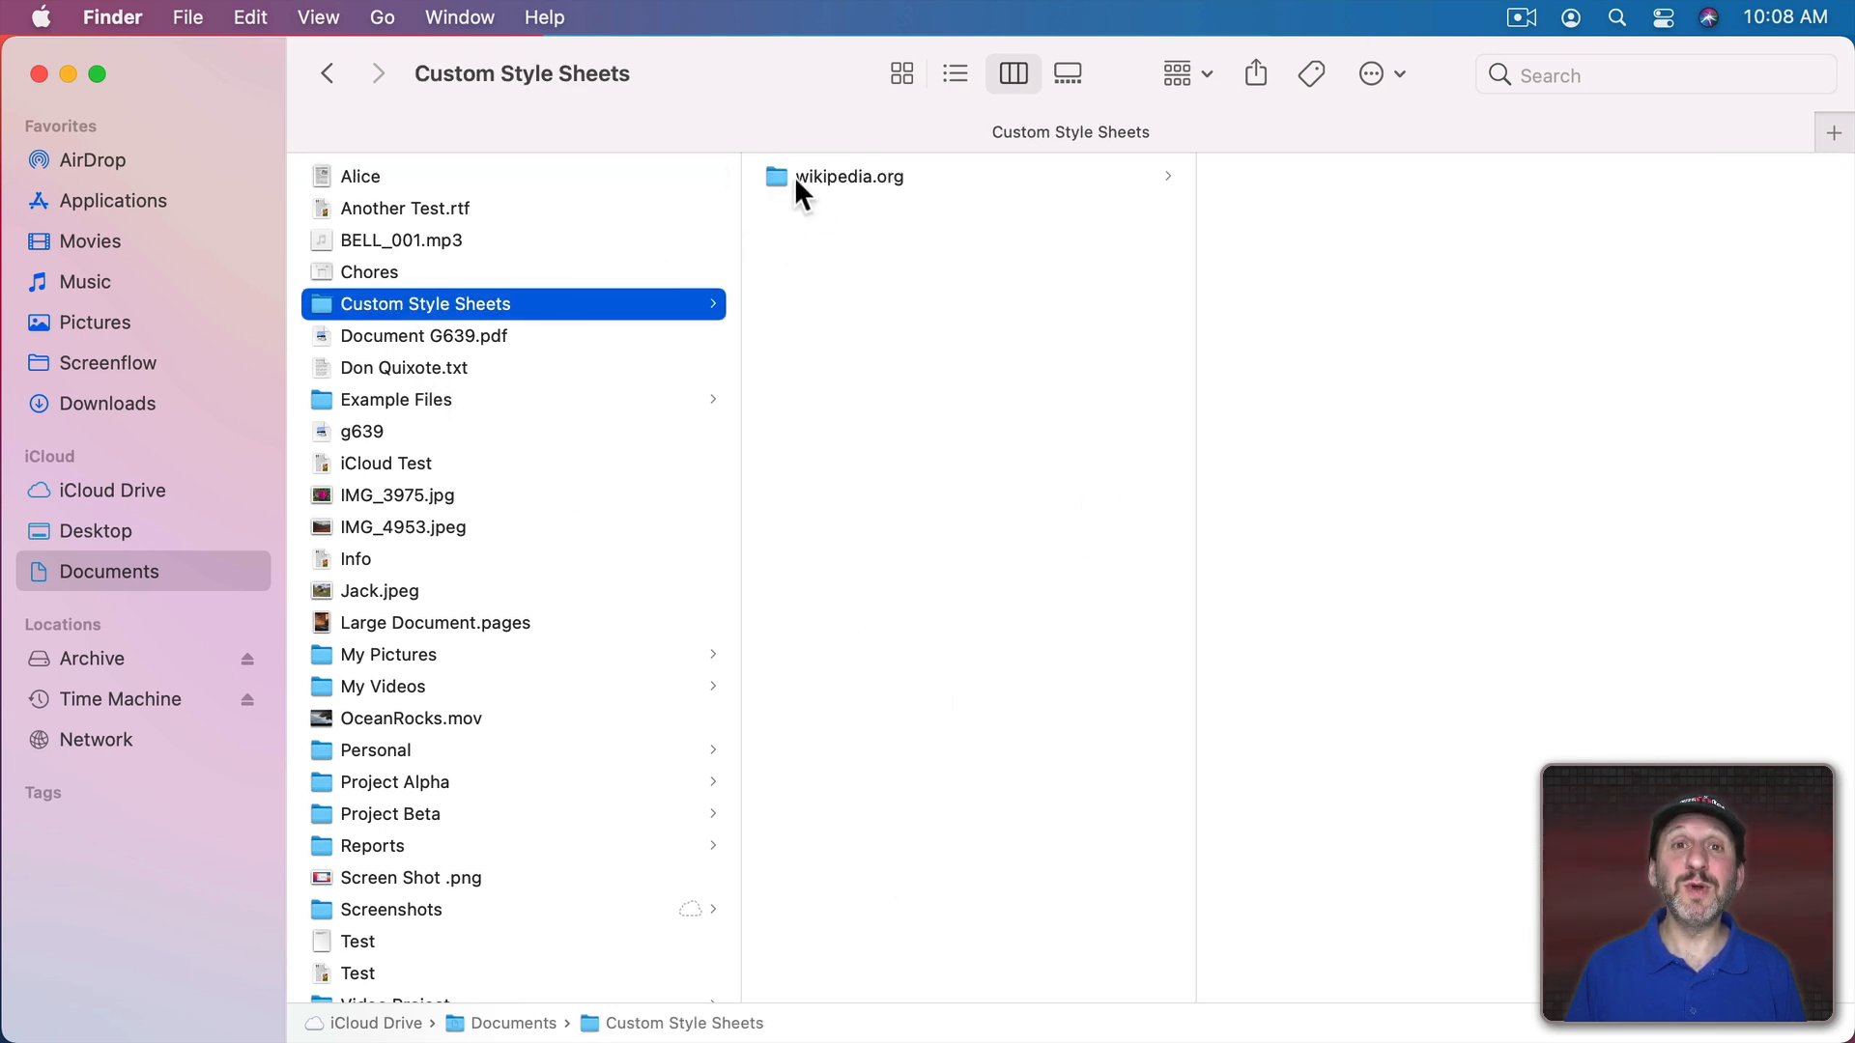
{"action": "left_click", "coordinate": [848, 175]}
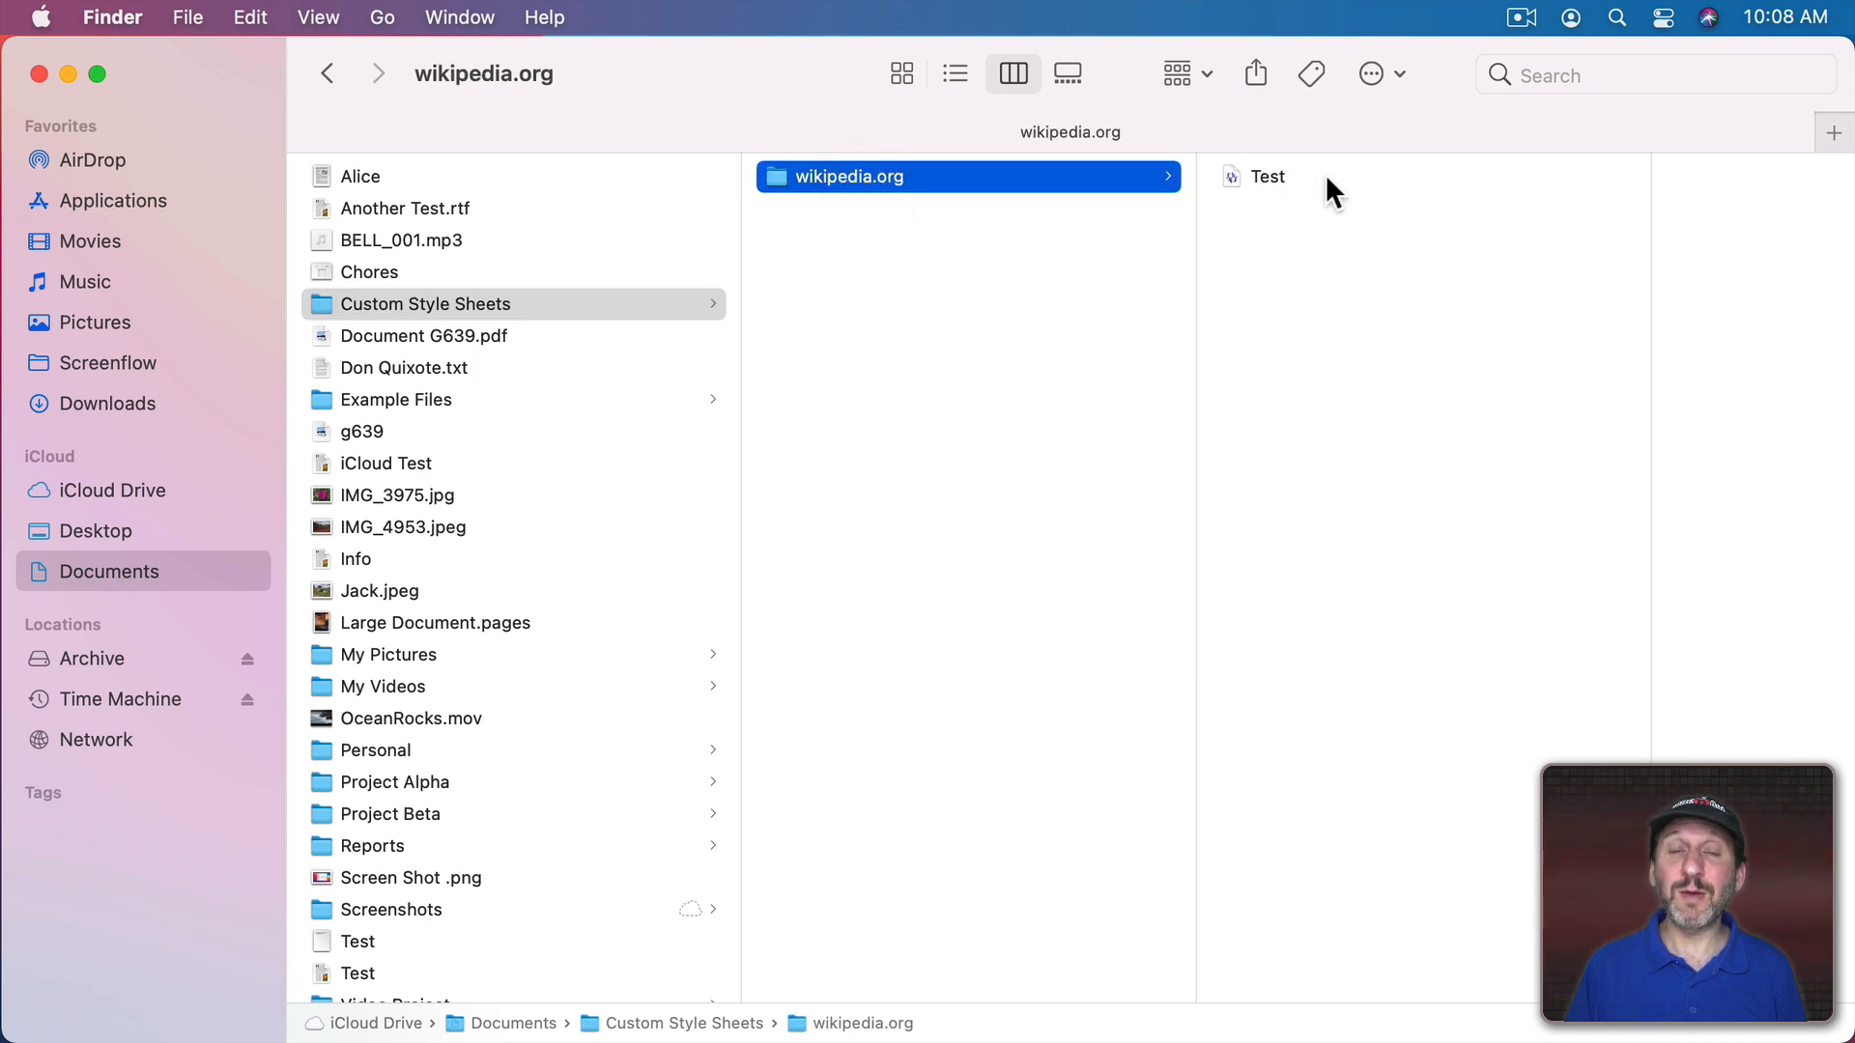
{"action": "mouse_move", "coordinate": [597, 118]}
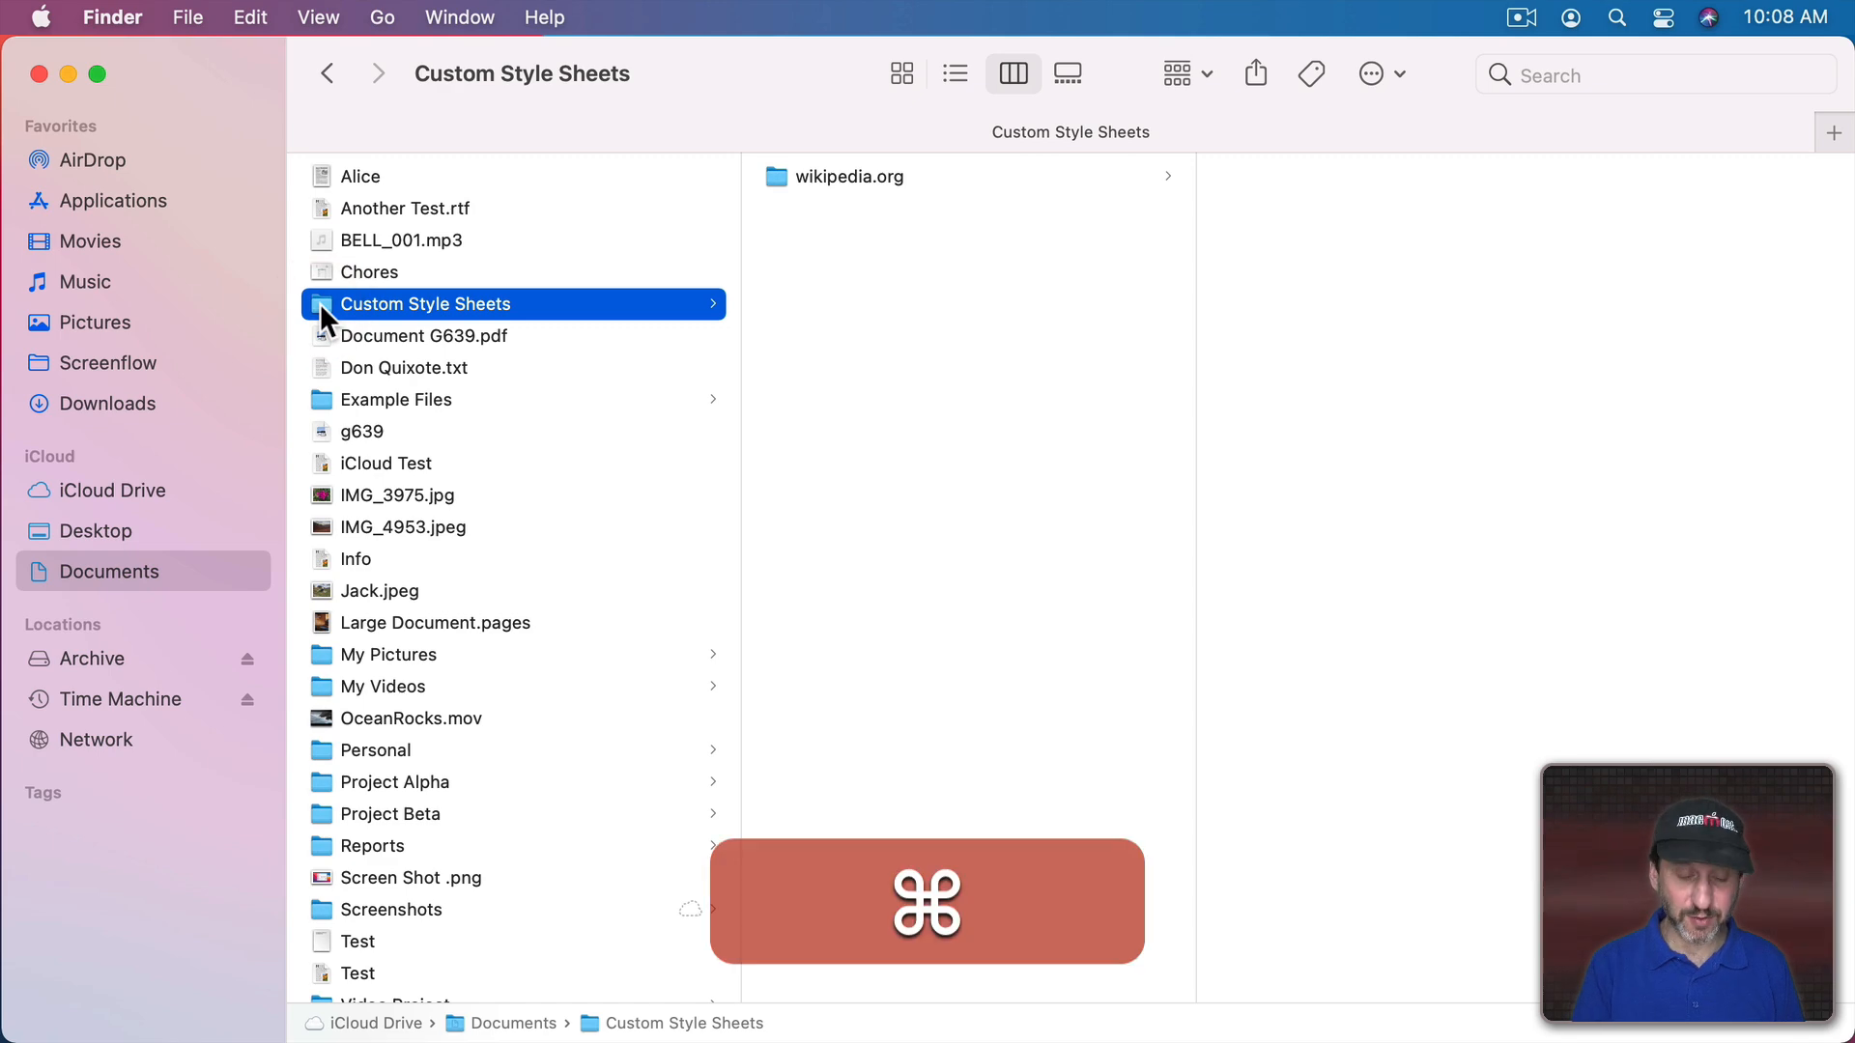
{"action": "key", "text": "cmd+i"}
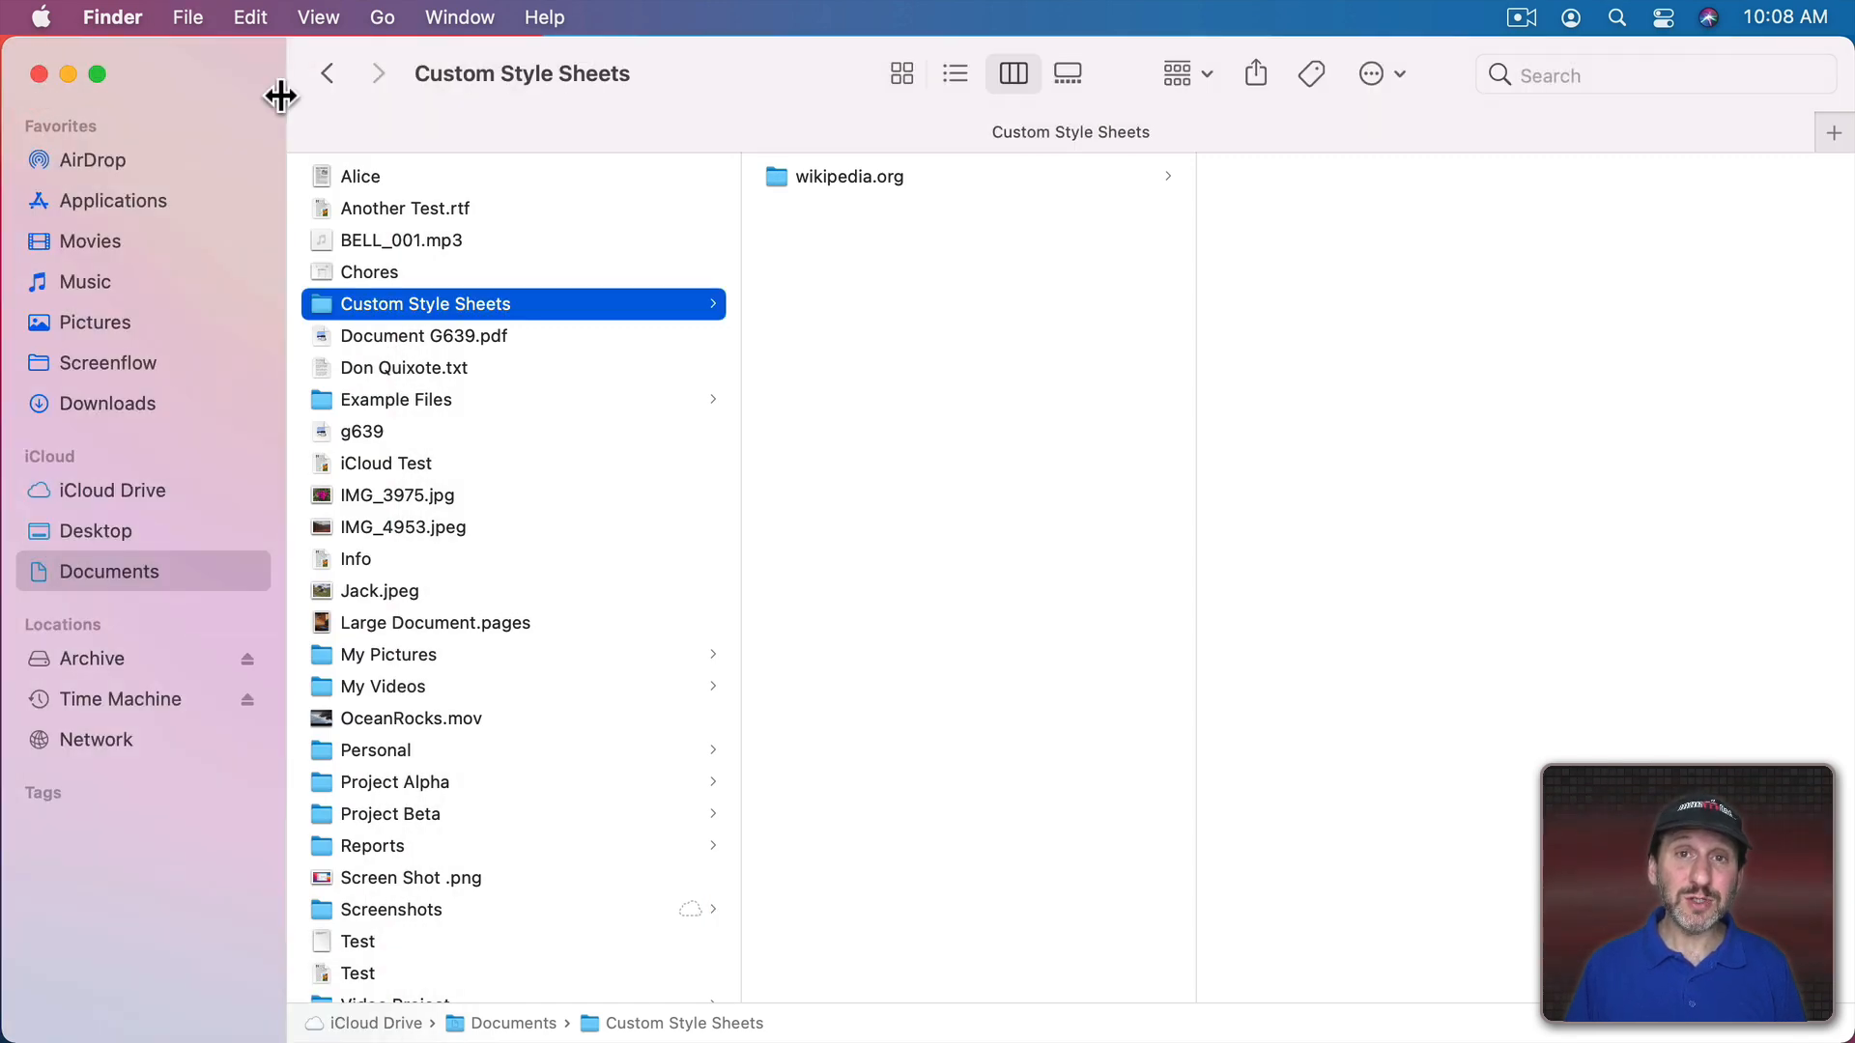
{"action": "mouse_move", "coordinate": [248, 23]}
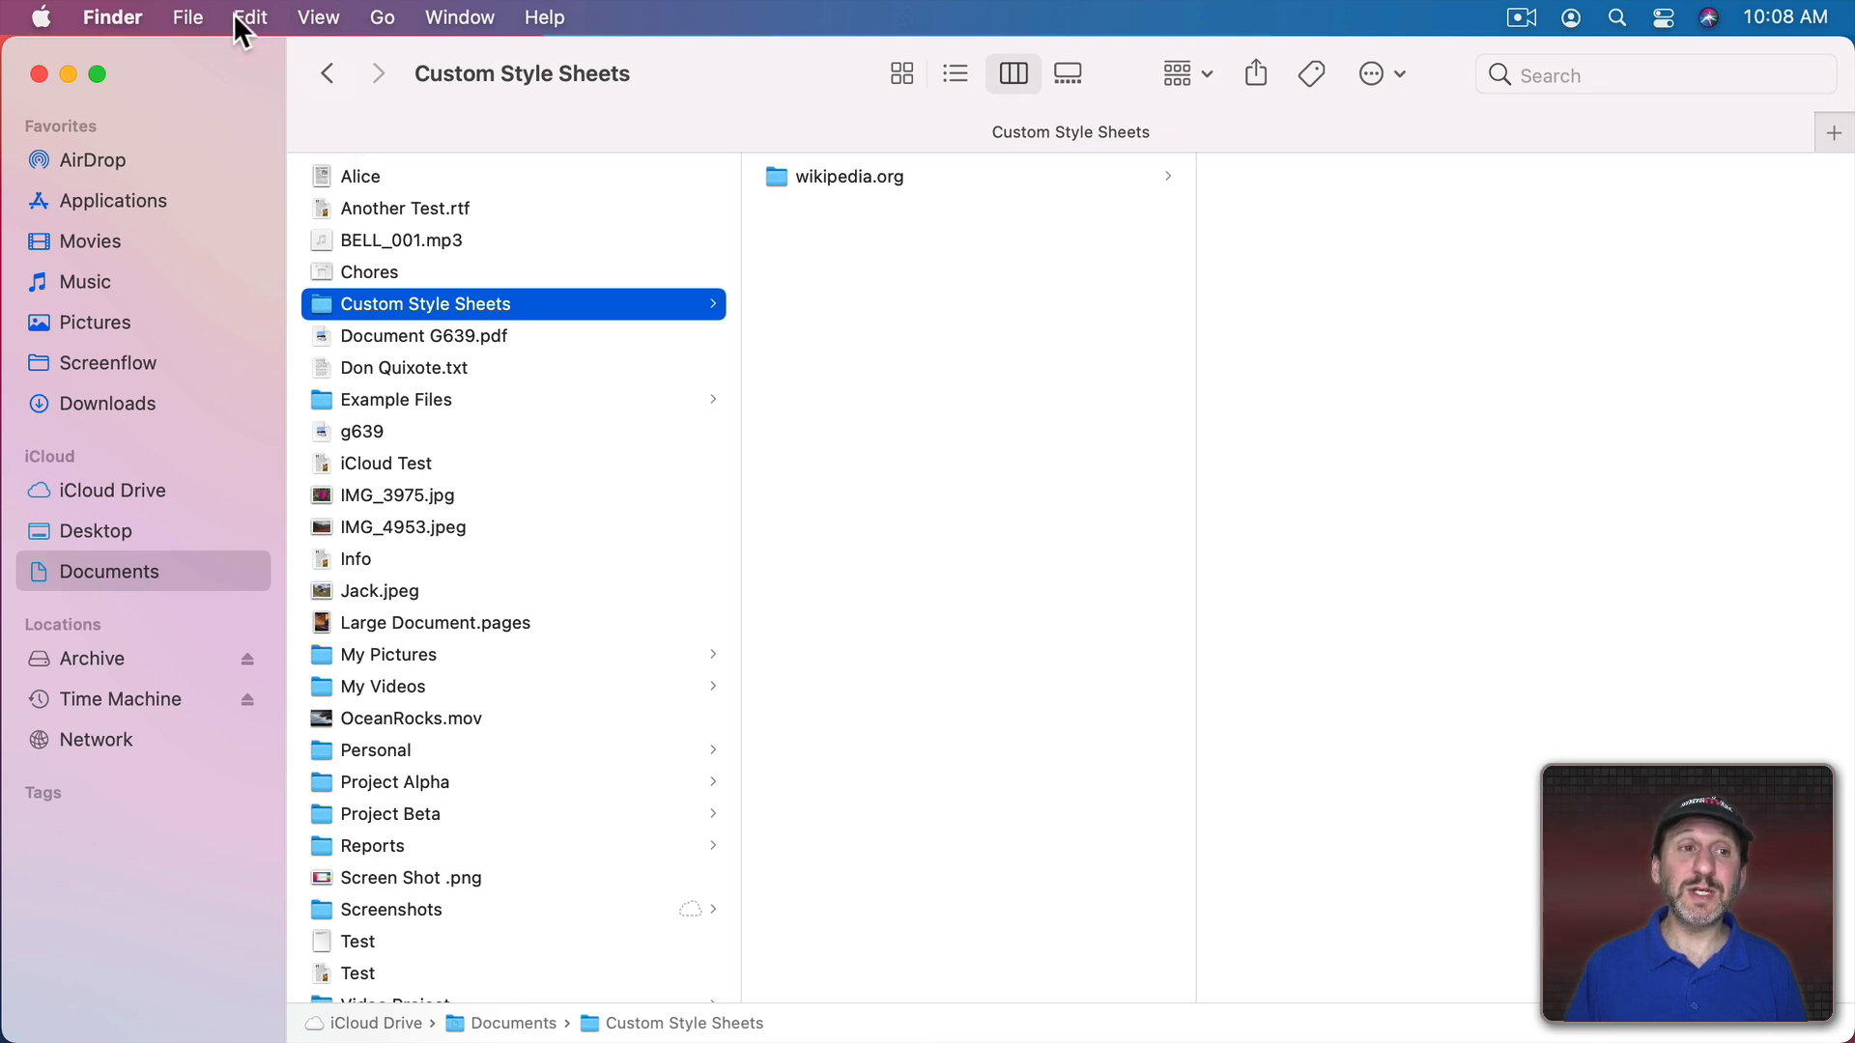
Step: Open the Inspector for Custom Style Sheets via Option in the File menu
{"action": "left_click", "coordinate": [186, 16]}
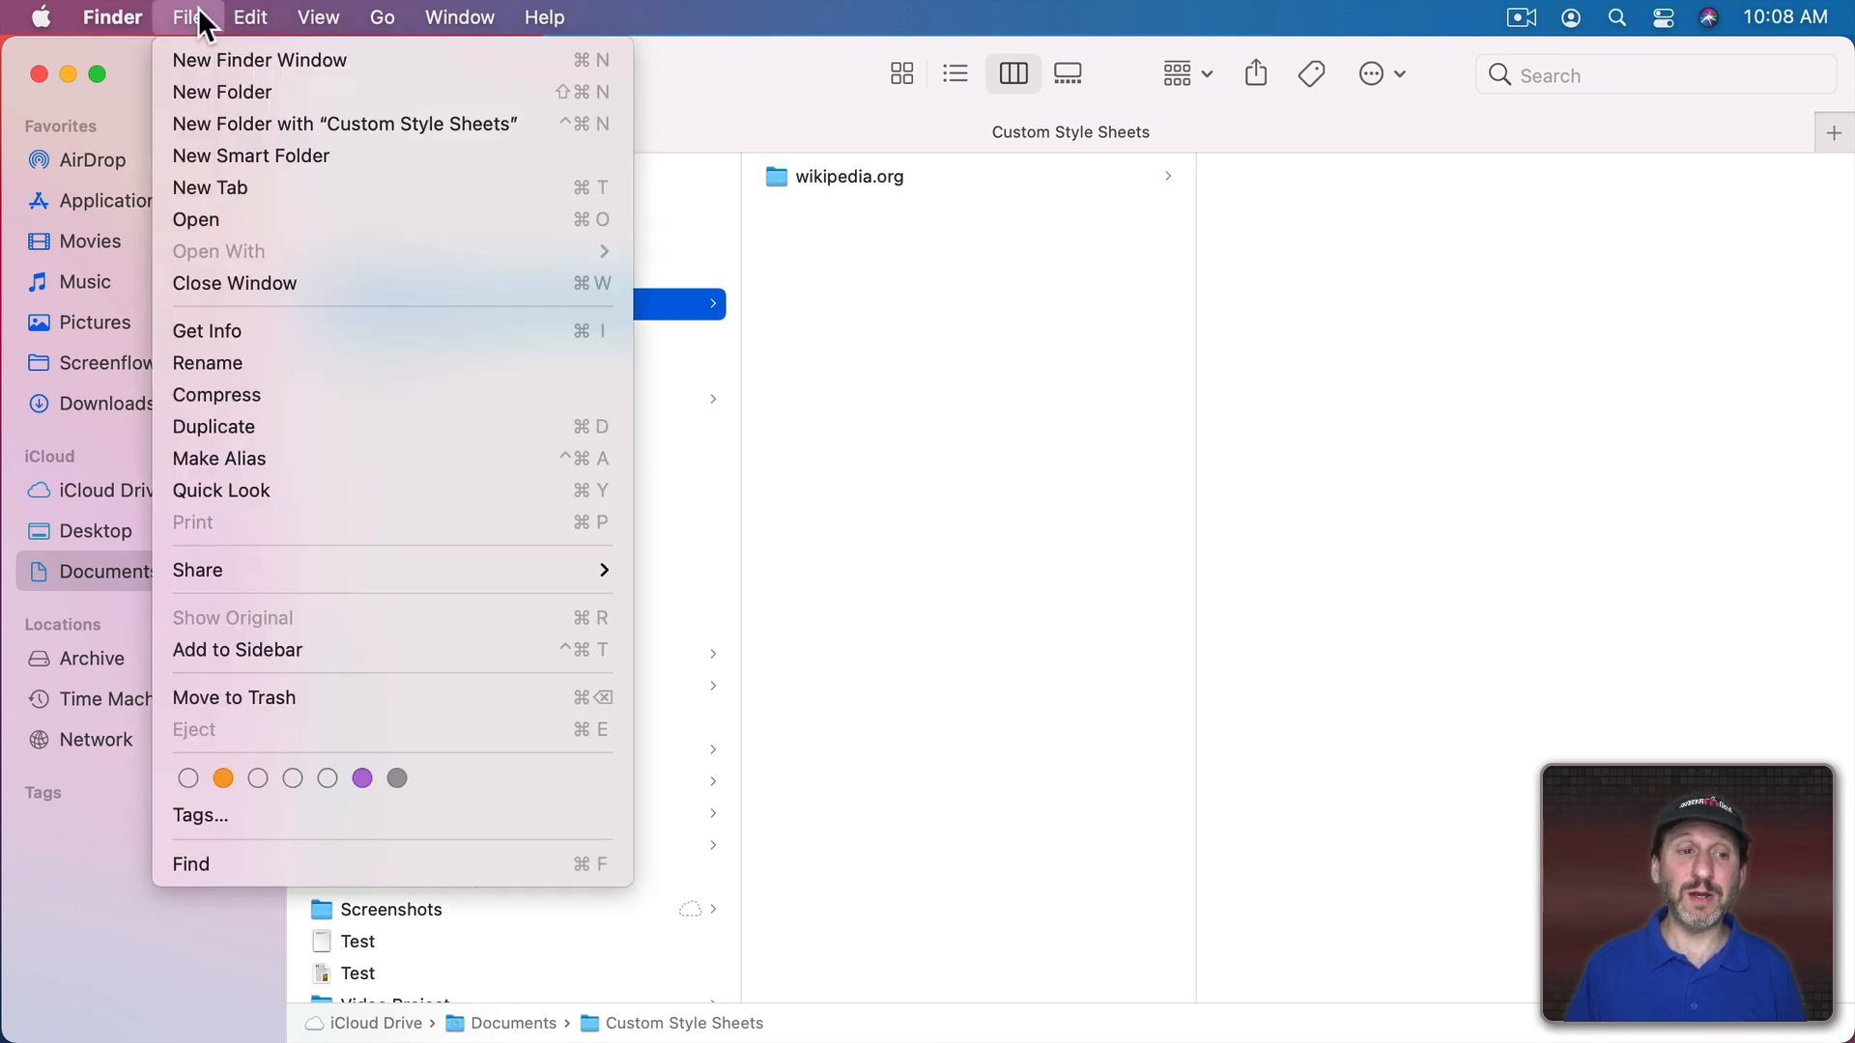
{"action": "mouse_move", "coordinate": [295, 331]}
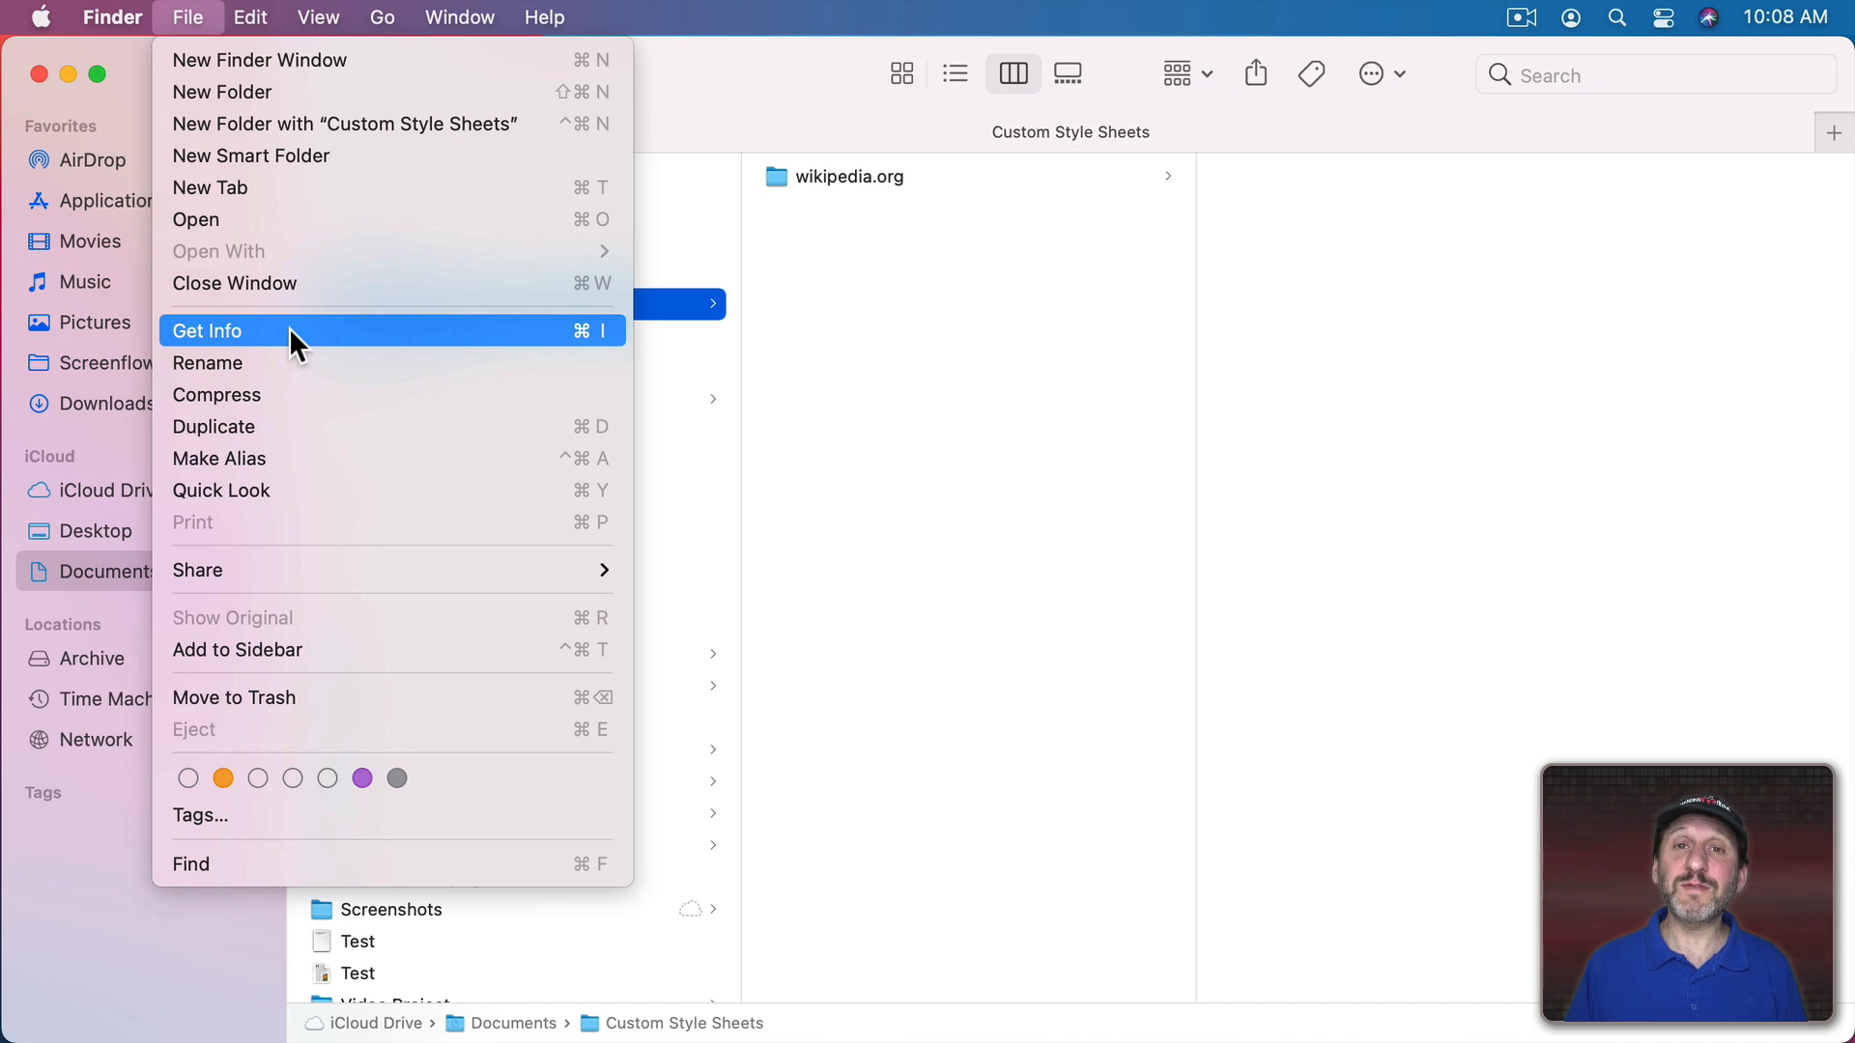
{"action": "key", "text": "alt"}
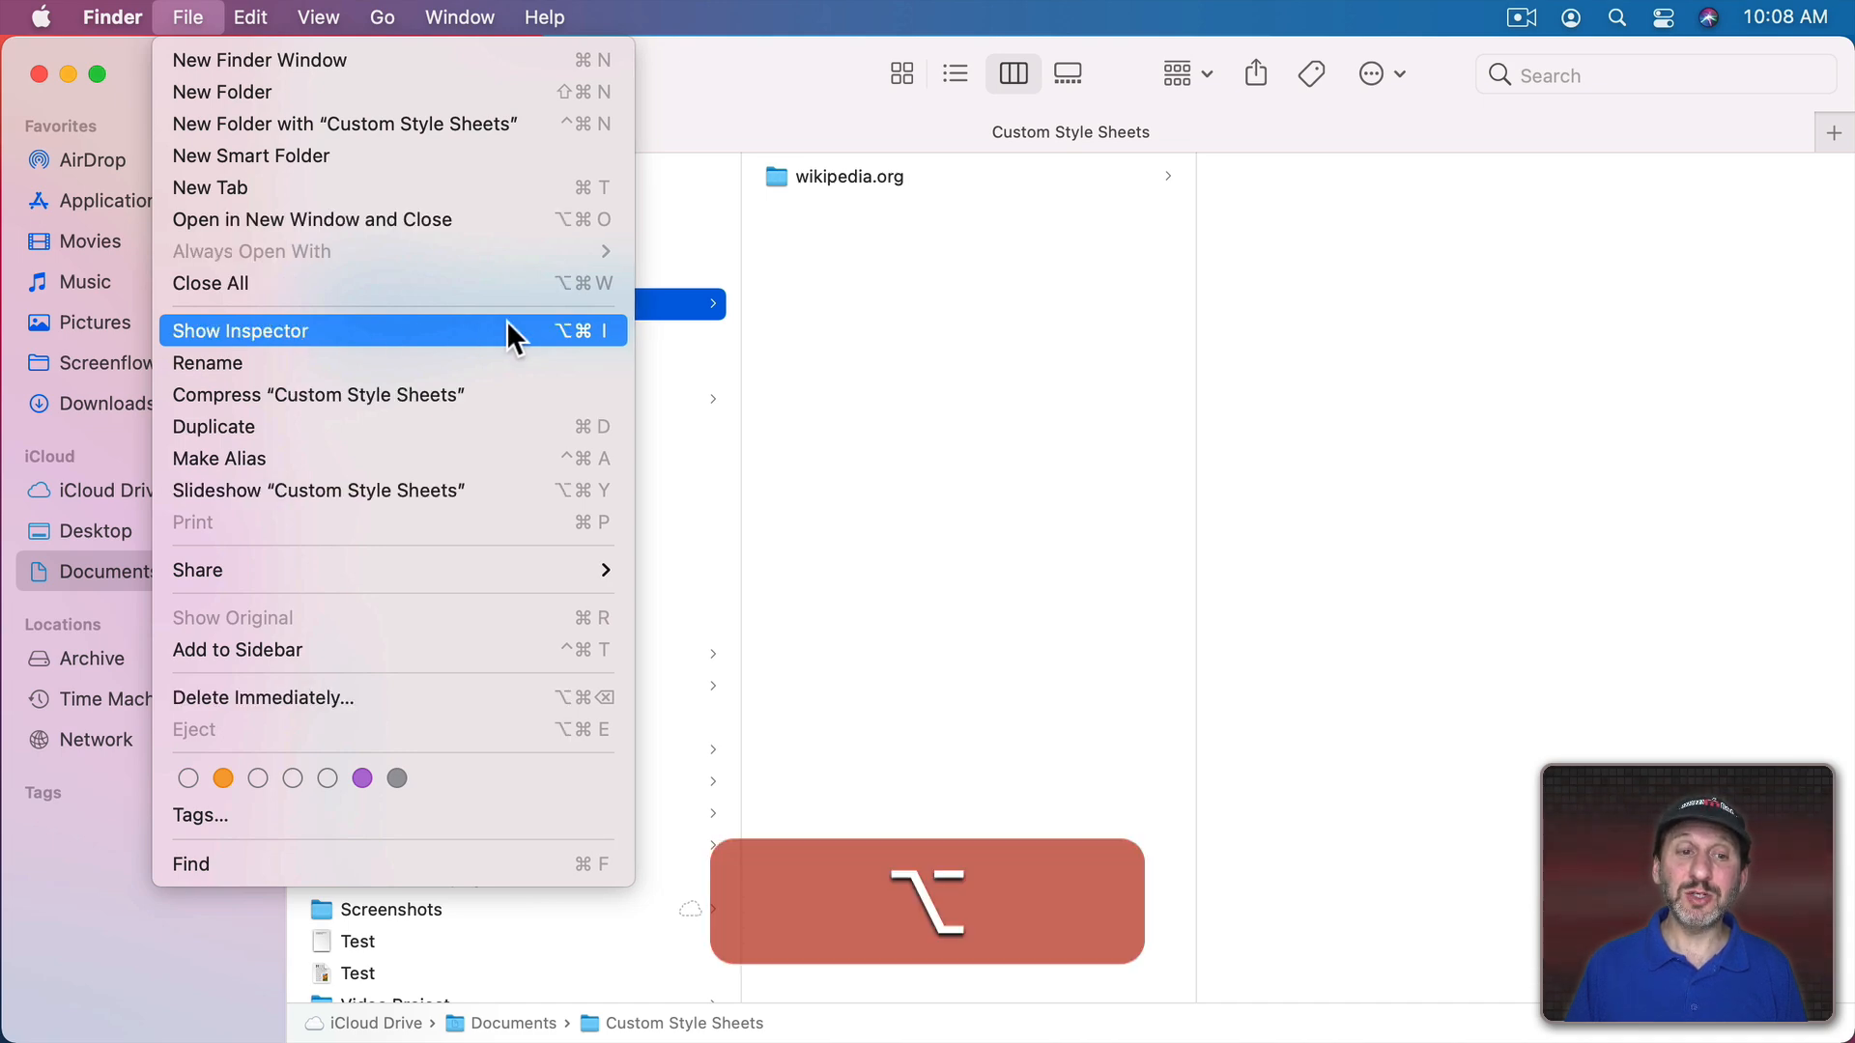
{"action": "mouse_move", "coordinate": [487, 347]}
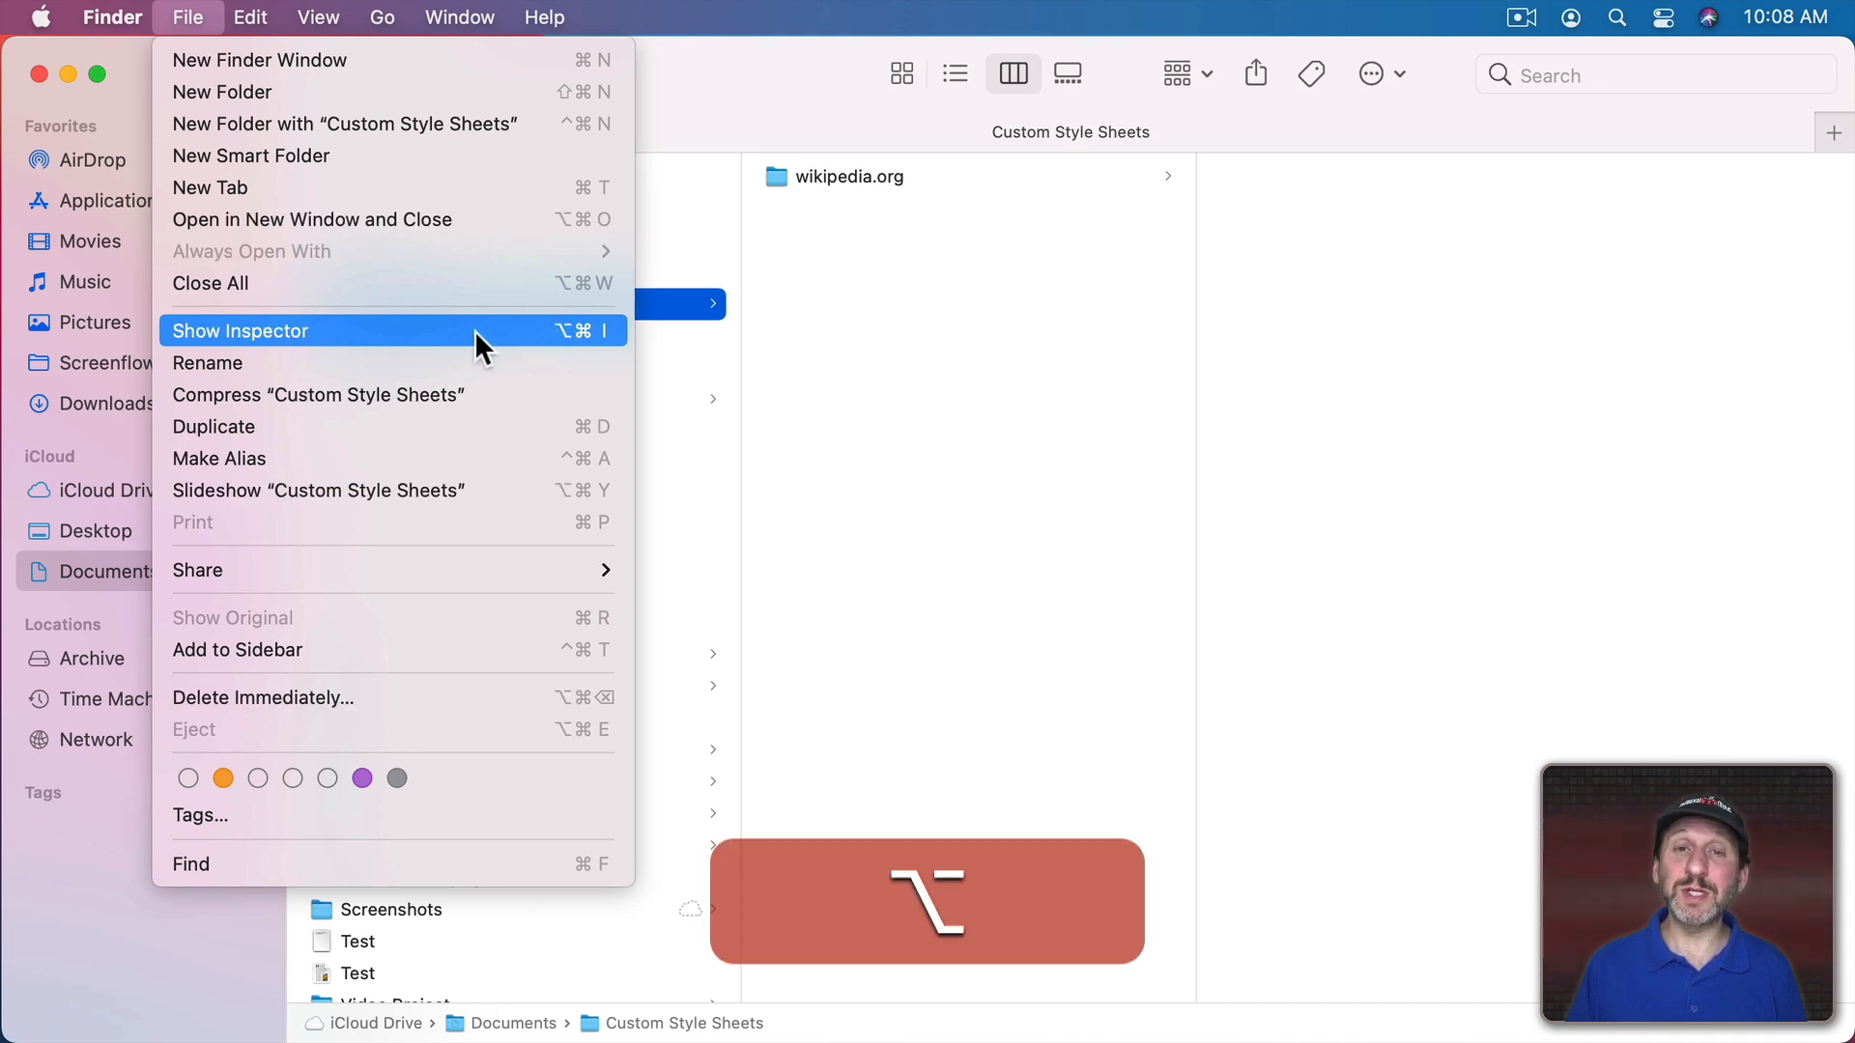
{"action": "left_click", "coordinate": [241, 331]}
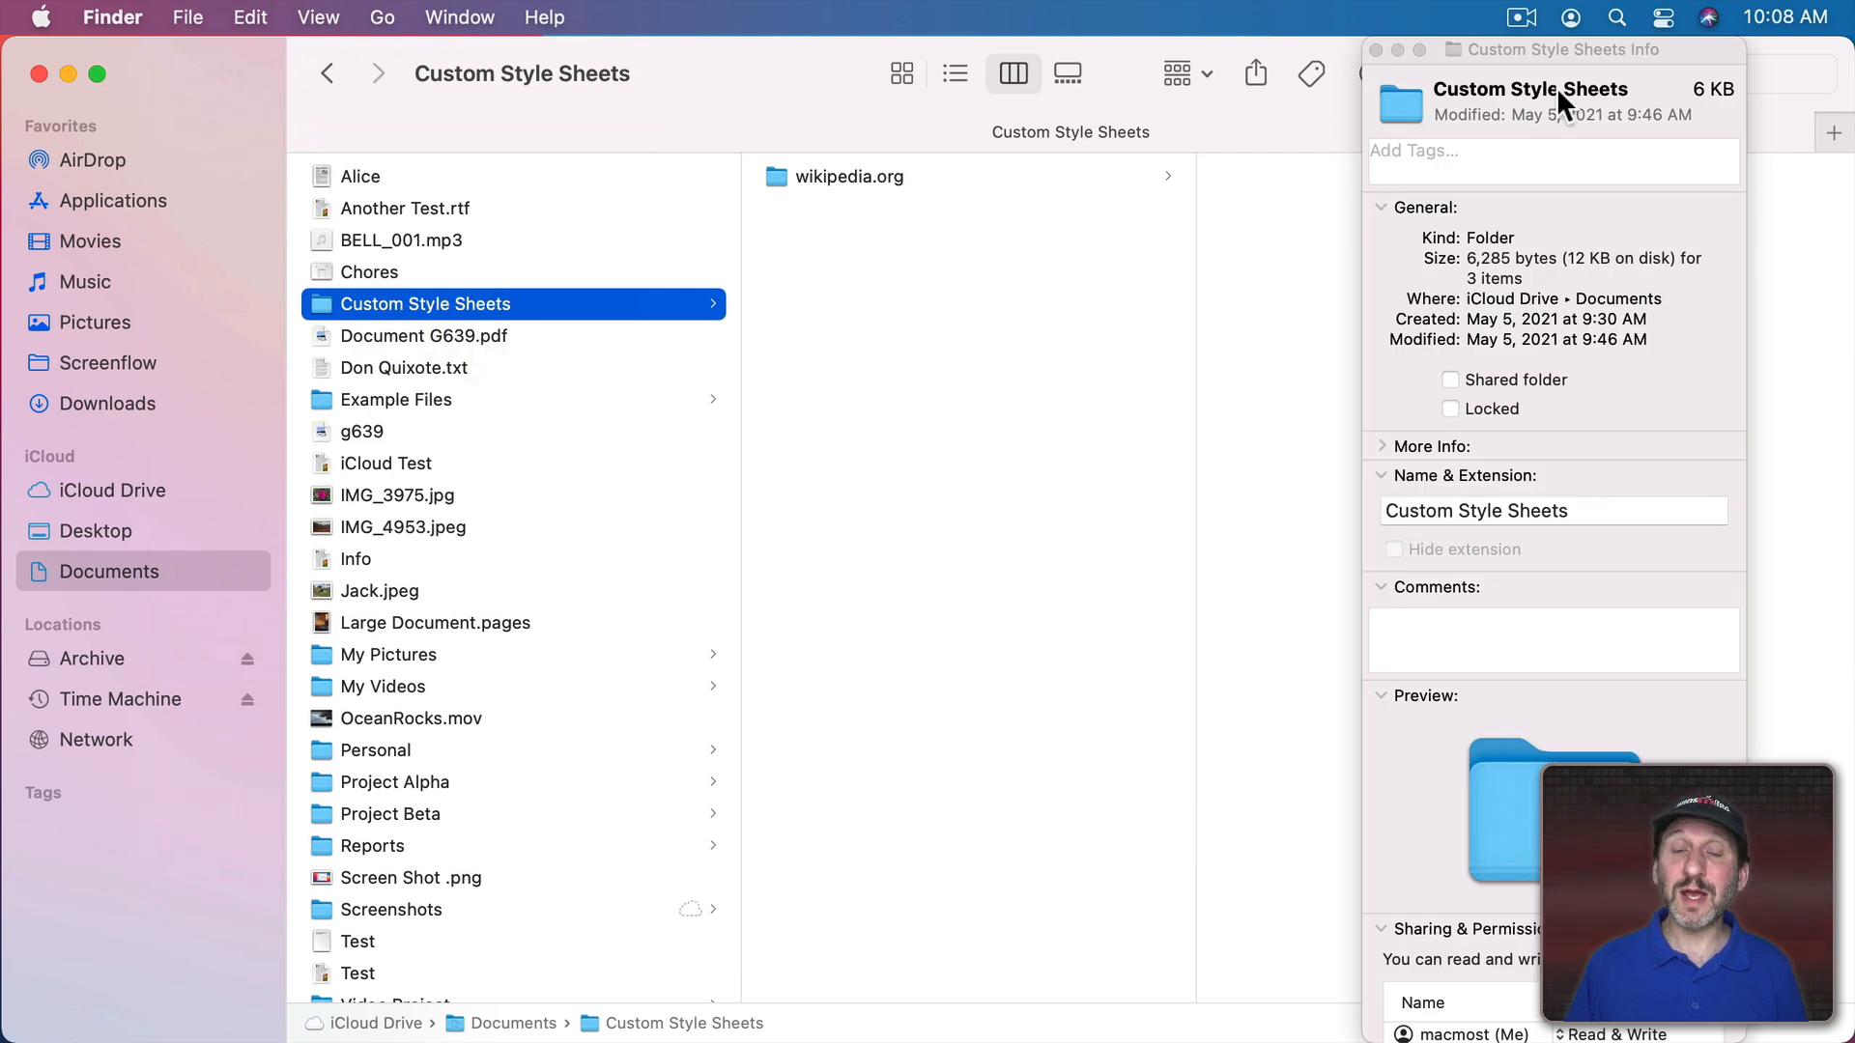
{"action": "mouse_move", "coordinate": [1585, 65]}
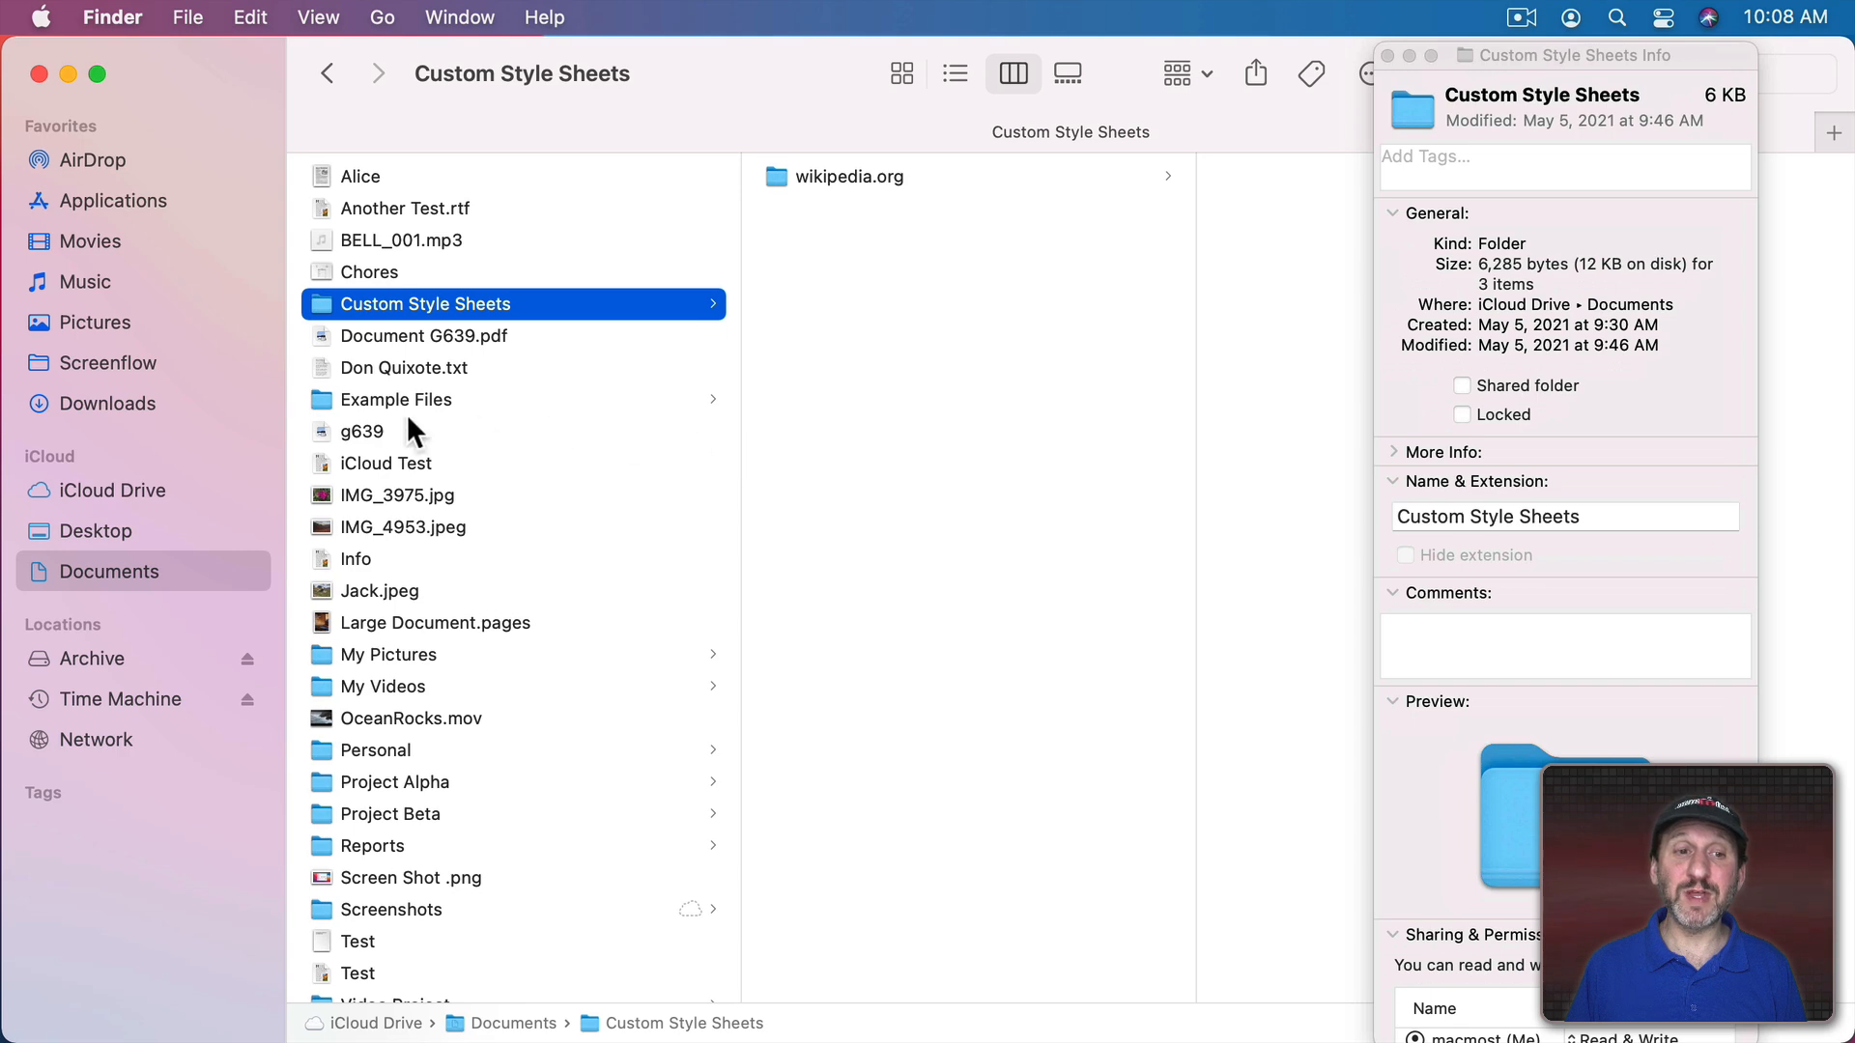
Step: Check Example Files and My Videos sizes in the Inspector, then select Custom Style Sheets in icon view
{"action": "left_click", "coordinate": [397, 400]}
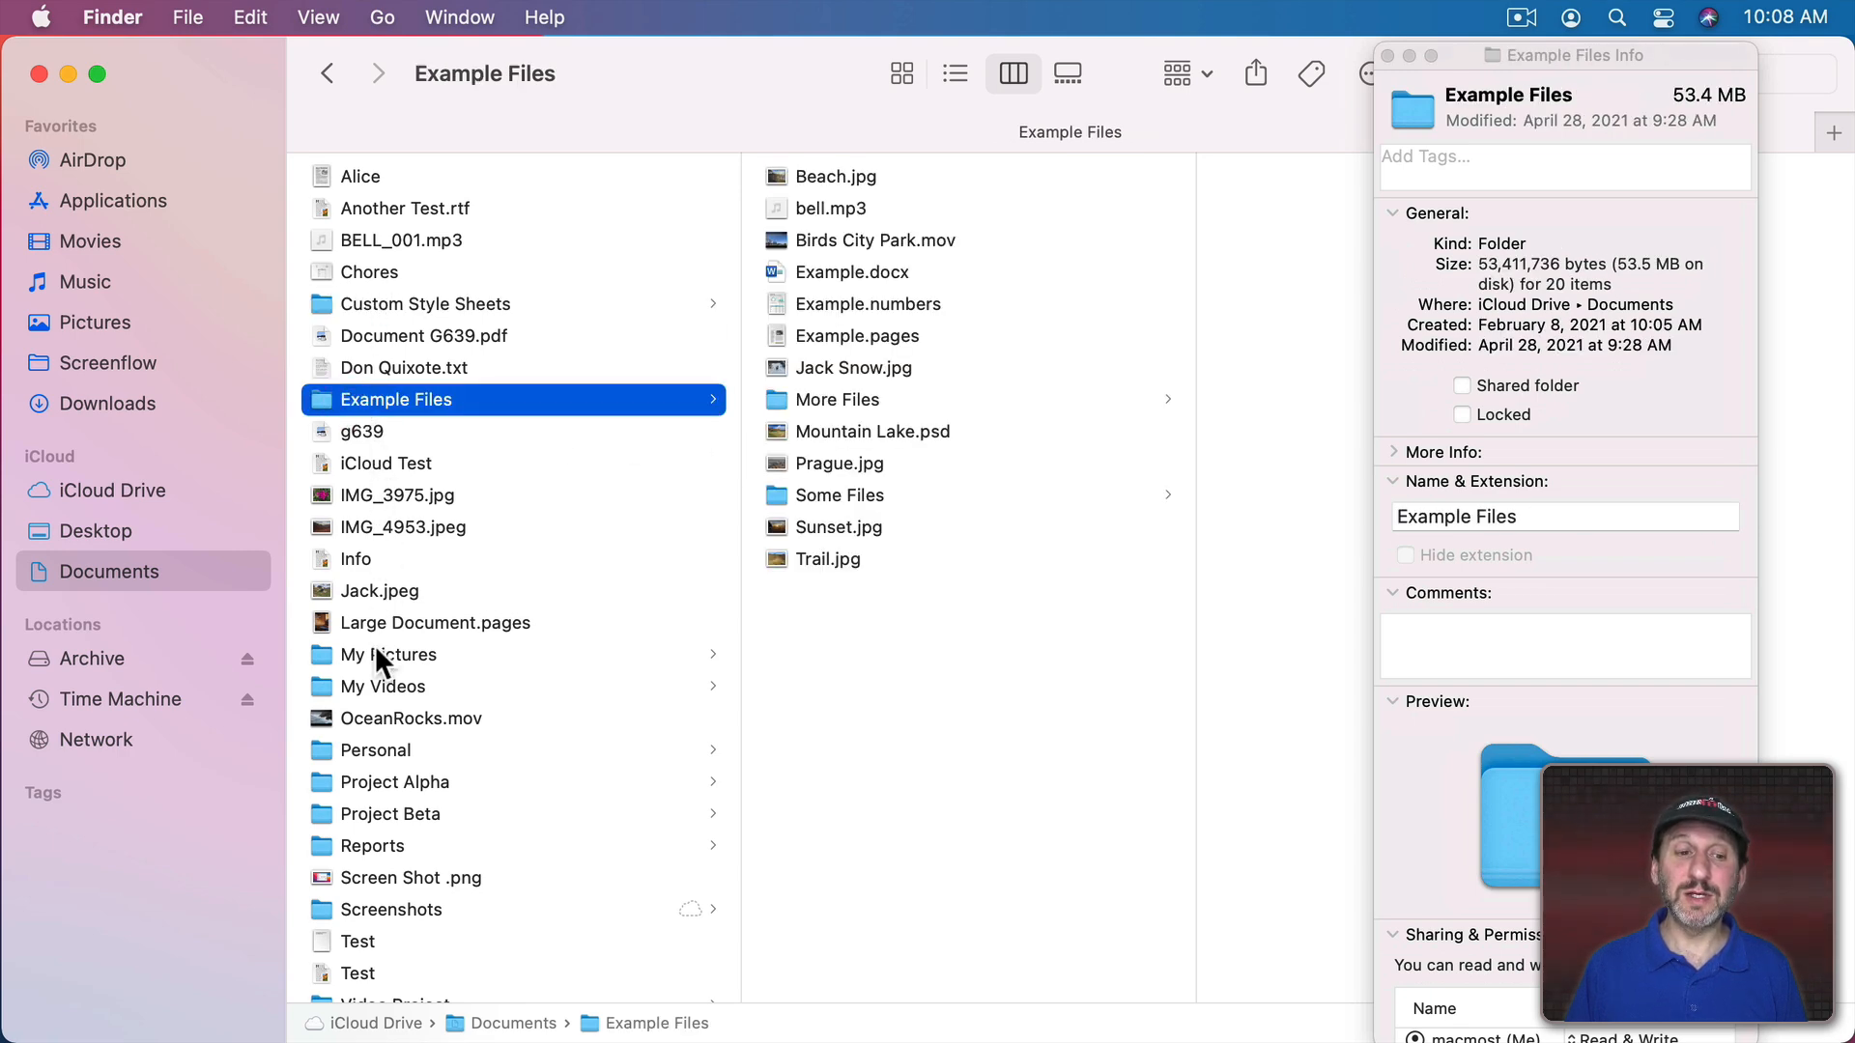
{"action": "left_click", "coordinate": [381, 685]}
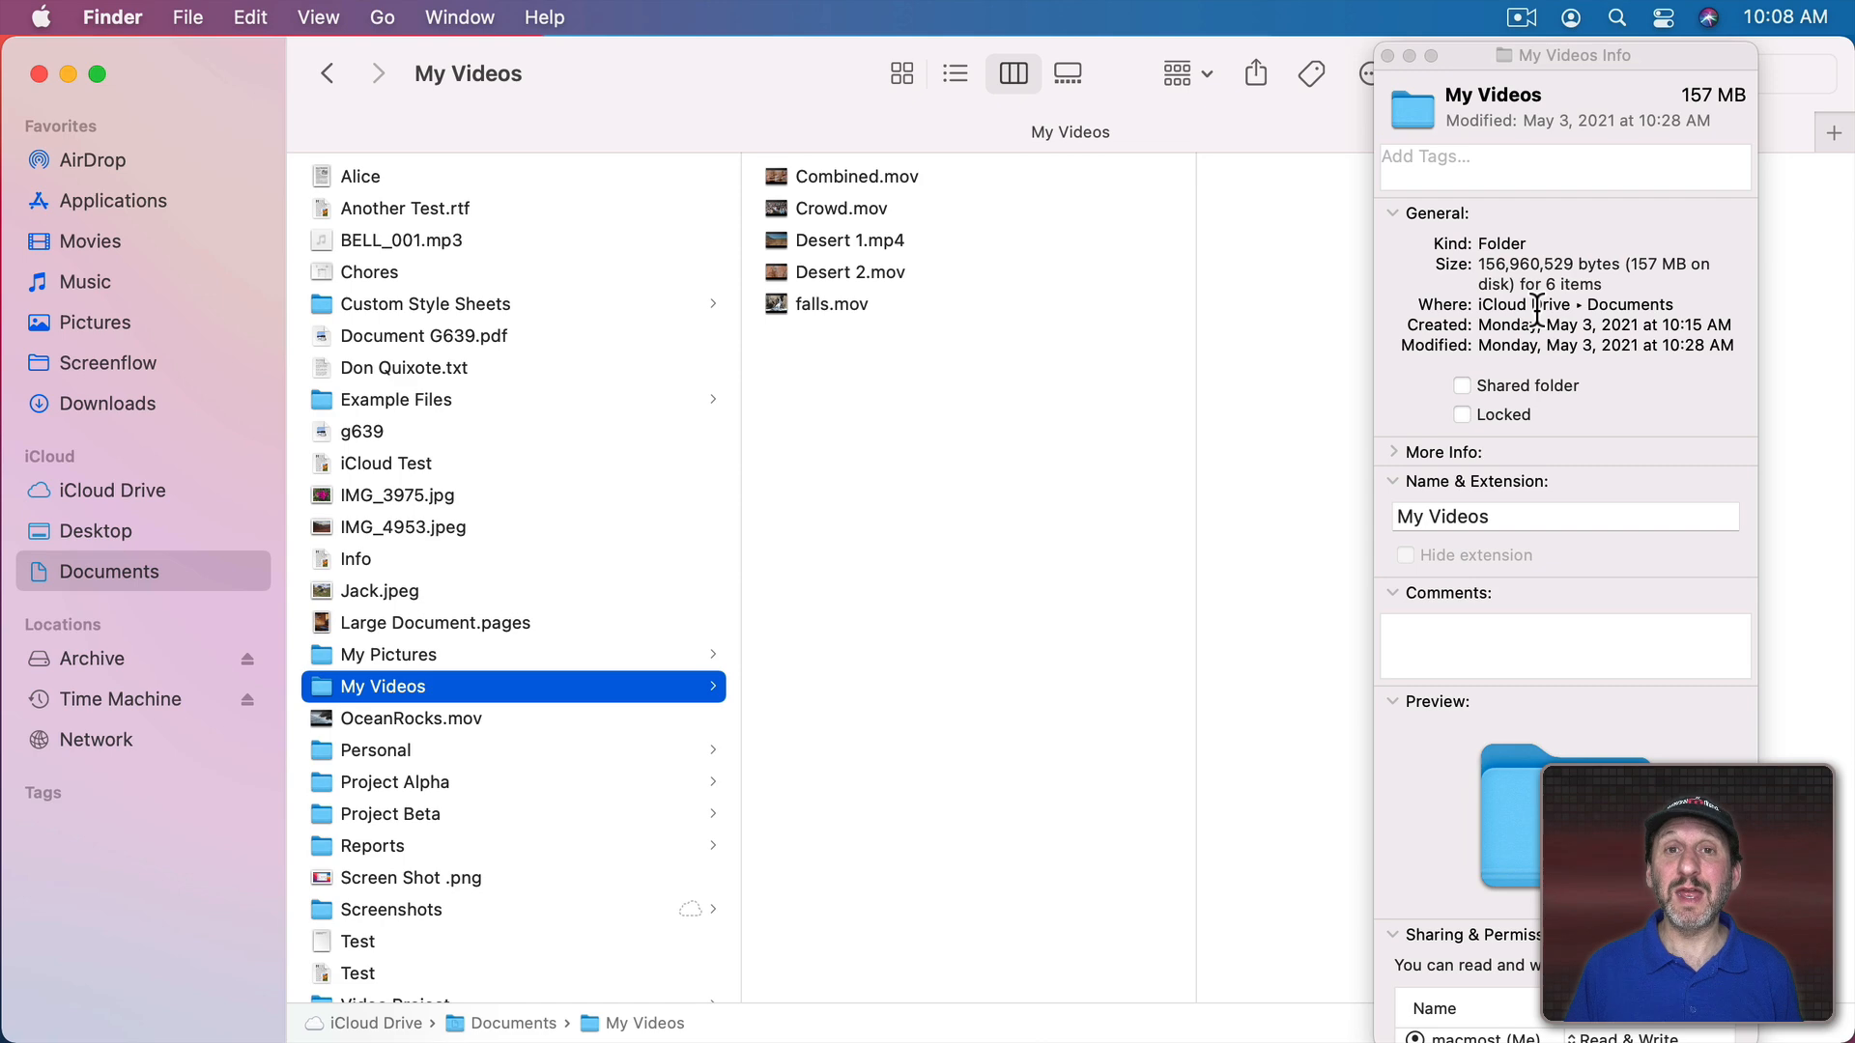
{"action": "left_click", "coordinate": [389, 654]}
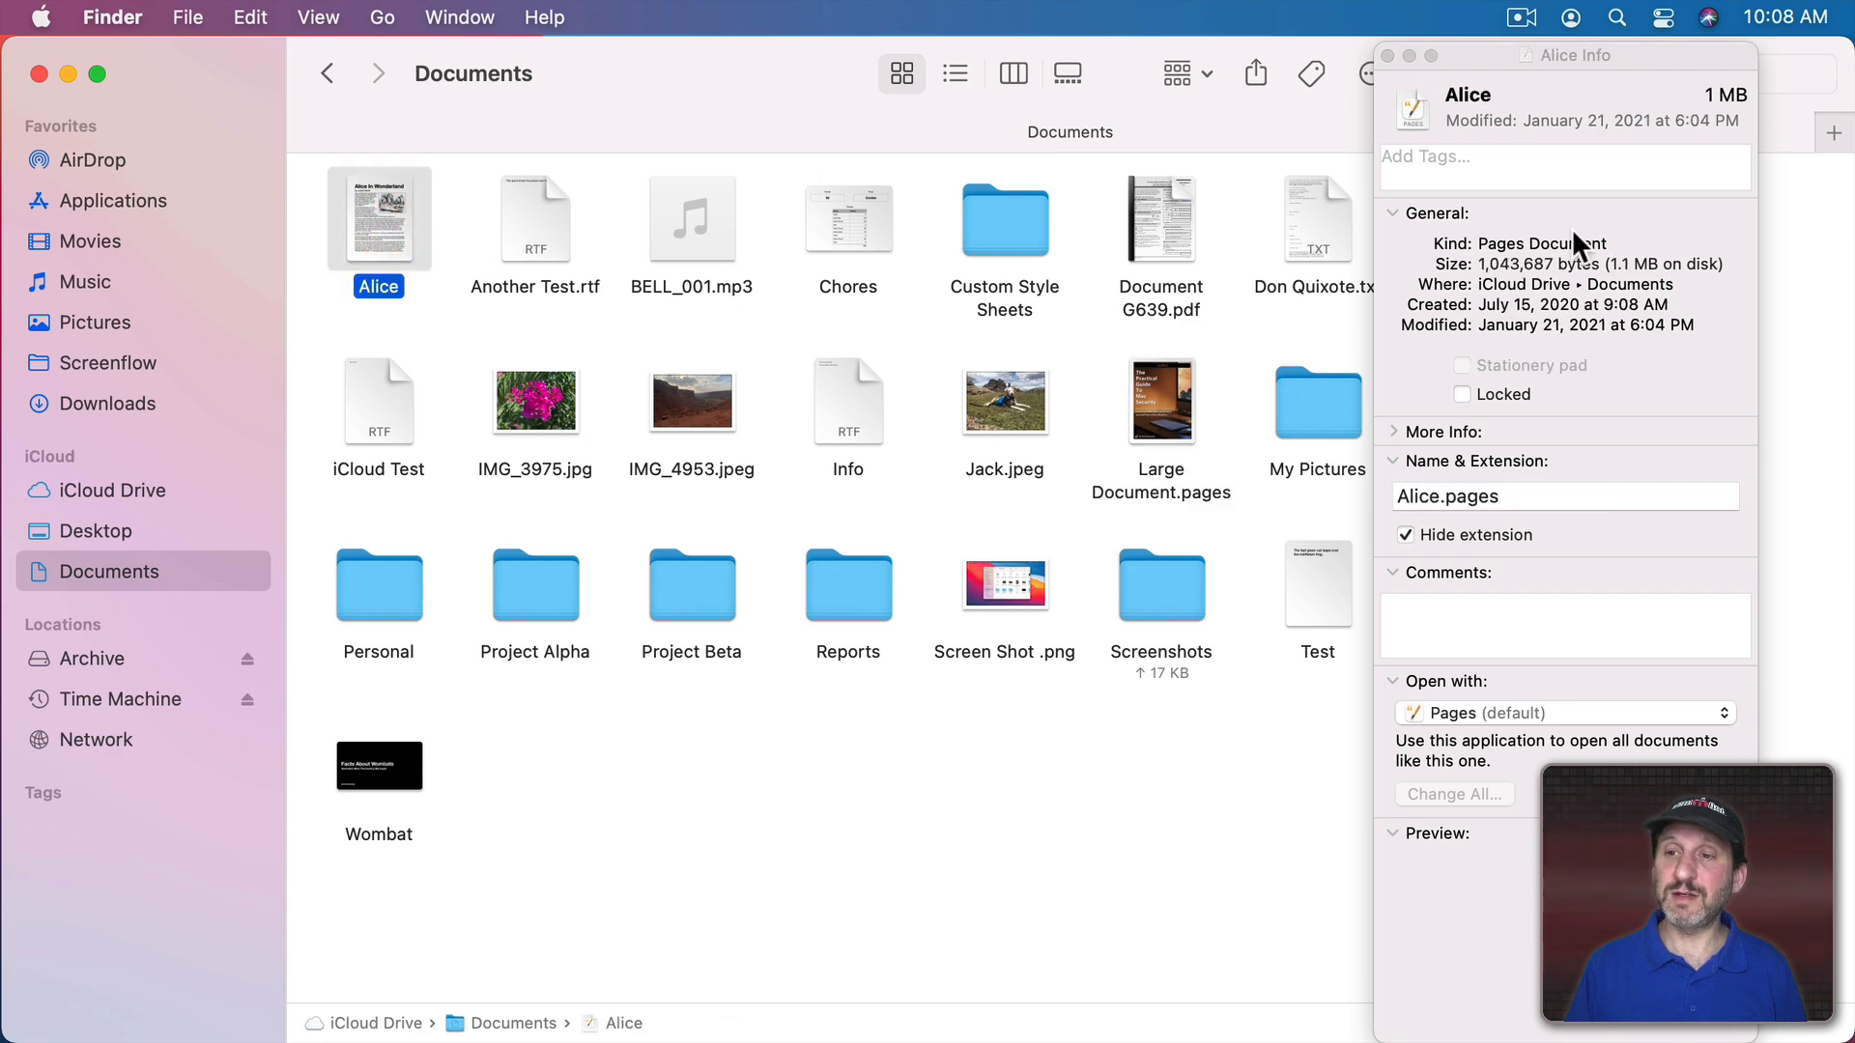
{"action": "left_click", "coordinate": [1004, 217]}
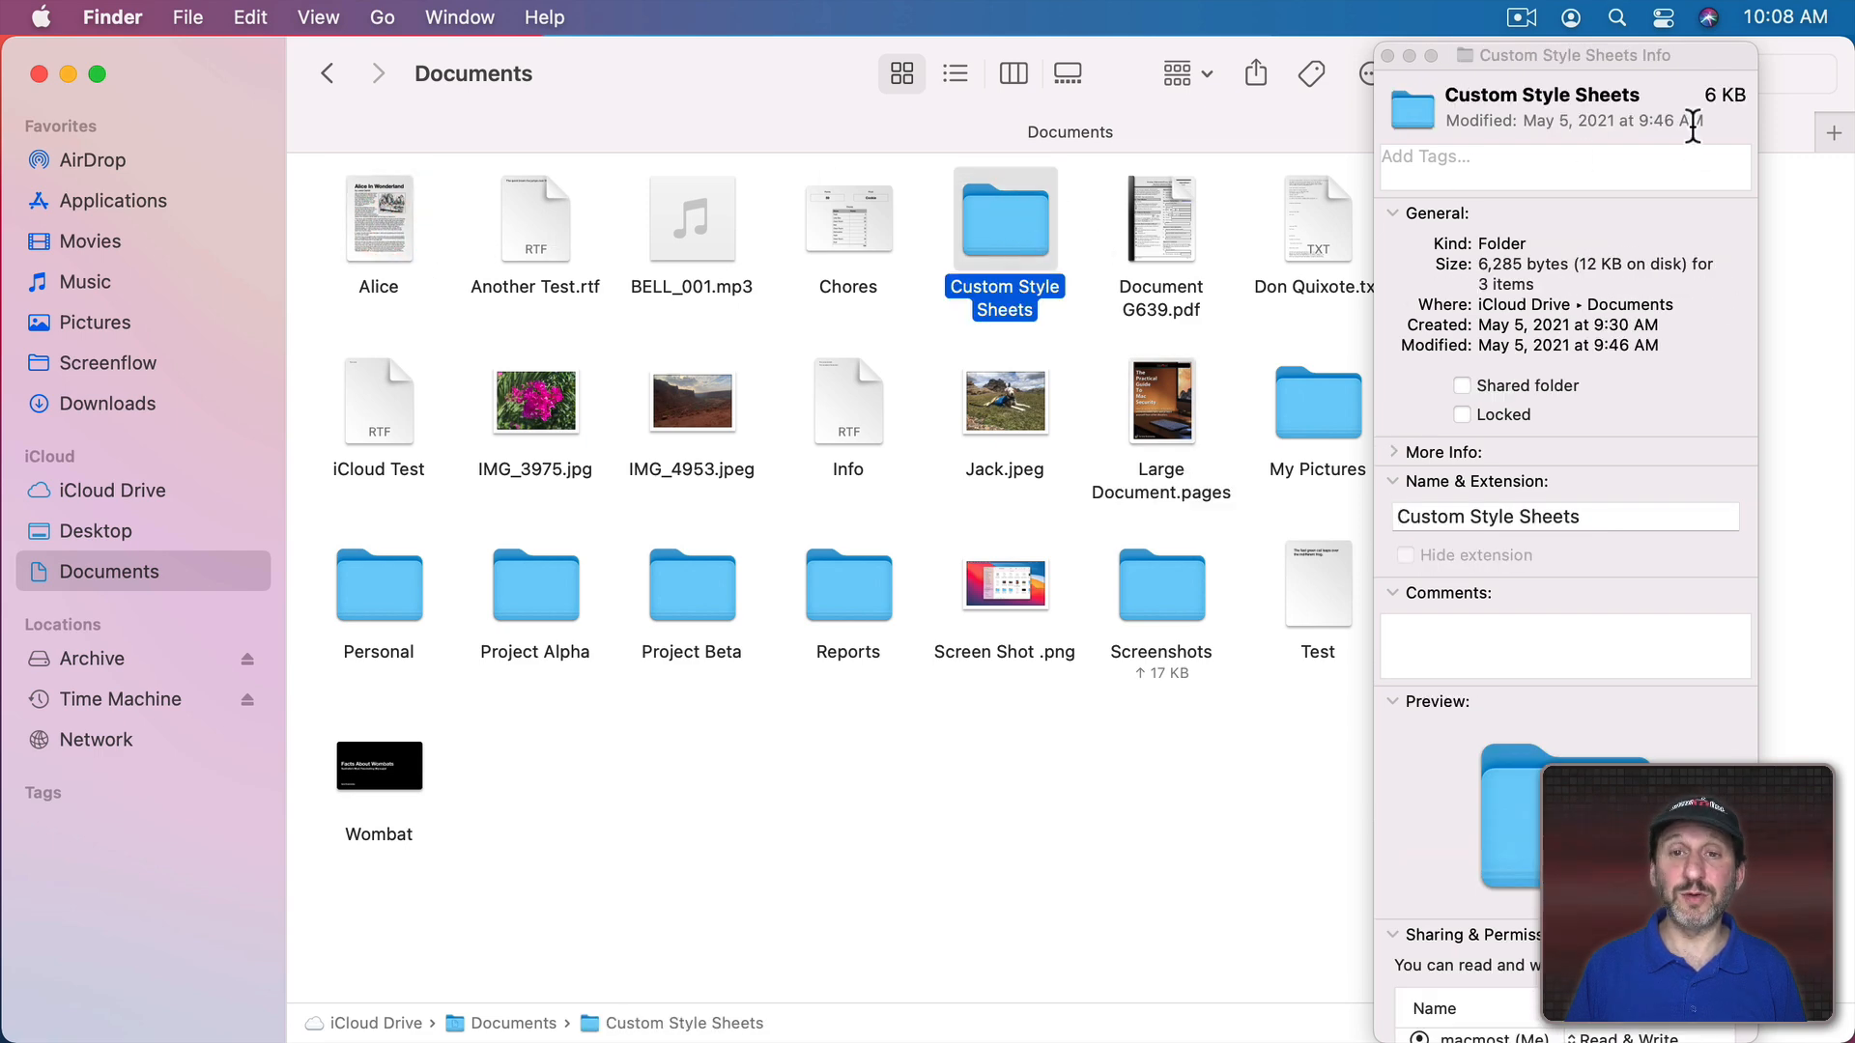
{"action": "mouse_move", "coordinate": [955, 74]}
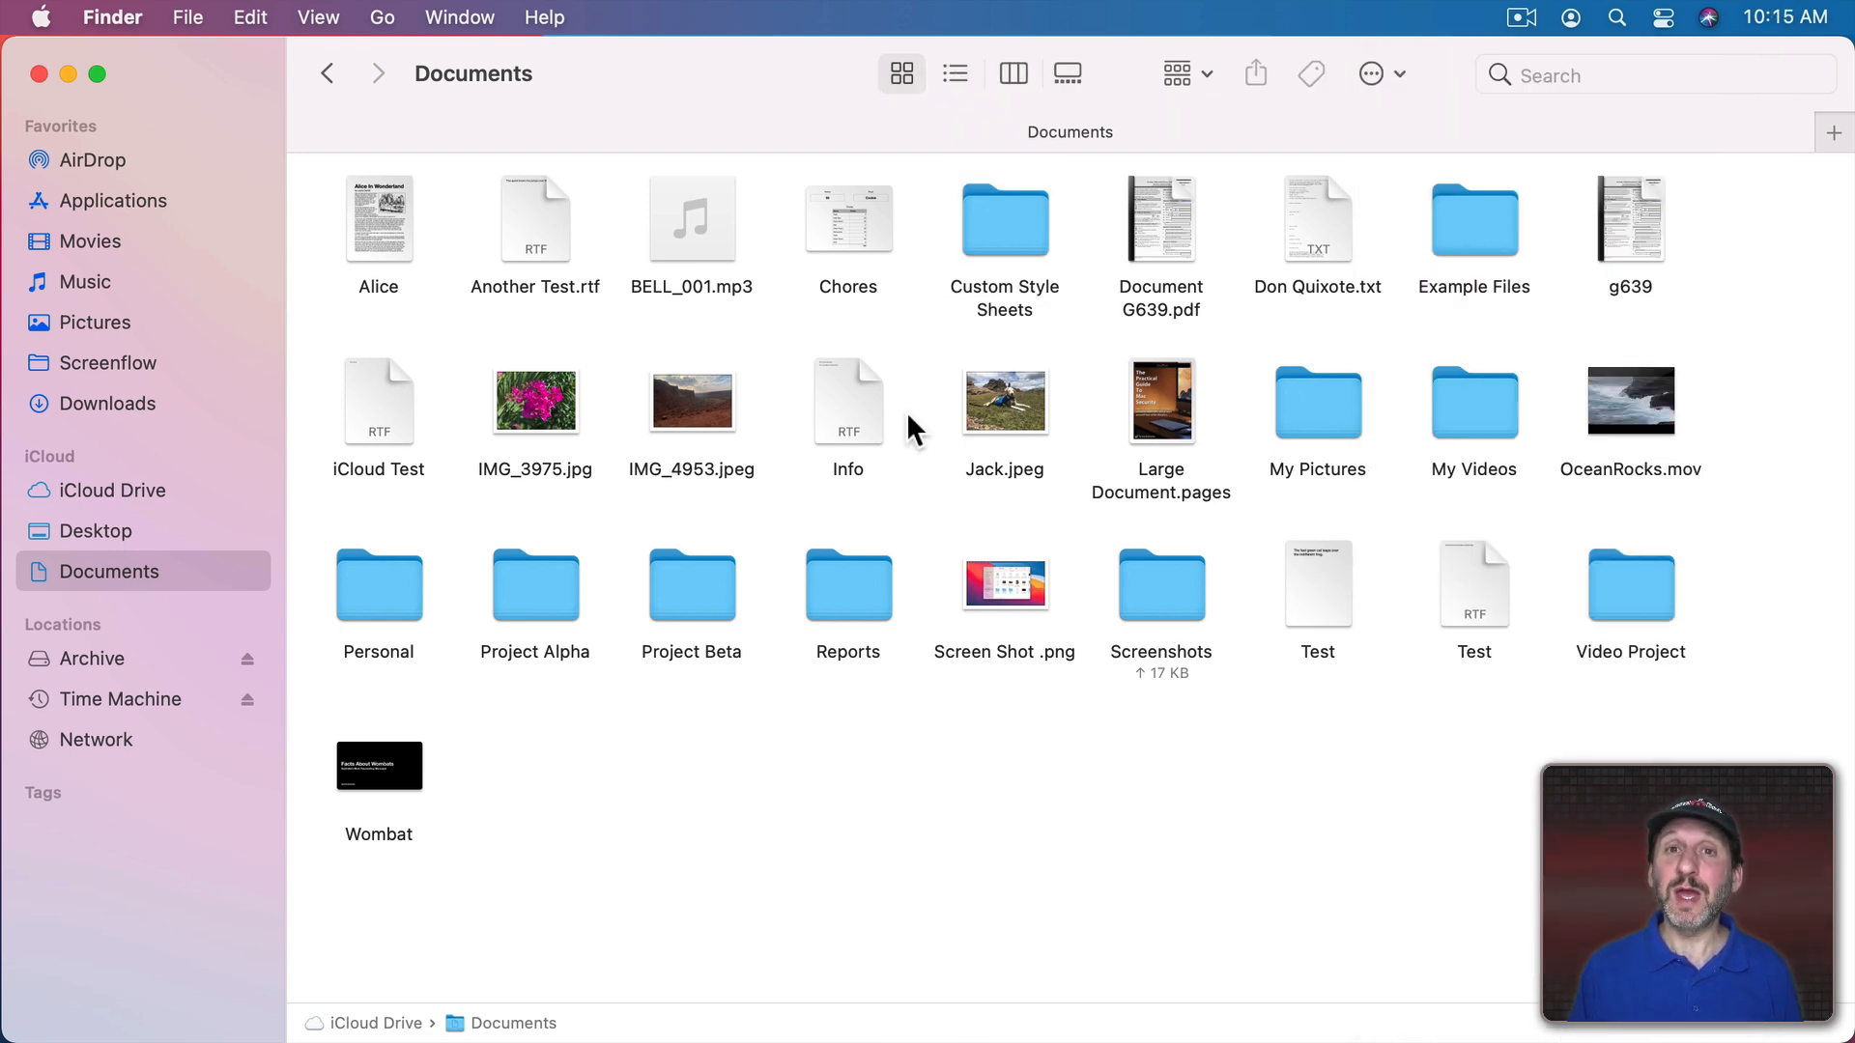
{"action": "mouse_move", "coordinate": [933, 306]}
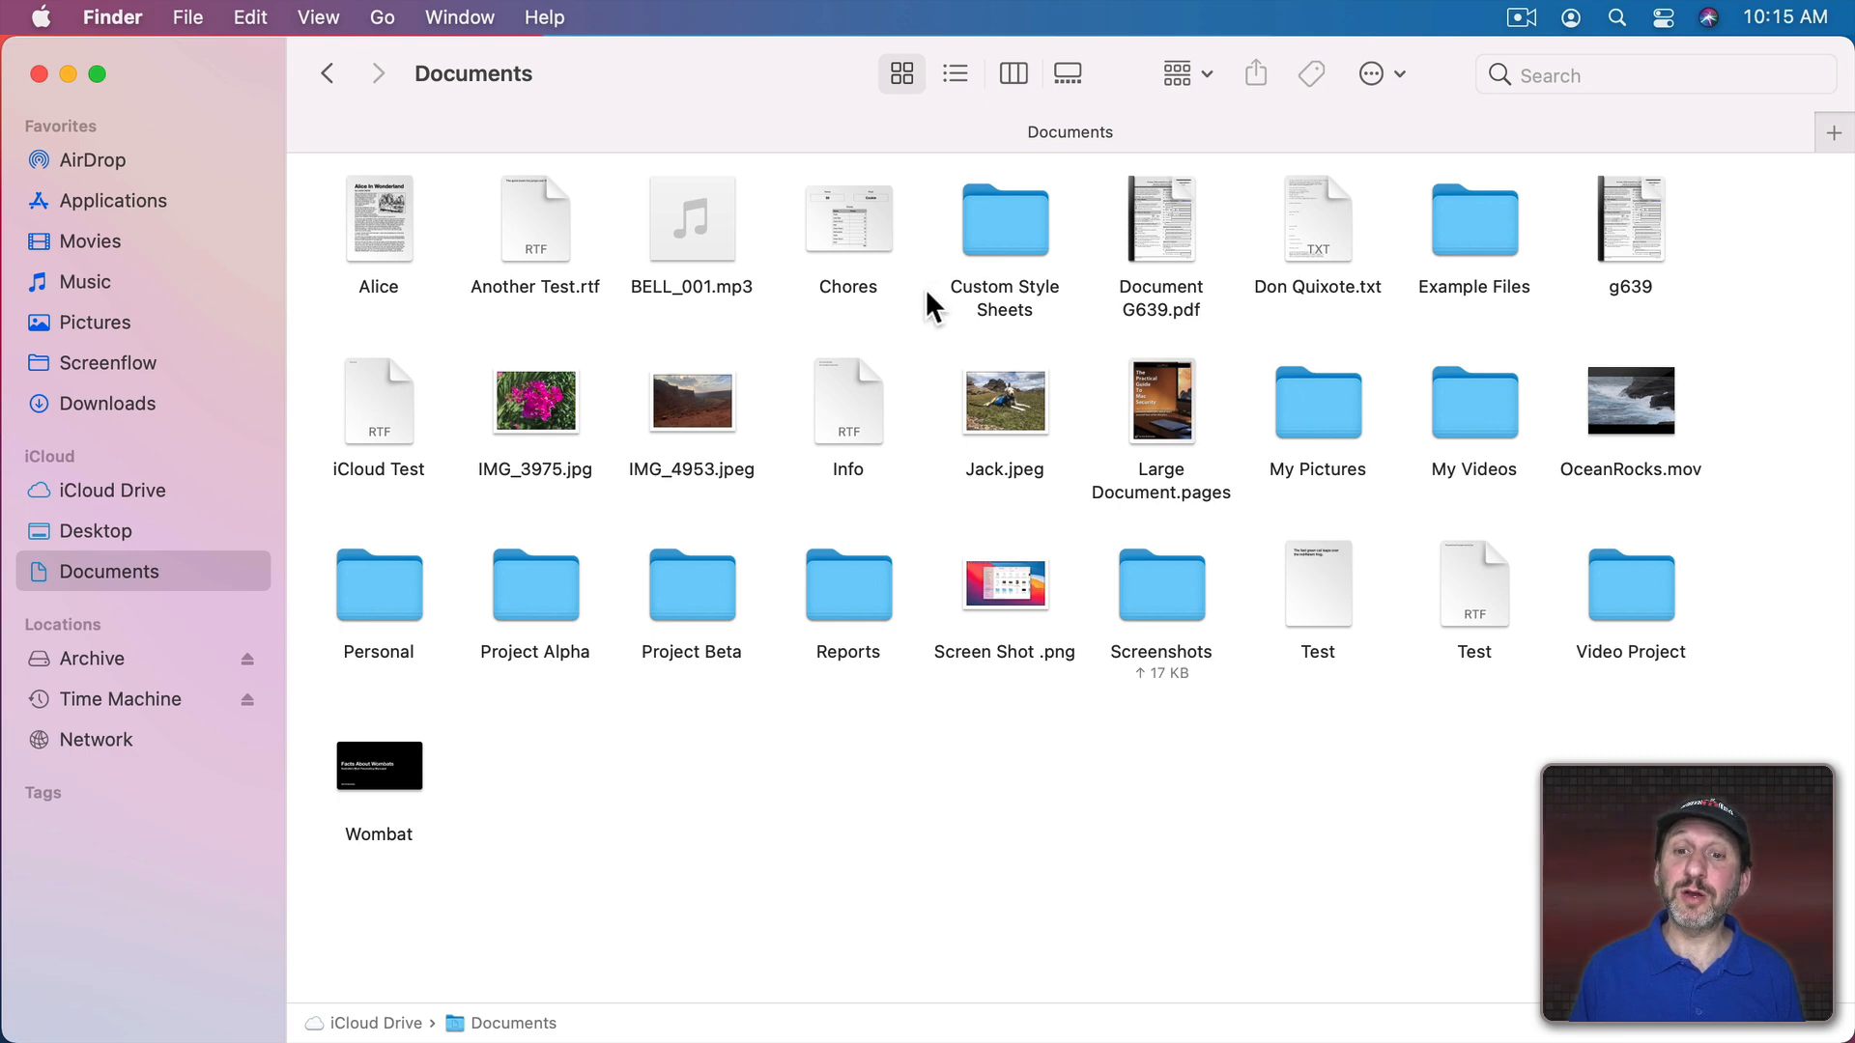
Step: Get Info on Example Files (53.4 MB, 20 items), then bring up Custom Style Sheets' context menu
{"action": "right_click", "coordinate": [1474, 221]}
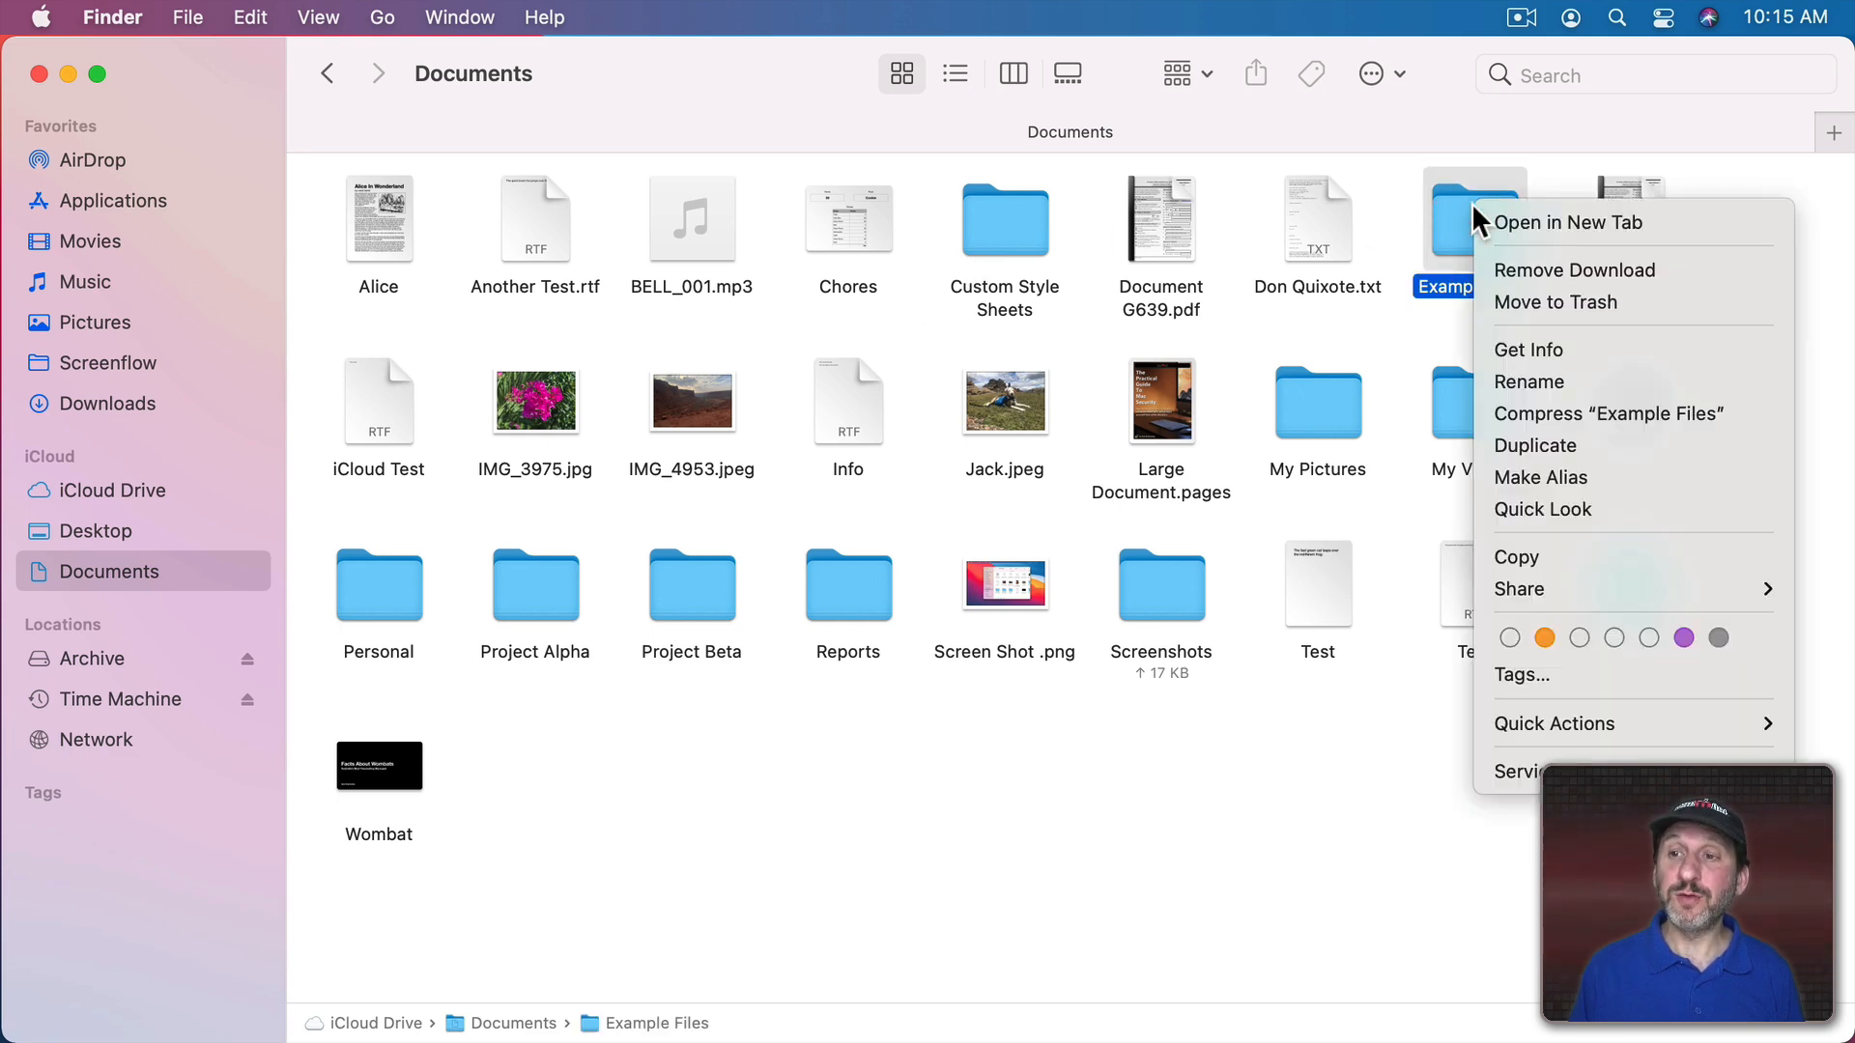
{"action": "left_click", "coordinate": [1527, 349]}
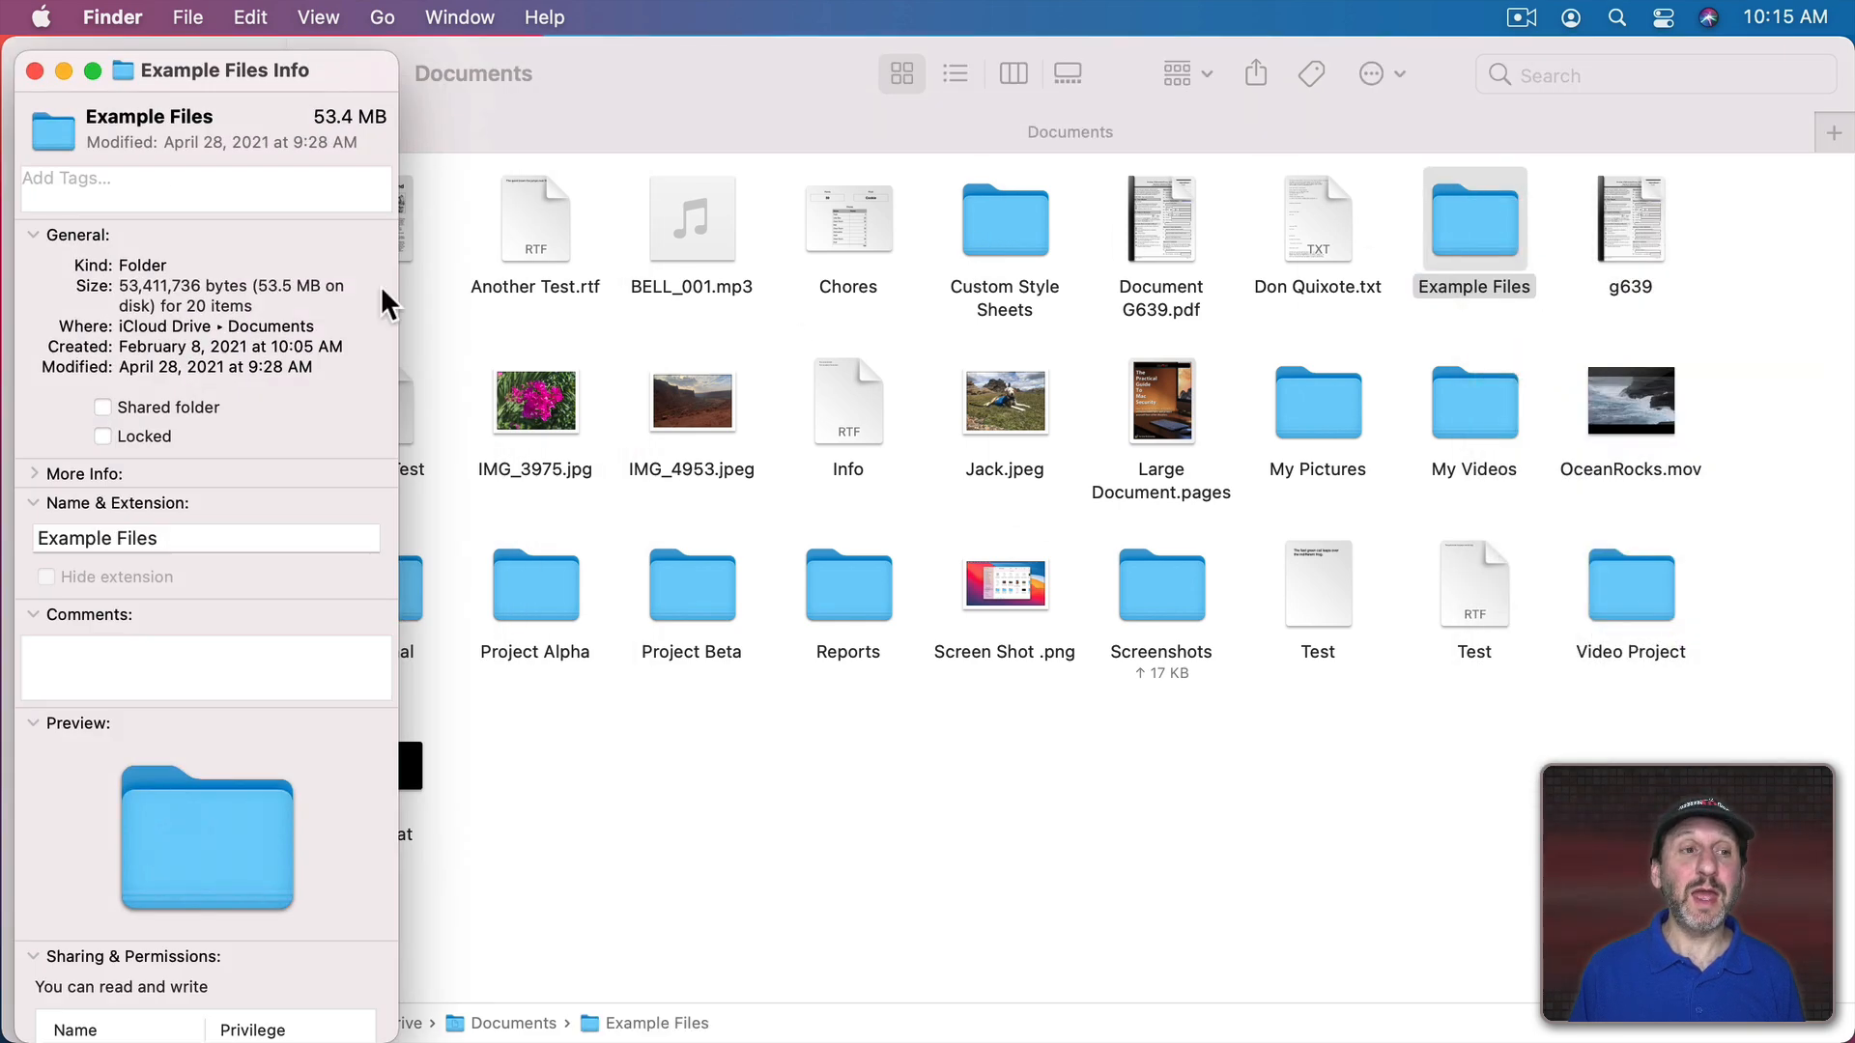
{"action": "right_click", "coordinate": [1004, 219]}
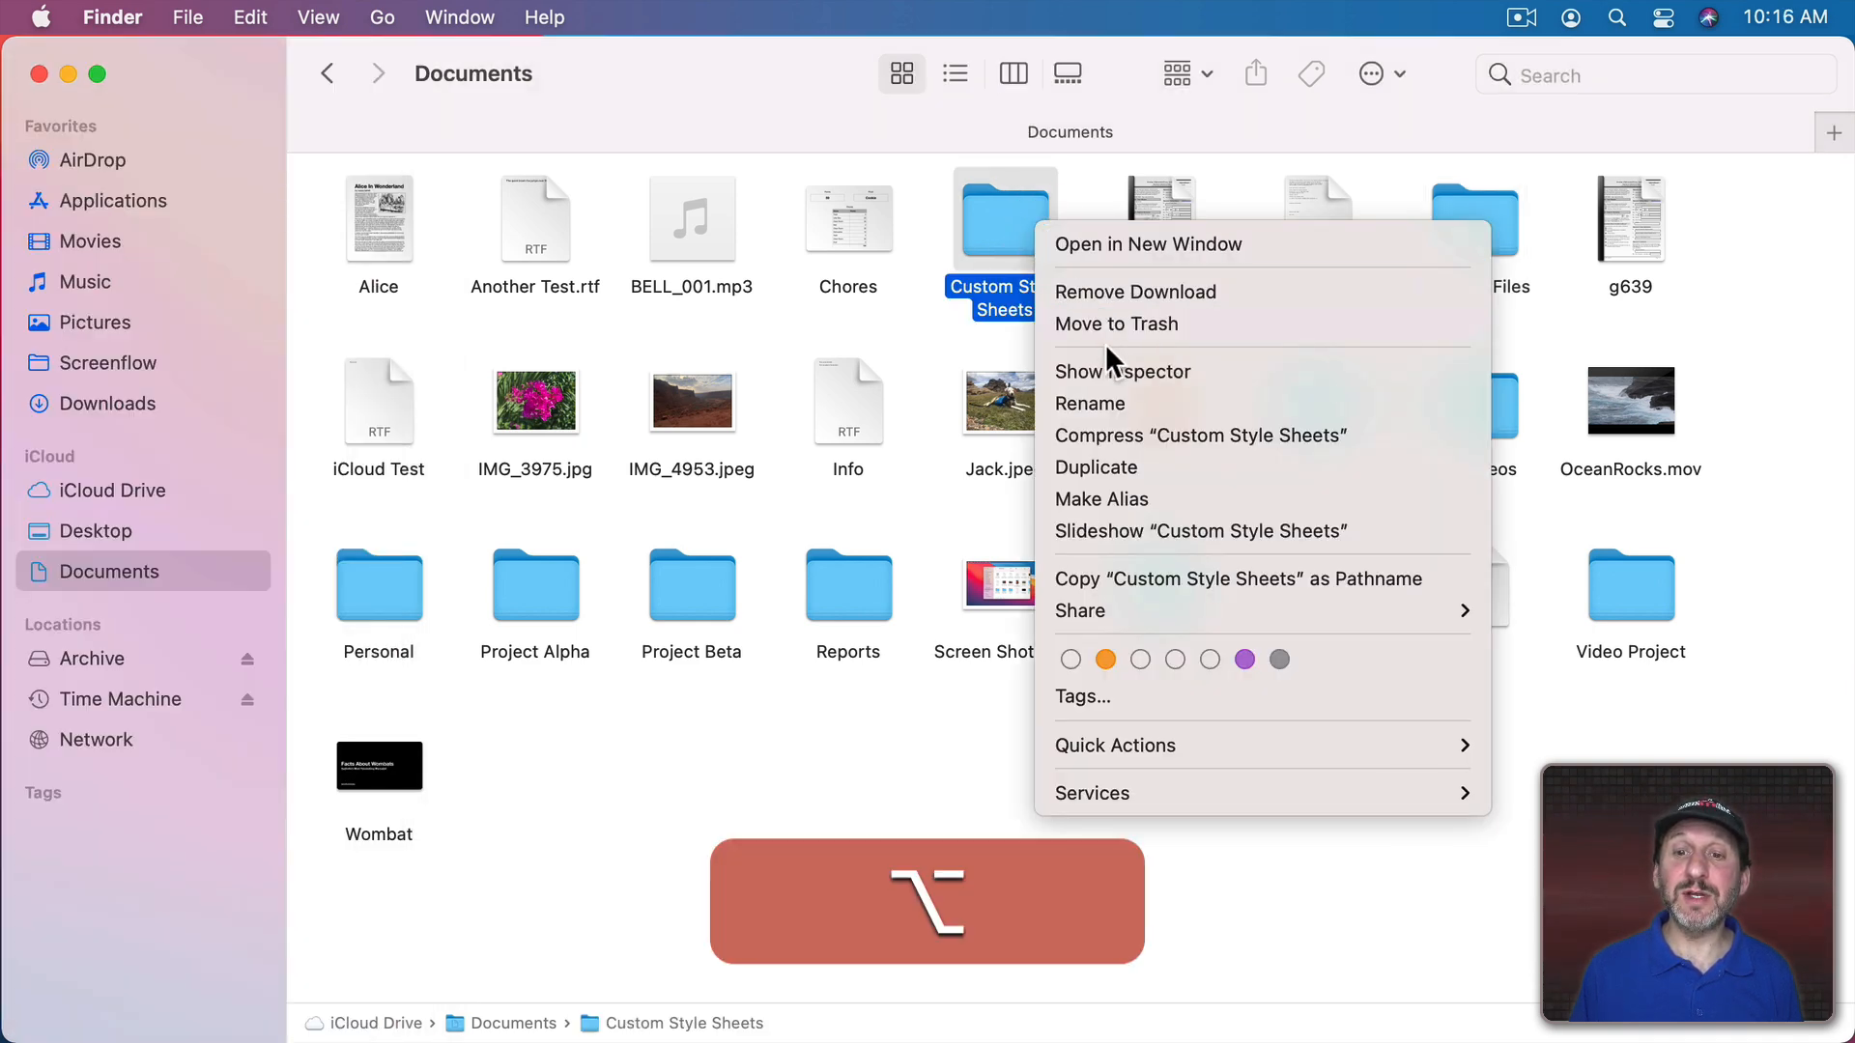
{"action": "mouse_move", "coordinate": [1121, 371]}
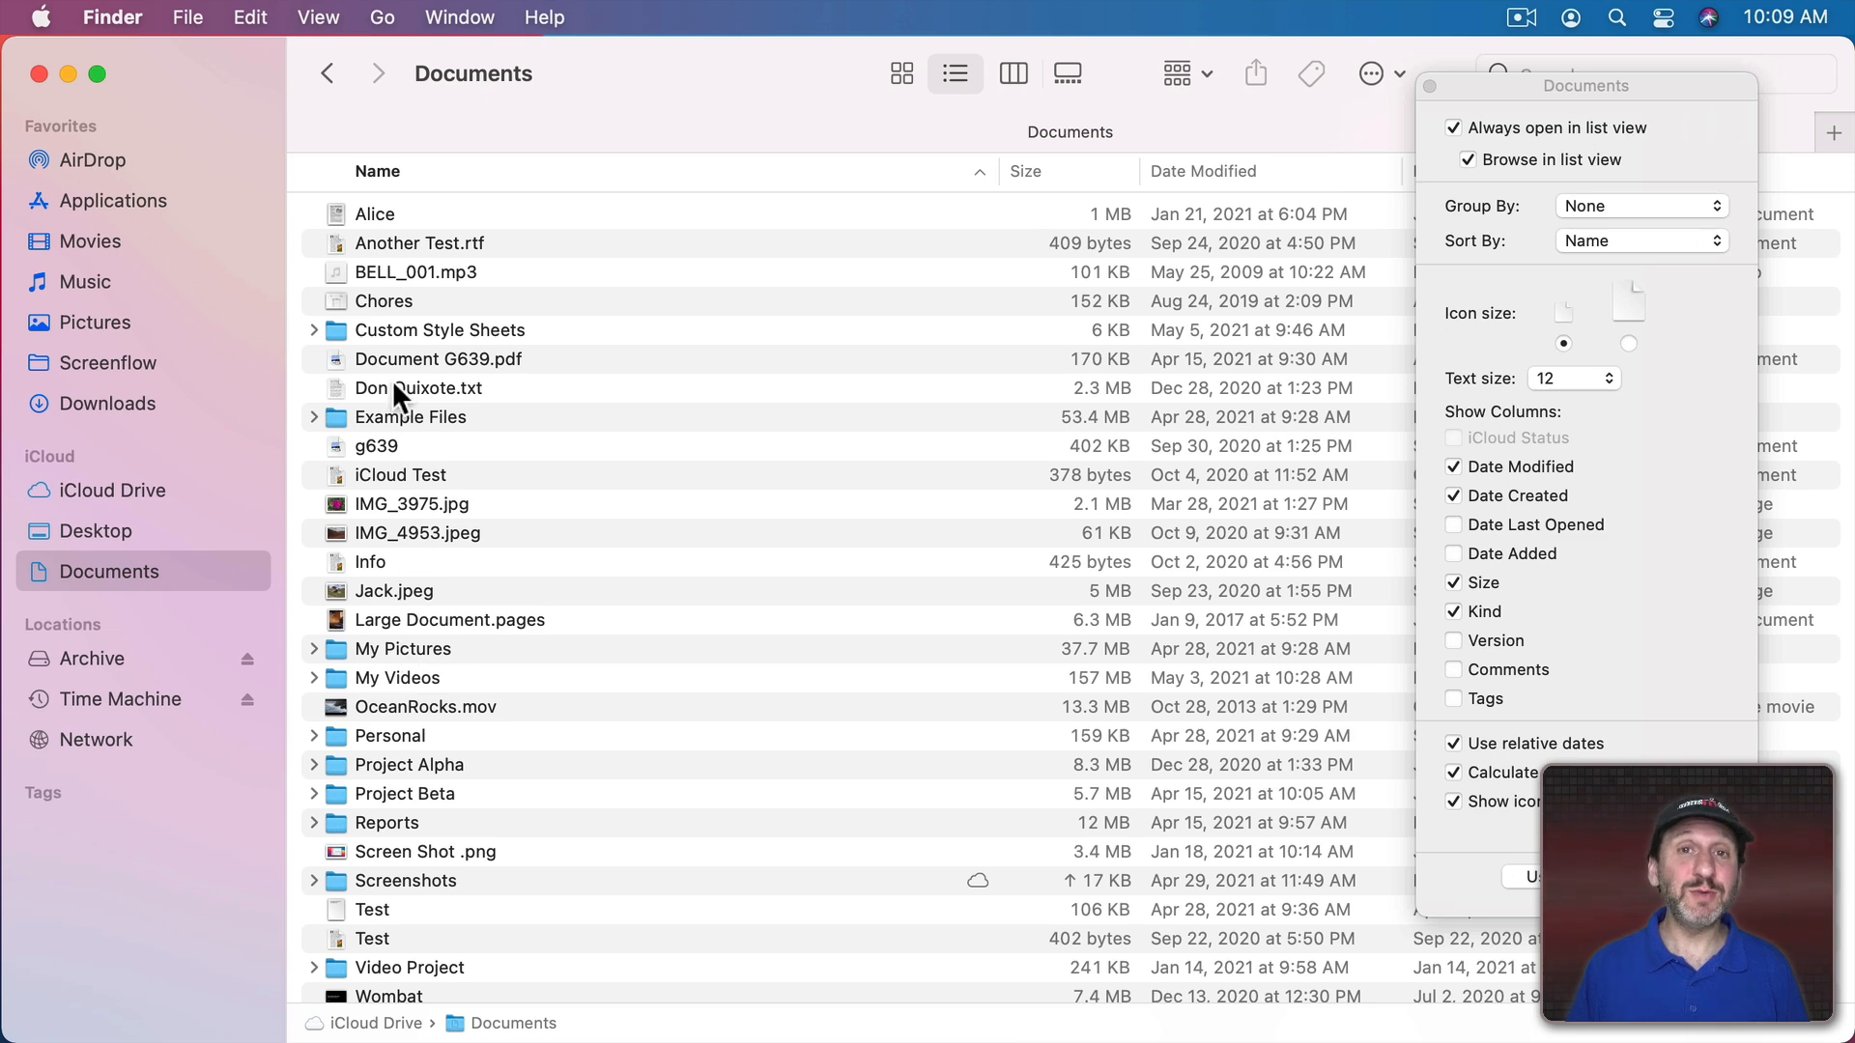
{"action": "mouse_move", "coordinate": [483, 849]}
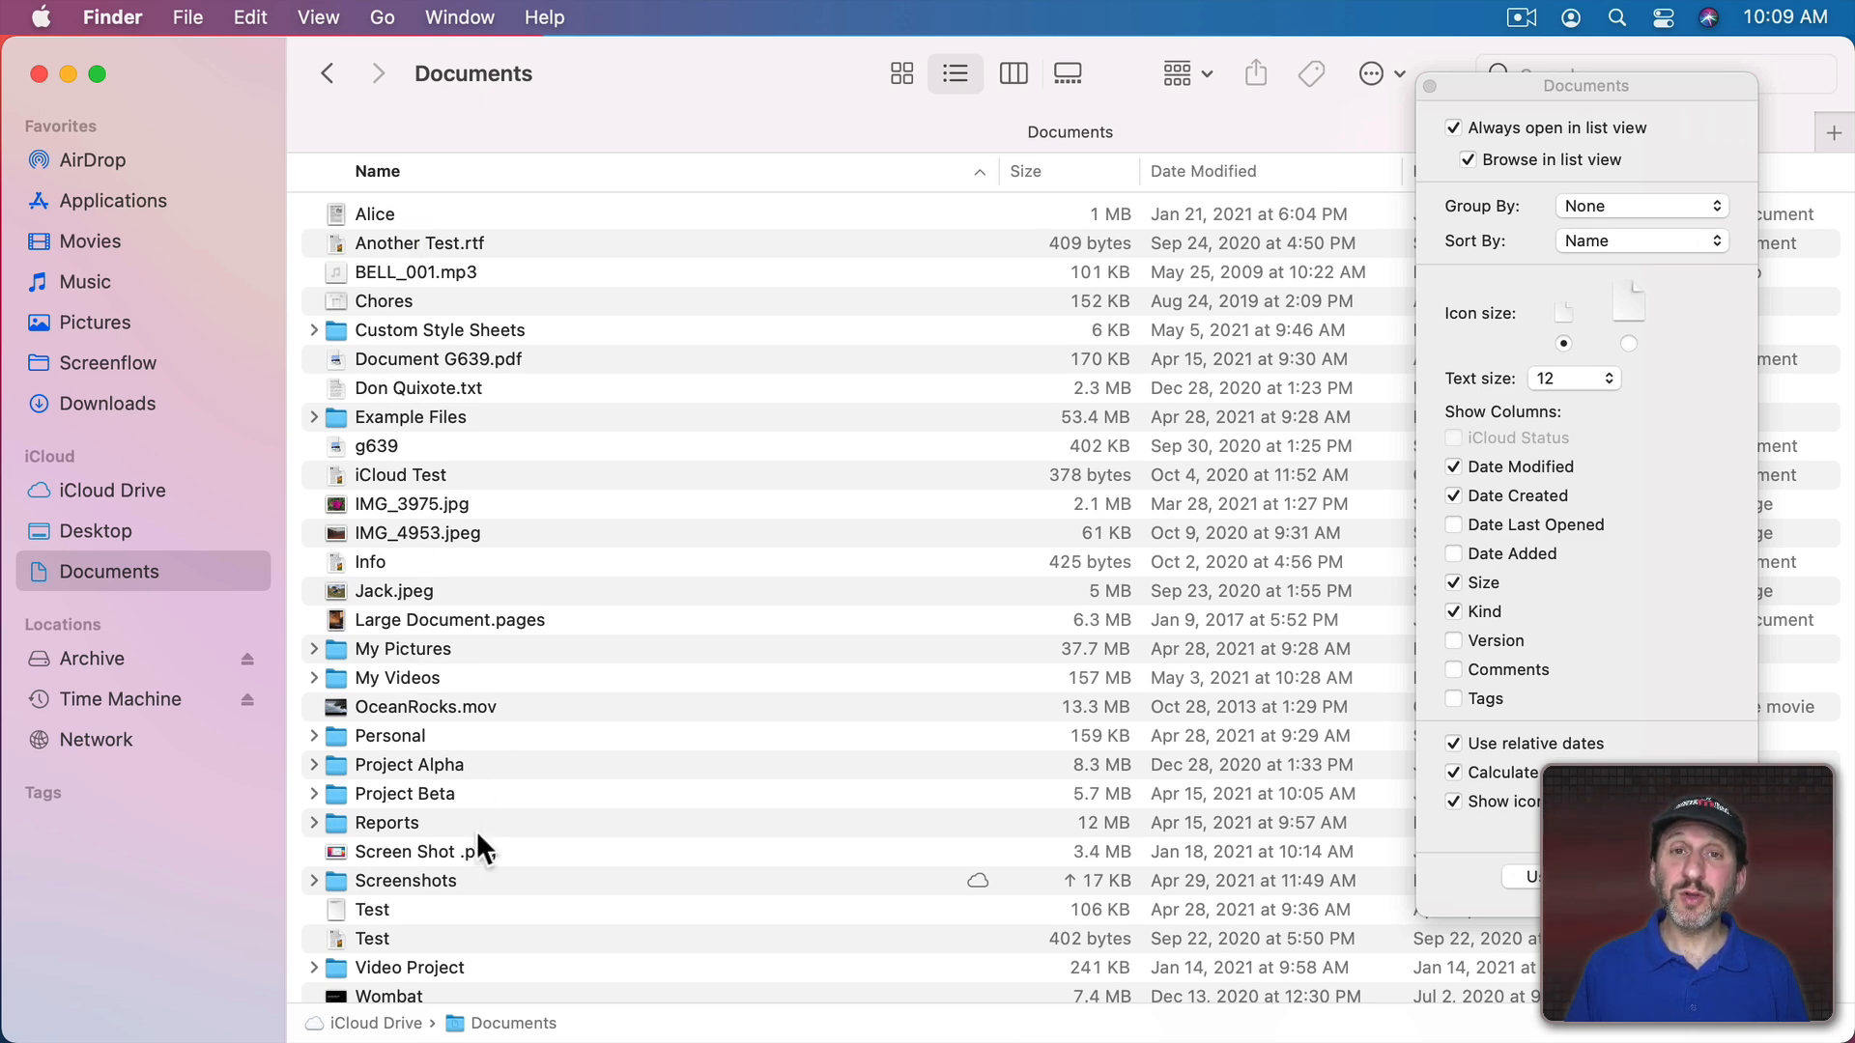
Step: Toggle folders-on-top in Finder Preferences, then re-sort the Documents list by size and name
{"action": "left_click", "coordinate": [111, 17]}
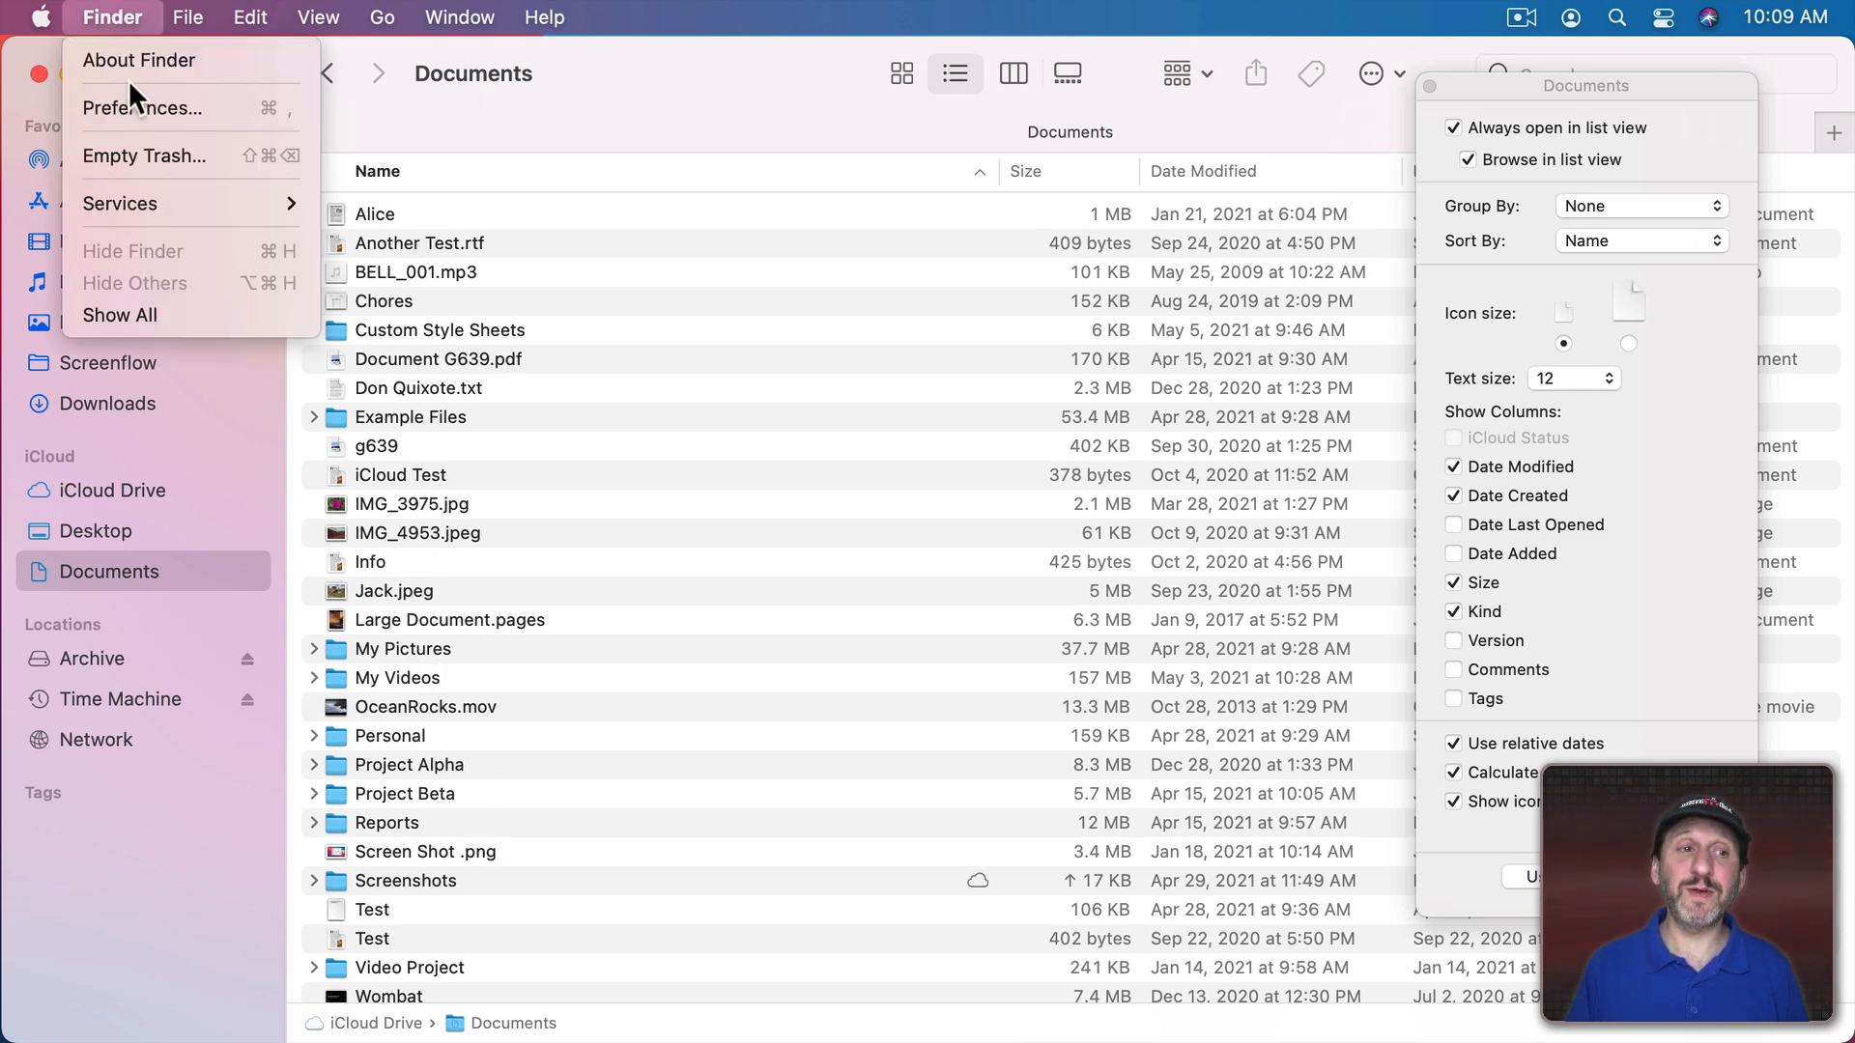
{"action": "left_click", "coordinate": [143, 107]}
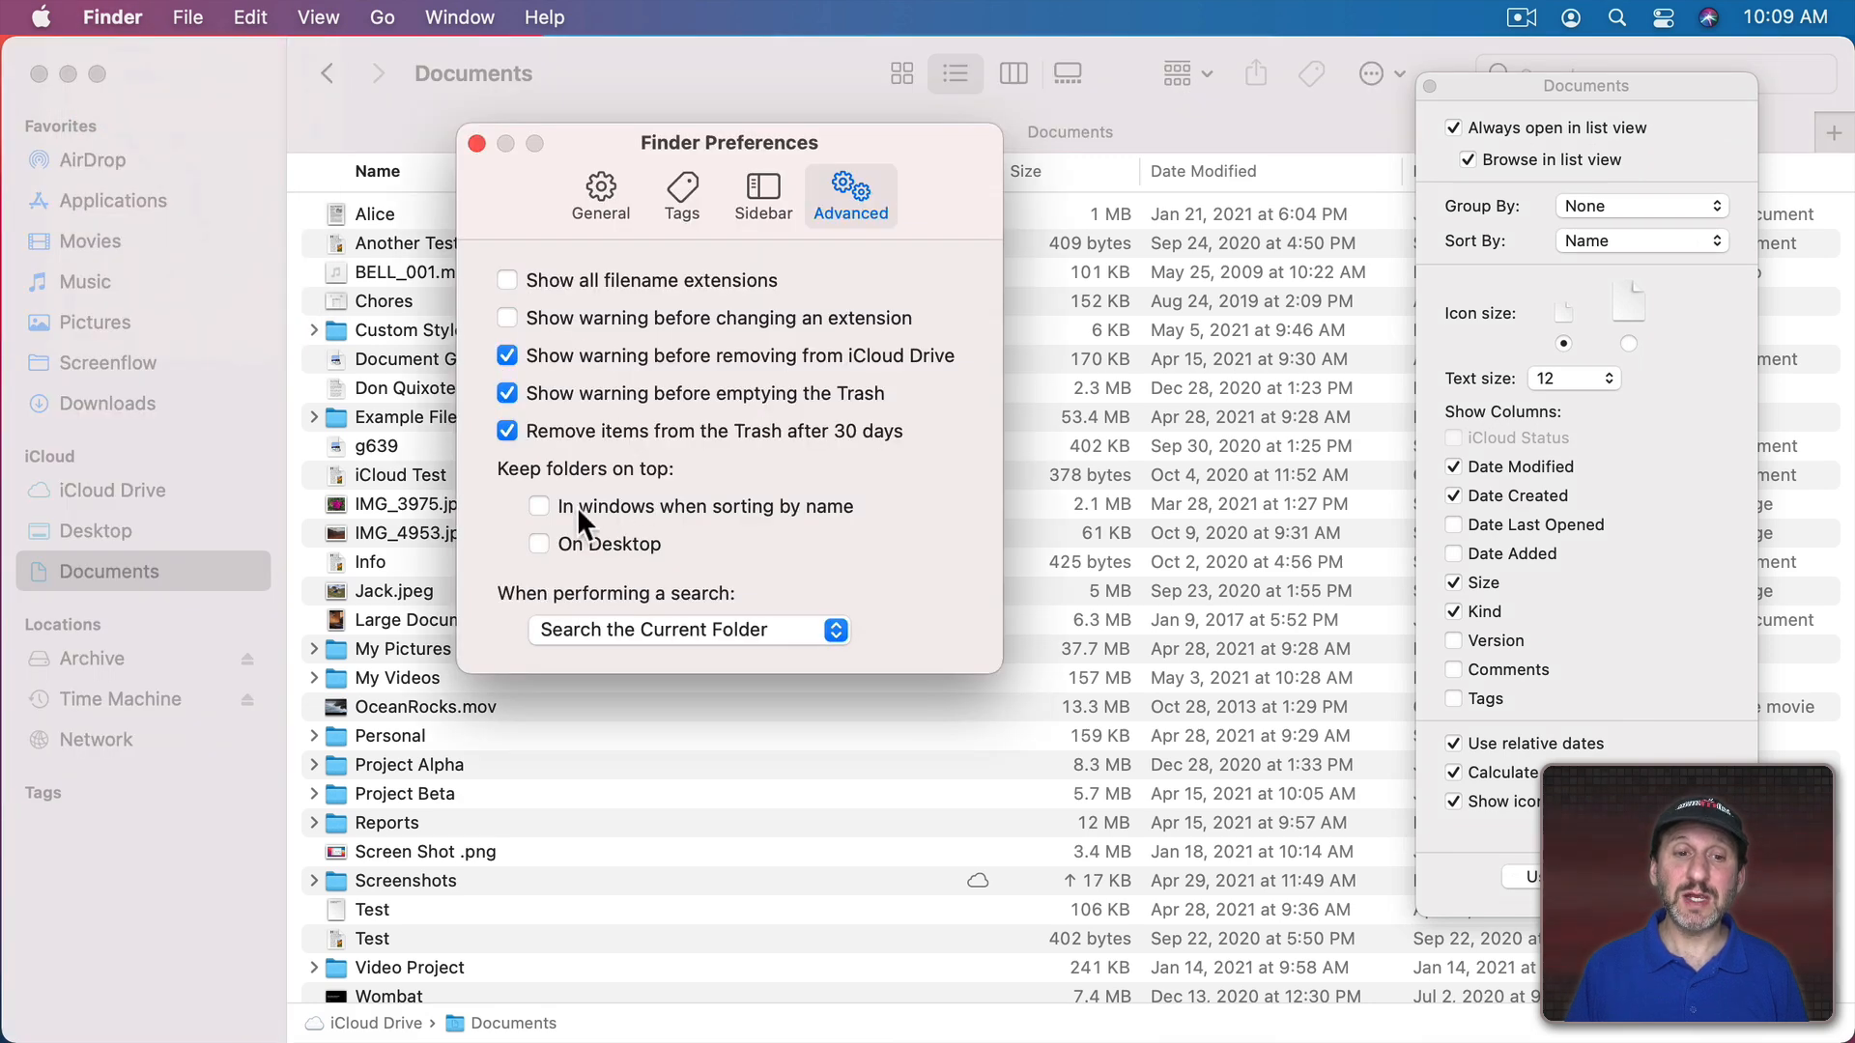
{"action": "mouse_move", "coordinate": [727, 527]}
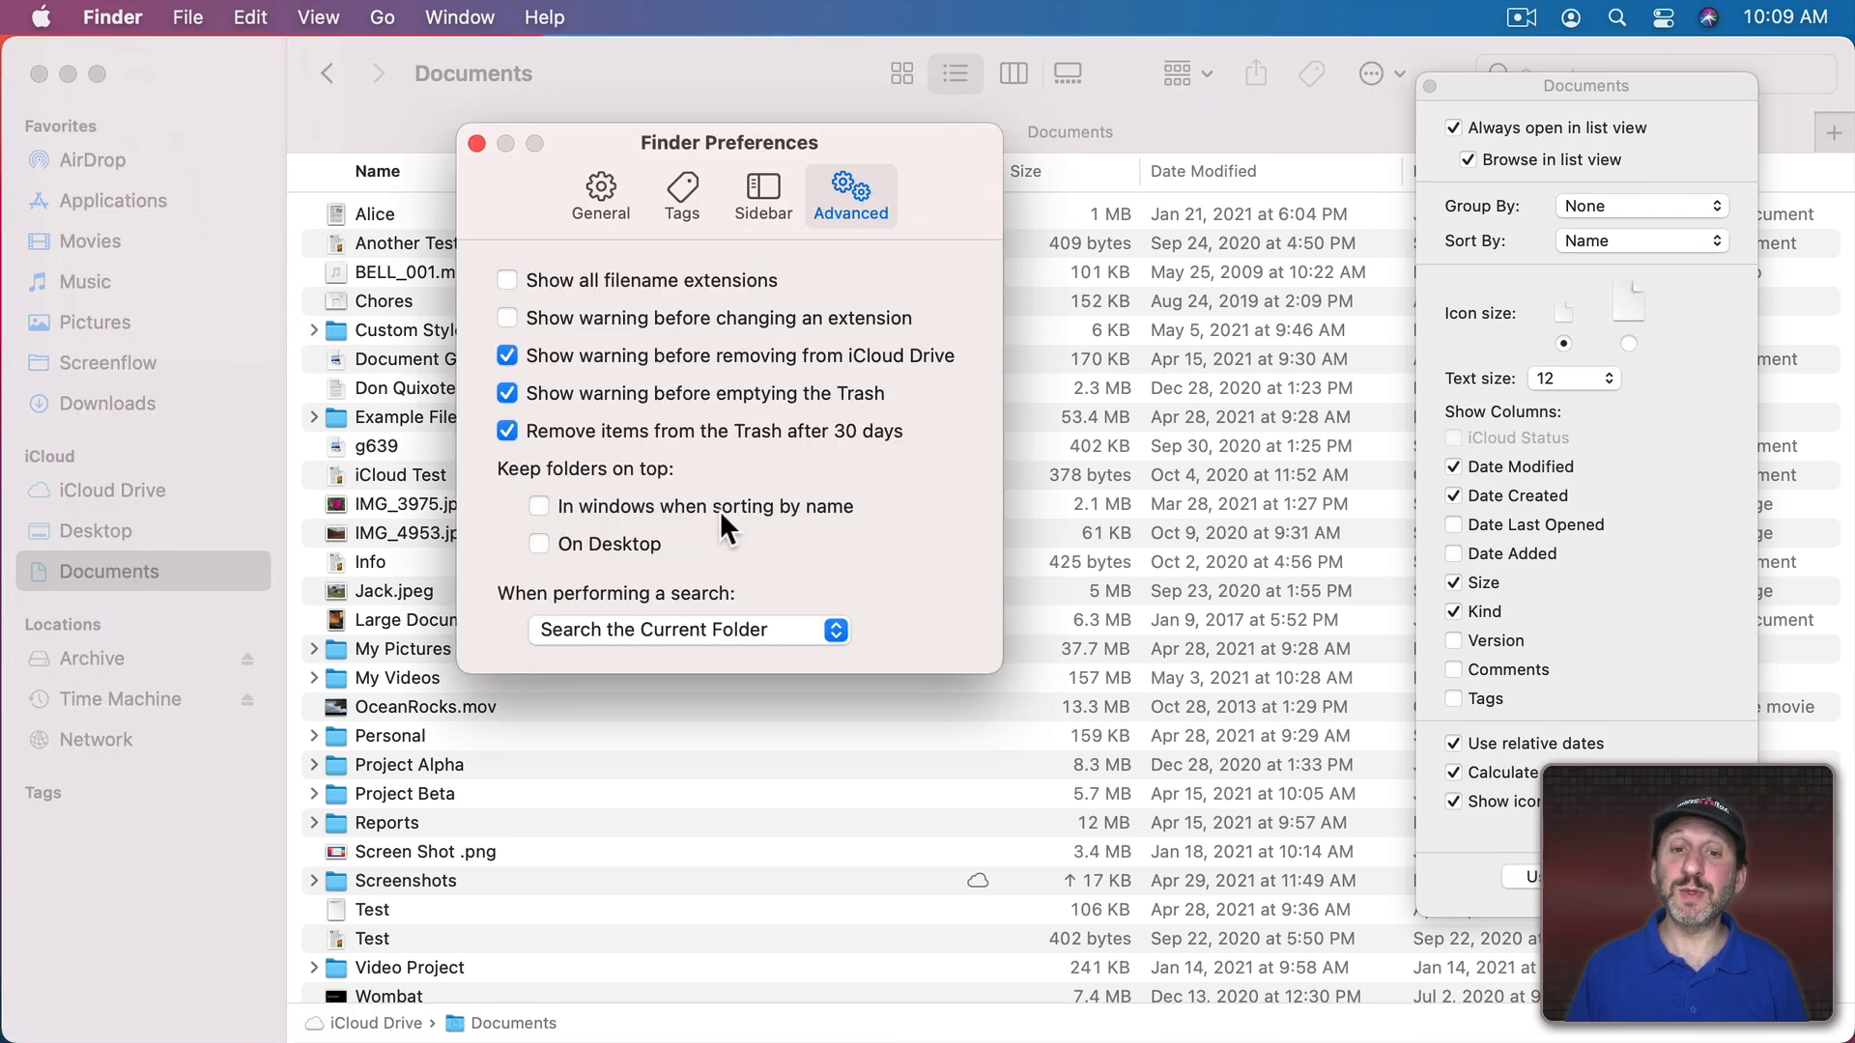
{"action": "left_click", "coordinate": [539, 506]}
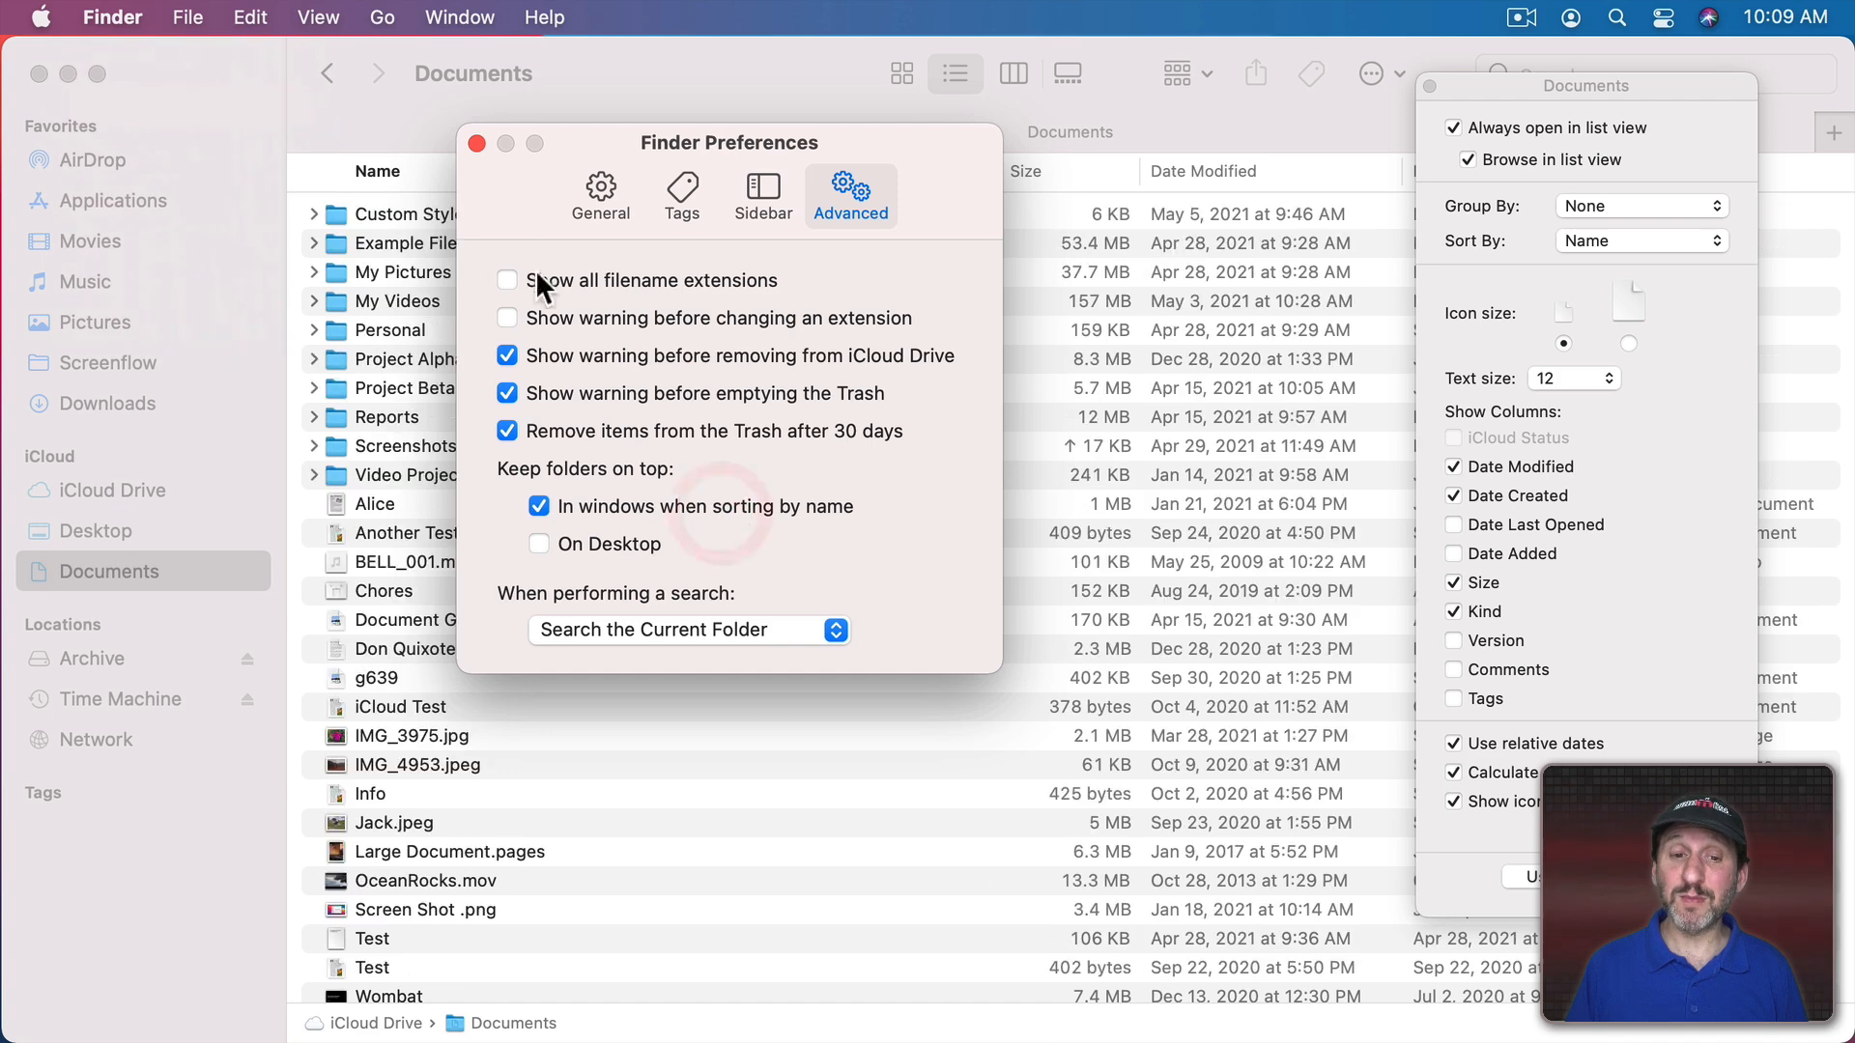
{"action": "left_click", "coordinate": [479, 143]}
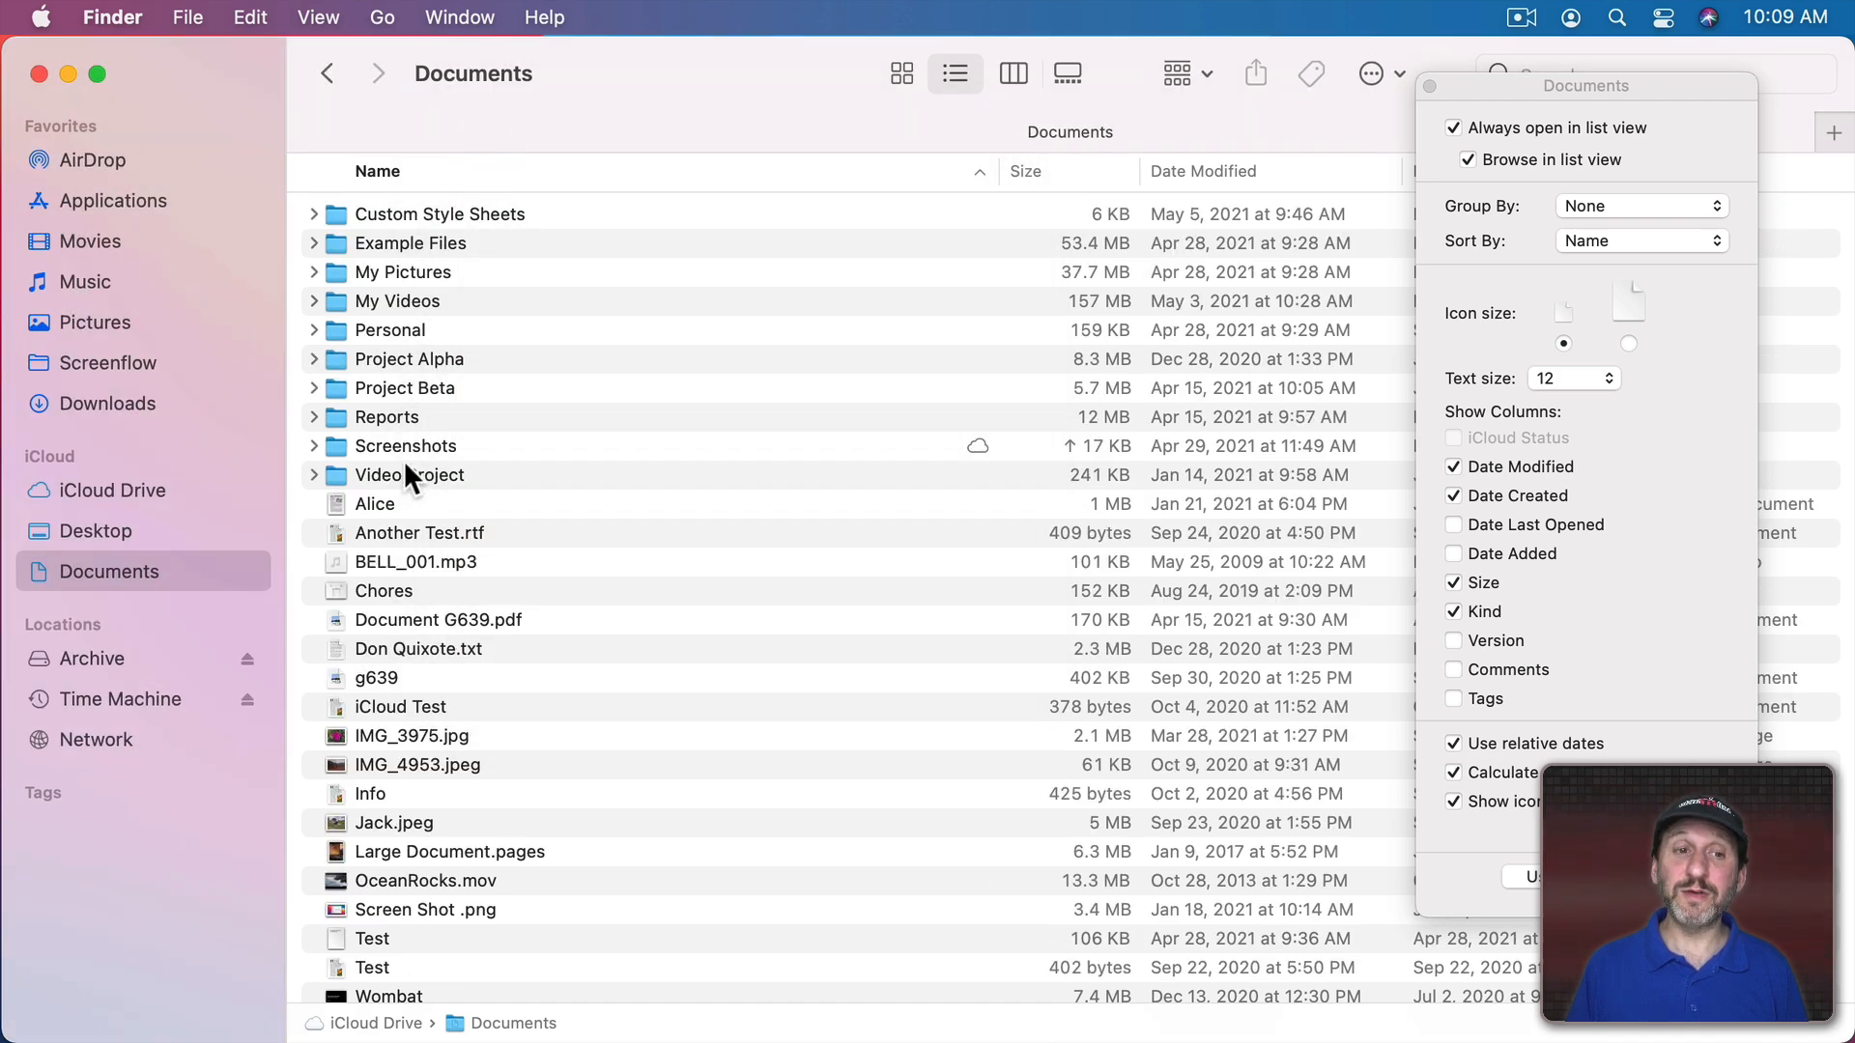
{"action": "mouse_move", "coordinate": [926, 168]}
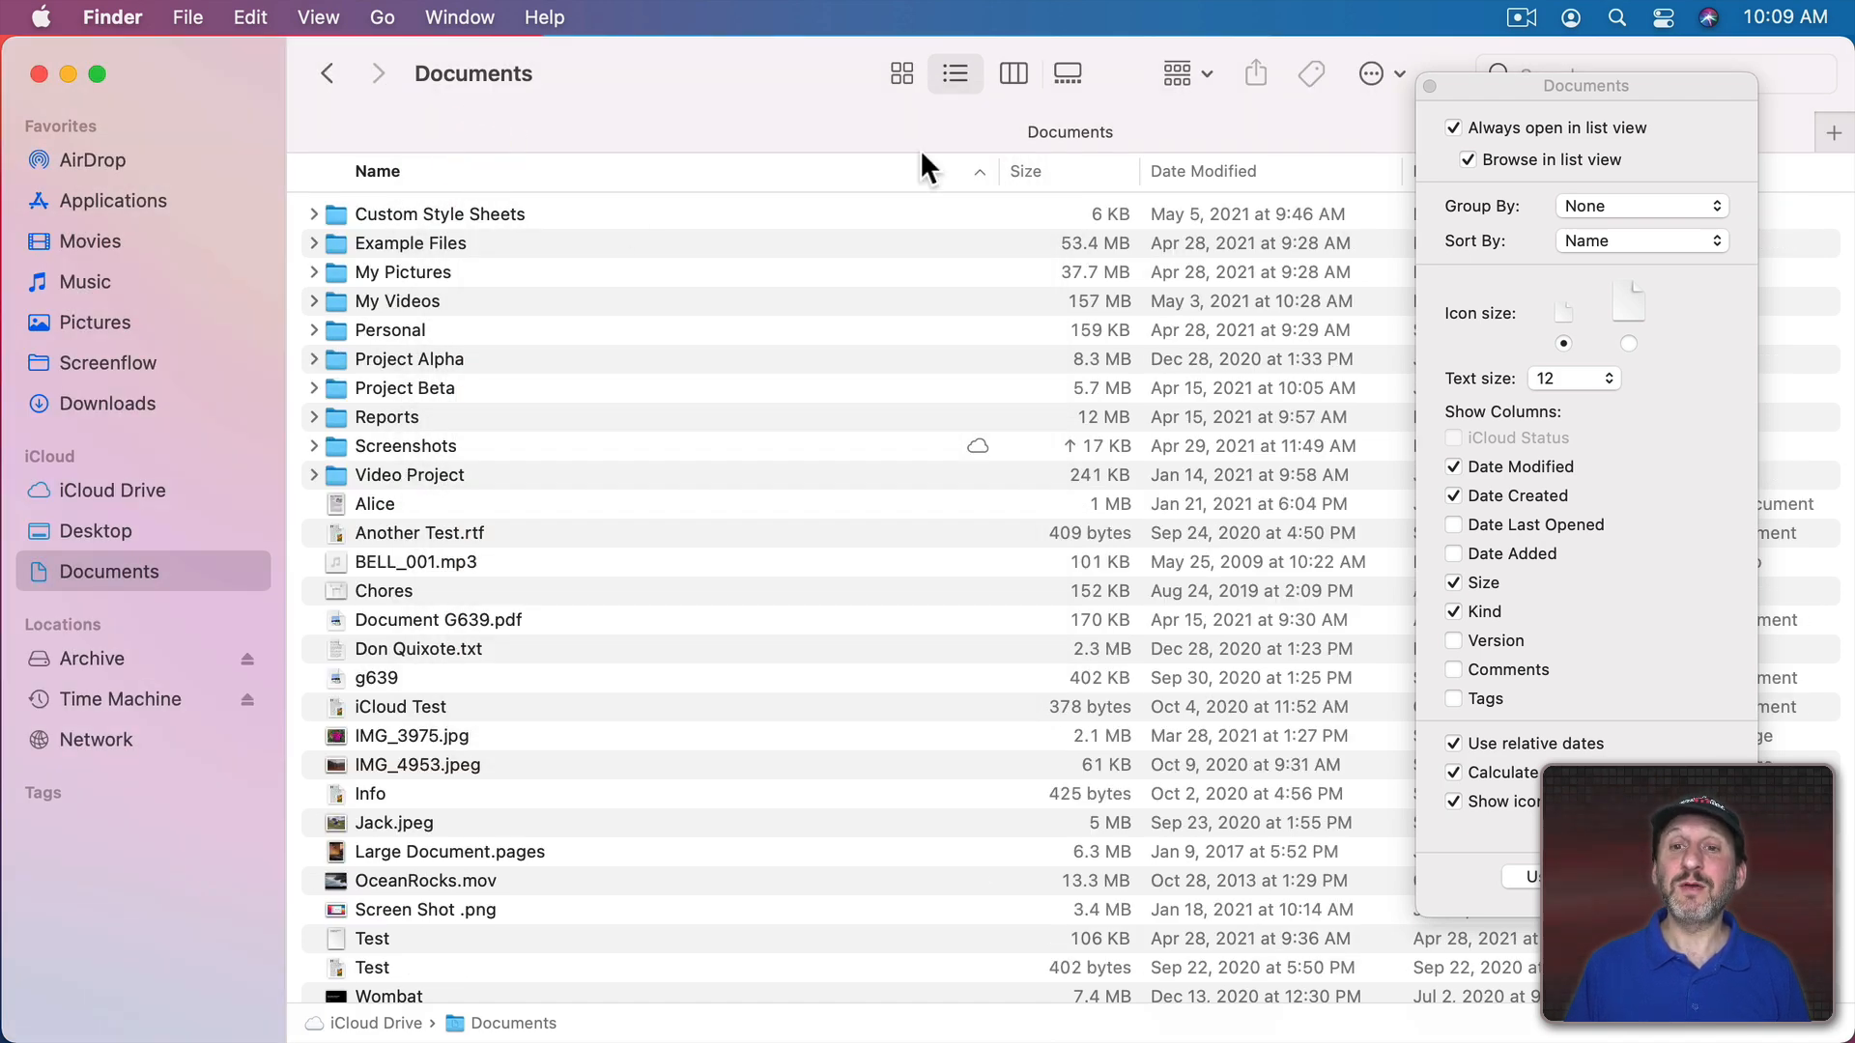
{"action": "left_click", "coordinate": [1032, 172]}
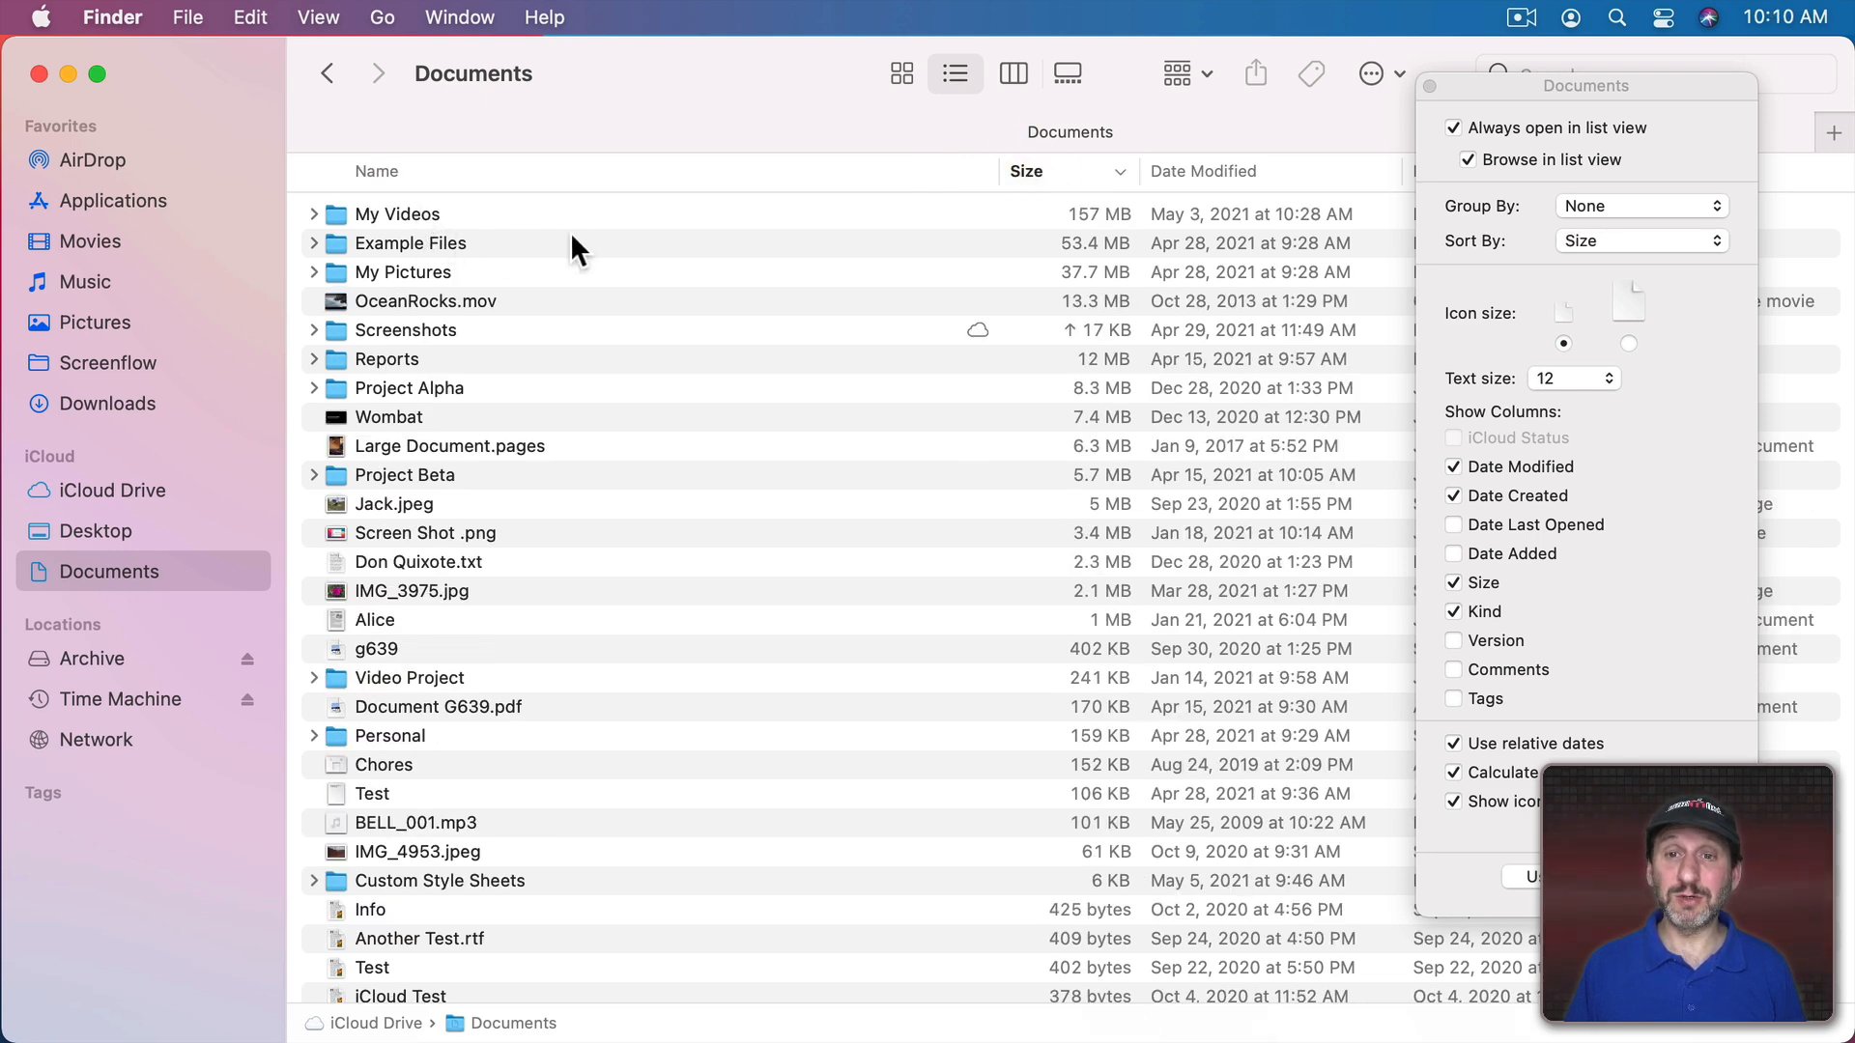
{"action": "left_click", "coordinate": [376, 172]}
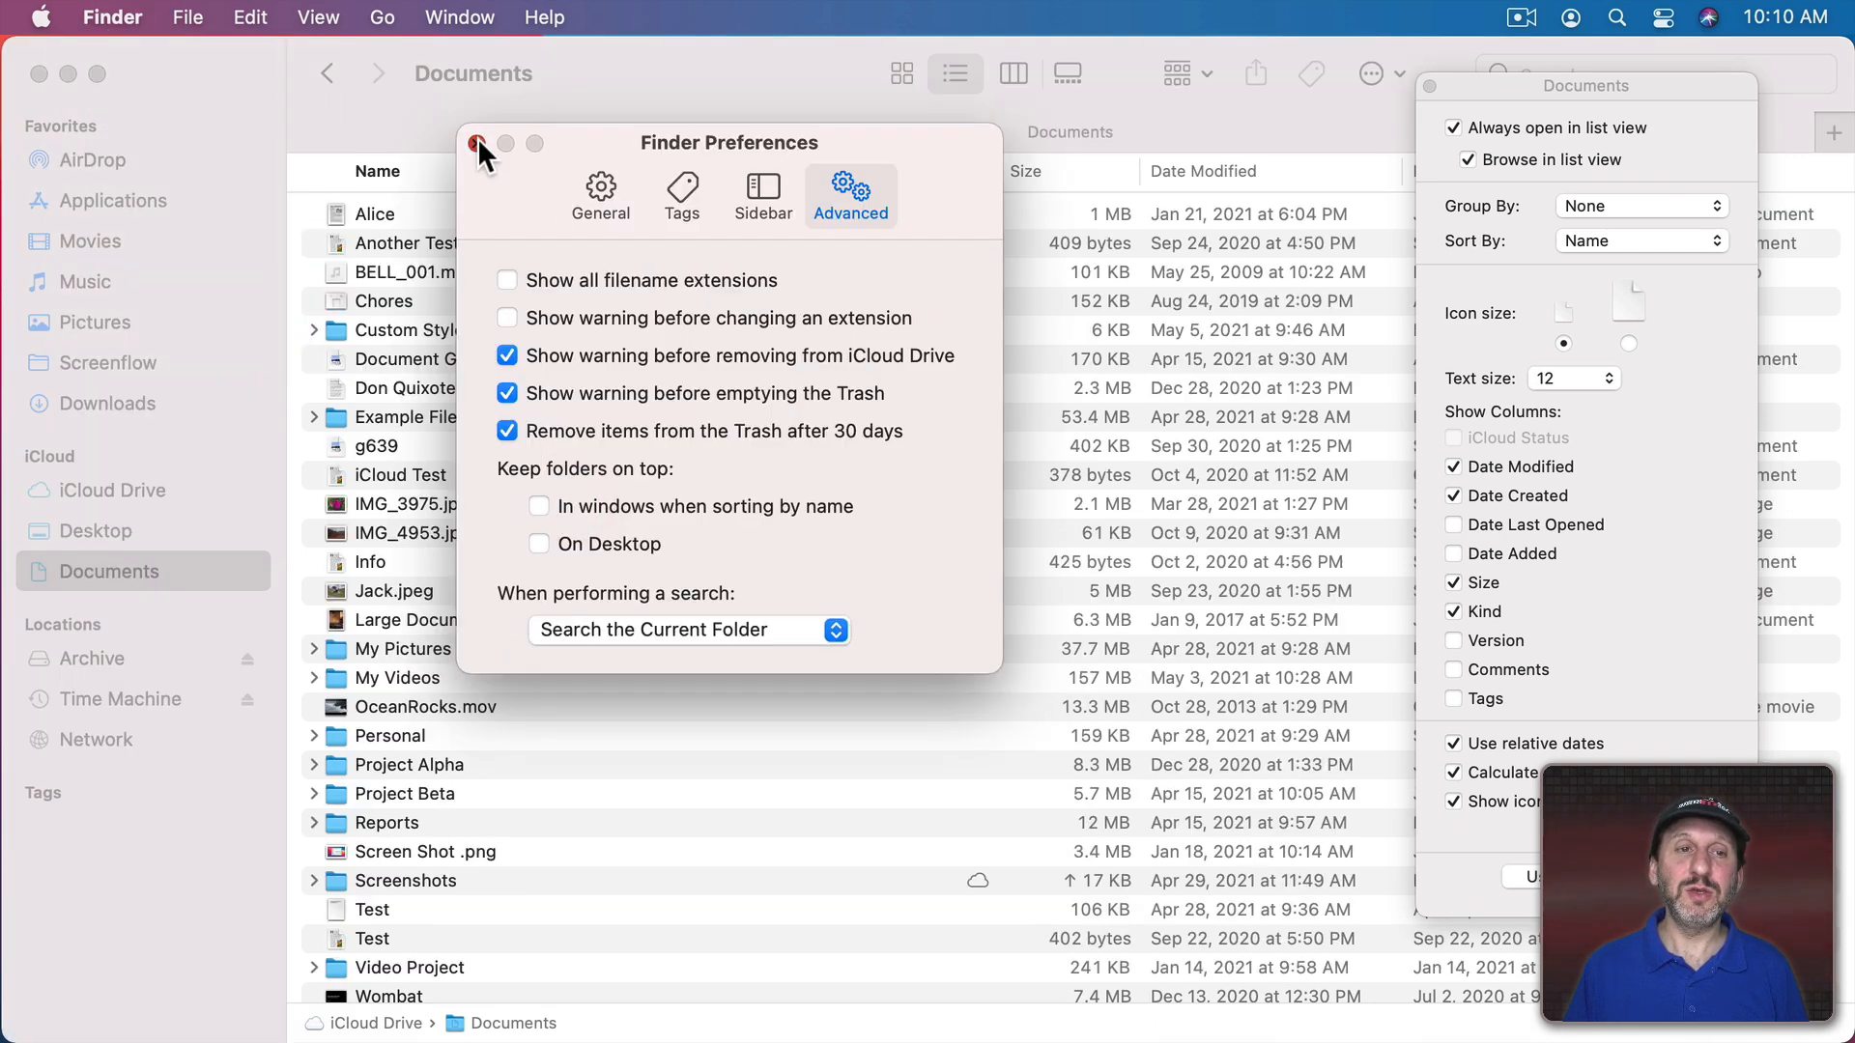
Step: Group the Documents list by kind, sort each group by size, then return to icon view
{"action": "left_click", "coordinate": [318, 16]}
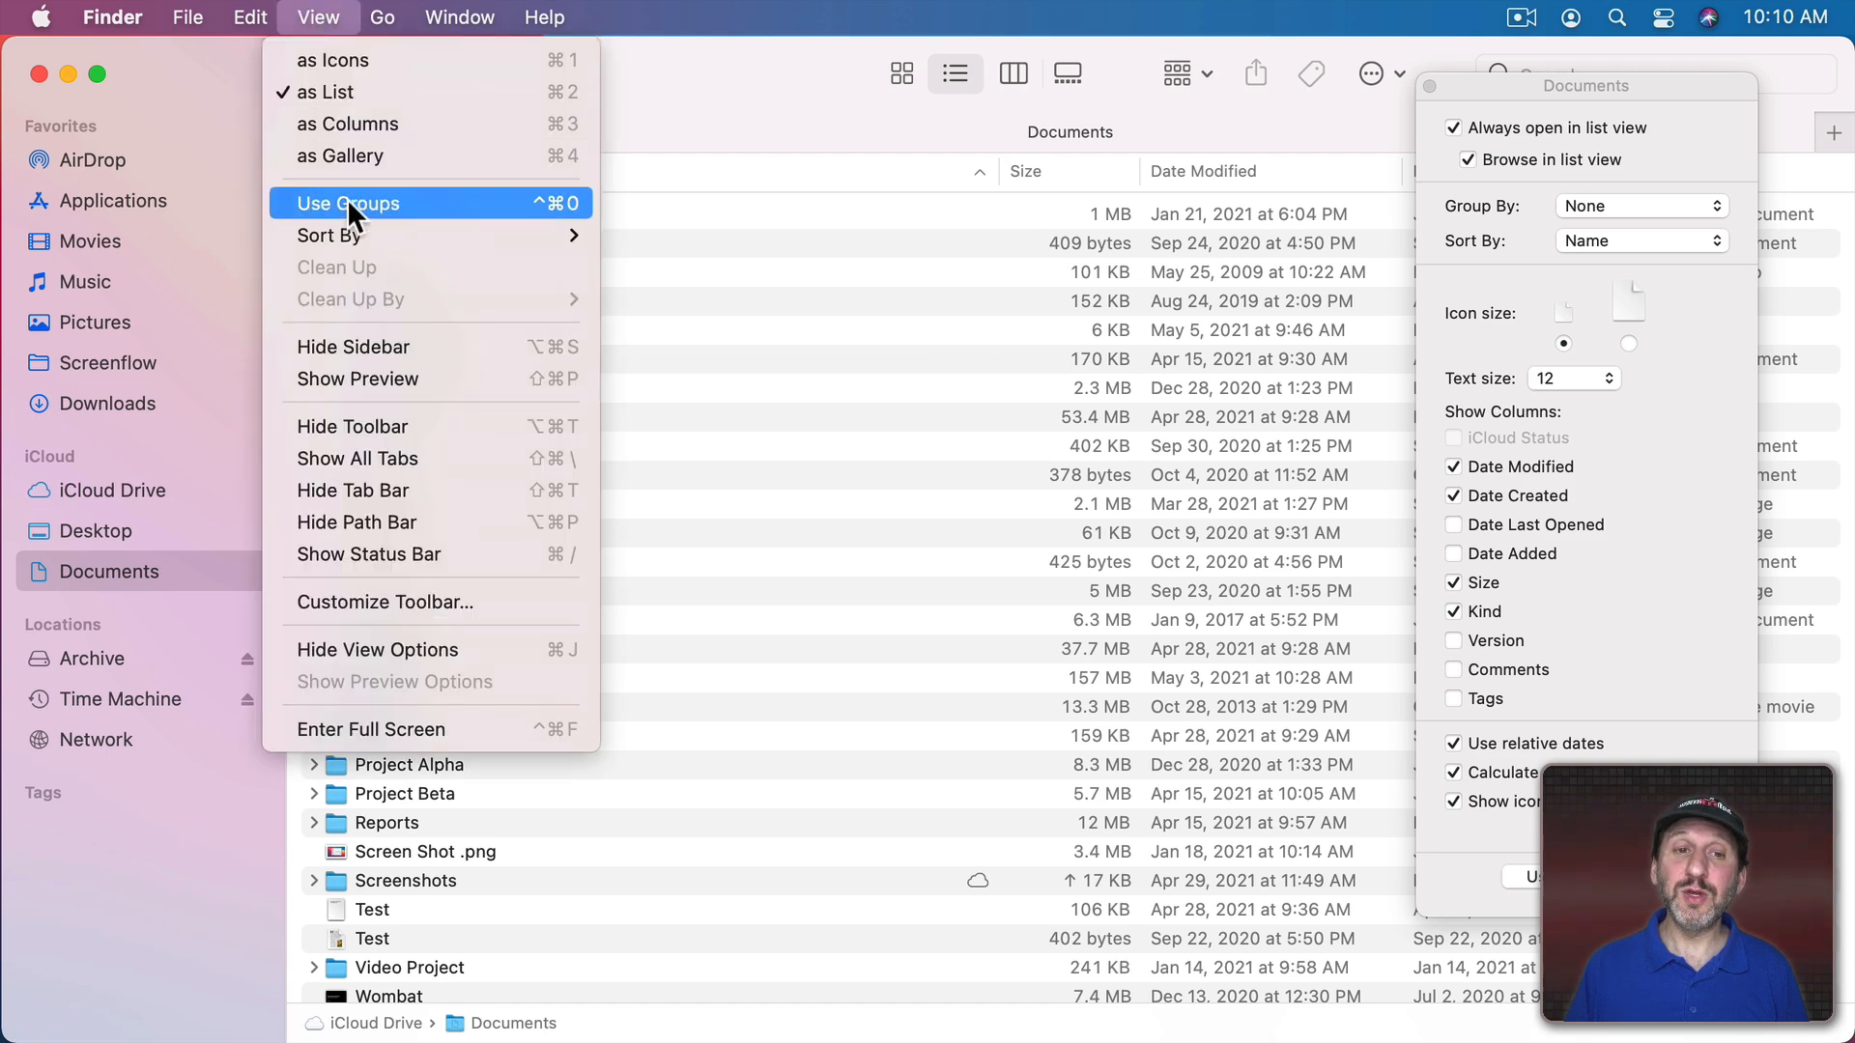
{"action": "left_click", "coordinate": [348, 202]}
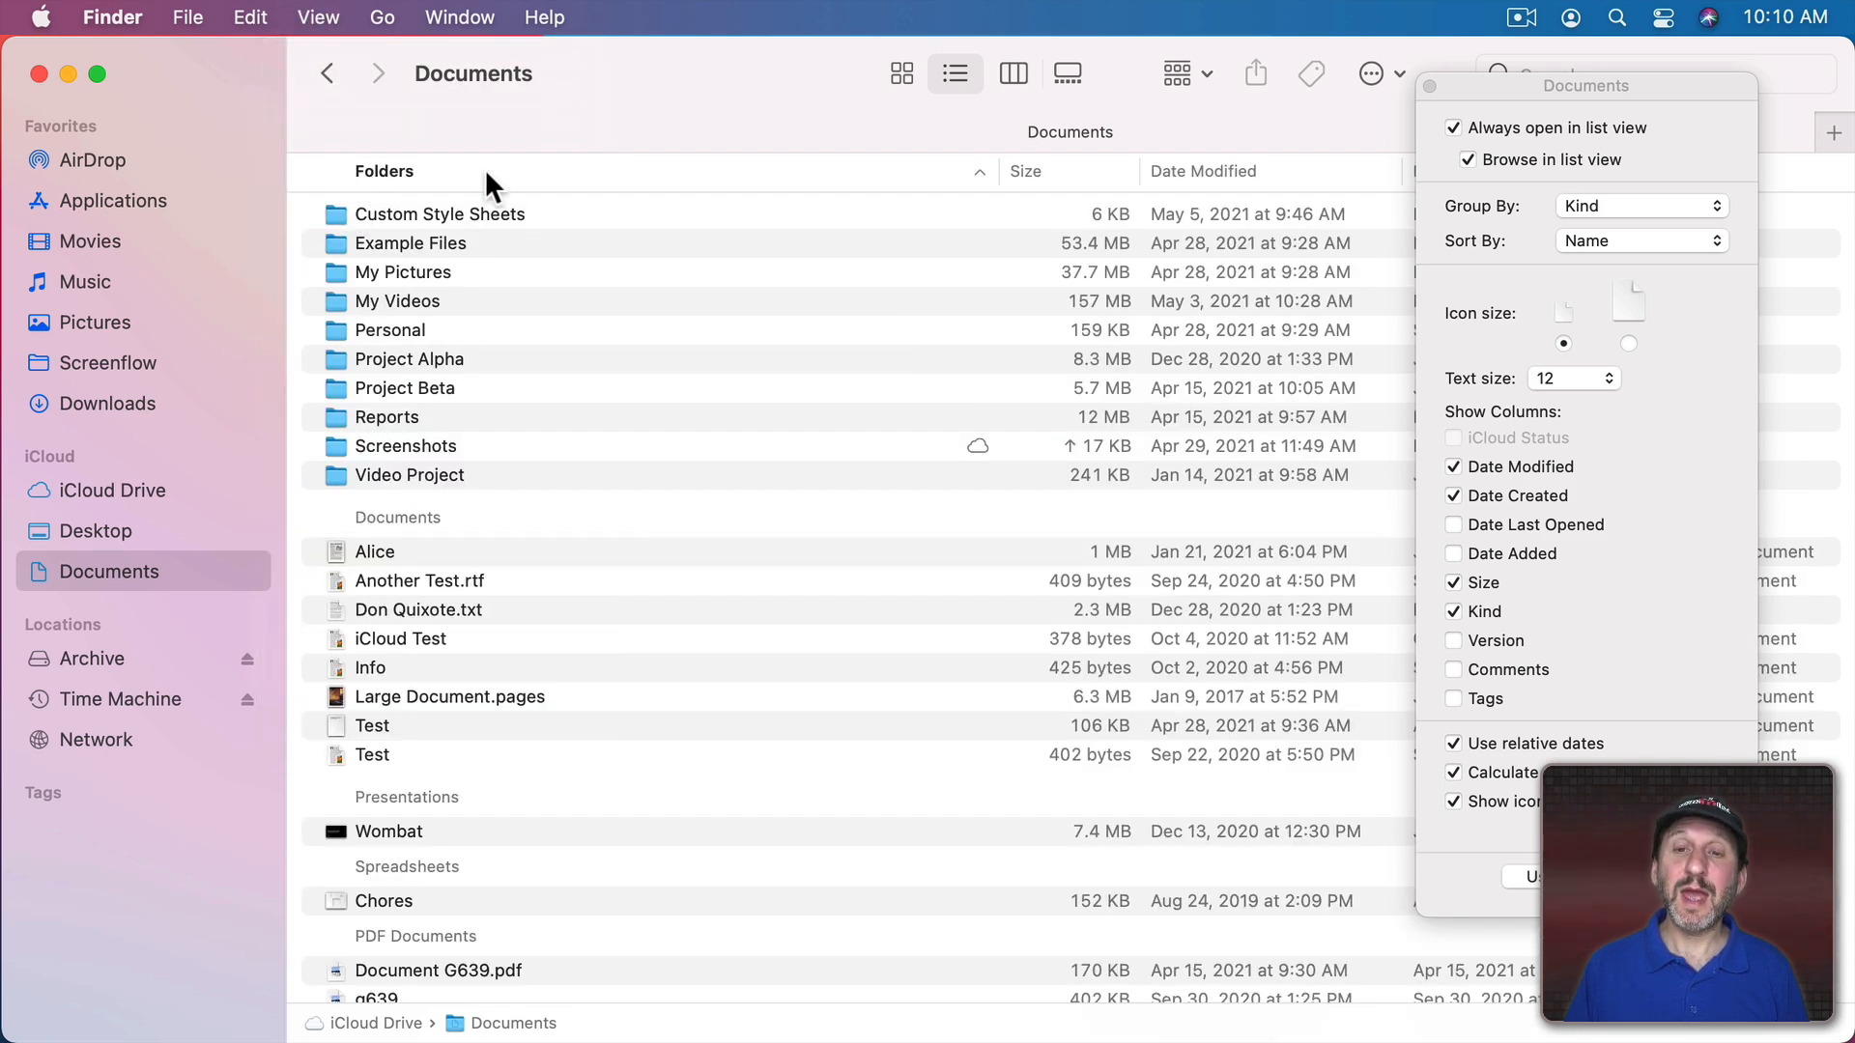
{"action": "mouse_move", "coordinate": [411, 485]}
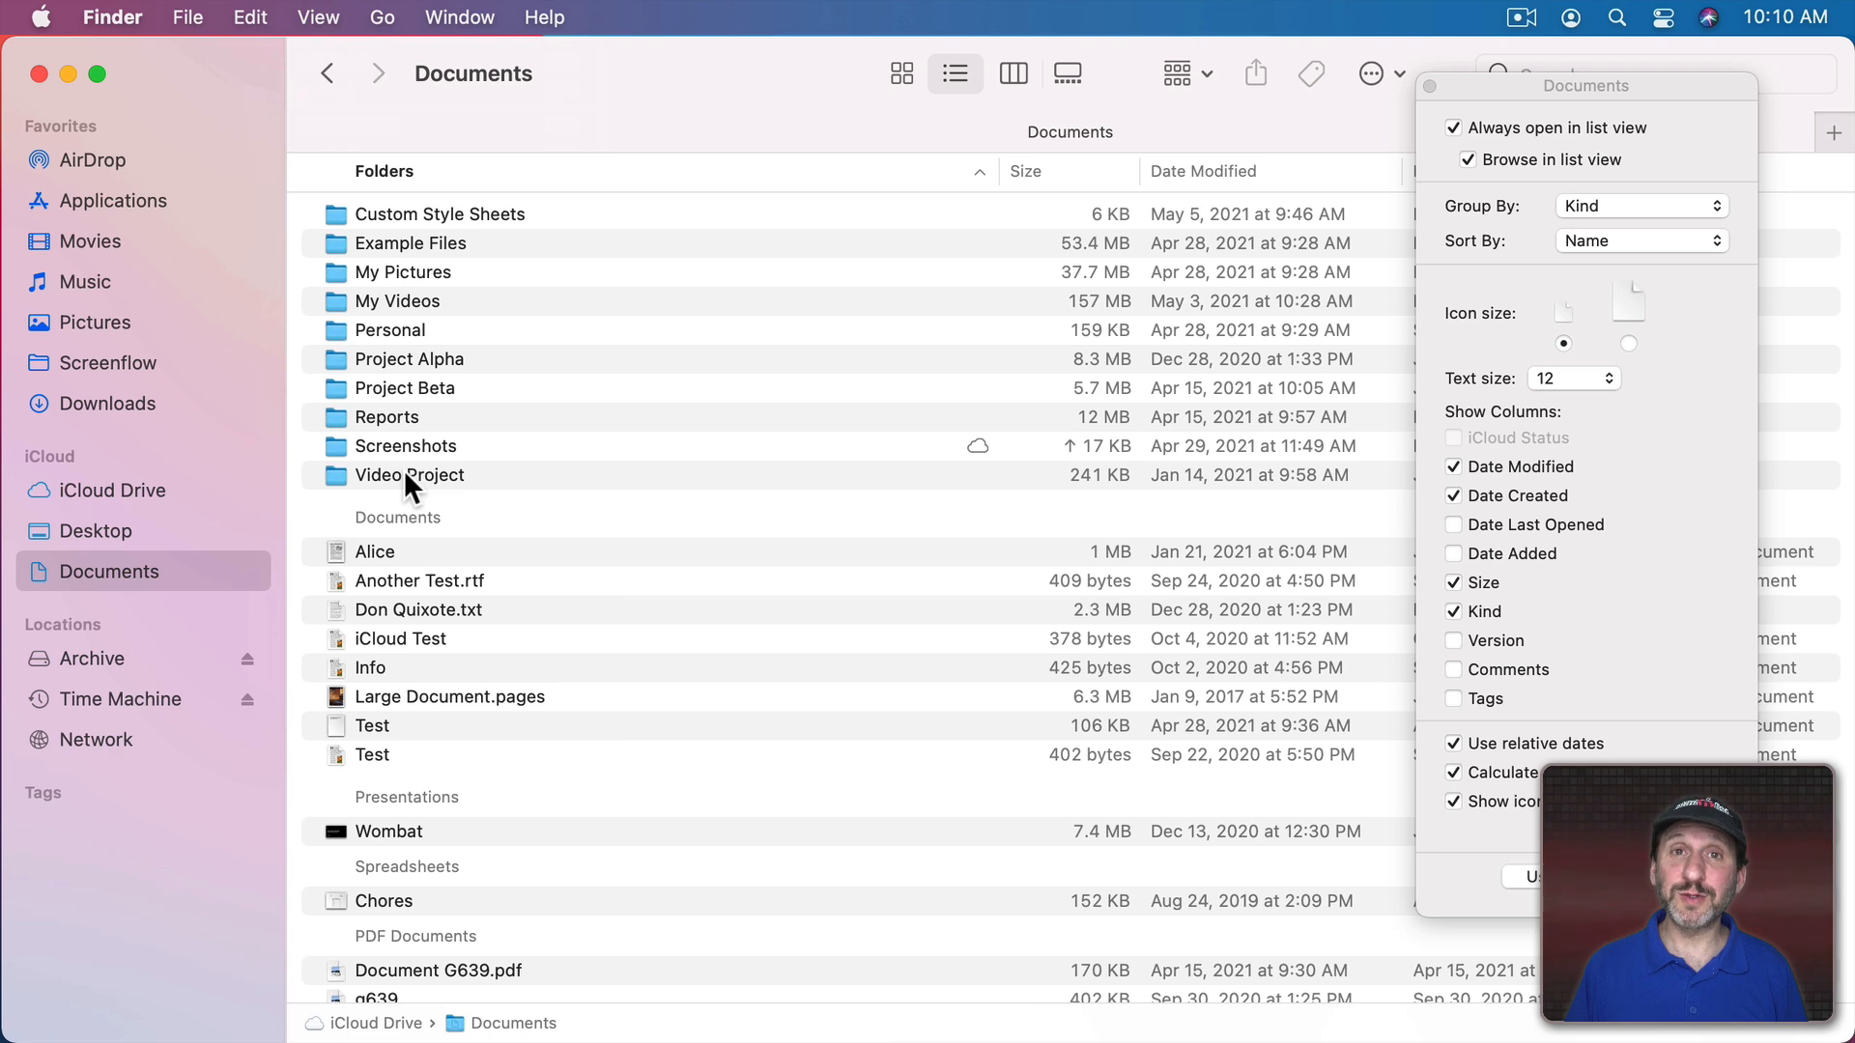
{"action": "mouse_move", "coordinate": [968, 225]}
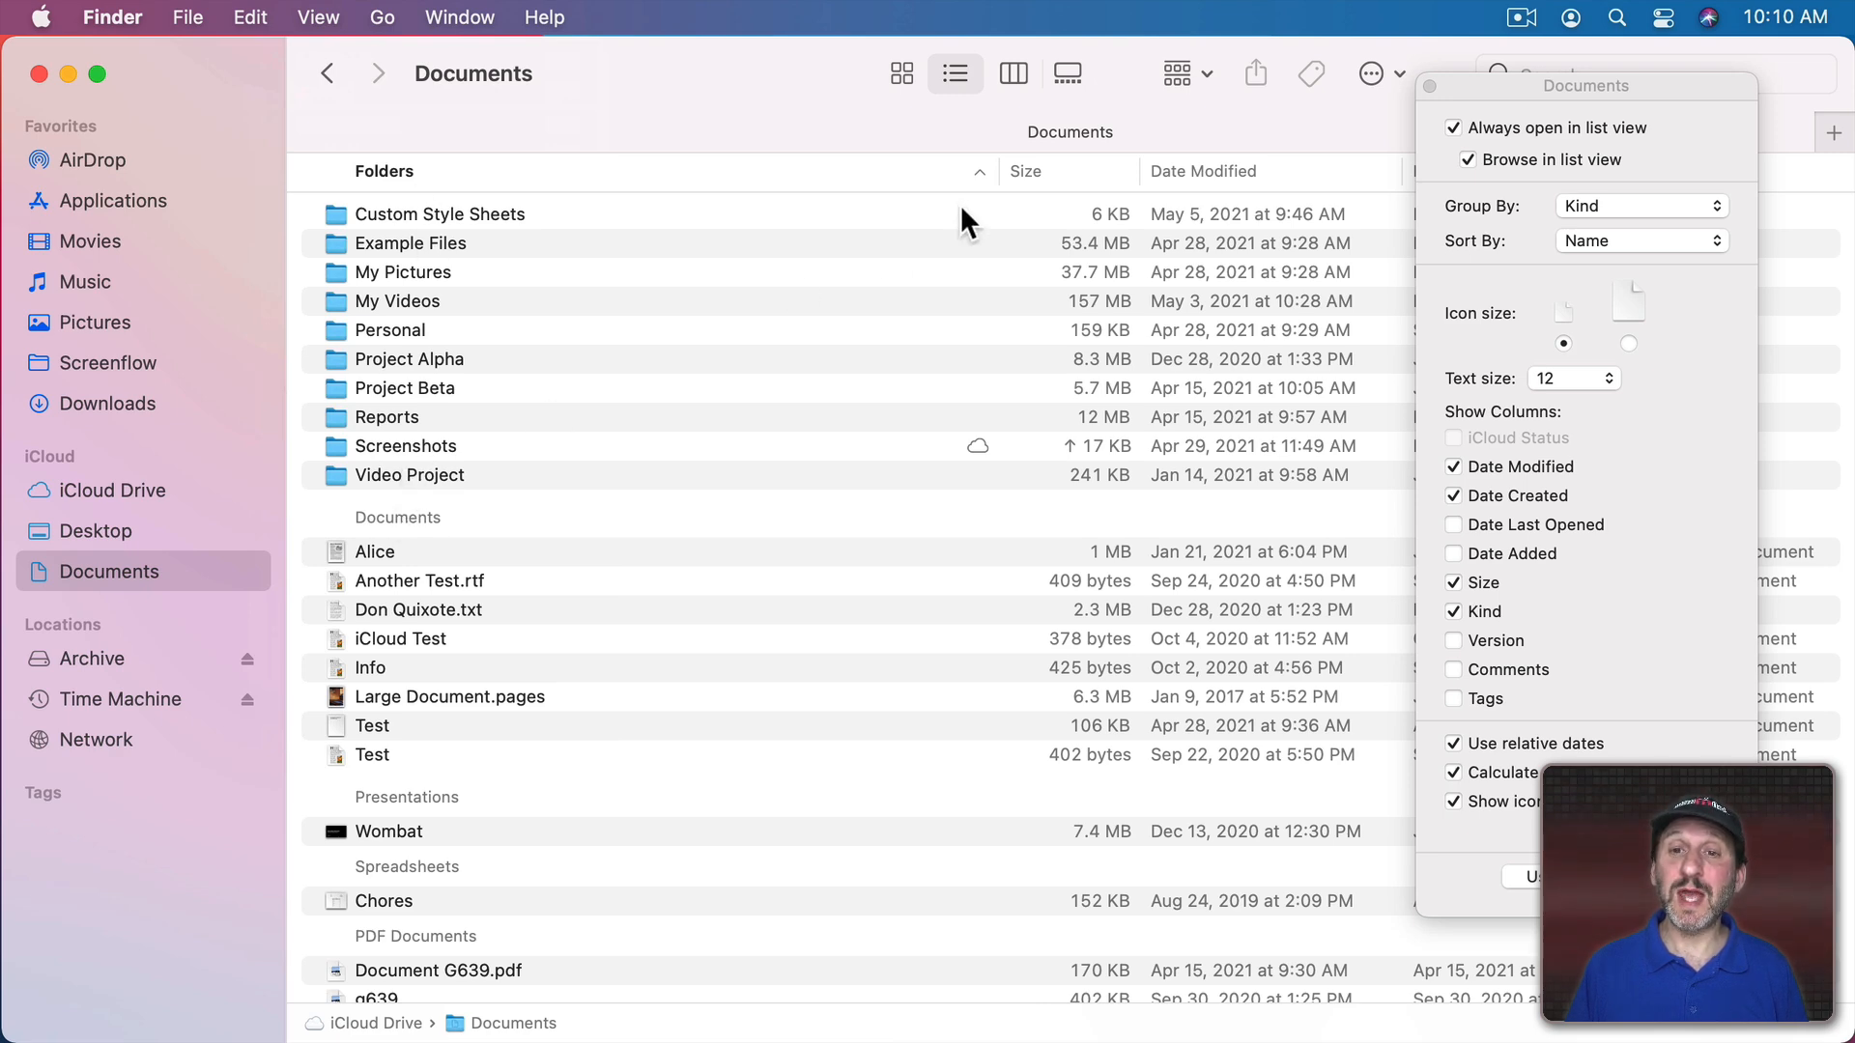
{"action": "left_click", "coordinate": [1638, 241]}
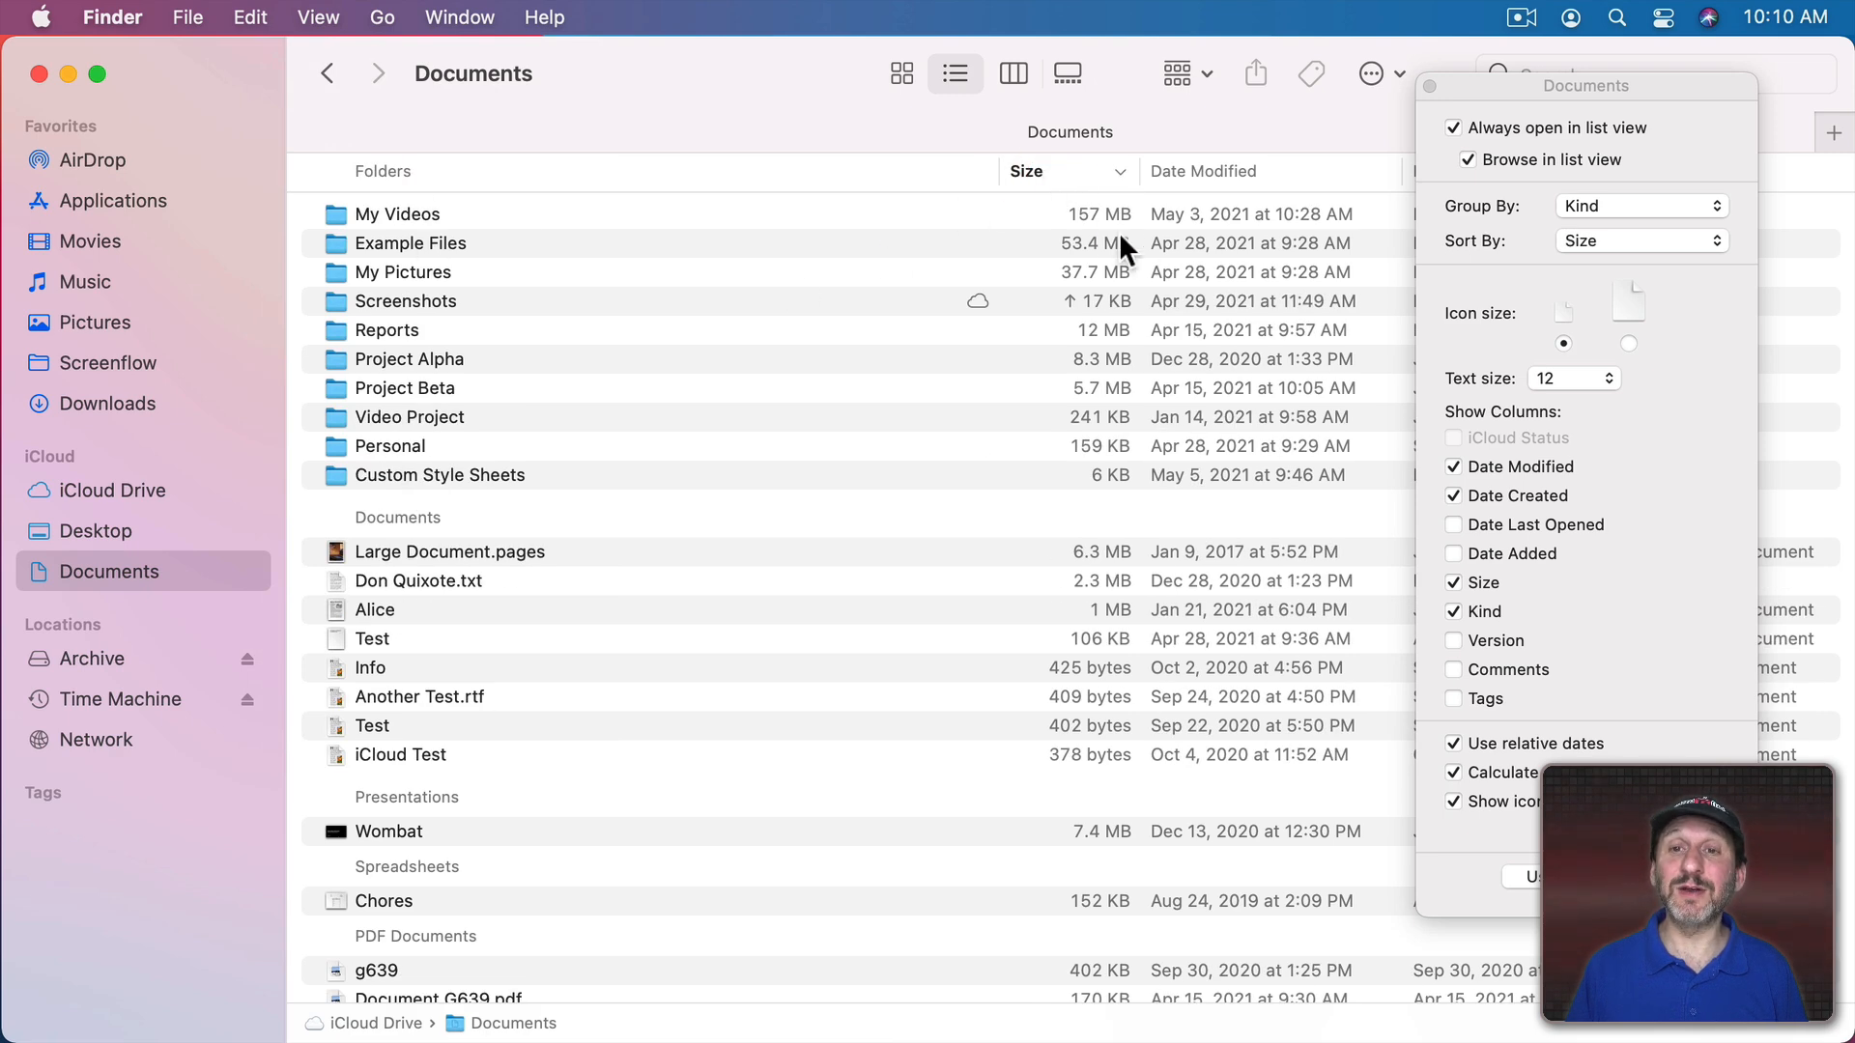
{"action": "mouse_move", "coordinate": [1136, 339]}
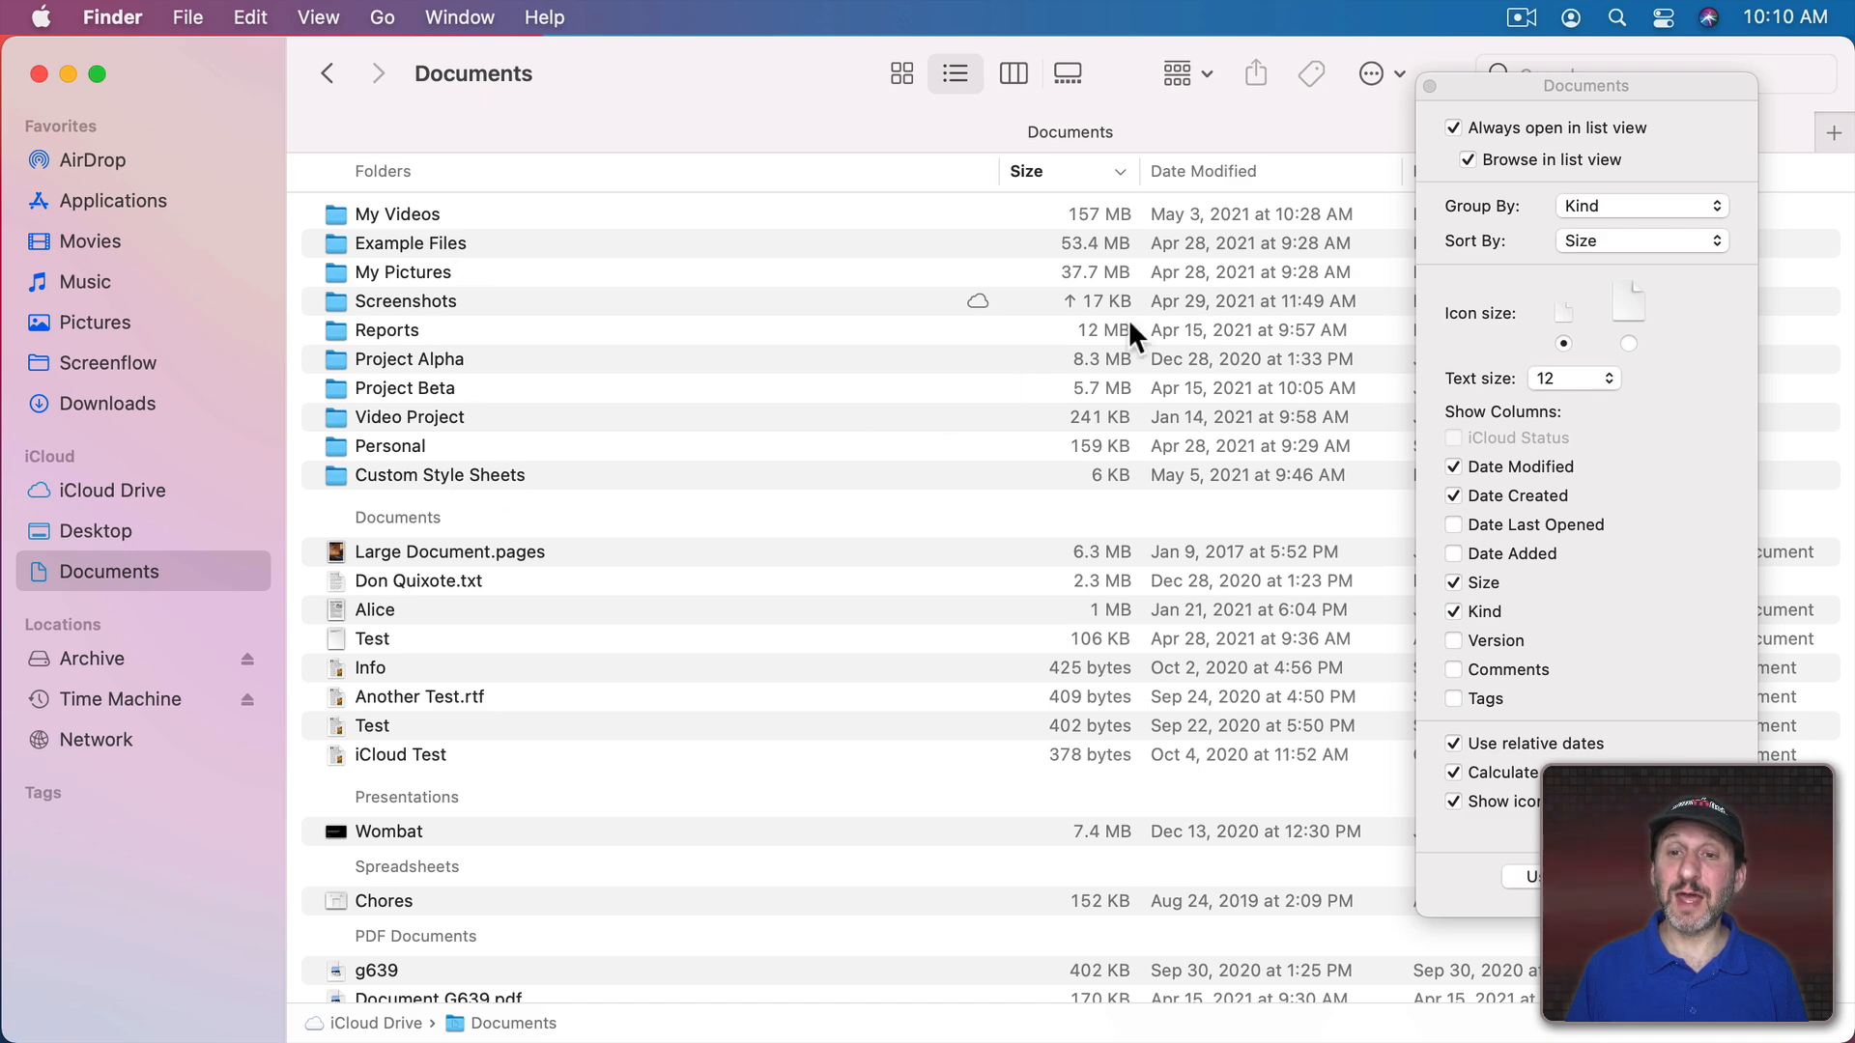
{"action": "mouse_move", "coordinate": [1110, 538]}
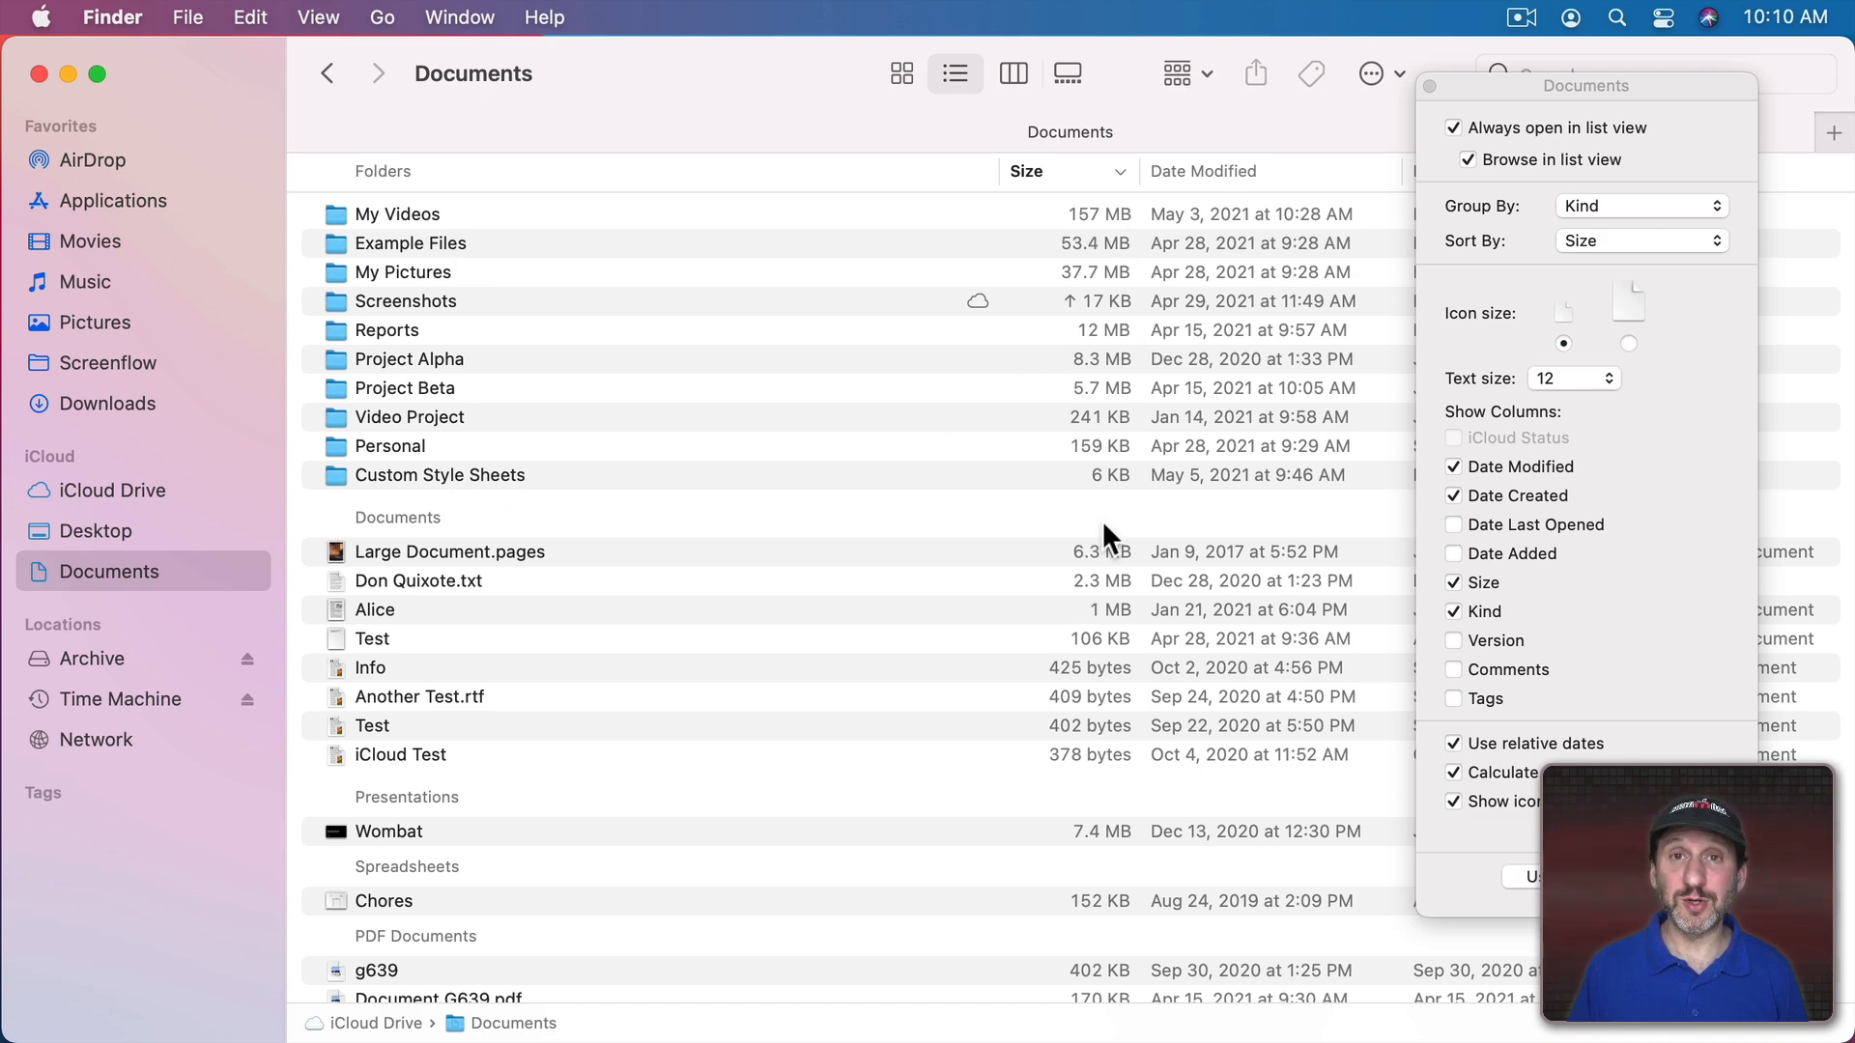
{"action": "left_click", "coordinate": [901, 72]}
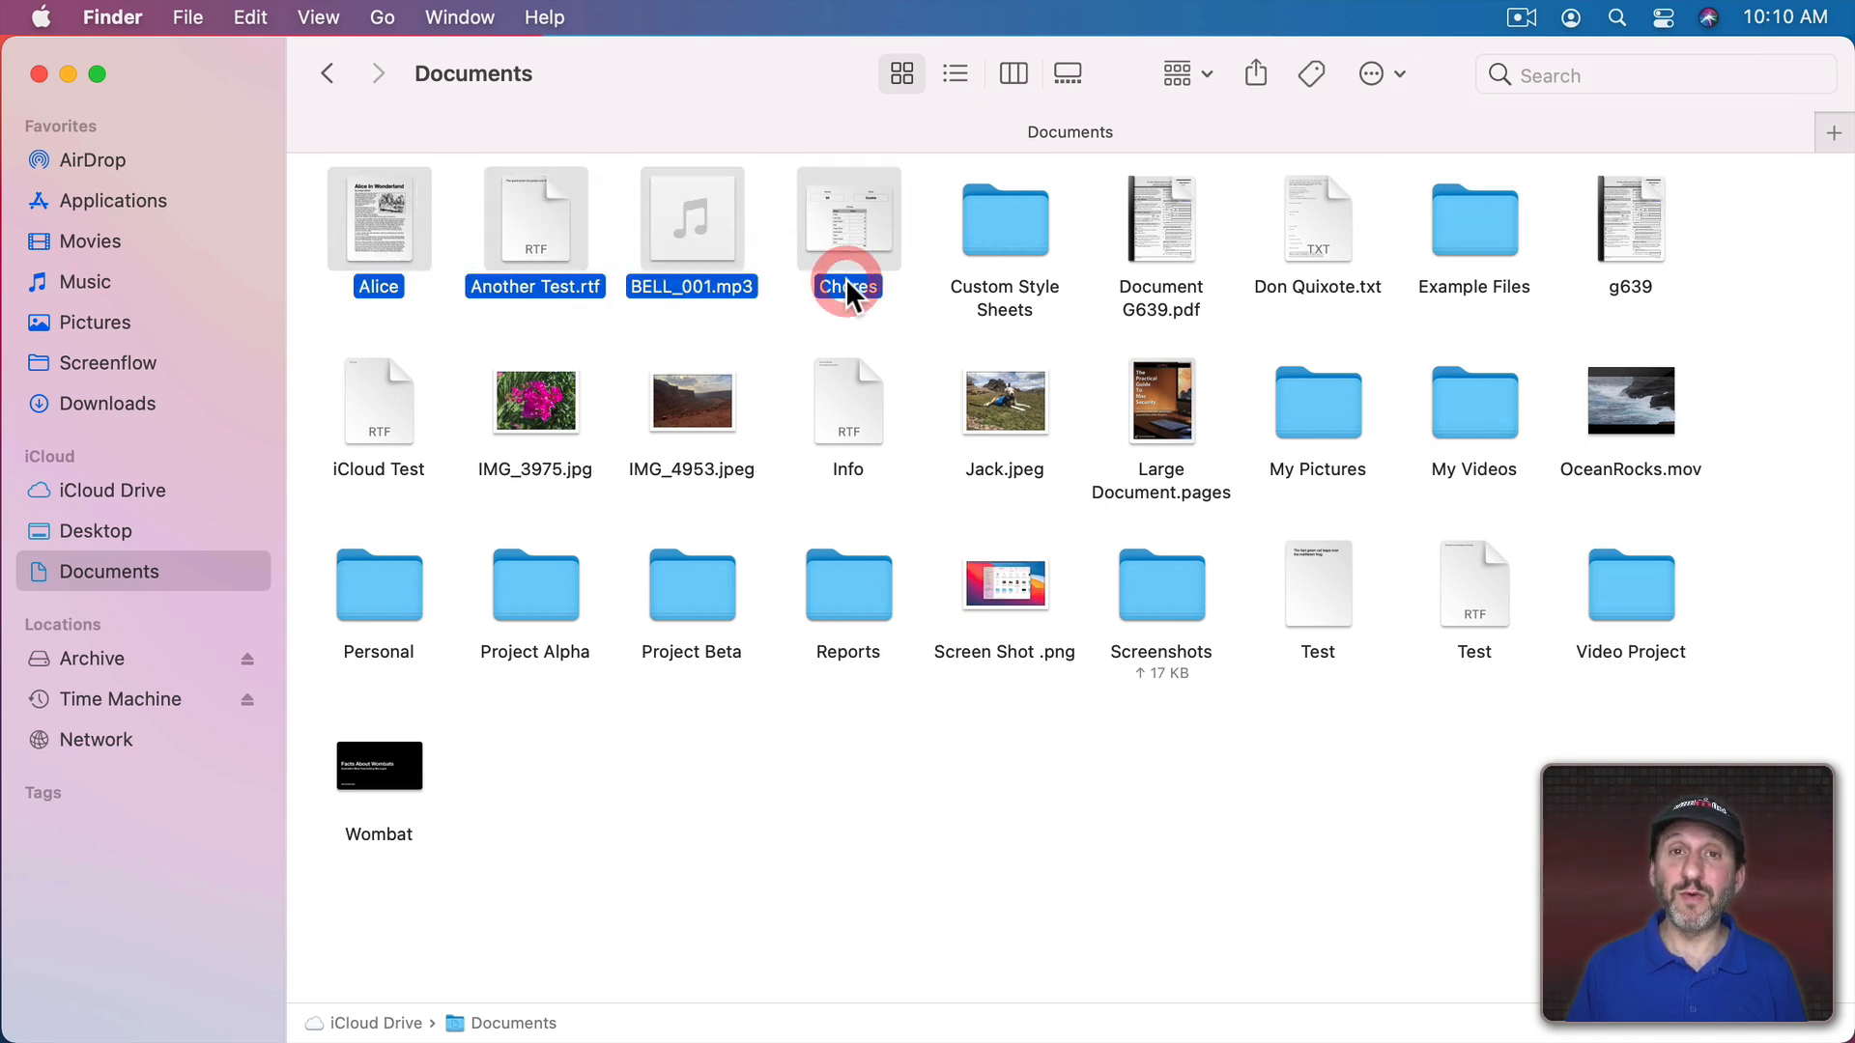
Step: Start a new Finder search scoped to the Documents folder
{"action": "key", "text": "cmd+i"}
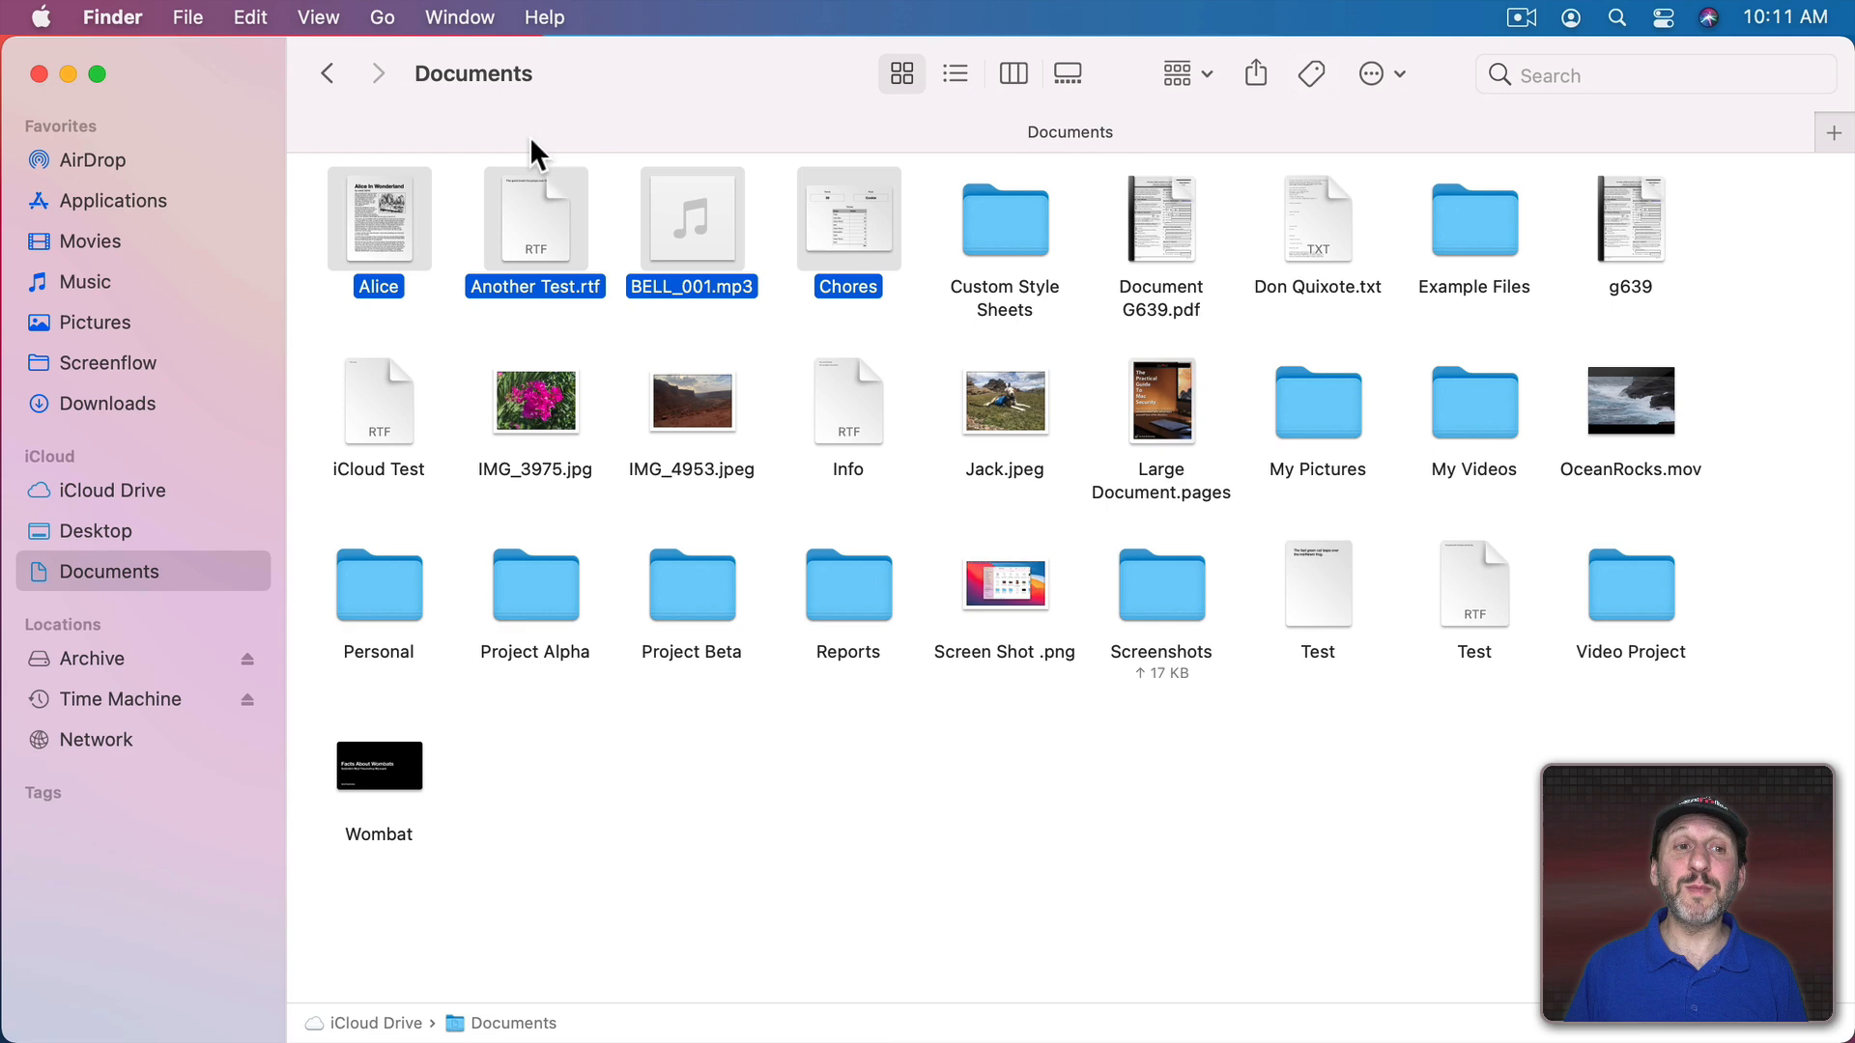
{"action": "mouse_move", "coordinate": [379, 74]}
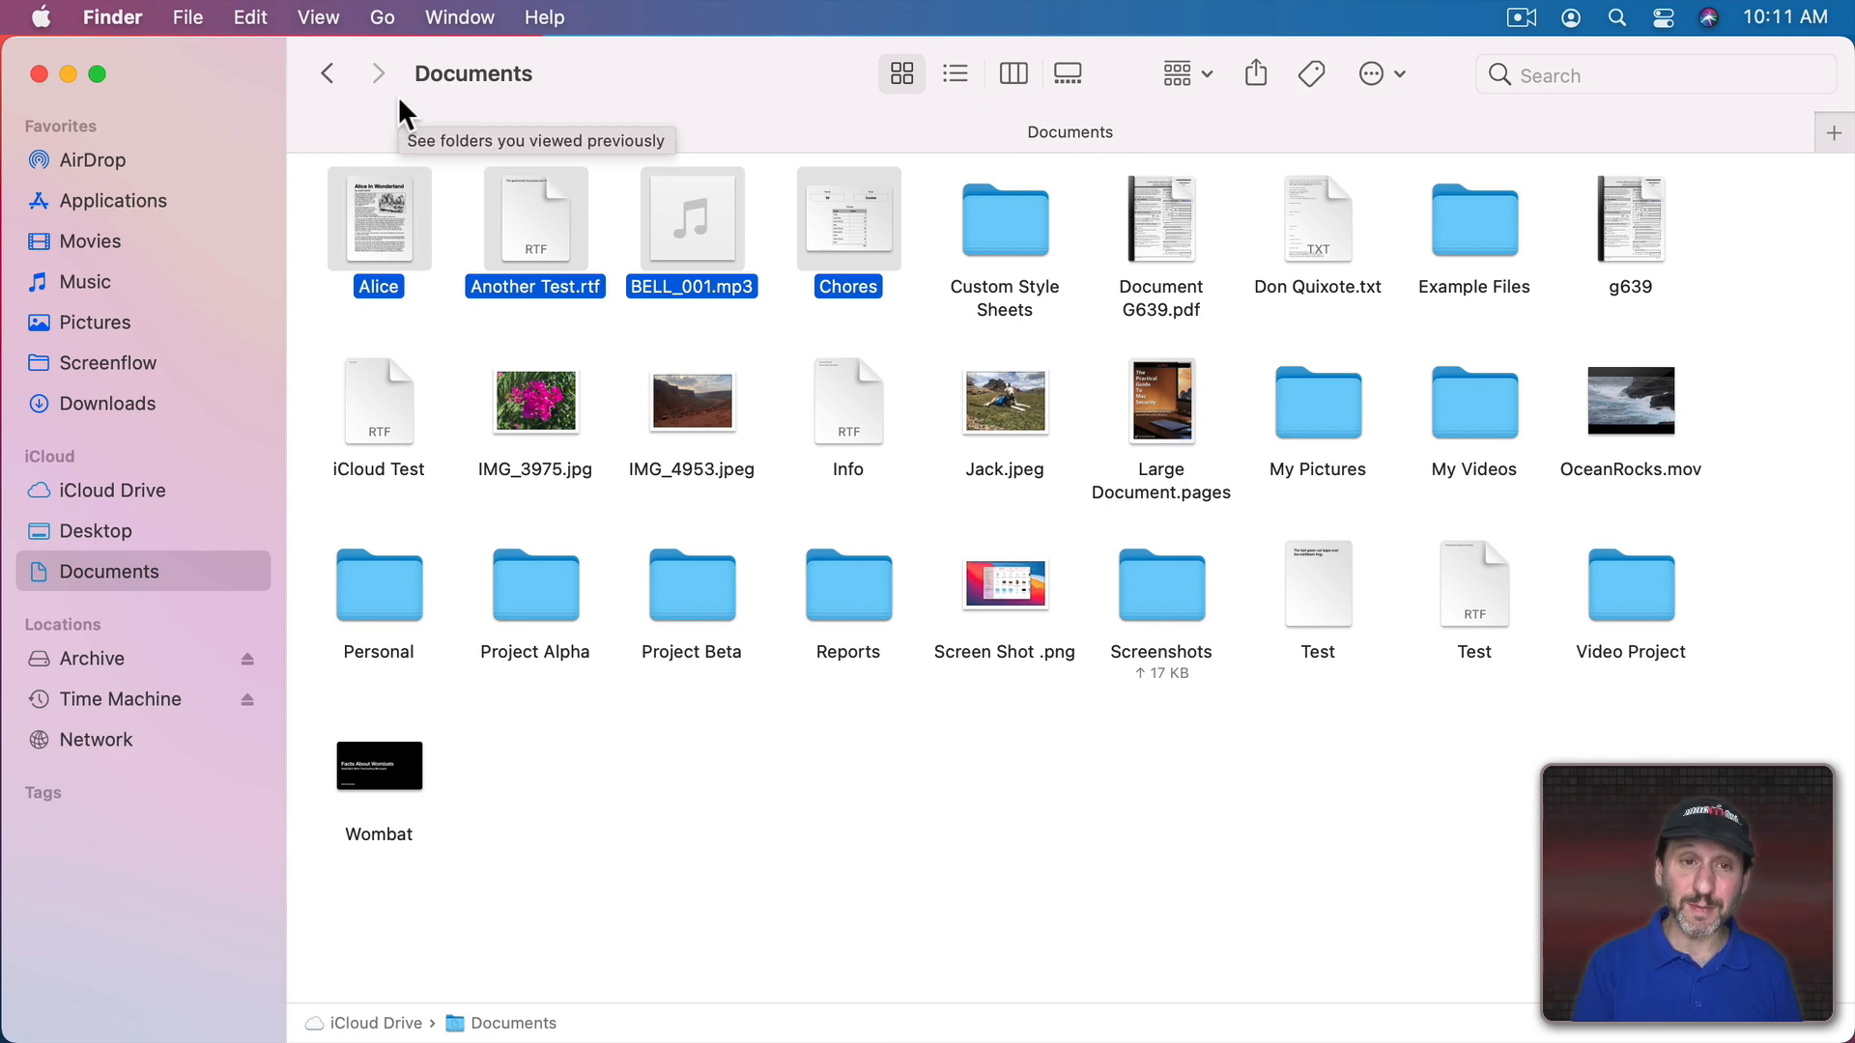
{"action": "key", "text": "cmd+i"}
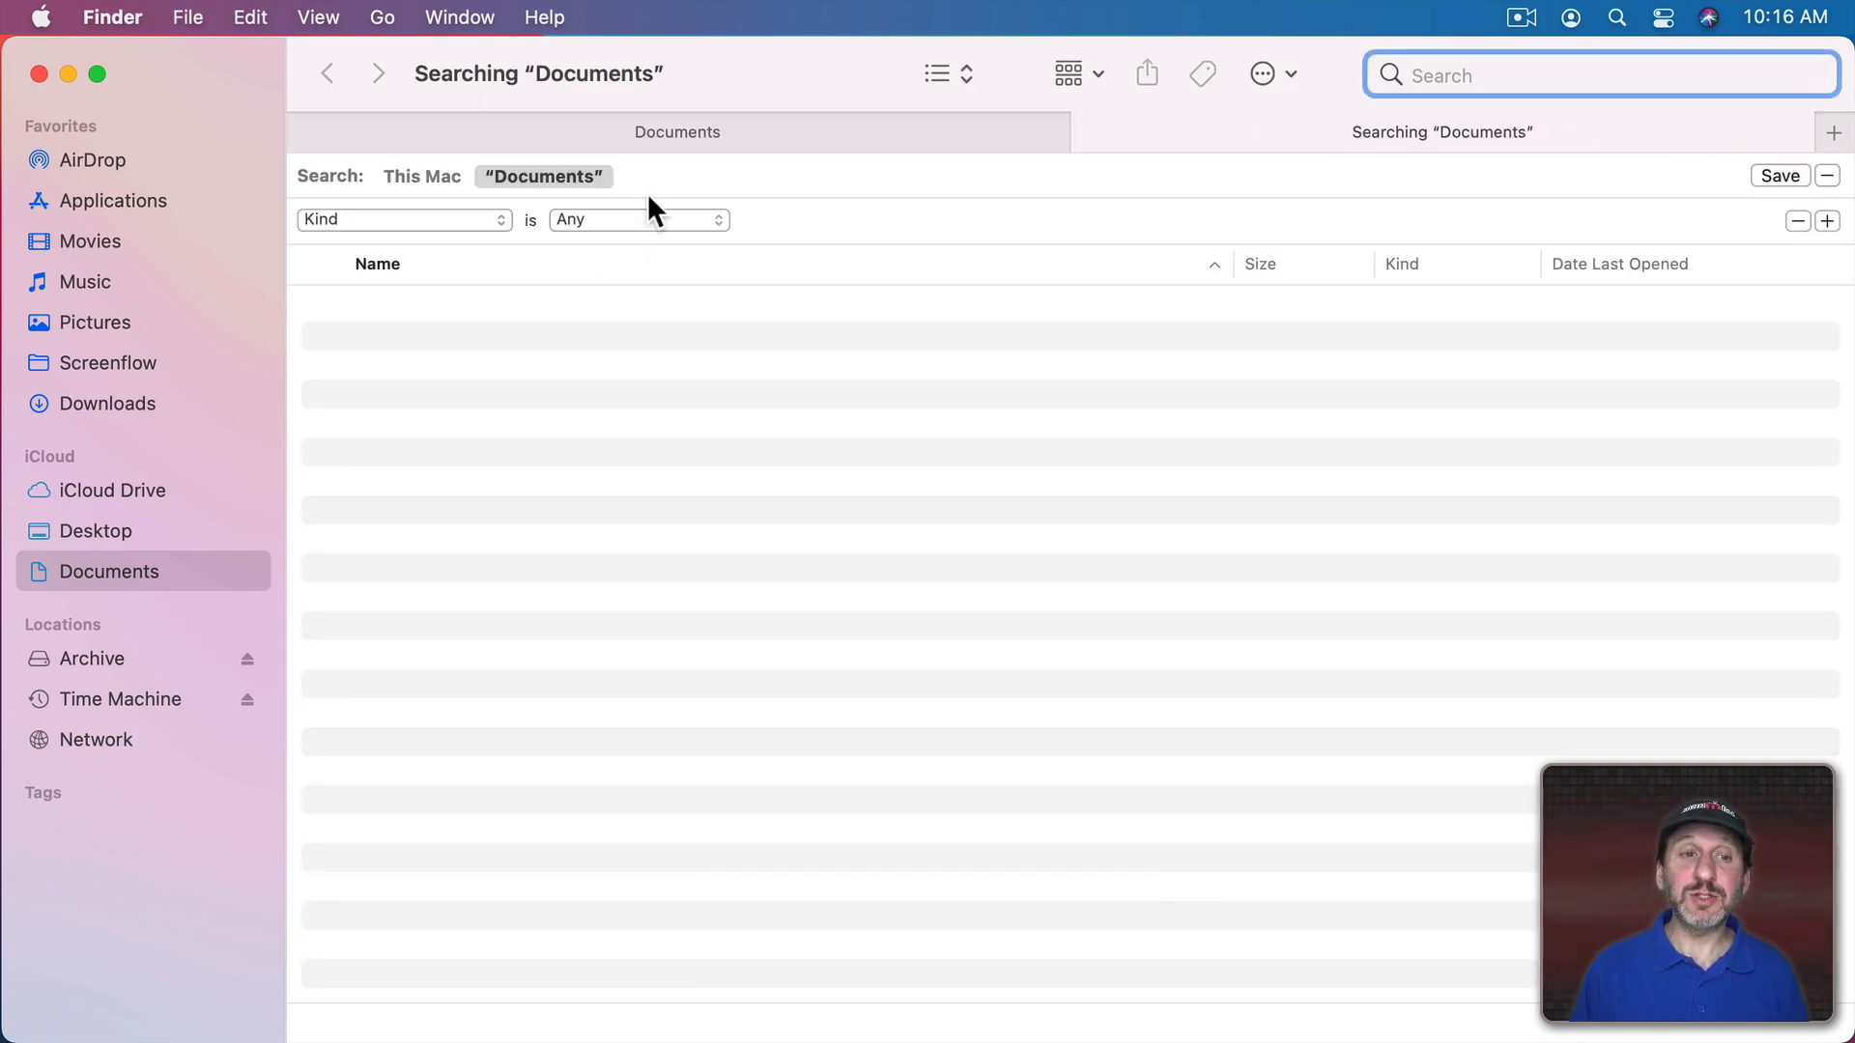
Step: Set the Kind criterion to Folder, listing 17 folder results
{"action": "left_click", "coordinate": [639, 219]}
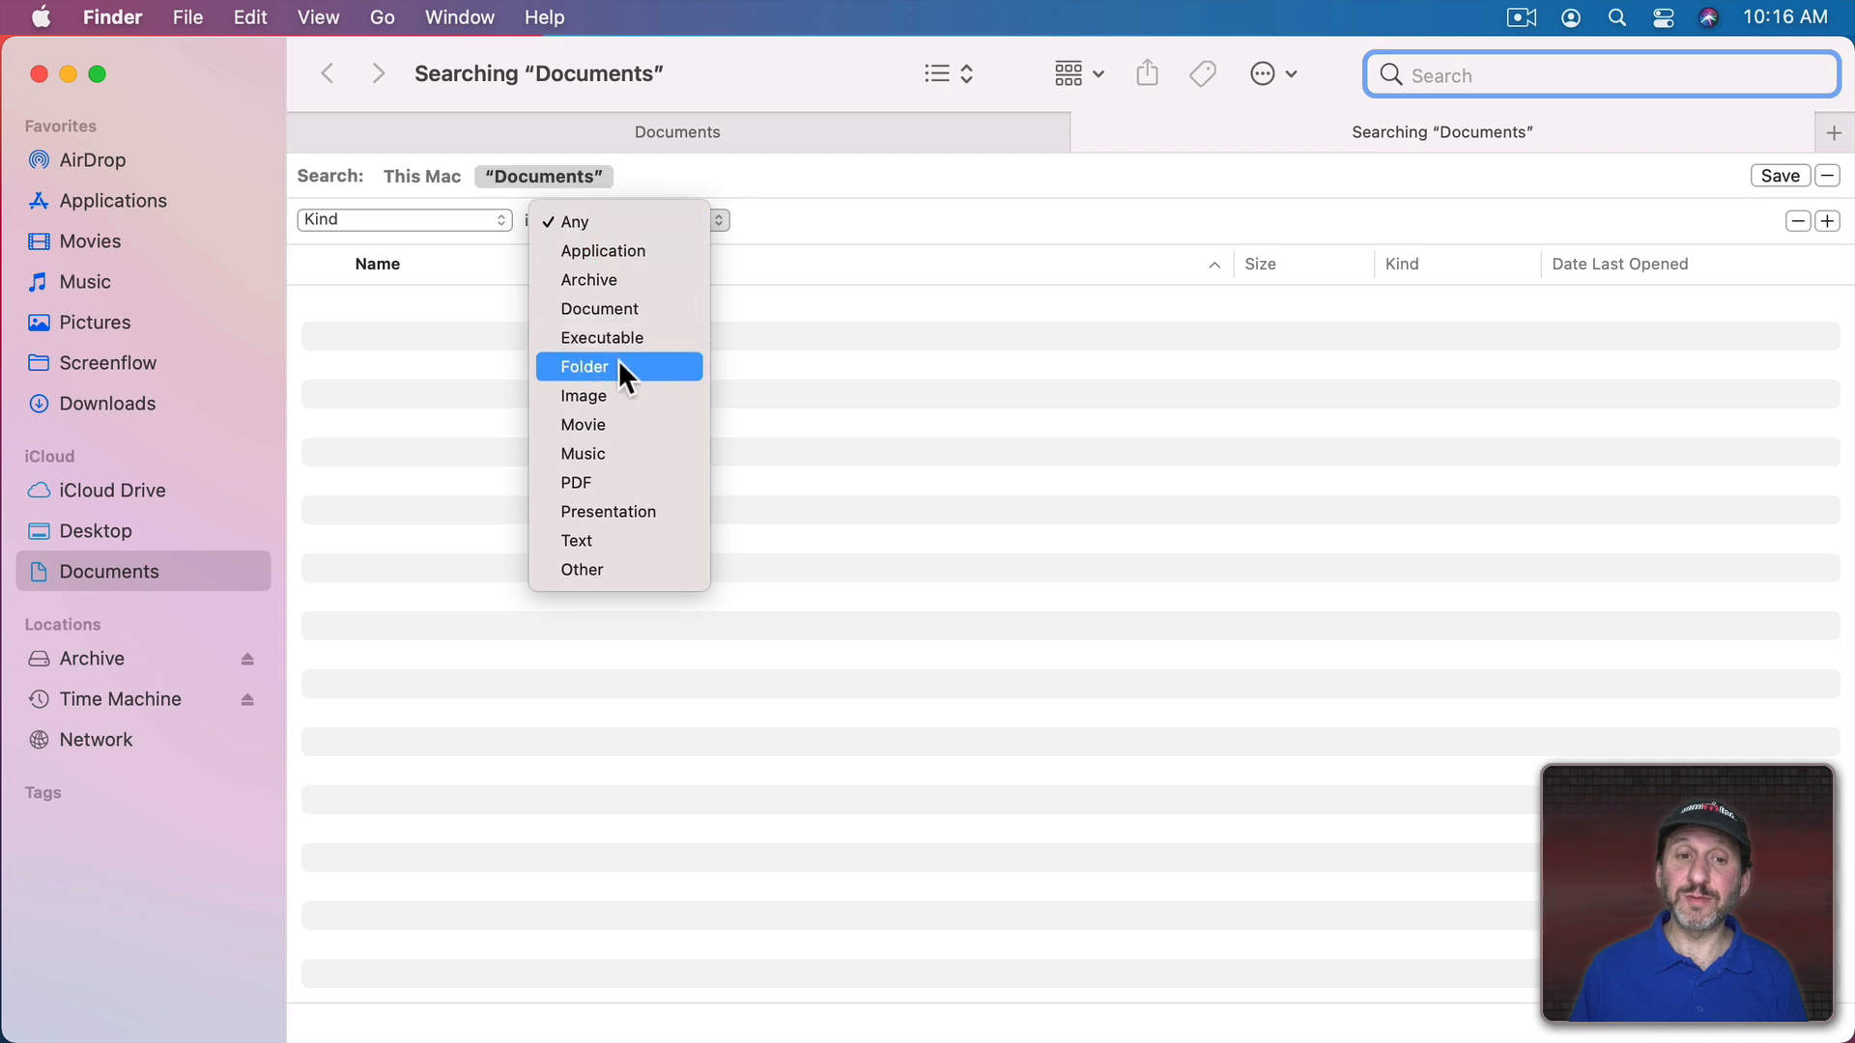
{"action": "left_click", "coordinate": [580, 366]}
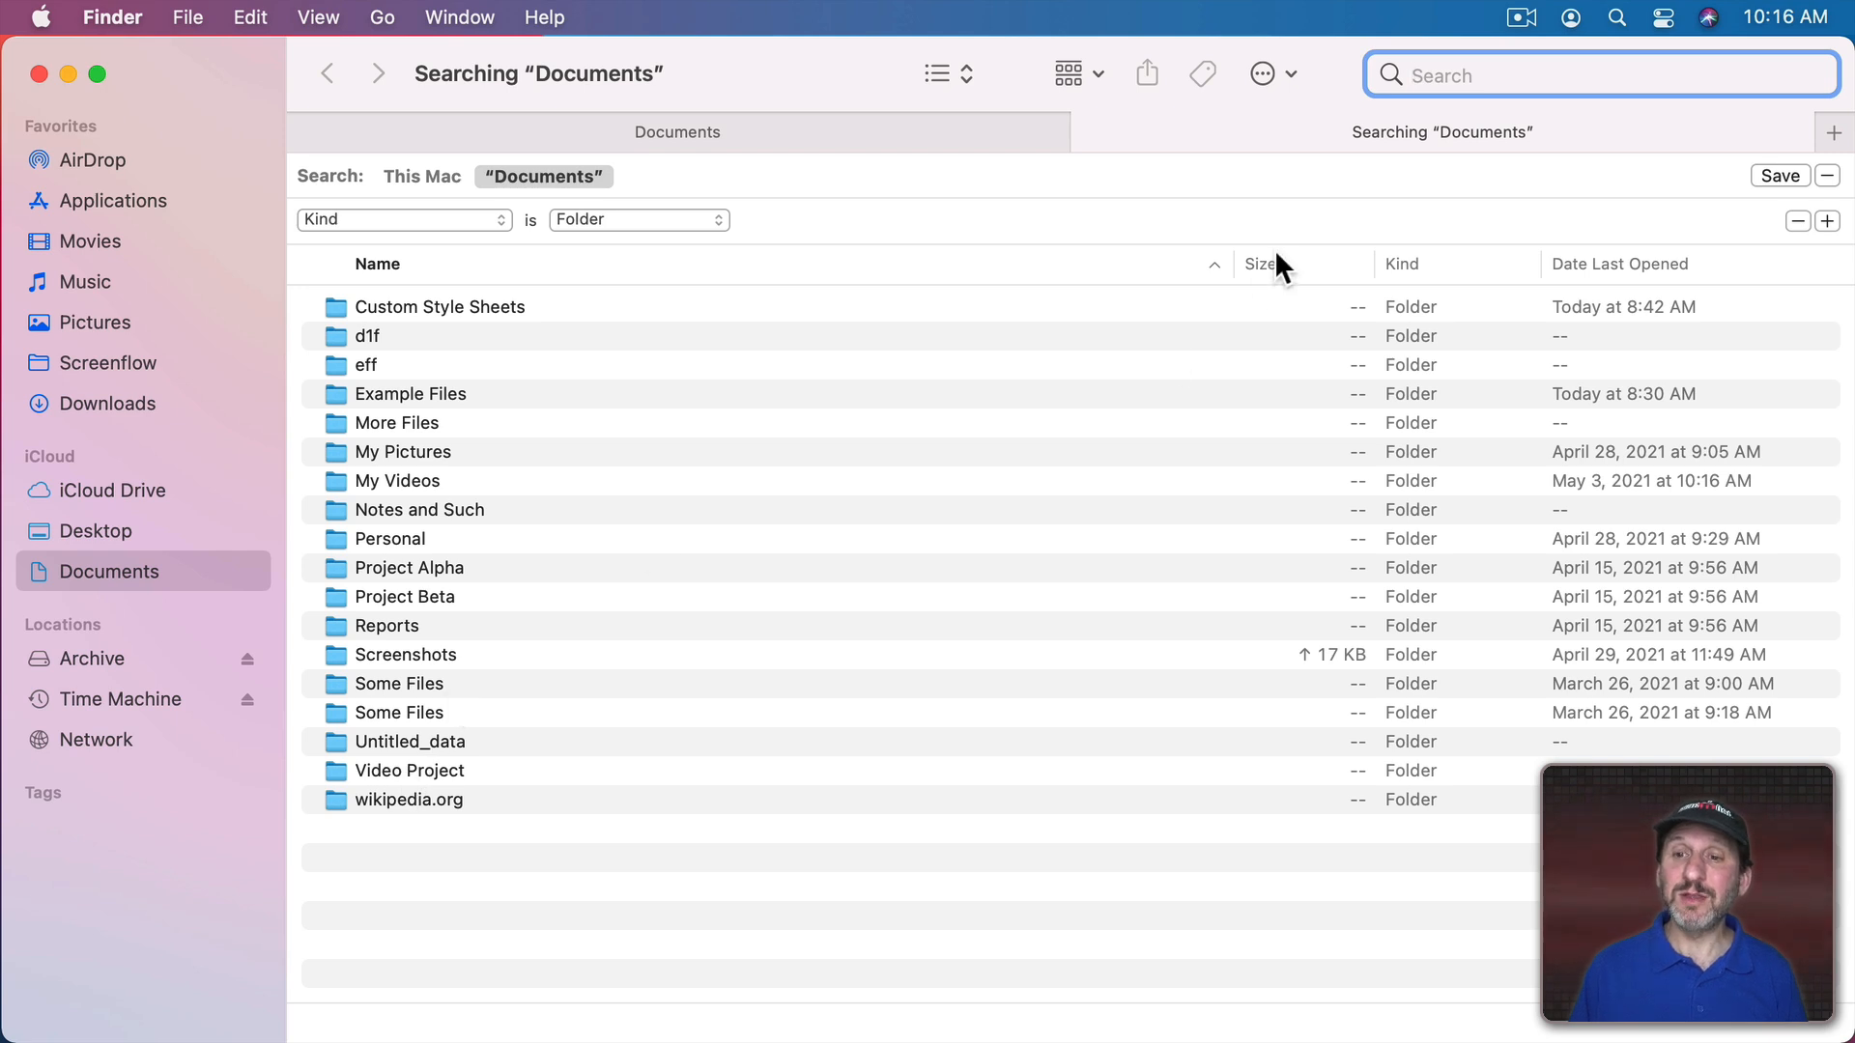
{"action": "mouse_move", "coordinate": [1302, 412]}
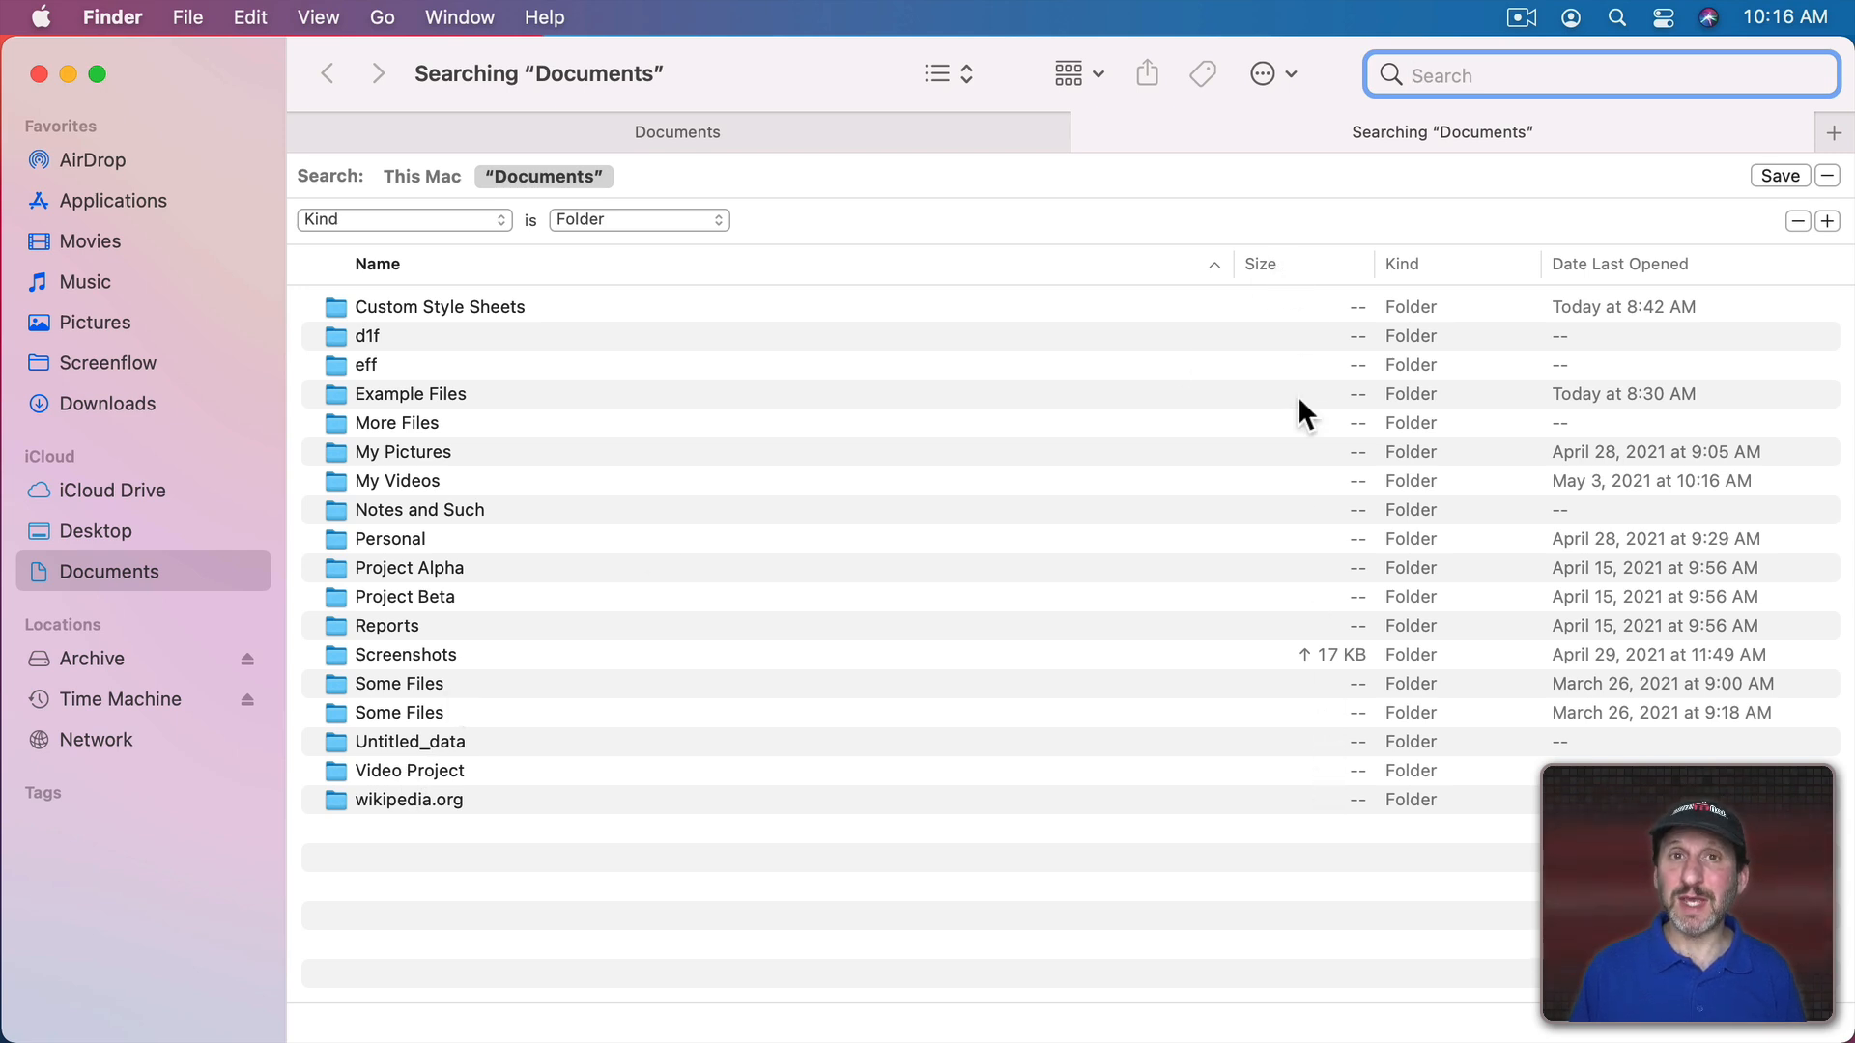
{"action": "mouse_move", "coordinate": [1331, 326]}
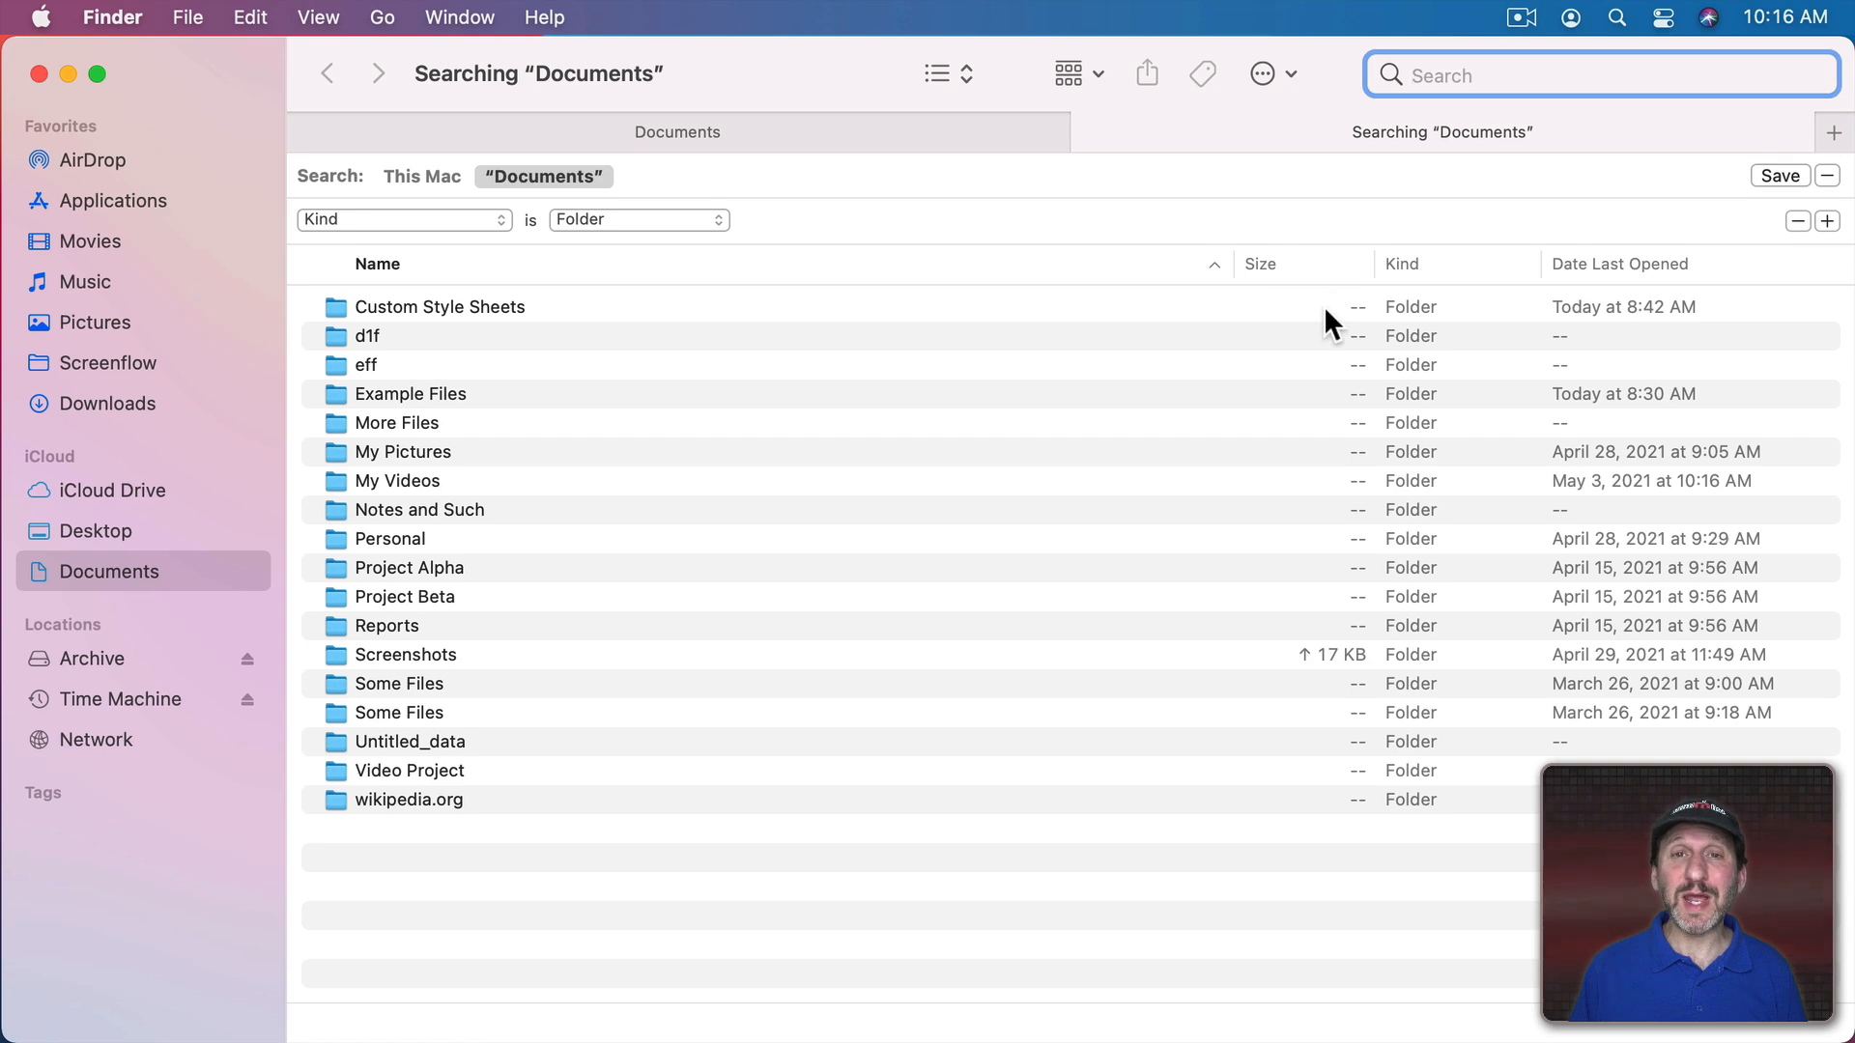
{"action": "key", "text": "cmd+j"}
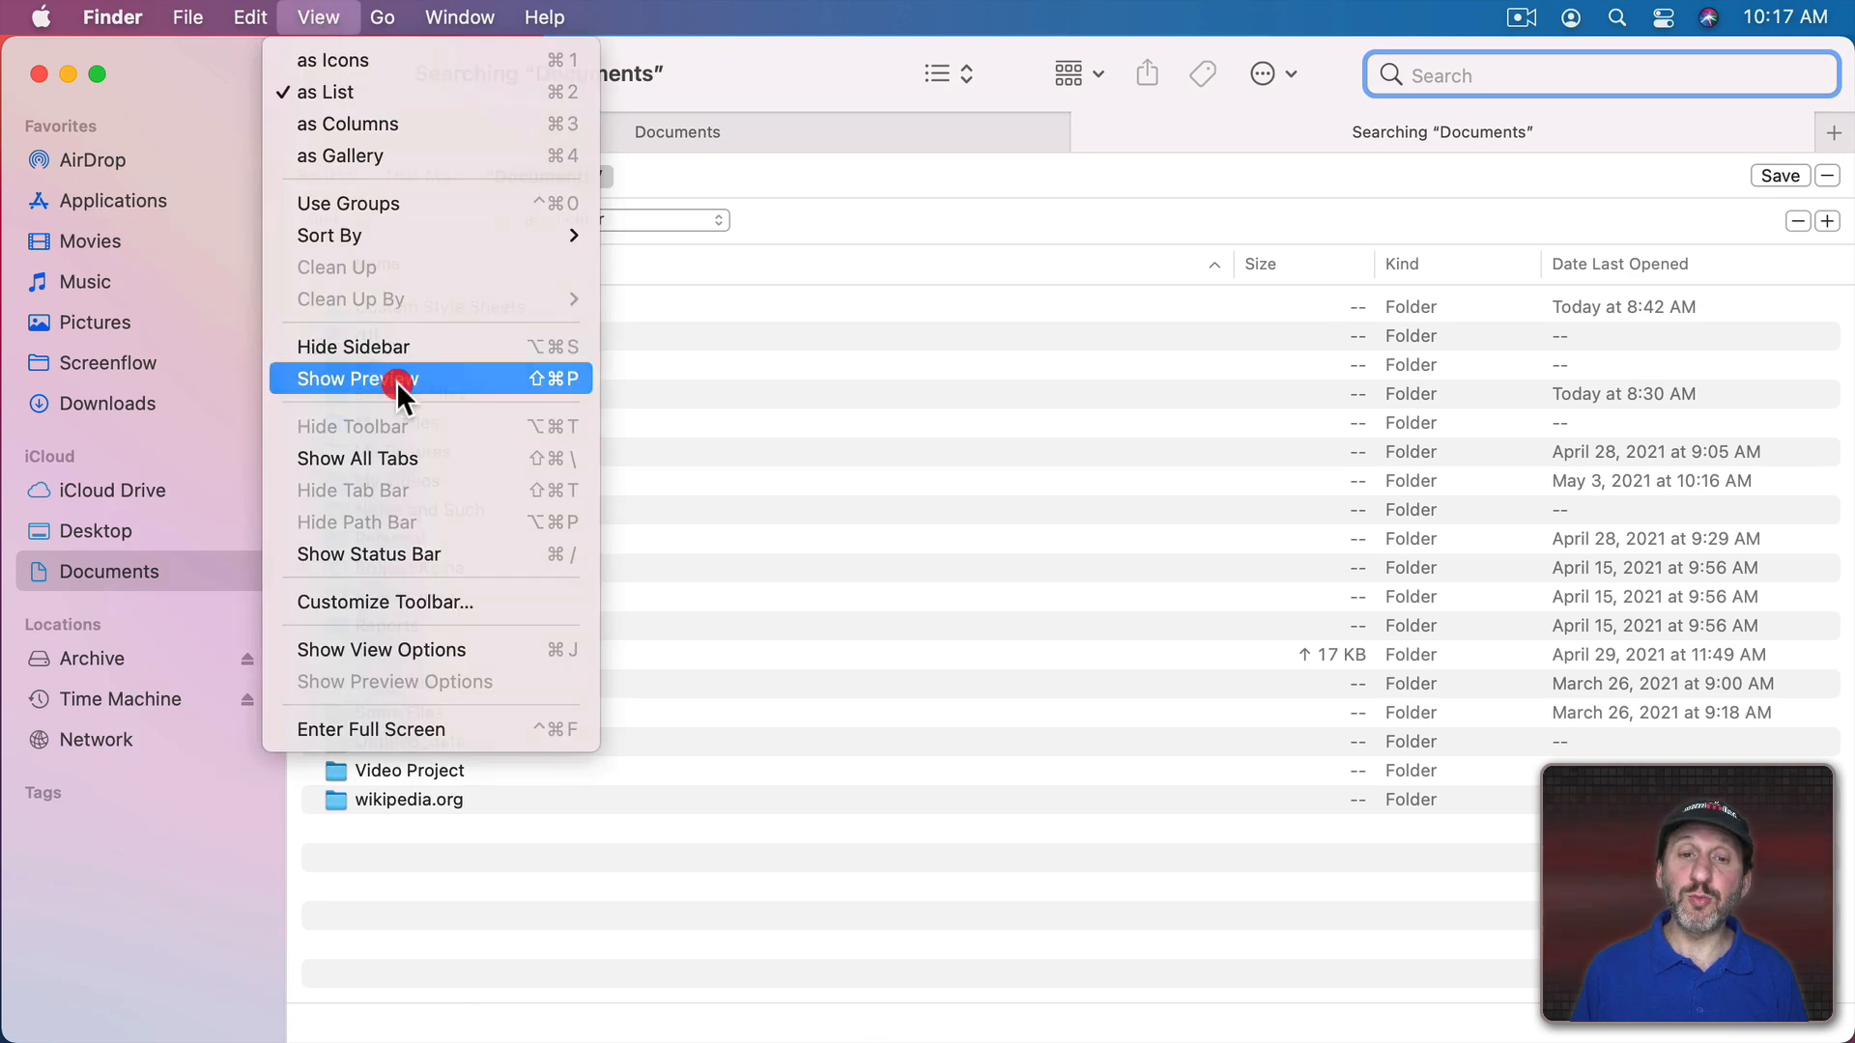
Step: Show the preview pane and open the info inspector for Example Files (53.4 MB)
{"action": "left_click", "coordinate": [373, 379]}
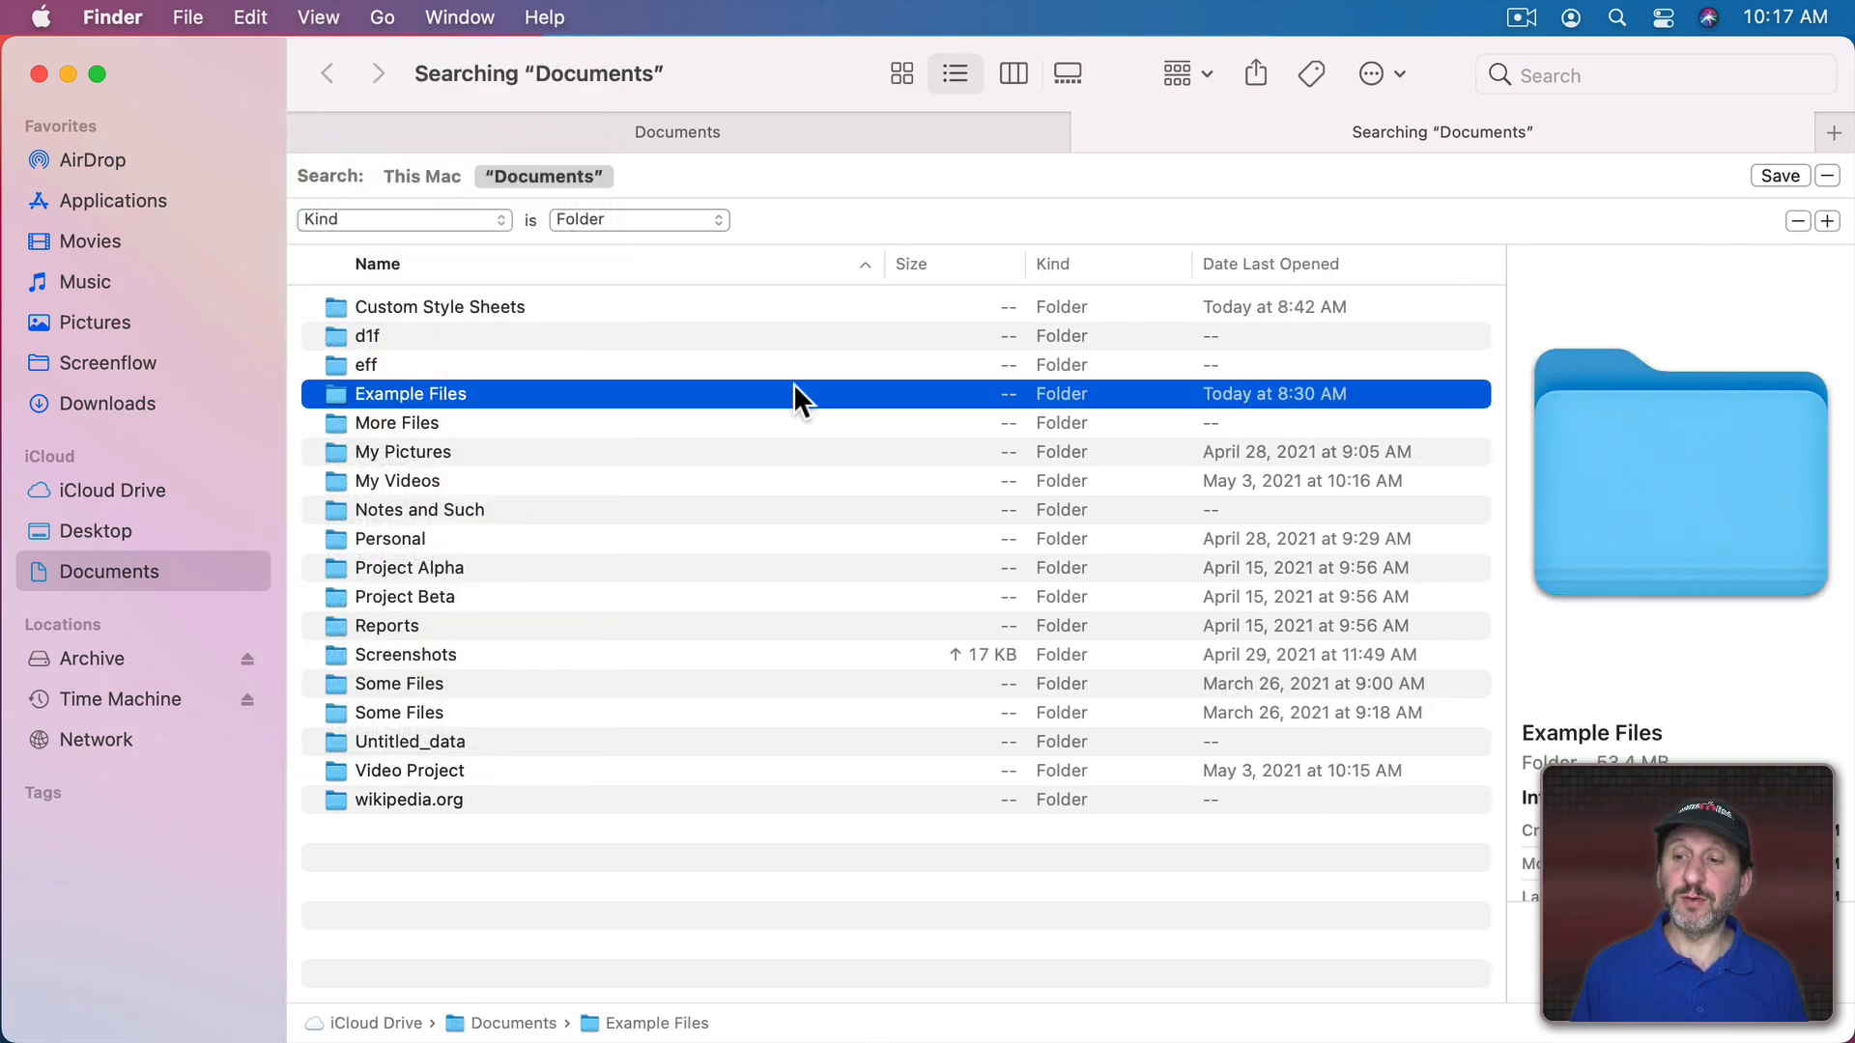
{"action": "mouse_move", "coordinate": [1606, 635]}
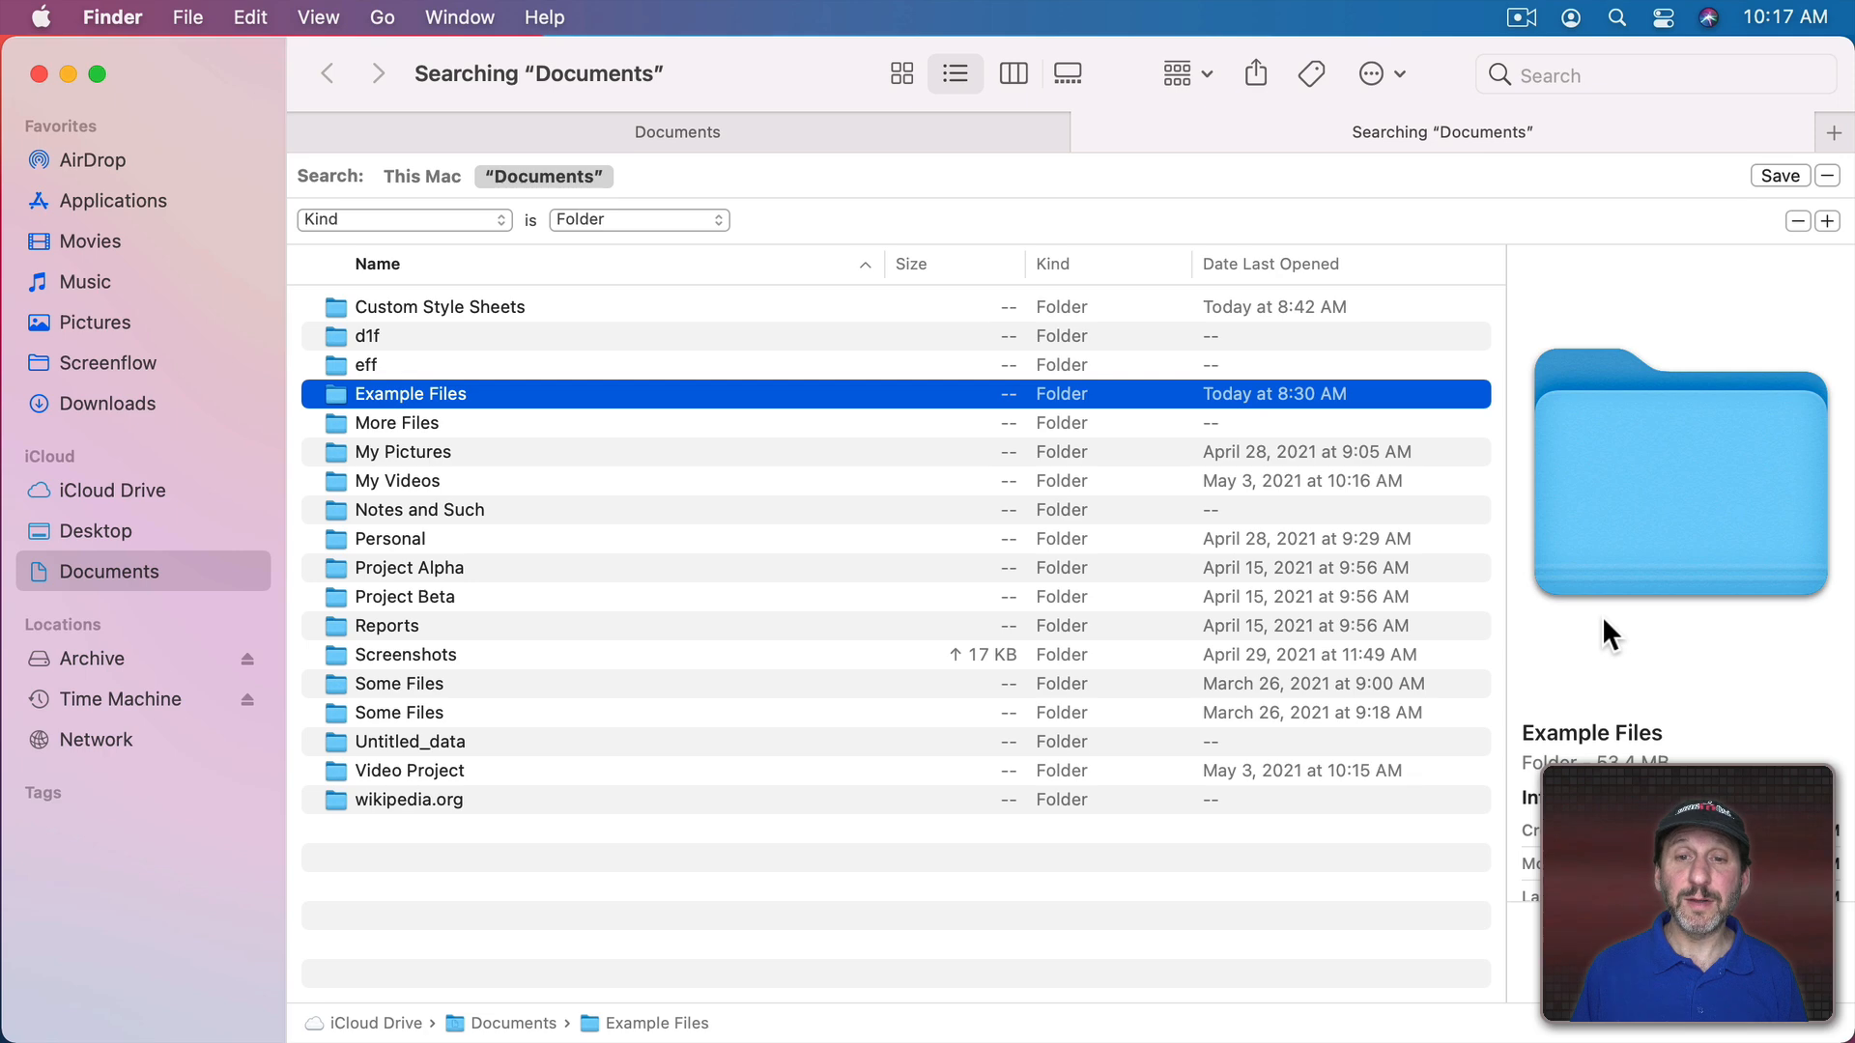
{"action": "key", "text": "cmd+i"}
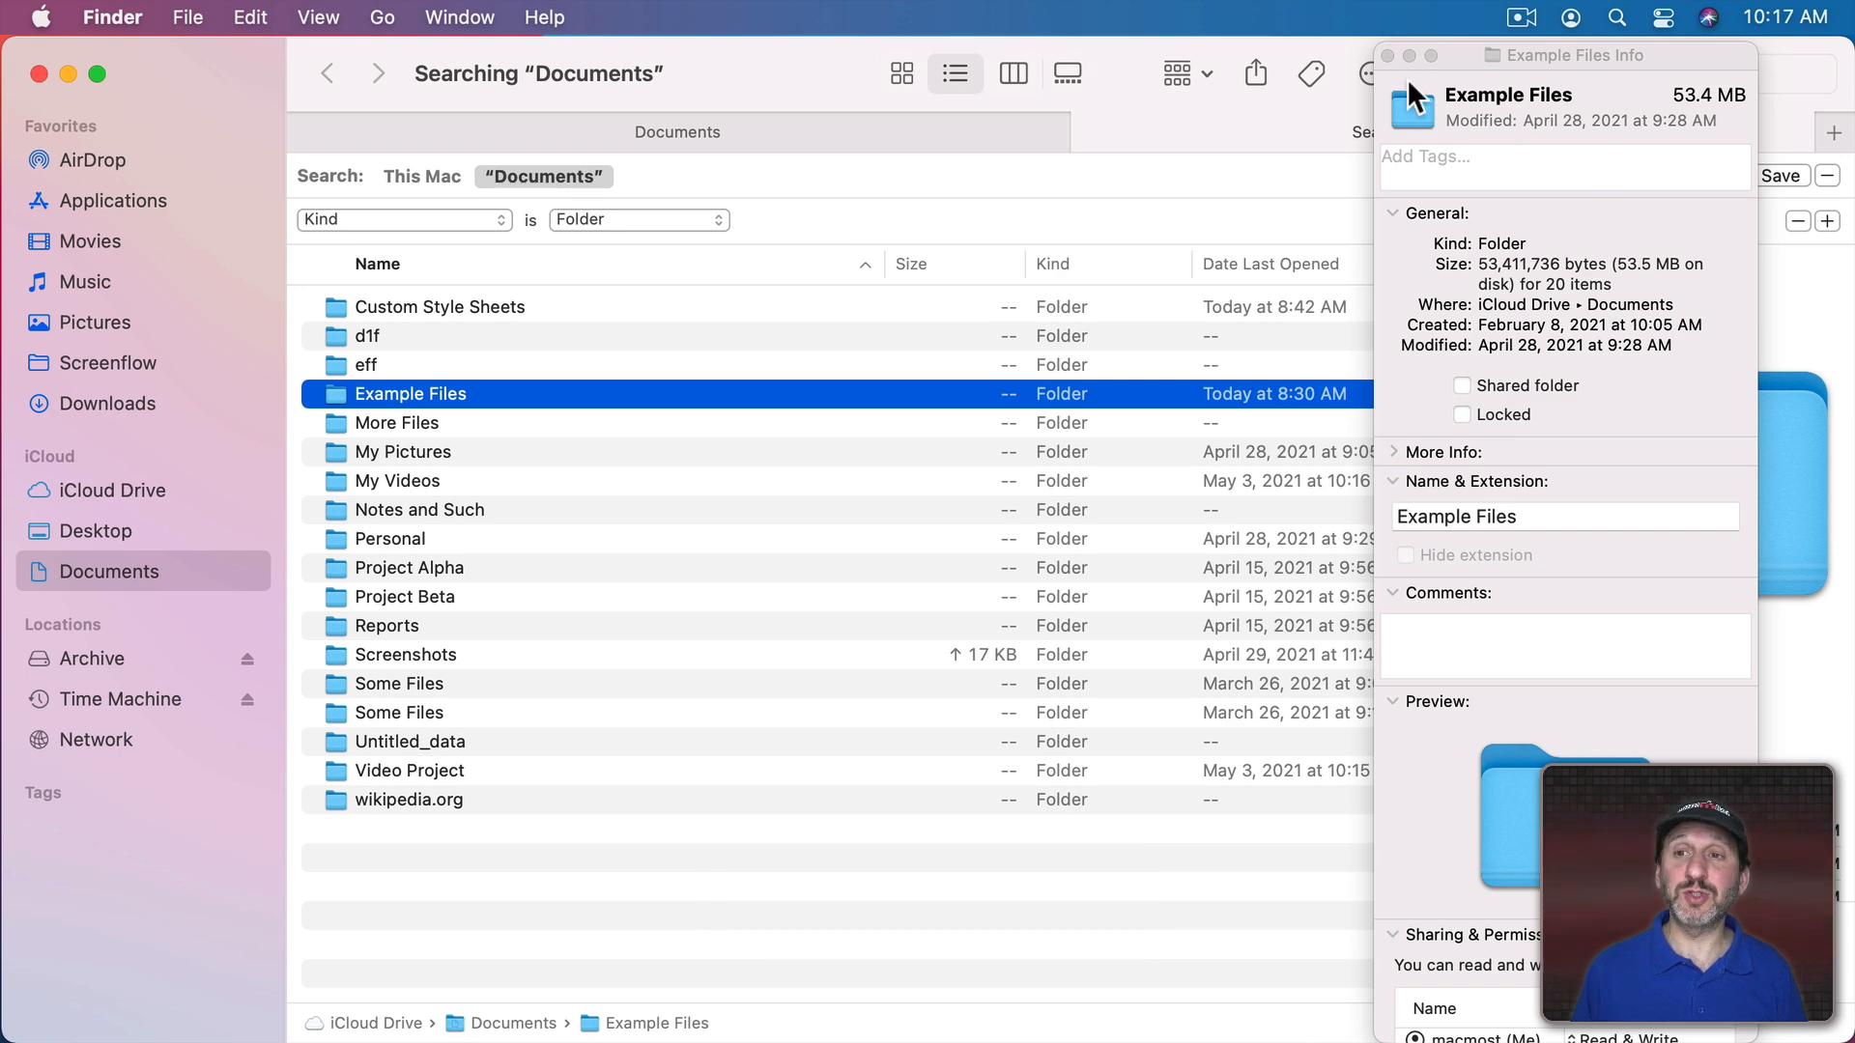
Step: View info for Custom Style Sheets, eff, More Files and My Pictures (37.7 MB)
{"action": "left_click", "coordinate": [439, 306]}
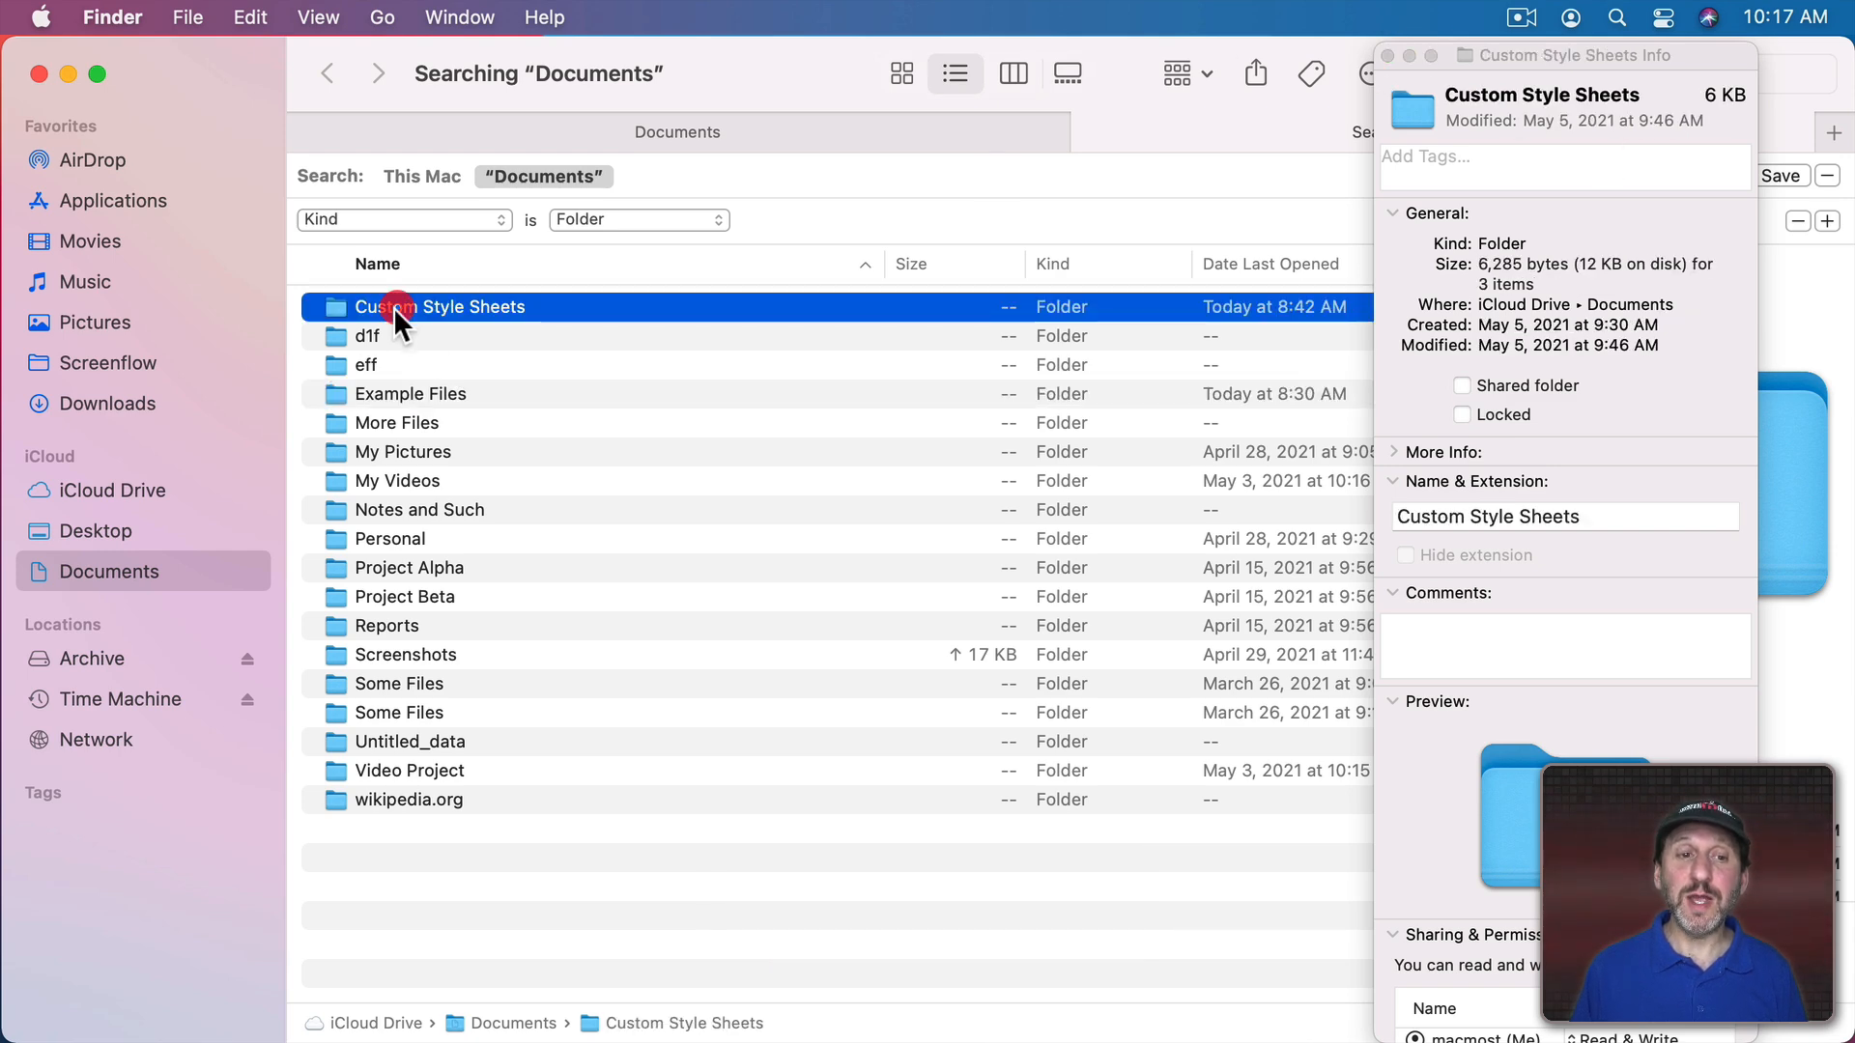
{"action": "left_click", "coordinate": [365, 364]}
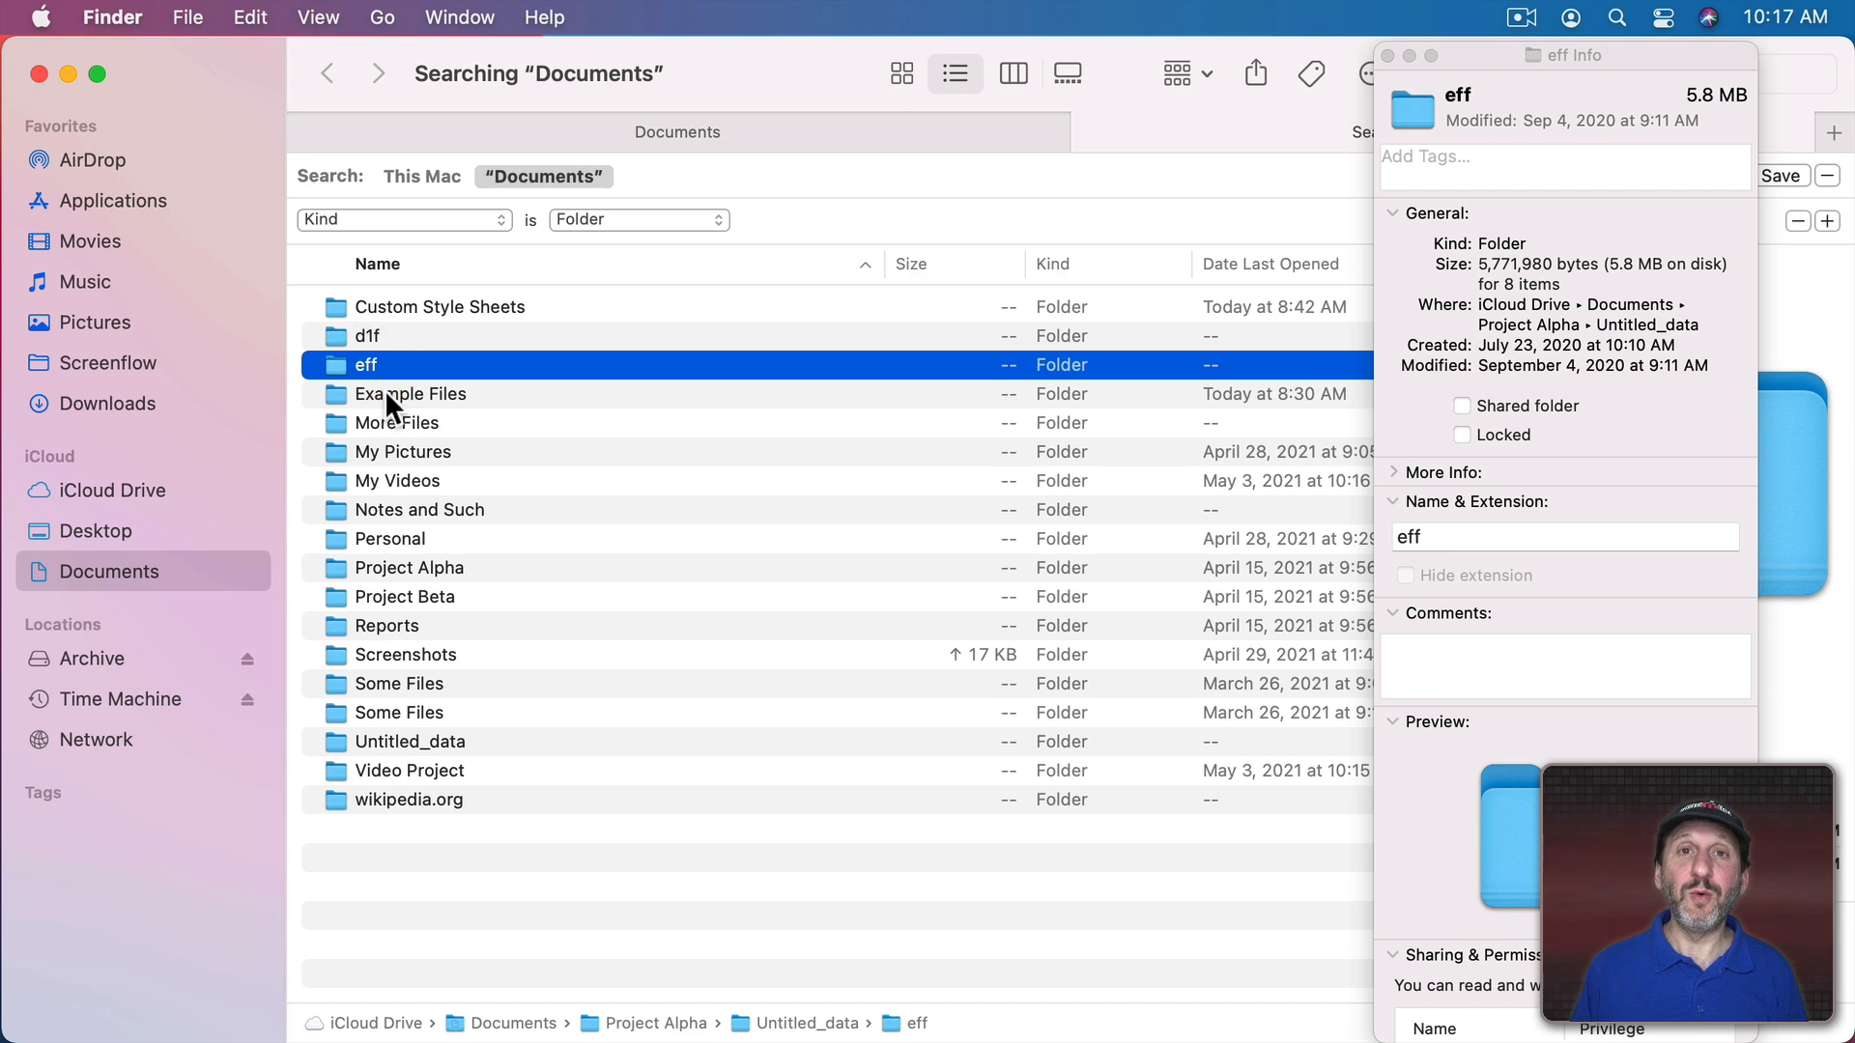
{"action": "left_click", "coordinate": [395, 422]}
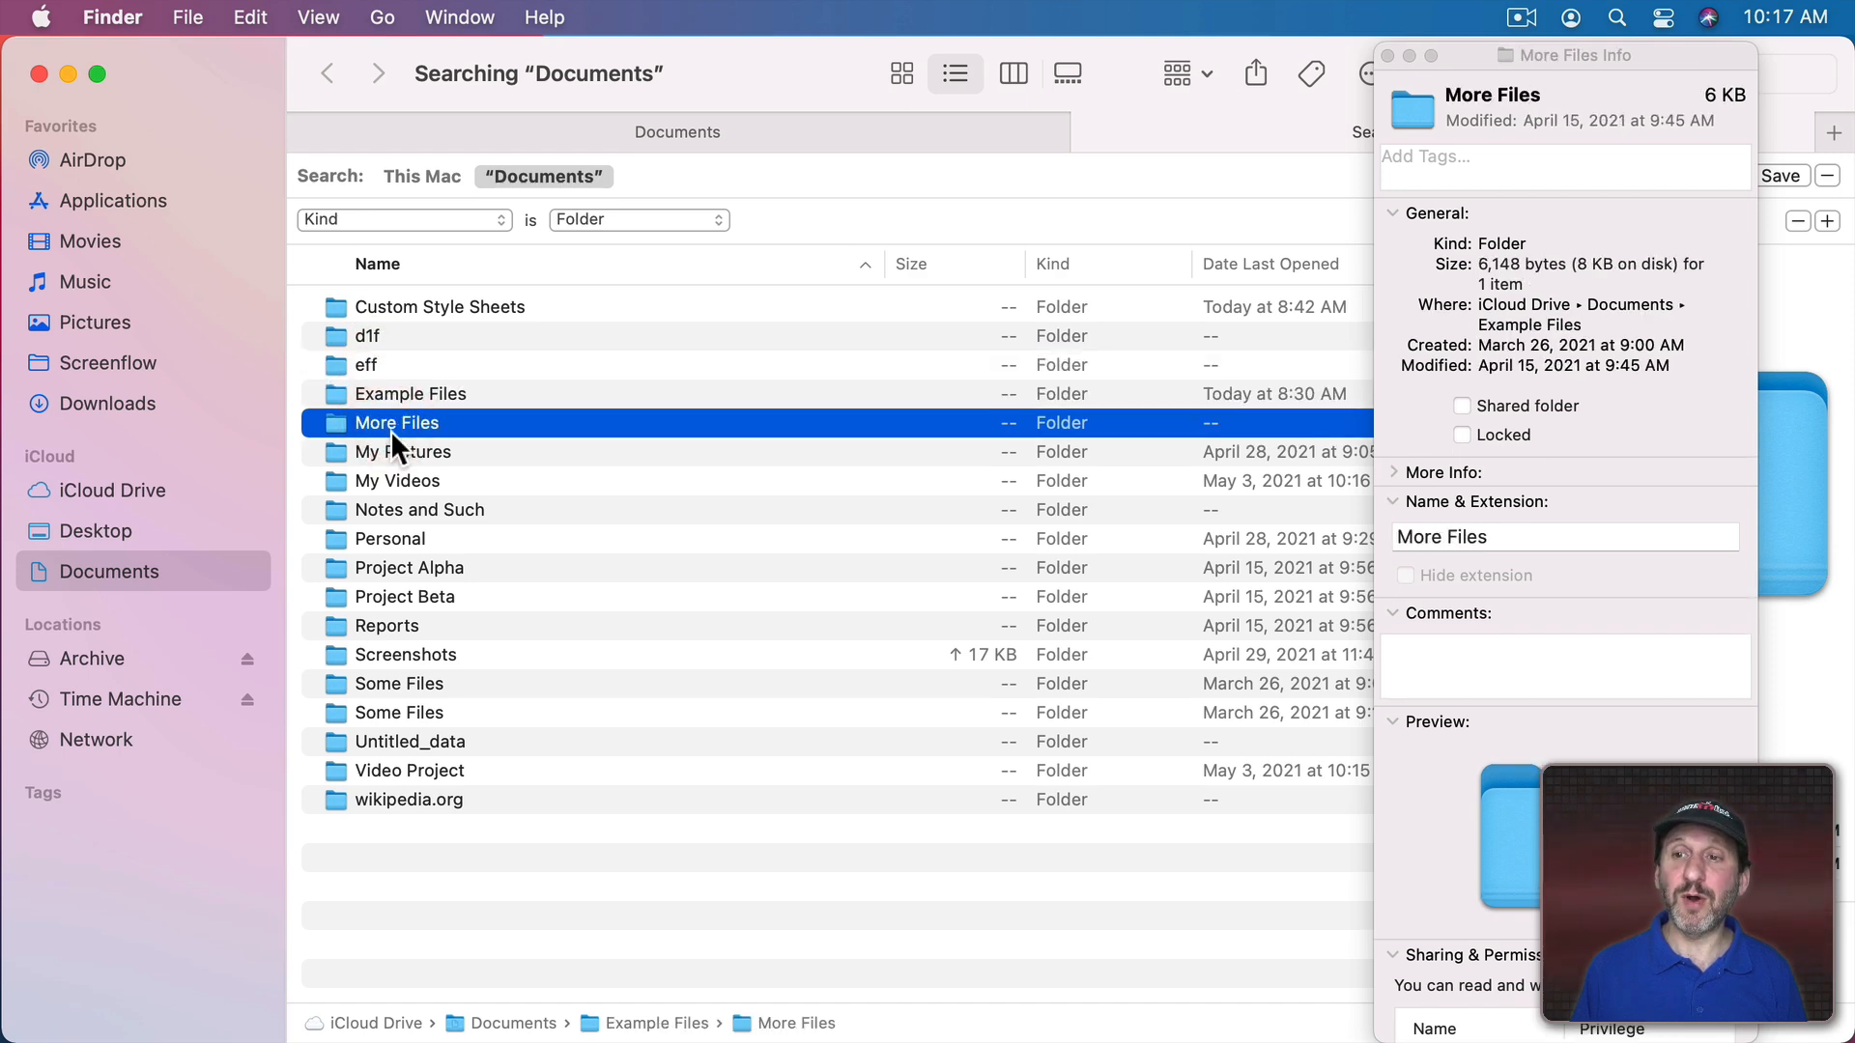
{"action": "left_click", "coordinate": [402, 452]}
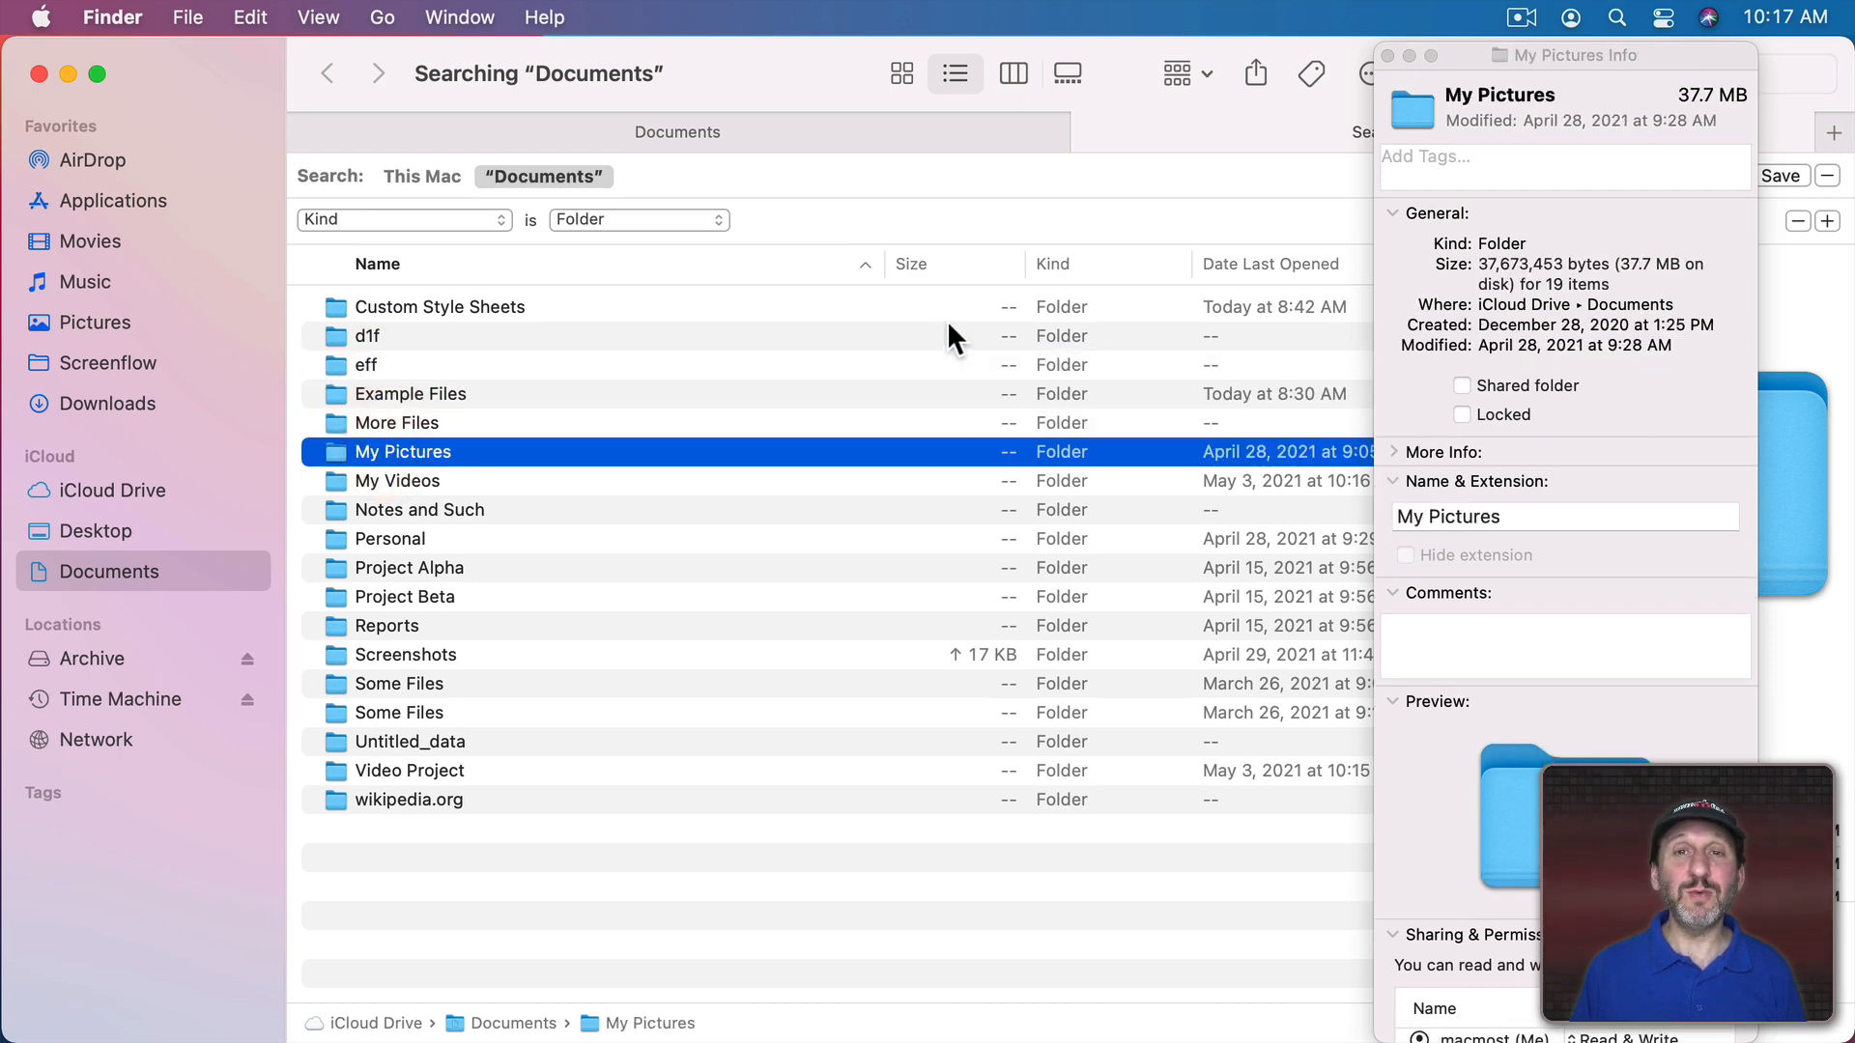
{"action": "mouse_move", "coordinate": [994, 771]}
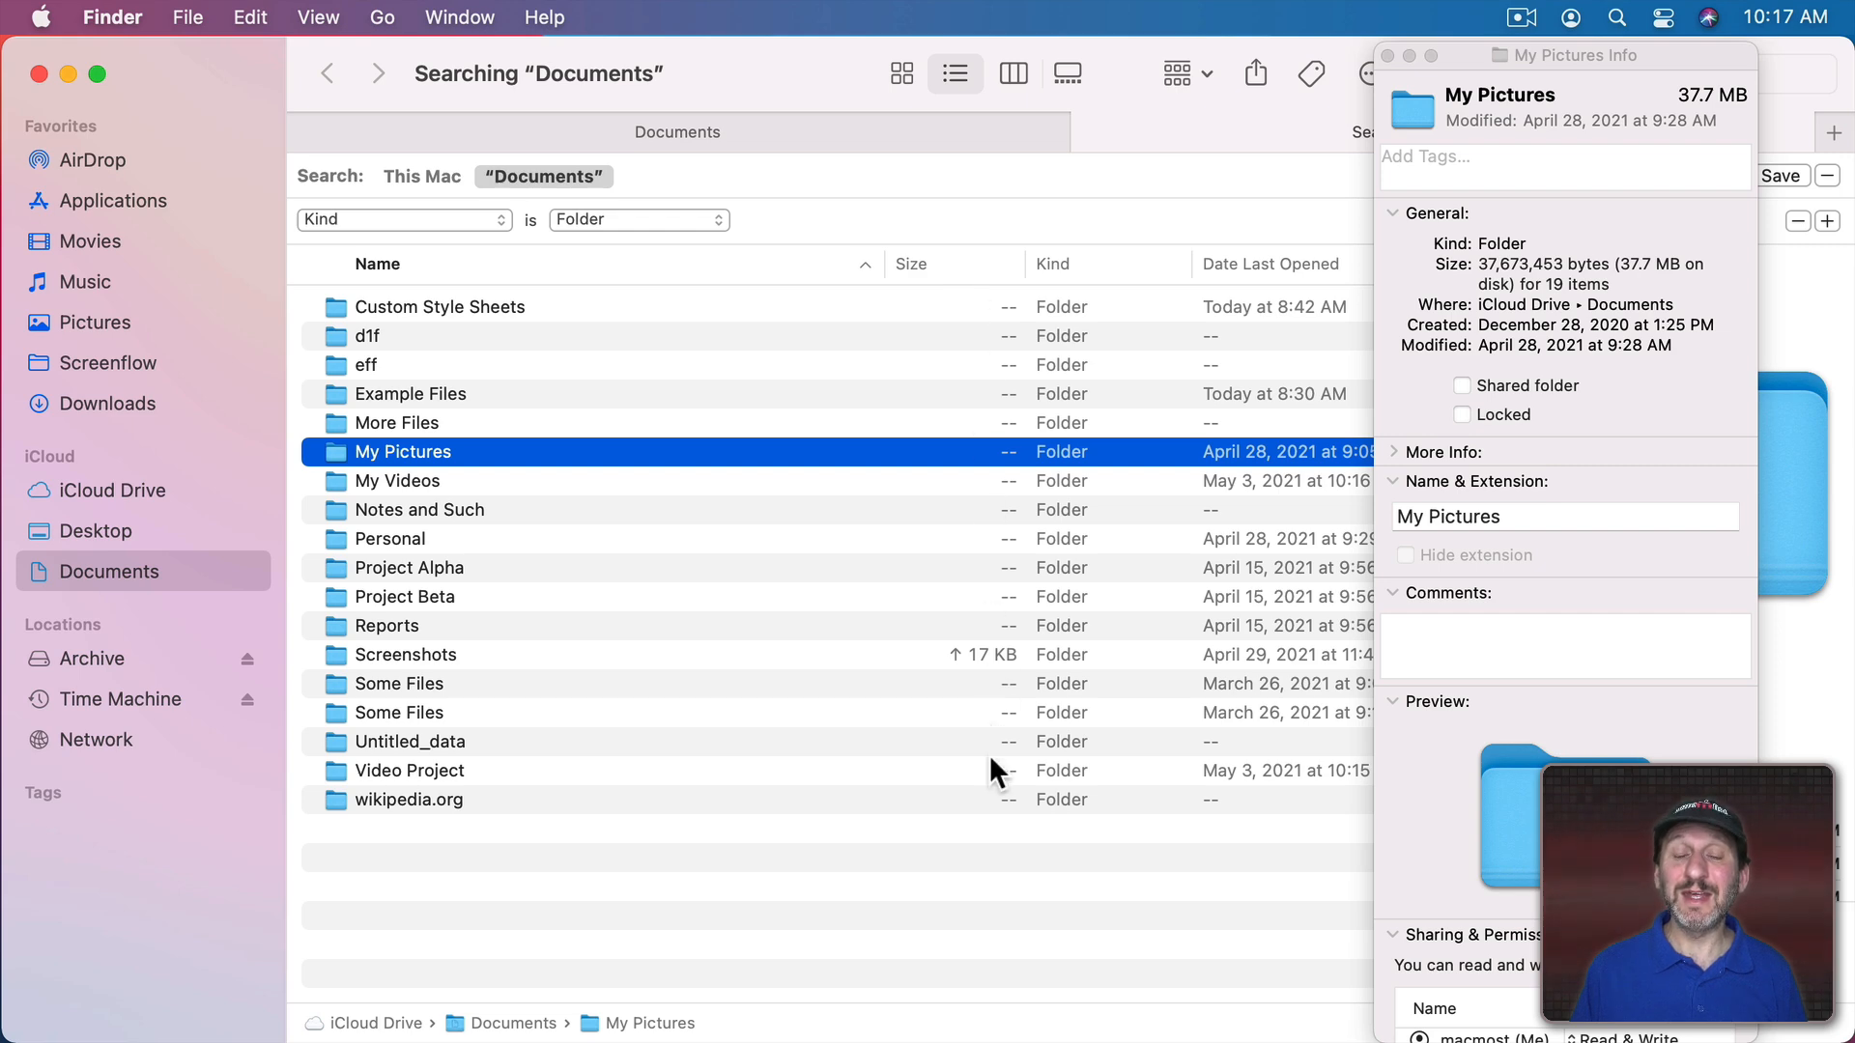
{"action": "mouse_move", "coordinate": [955, 317]}
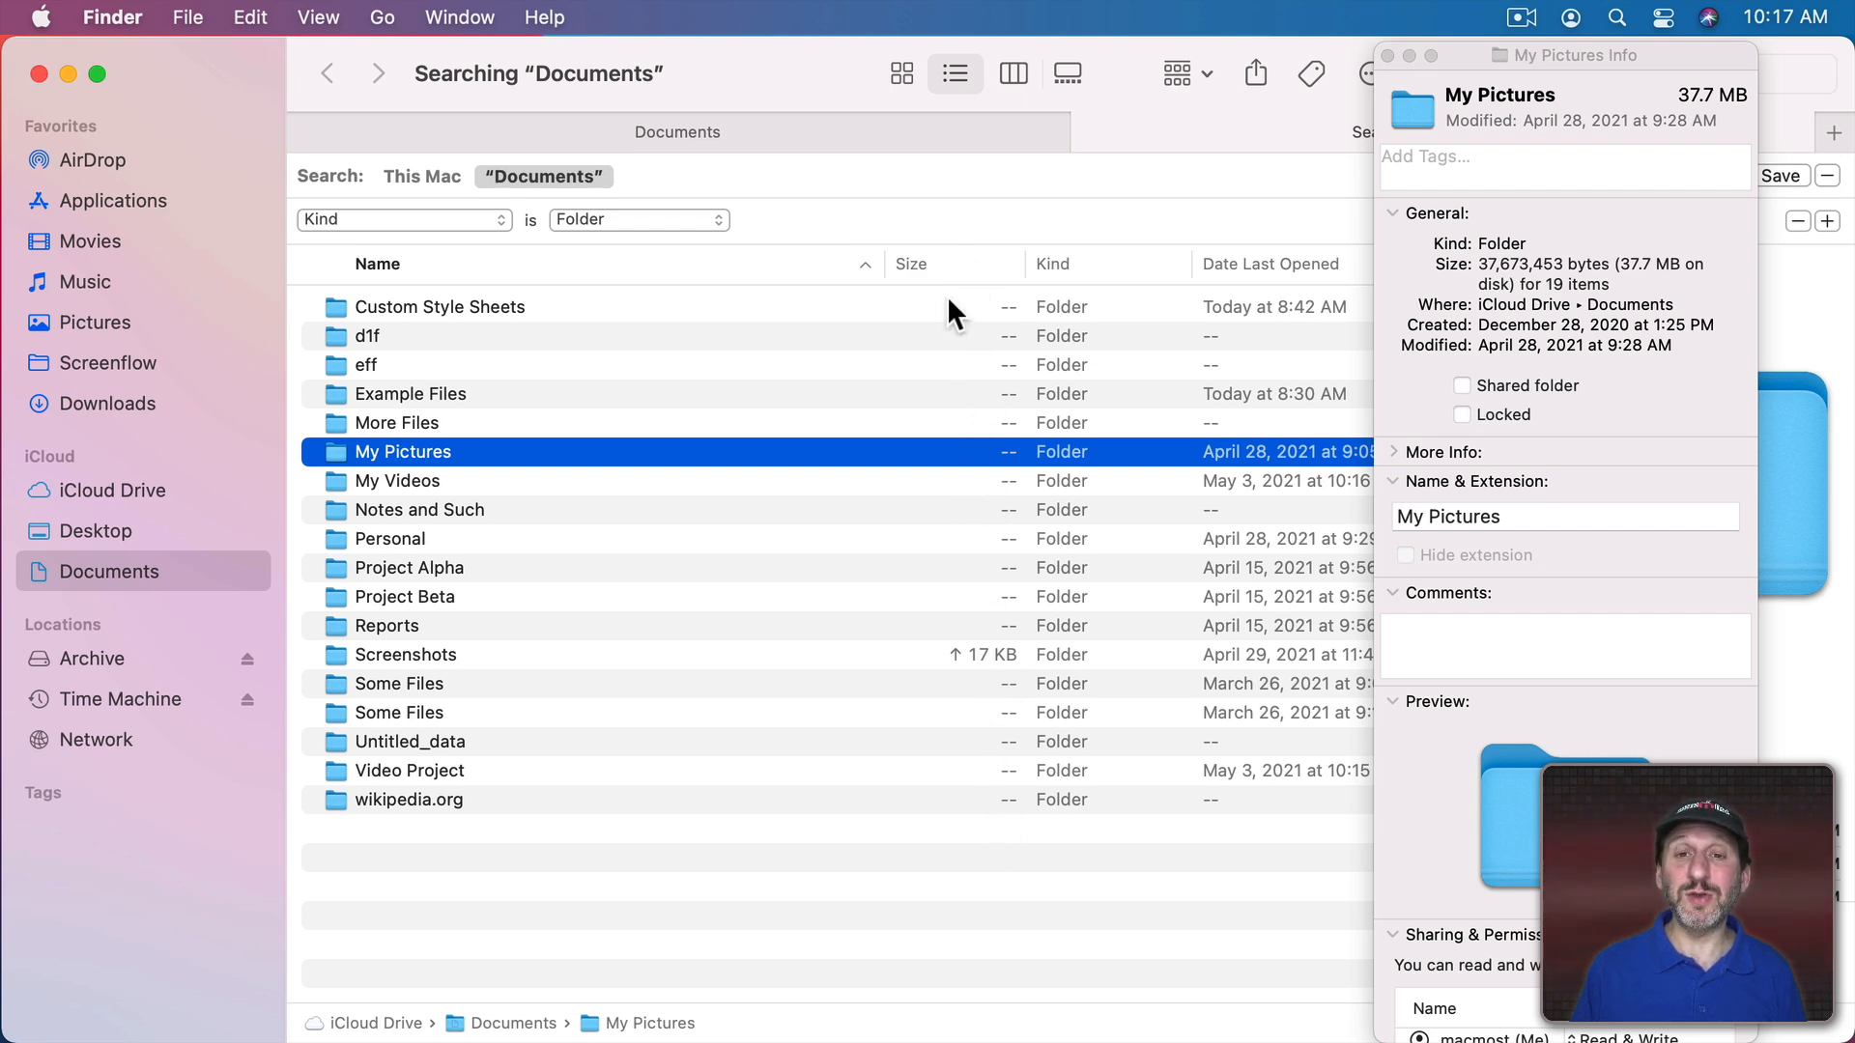
{"action": "mouse_move", "coordinate": [946, 290]}
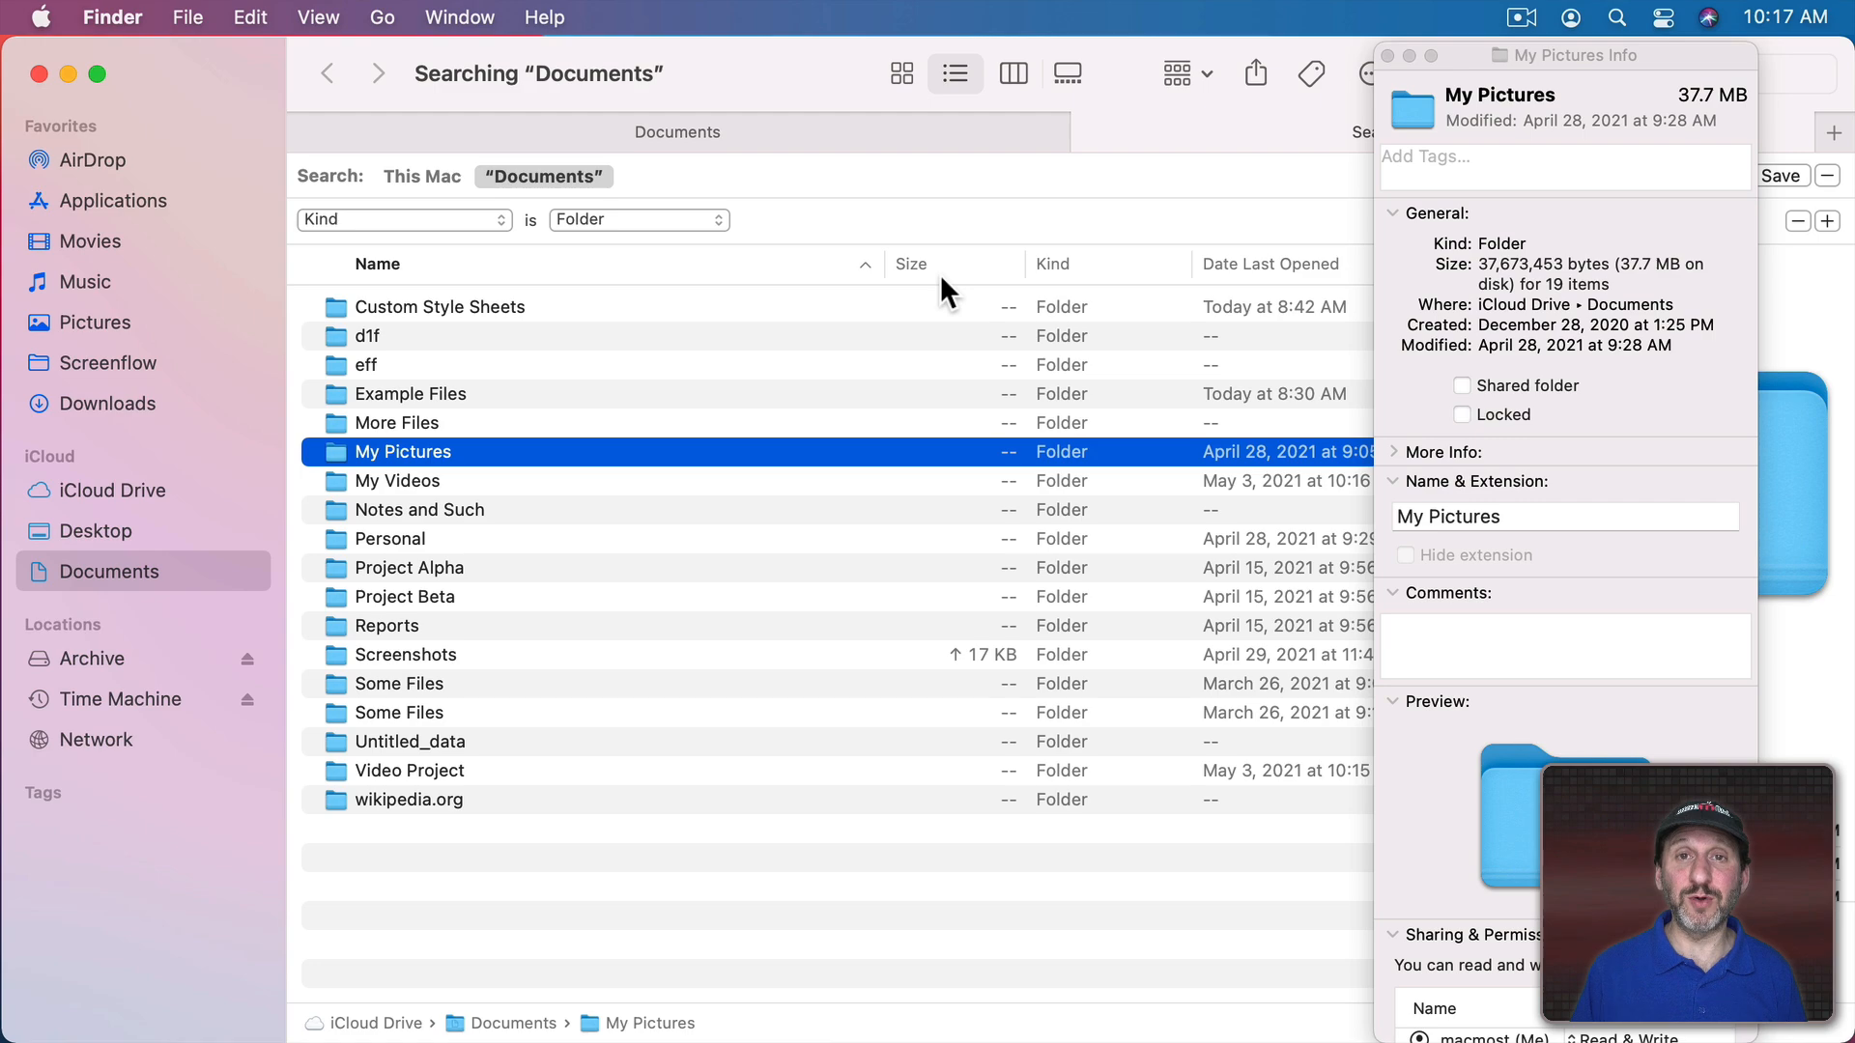